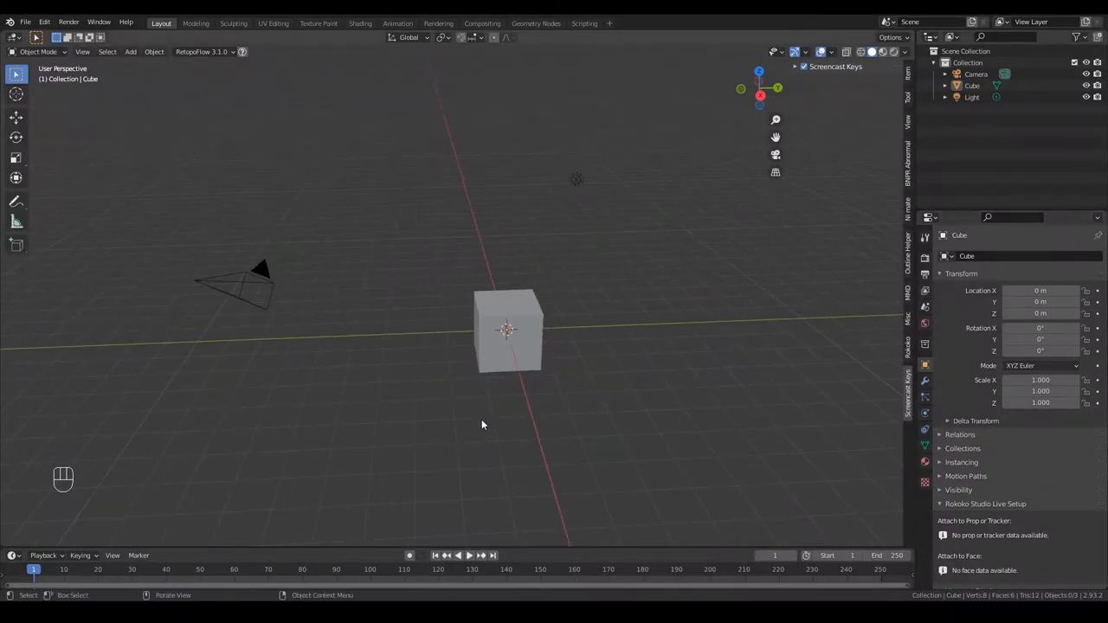
Orbit around the default cube and scene before deleting the cube
left_click_drag(482, 425, 582, 464)
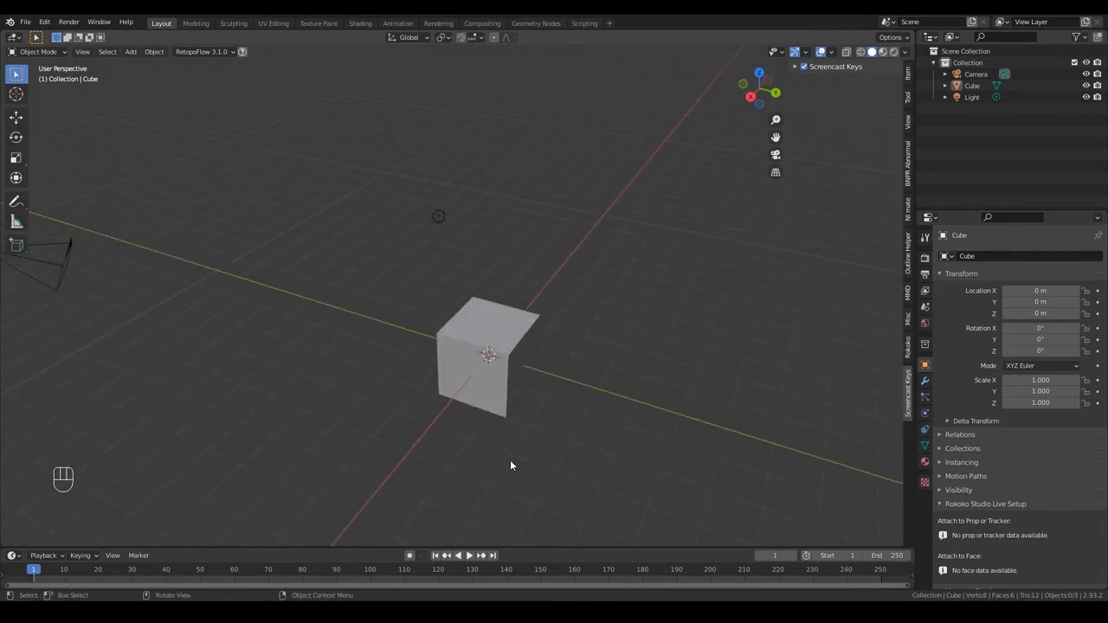
left_click_drag(511, 466, 551, 458)
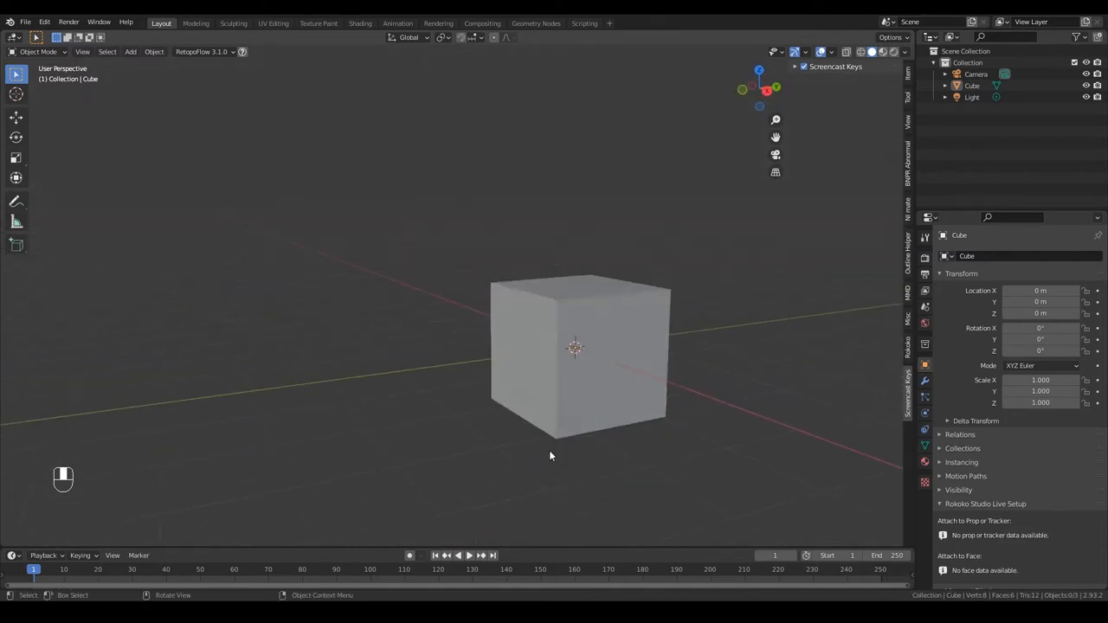
left_click_drag(551, 457, 433, 464)
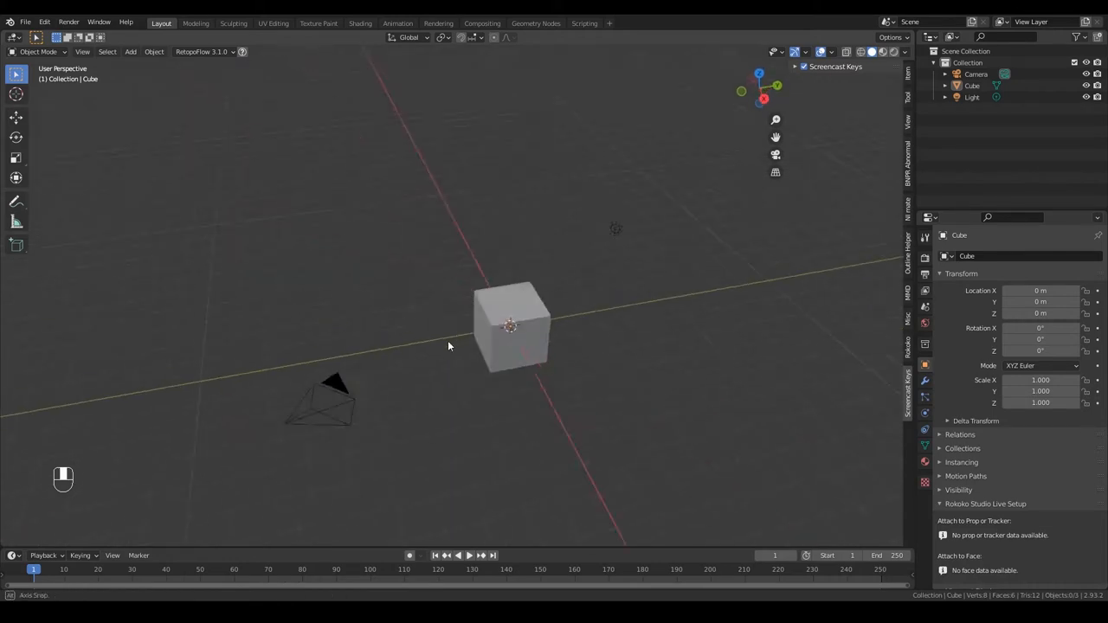
left_click_drag(448, 347, 471, 402)
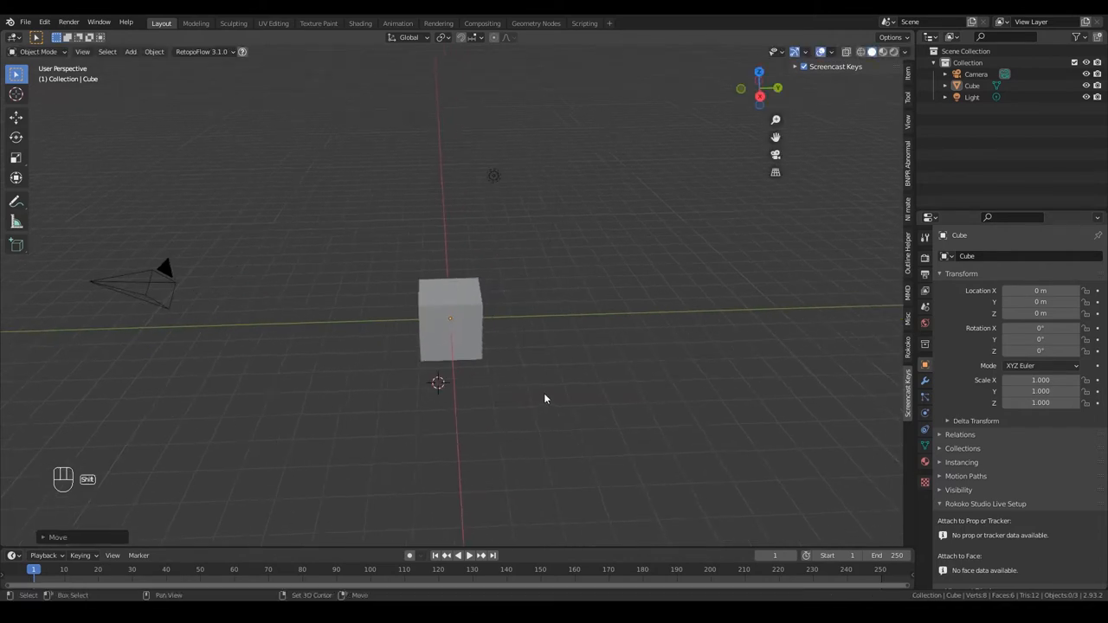
left_click_drag(545, 398, 615, 442)
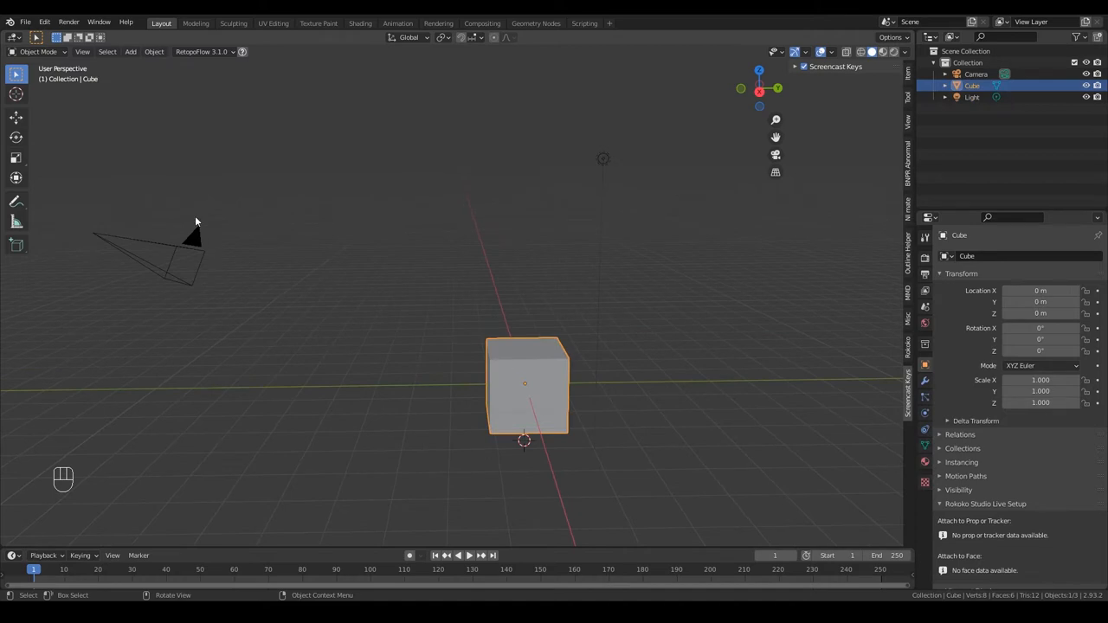
left_click_drag(195, 221, 443, 376)
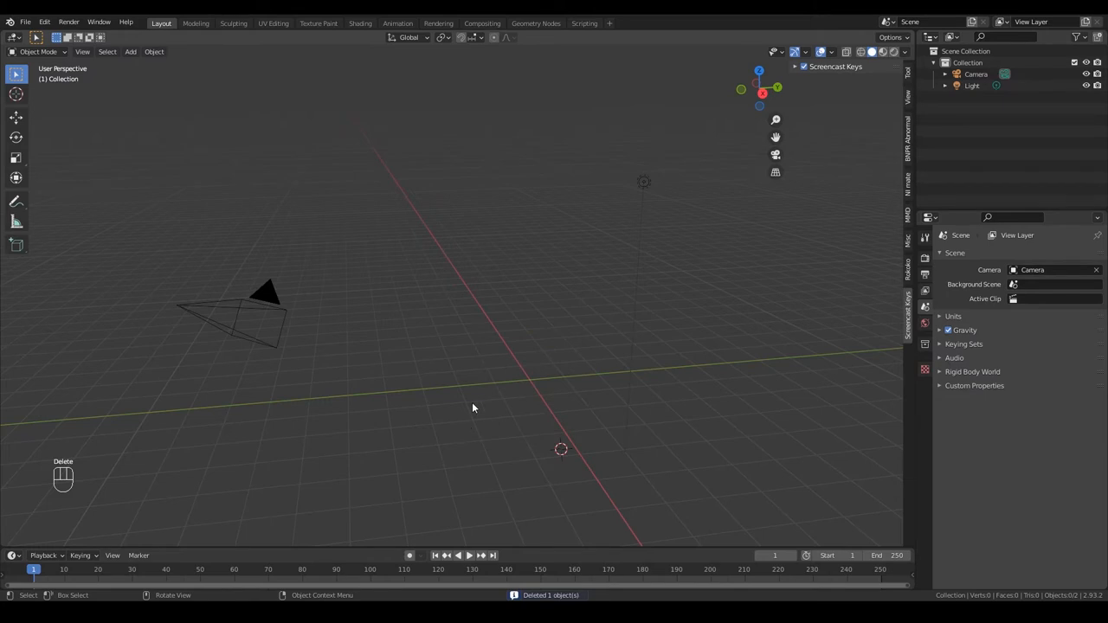
Add a mesh plane and switch to front orthographic view
key("shift+a")
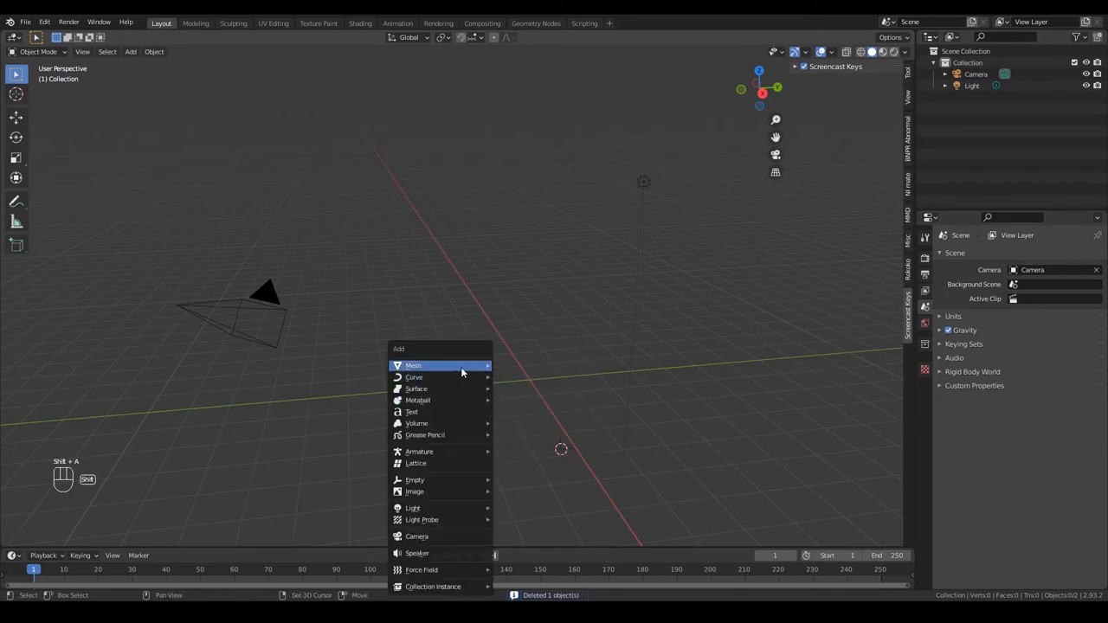
left_click(412, 364)
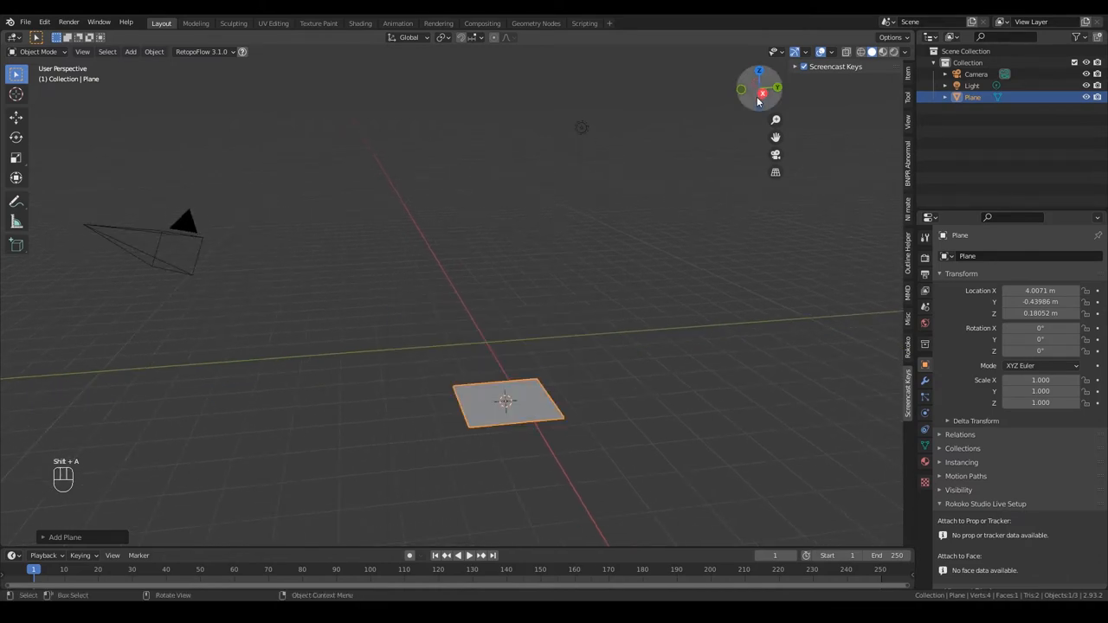
left_click(759, 86)
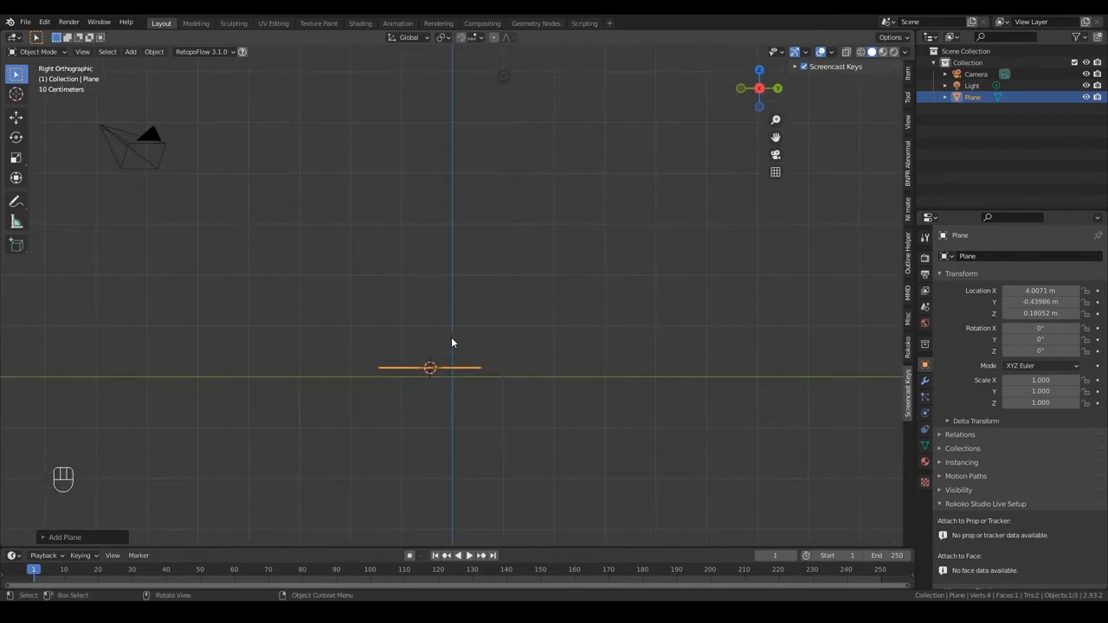
left_click(758, 76)
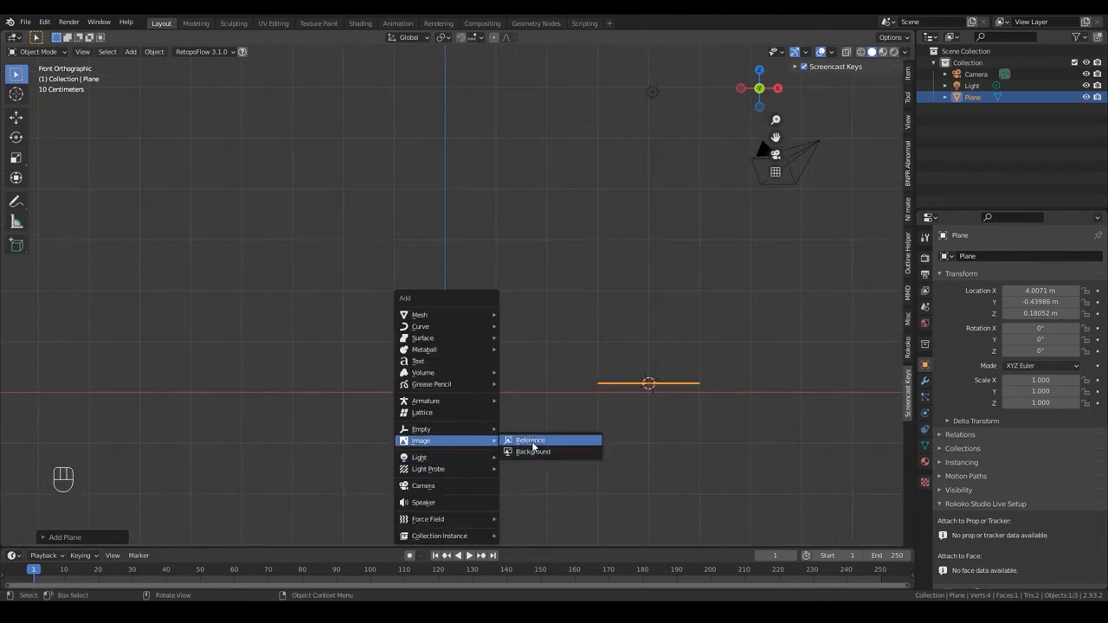
Add the cartoon character reference image and place it in front view
left_click(530, 440)
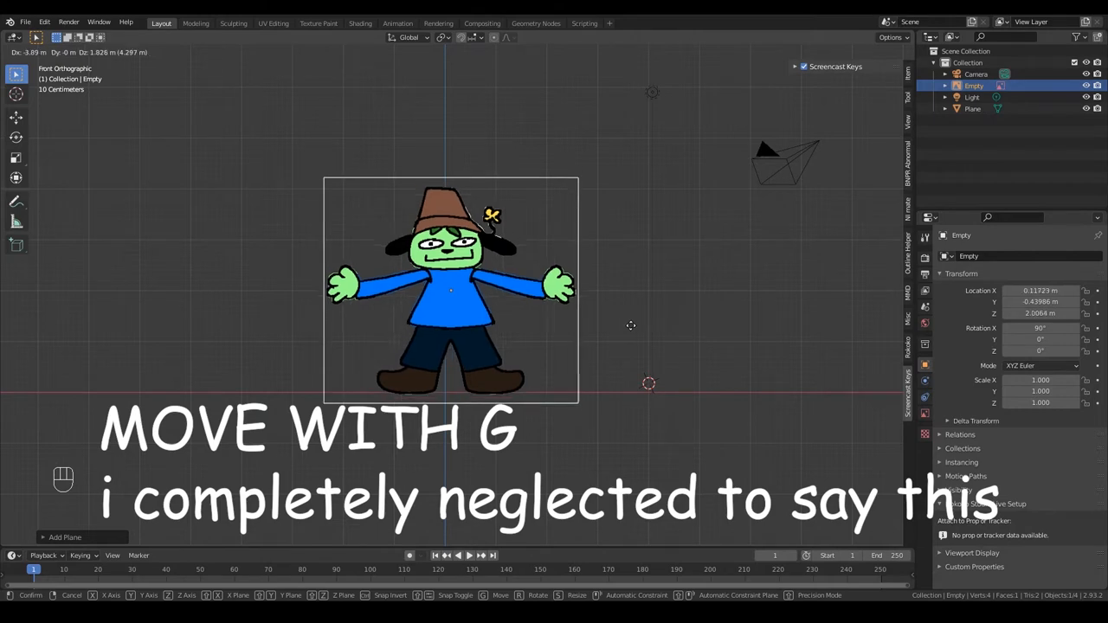
left_click(450, 291)
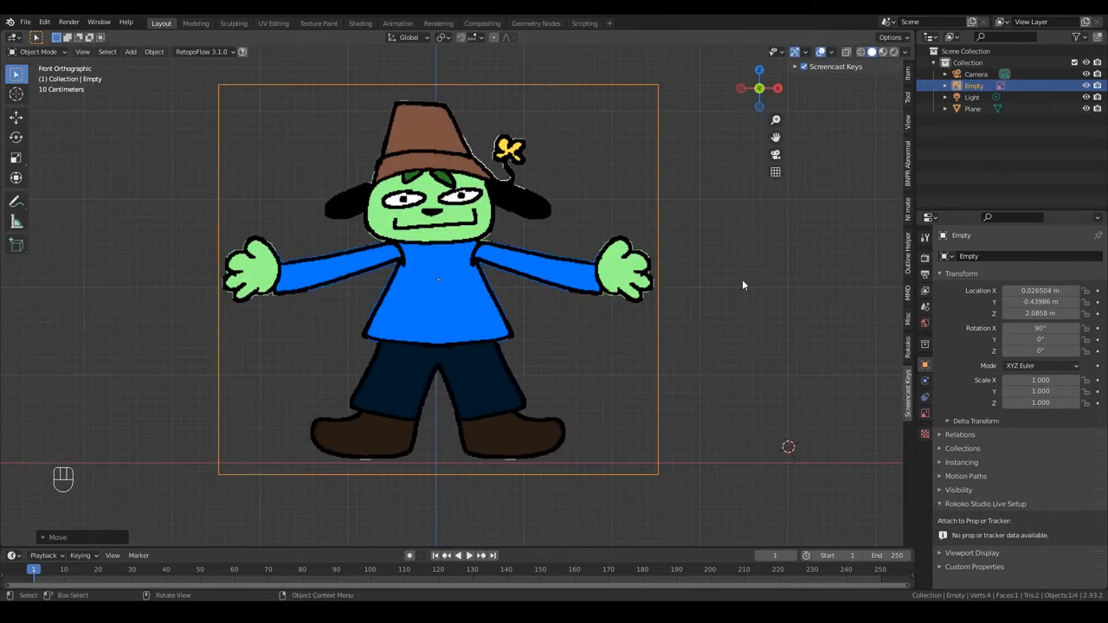
mouse_move(693, 376)
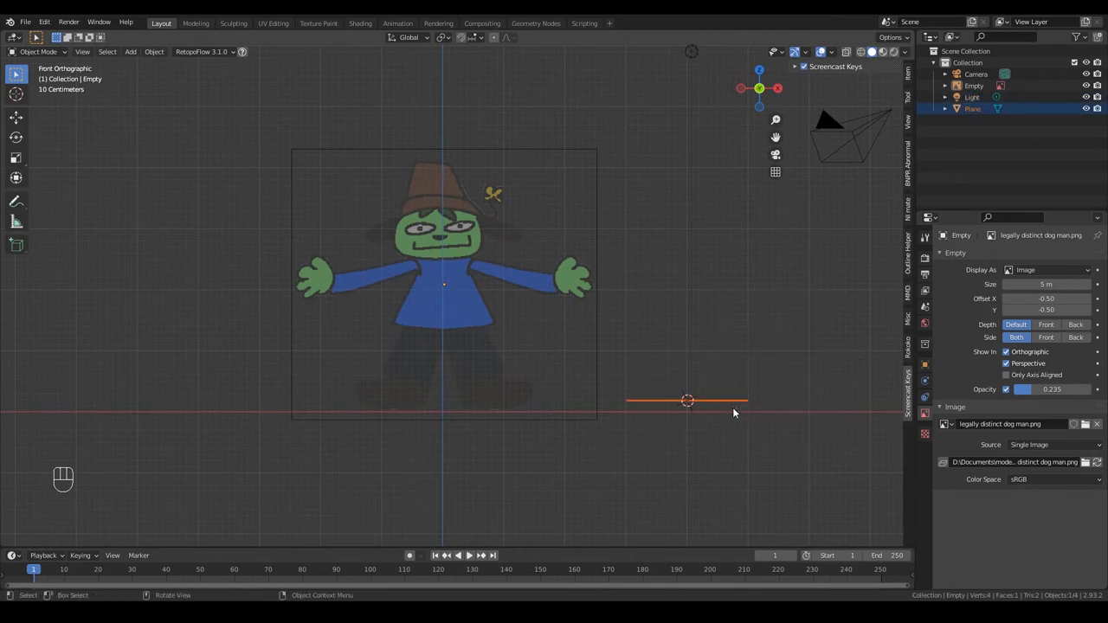
Toggle Edit Mode on the plane and add a Mirror modifier with clipping
key("Tab")
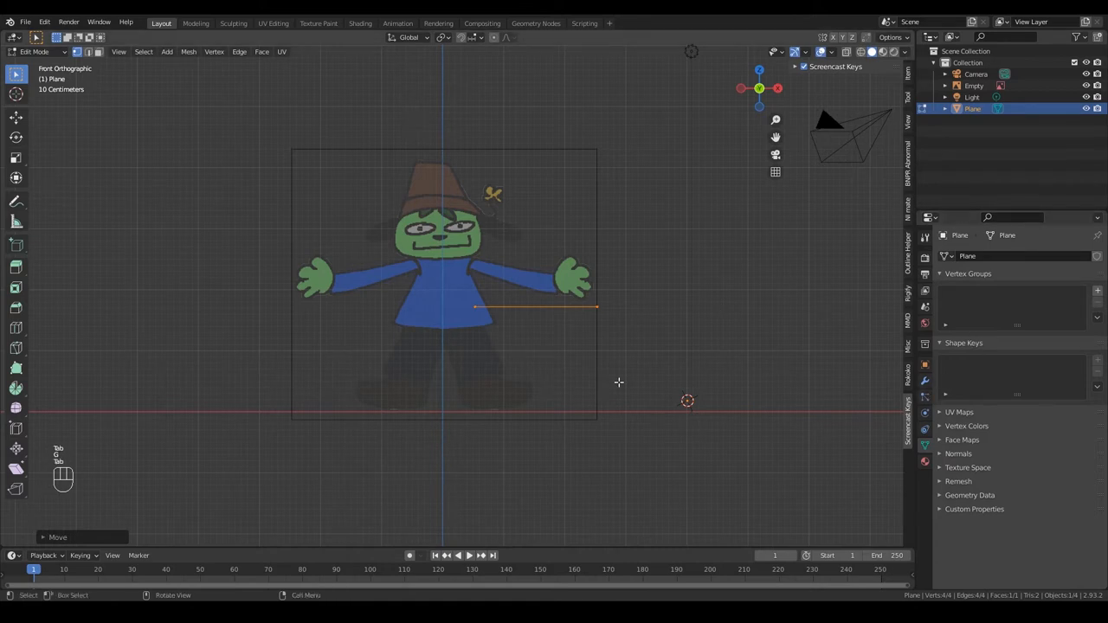
key("Tab")
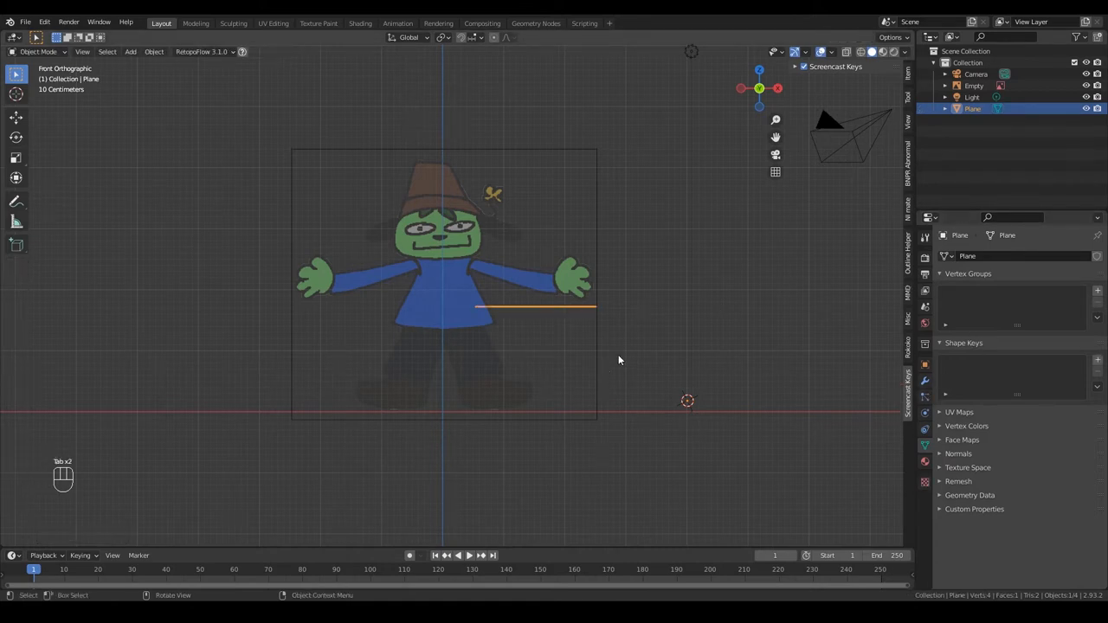
mouse_move(648, 294)
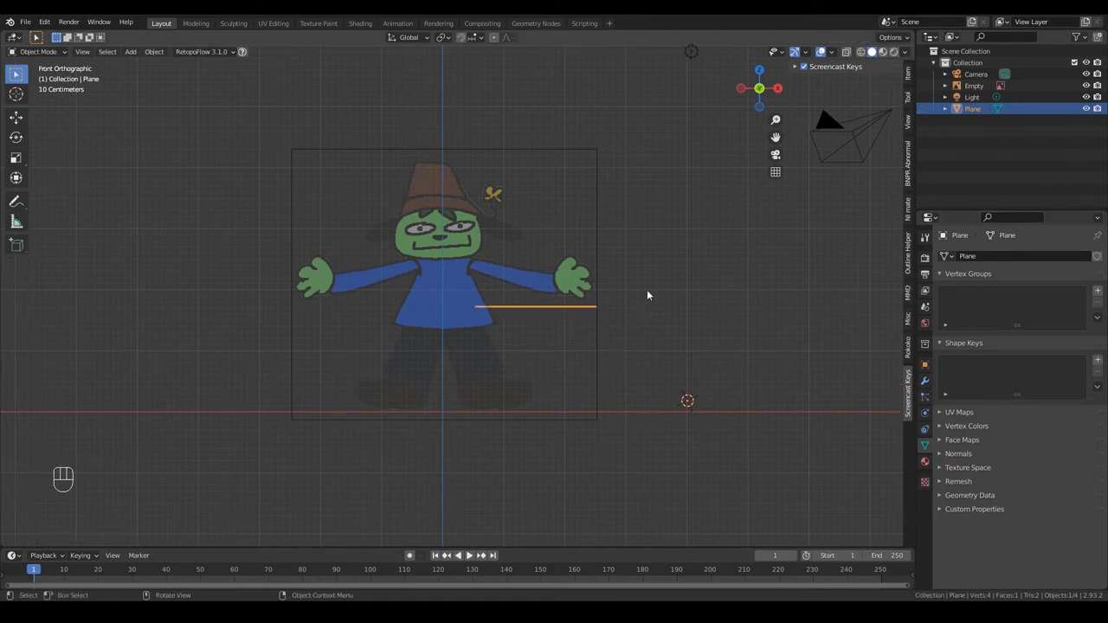
key("Tab")
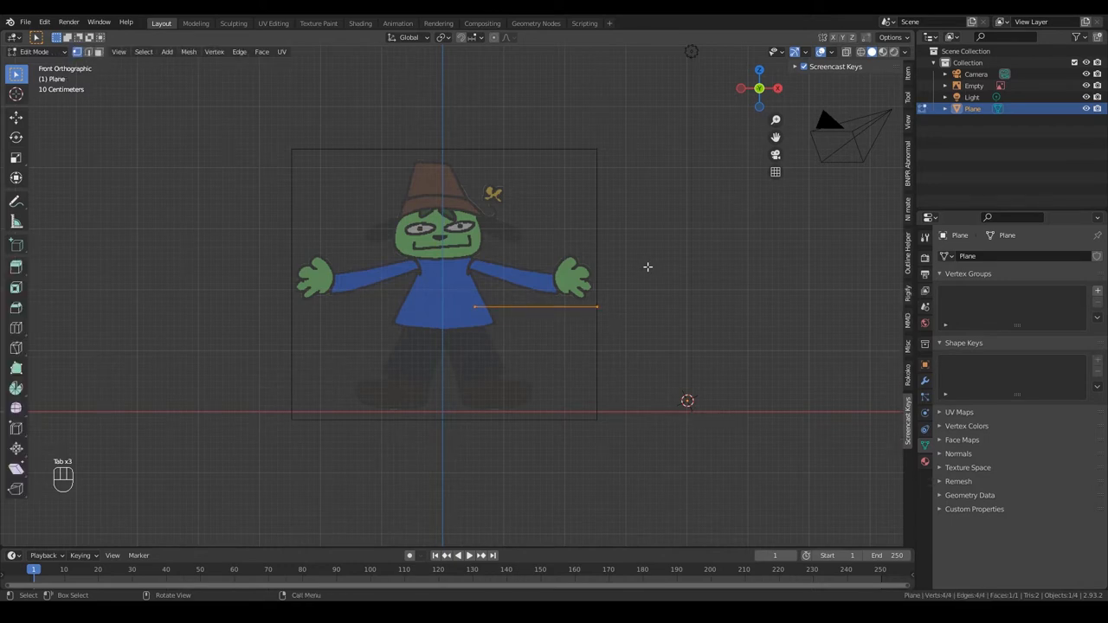
mouse_move(596, 350)
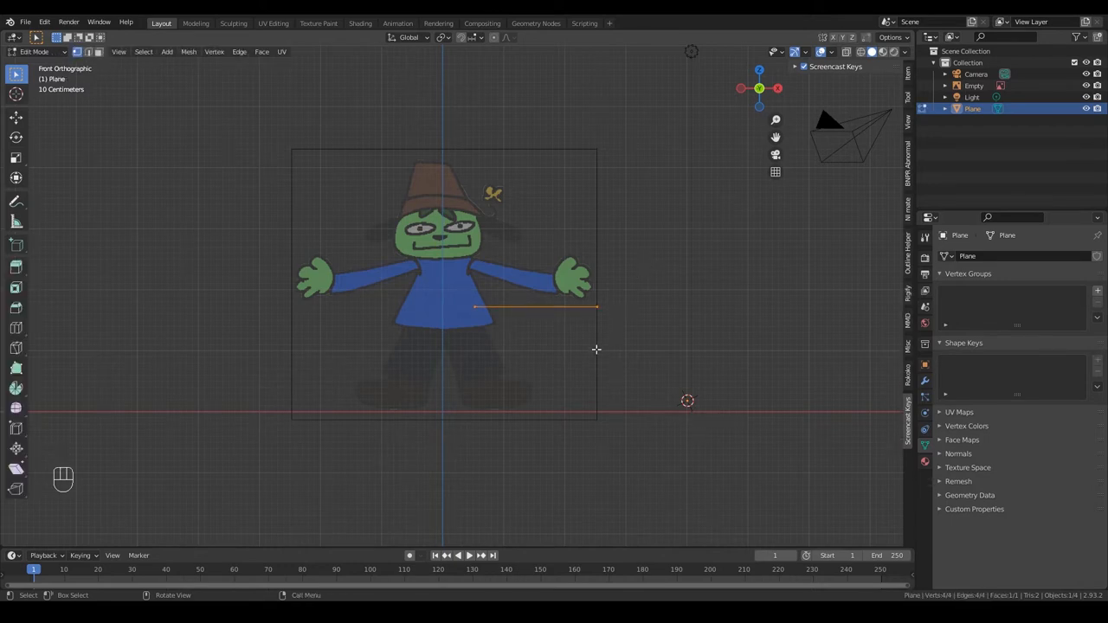
key("Tab")
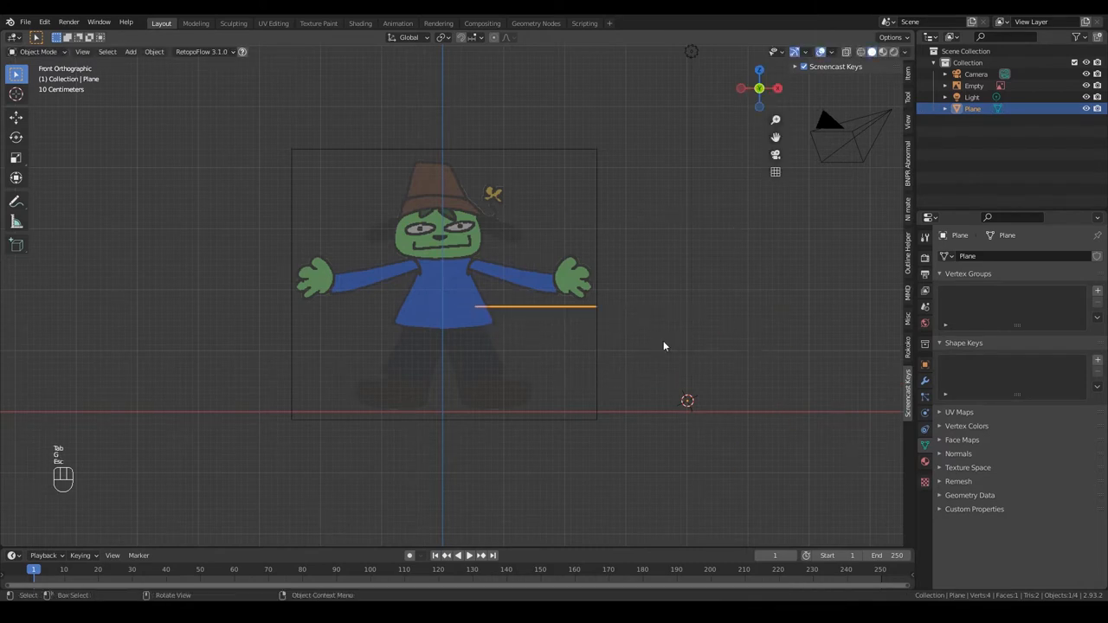
key("Tab")
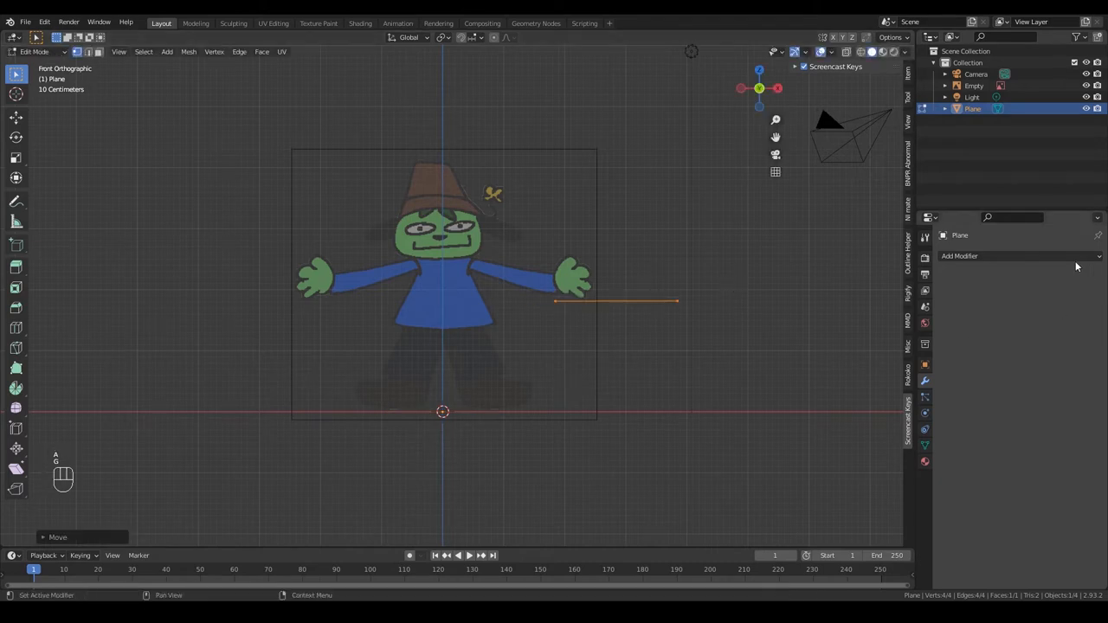
key("Tab")
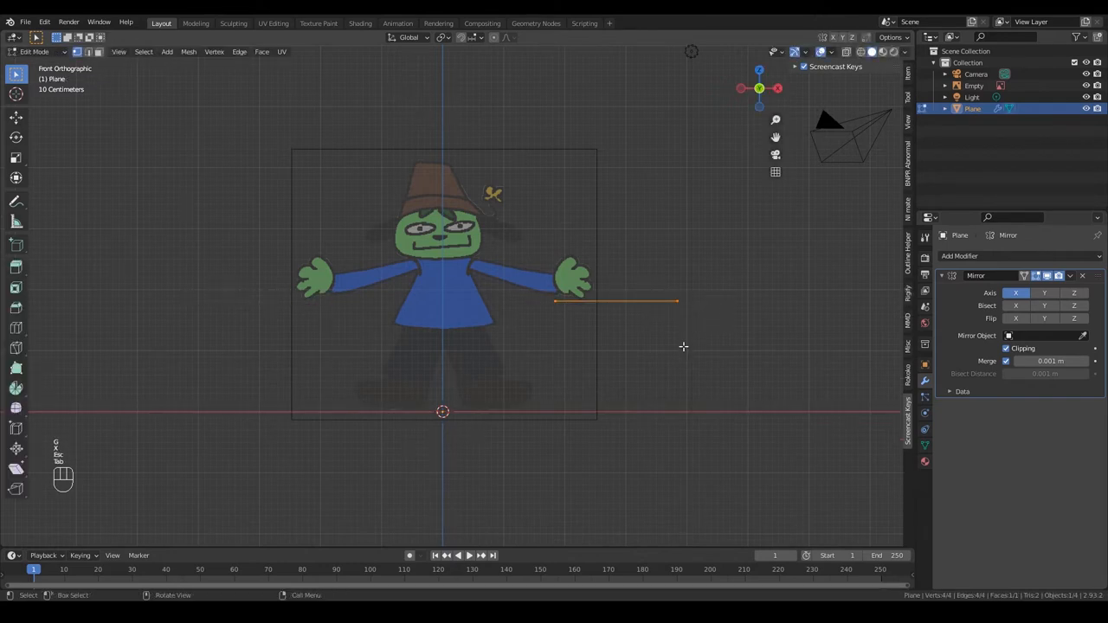
key("Escape")
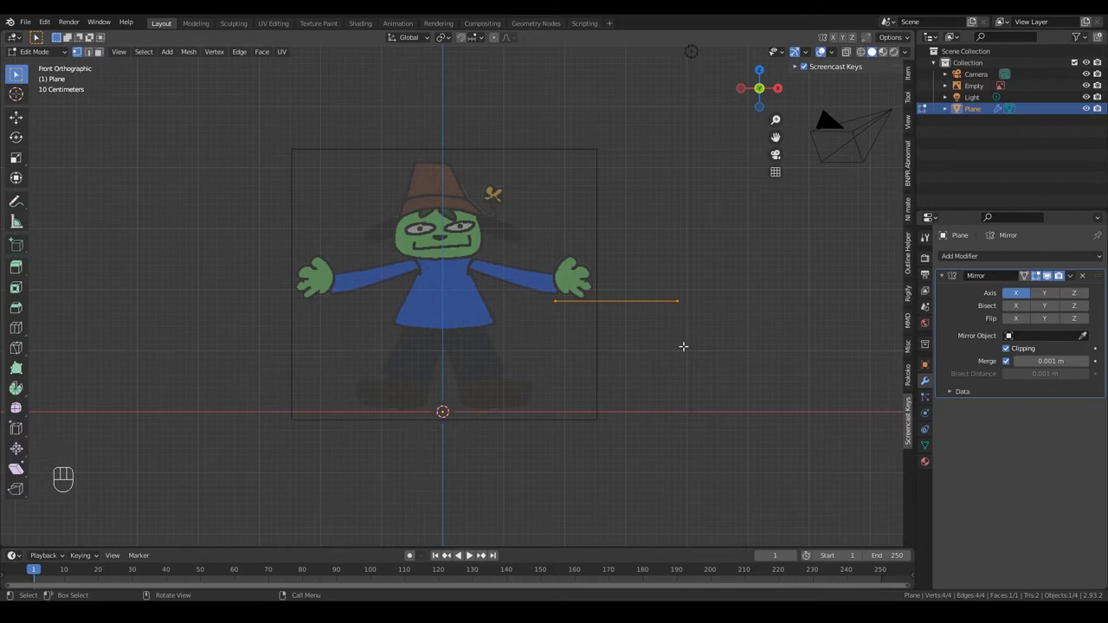
Rotate the plane 90° to face front and slide the mirrored halves into a centre strip
key("r")
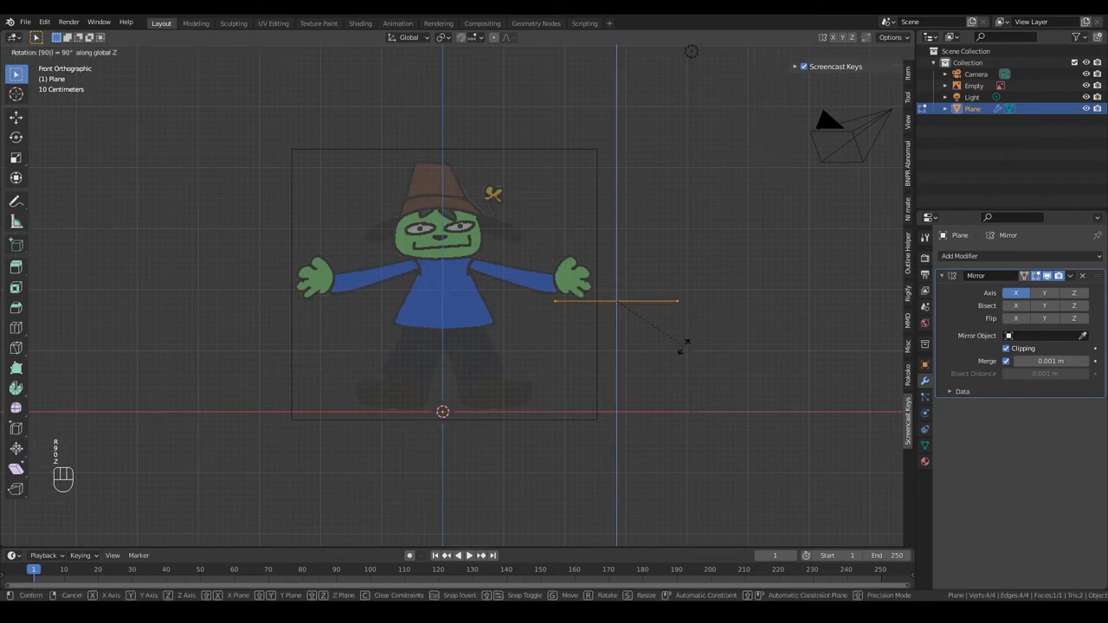
key("Return")
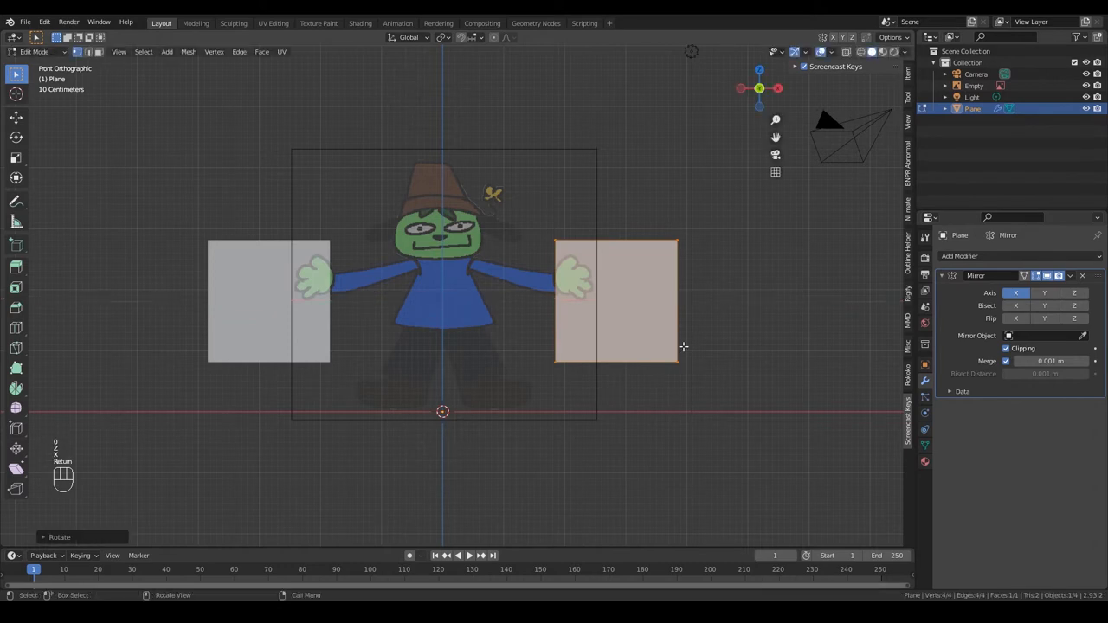
key("g")
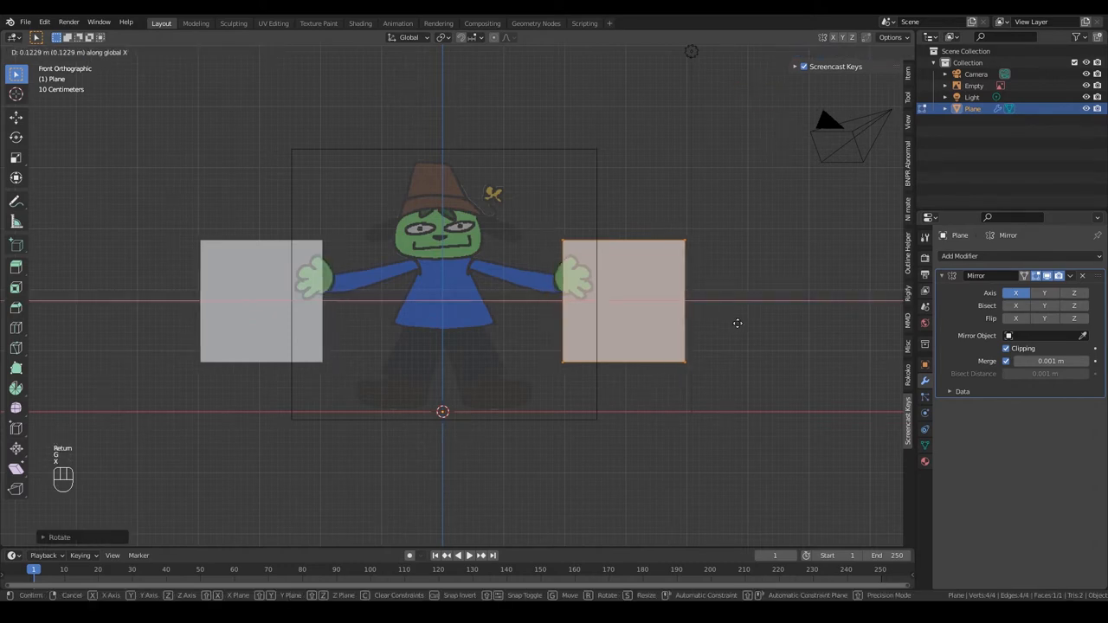
mouse_move(821, 284)
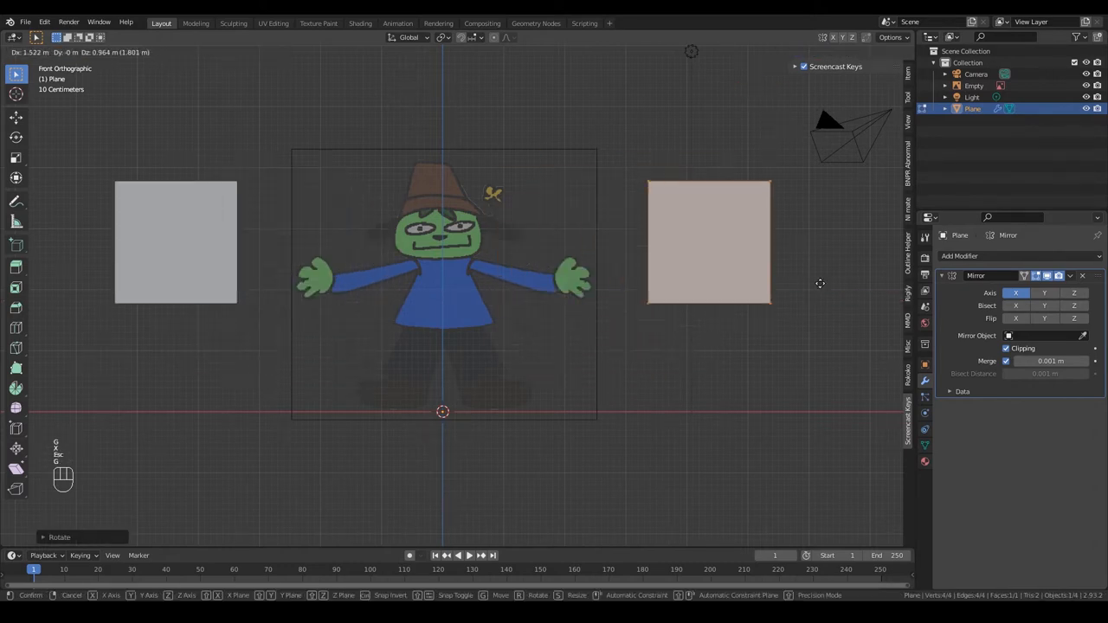
key("x")
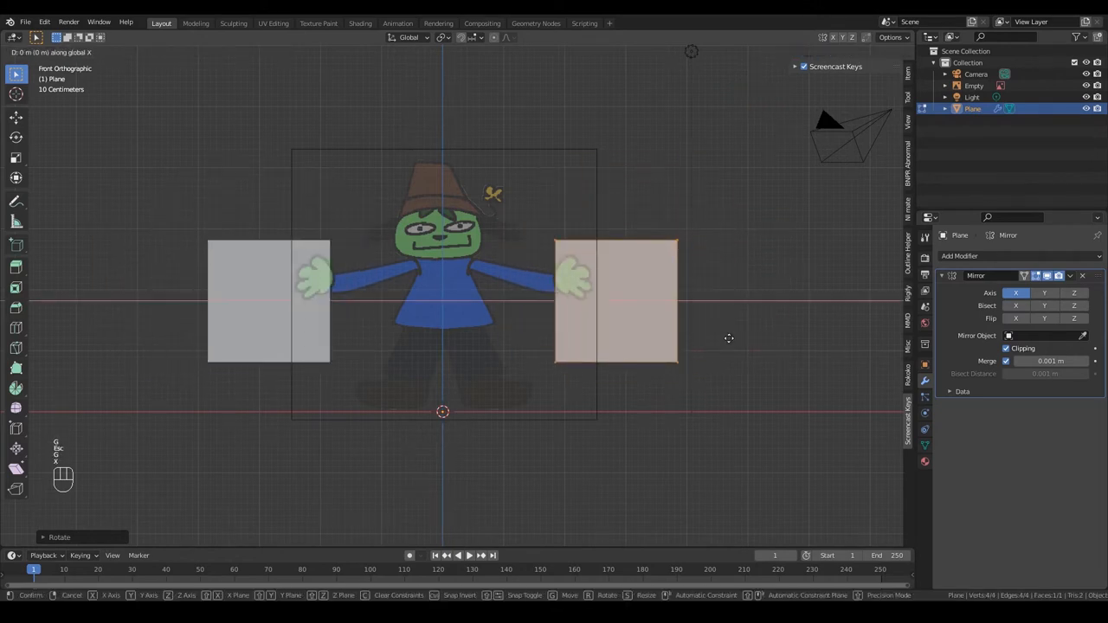
mouse_move(582, 338)
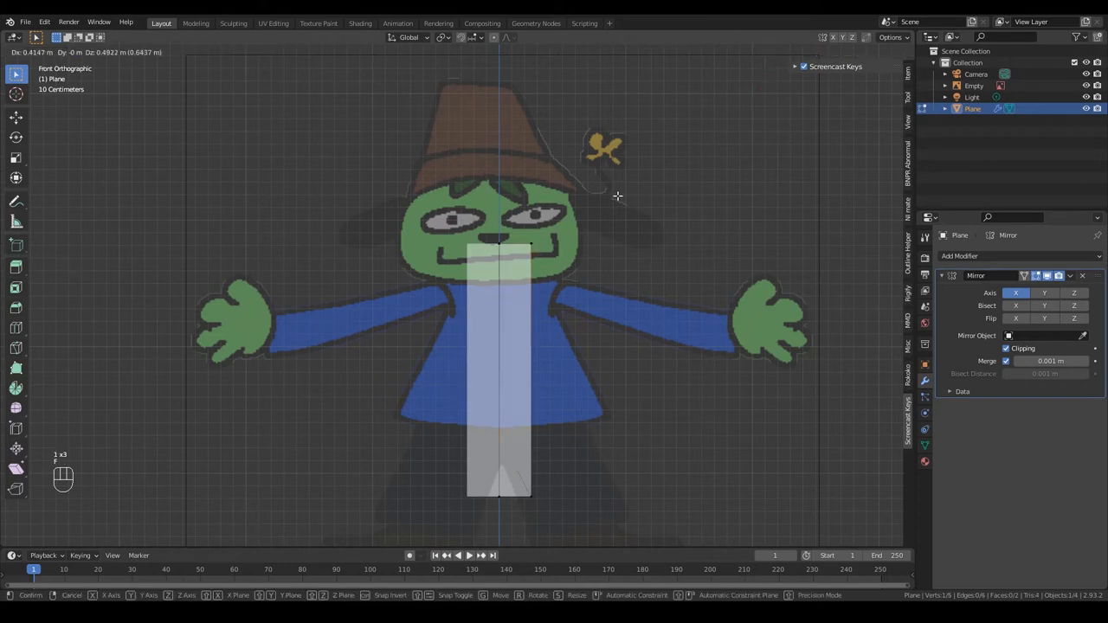
key("ctrl+z")
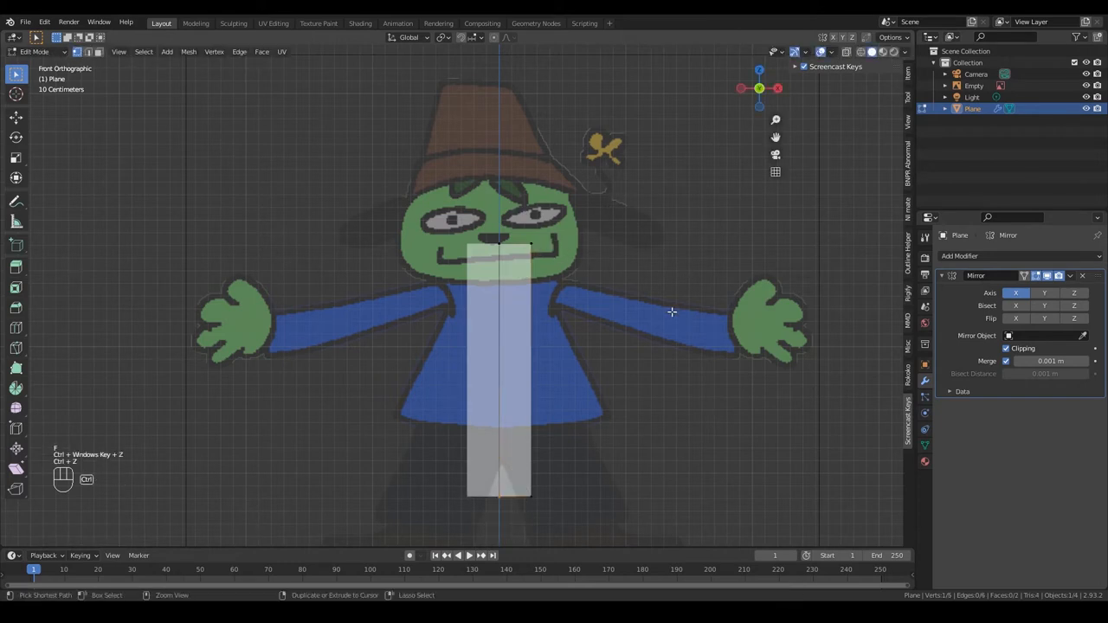
key("g")
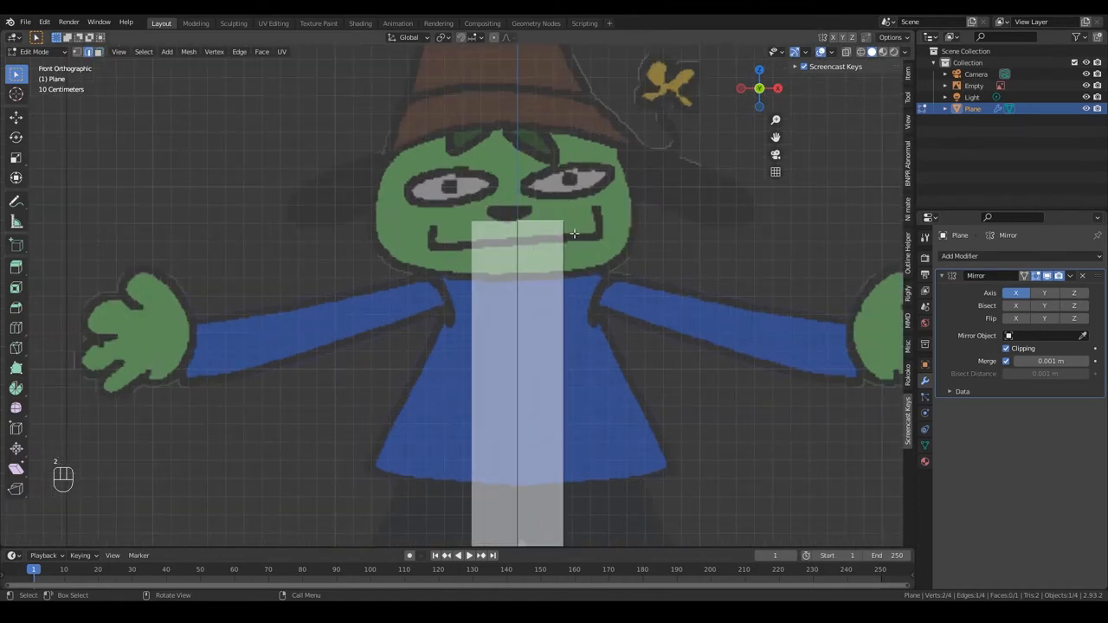
Move the strip's vertices outward to fit the shirt's torso outline
key("g")
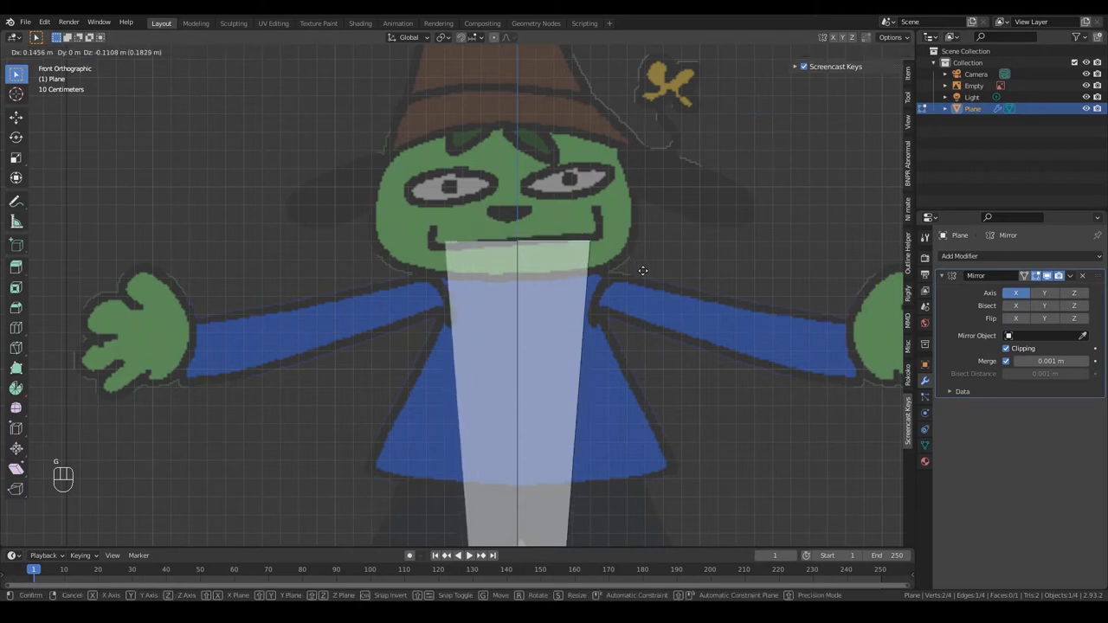
mouse_move(658, 303)
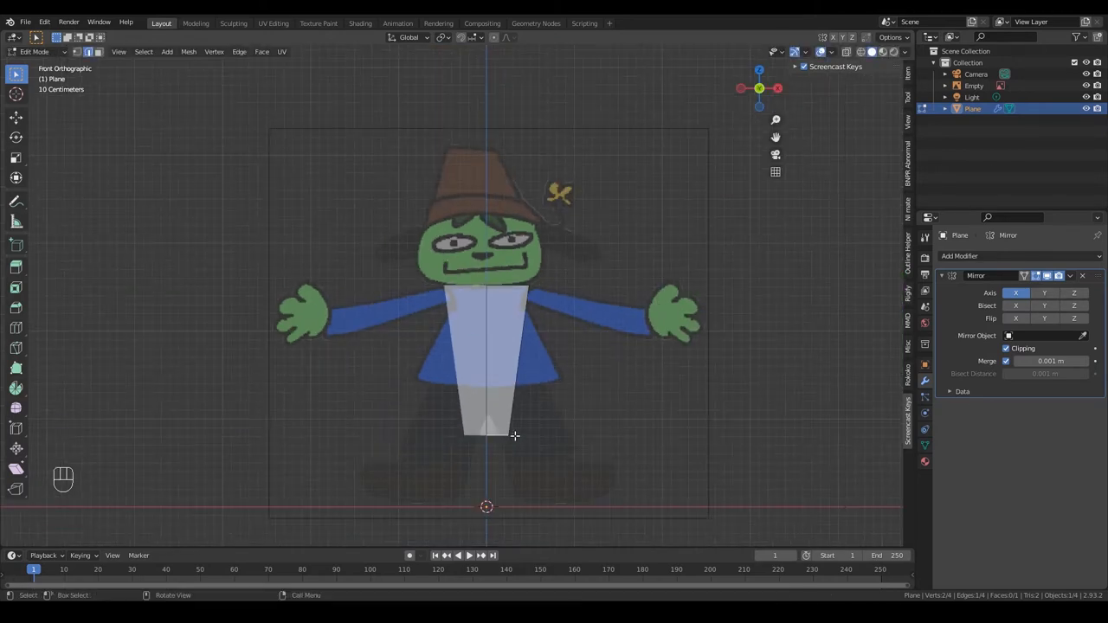
key("g")
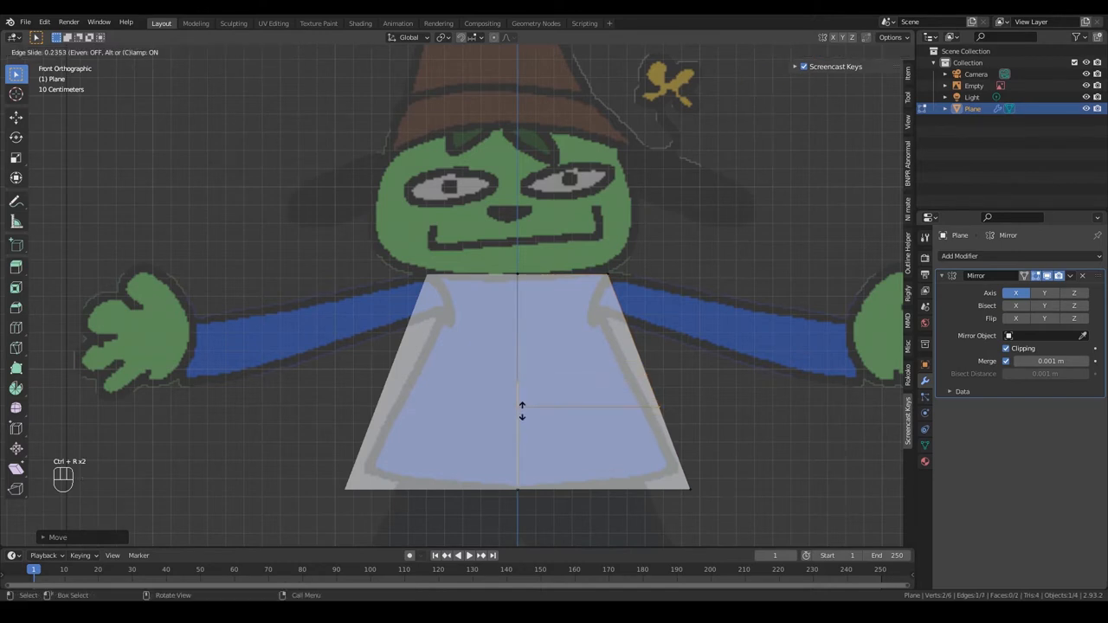
mouse_move(524, 390)
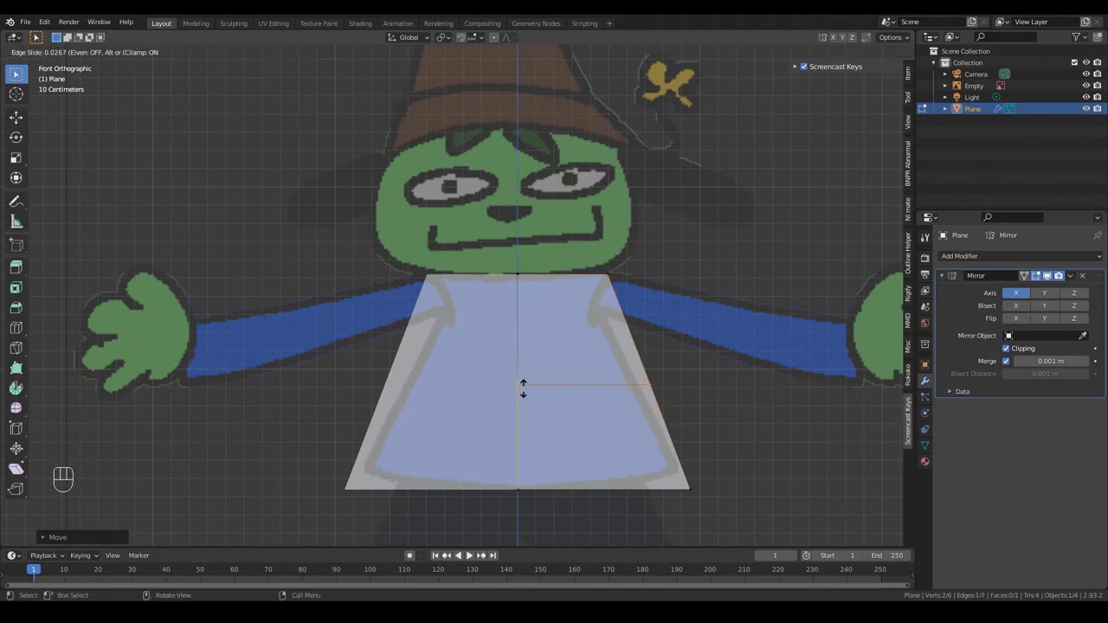
mouse_move(523, 395)
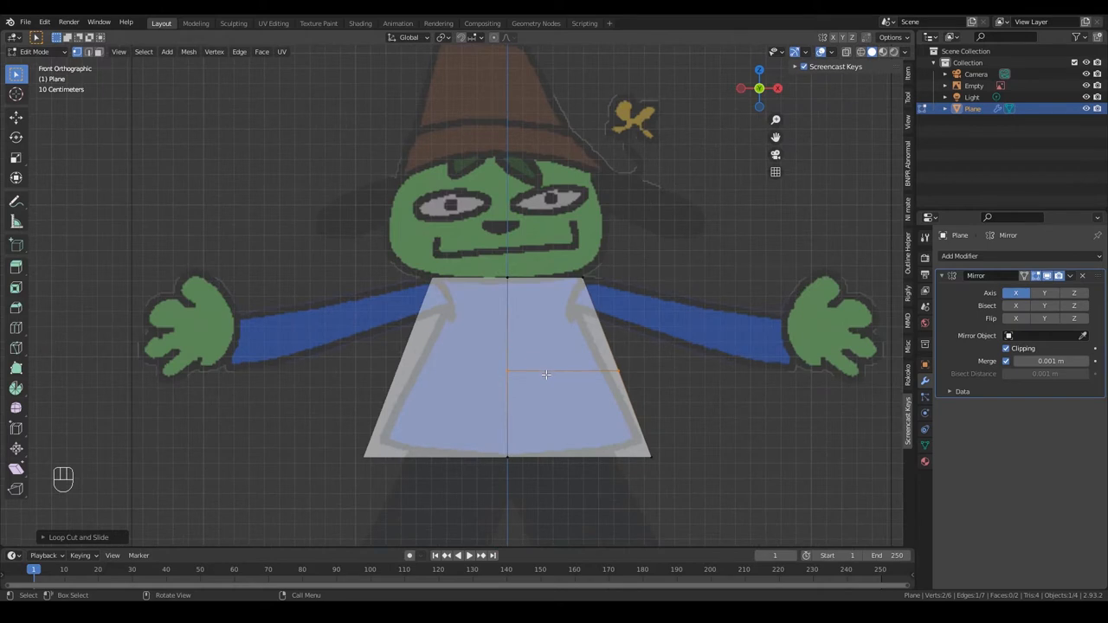
Shape leg geometry along the trousers with a loop cut across each leg
scroll("down", 3)
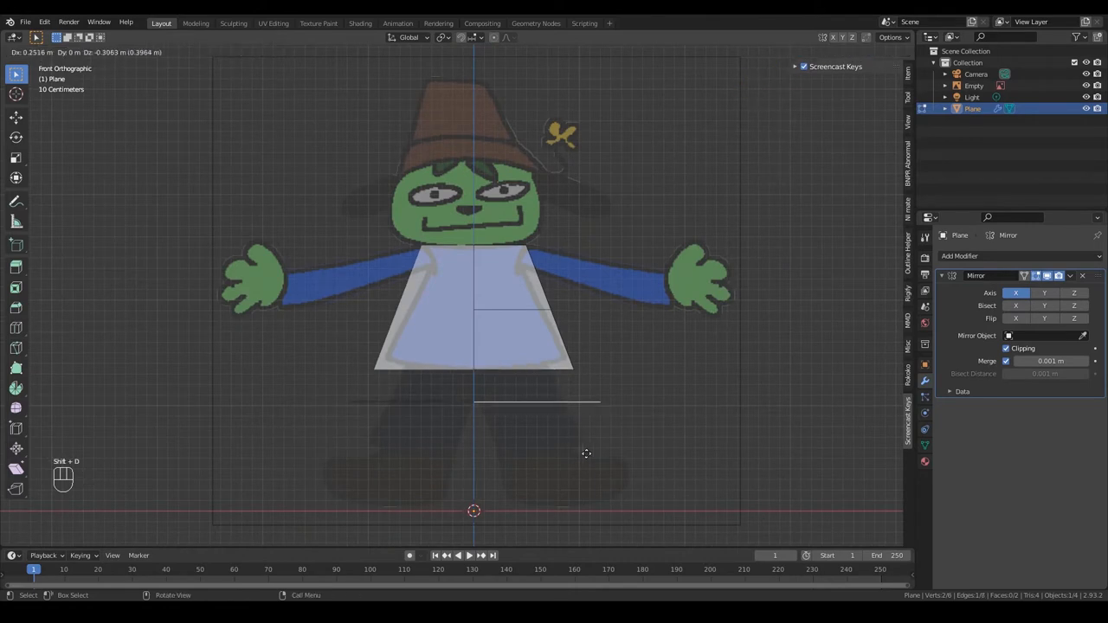
mouse_move(541, 429)
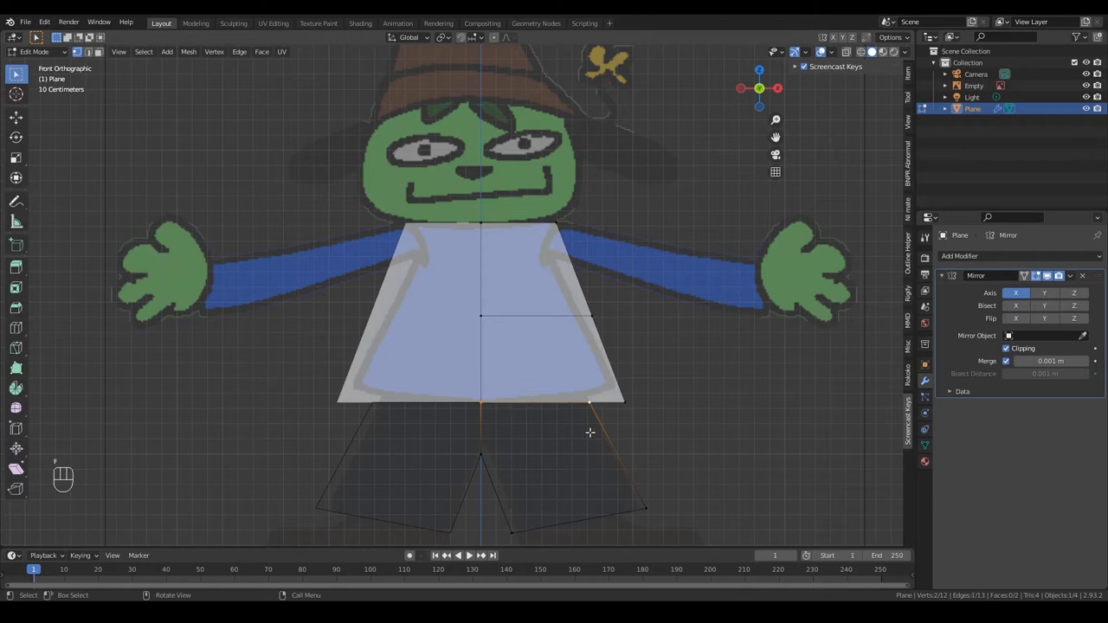
mouse_move(592, 450)
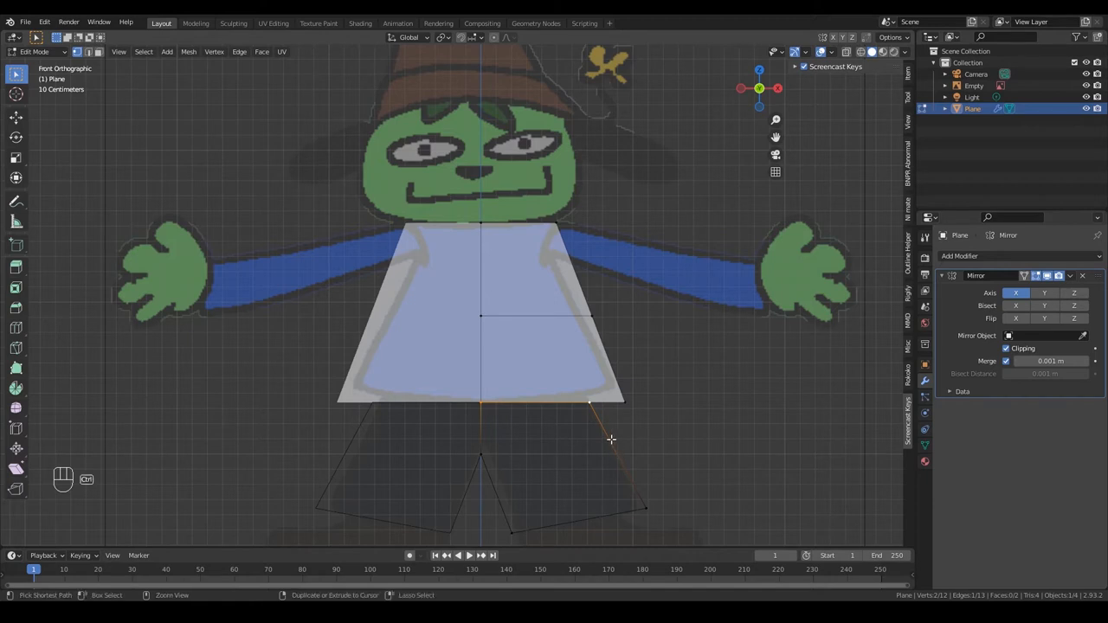
key("ctrl+r")
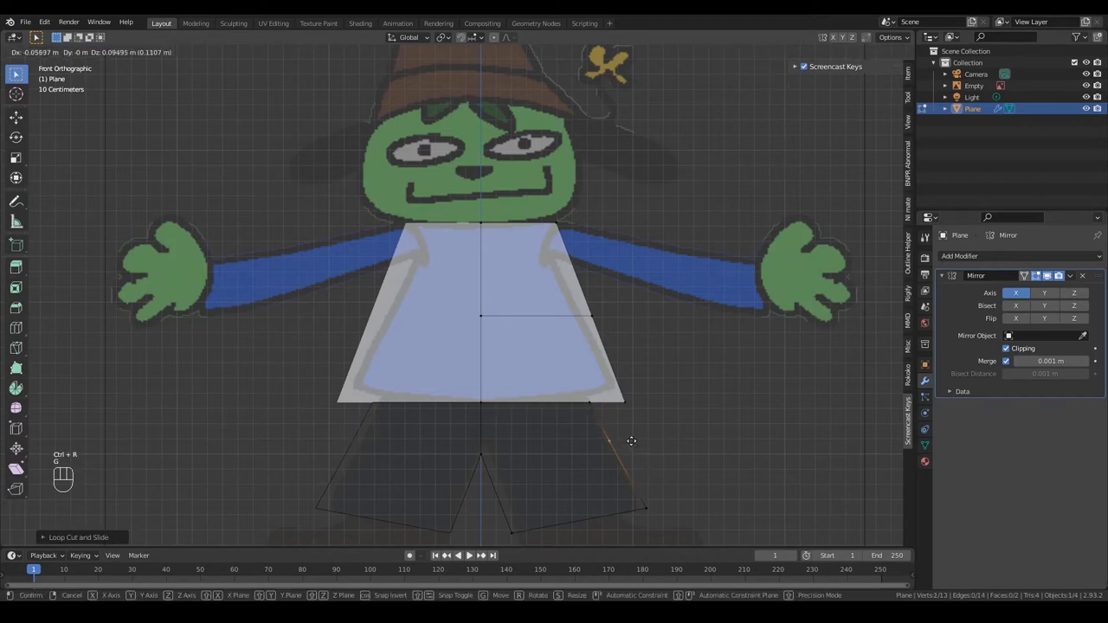
mouse_move(630, 444)
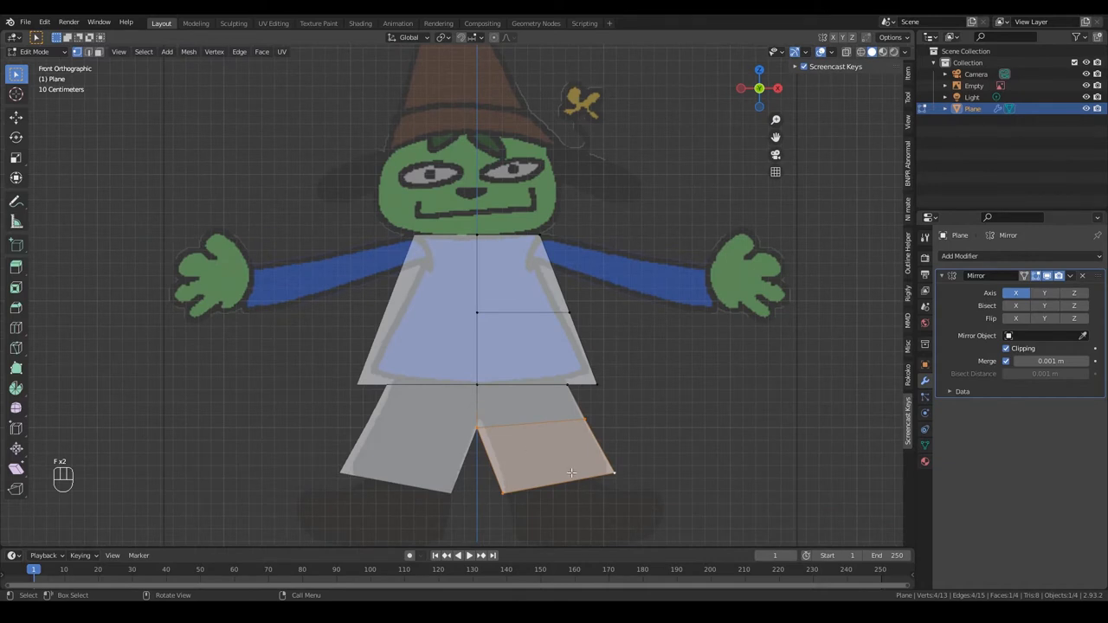
key("g")
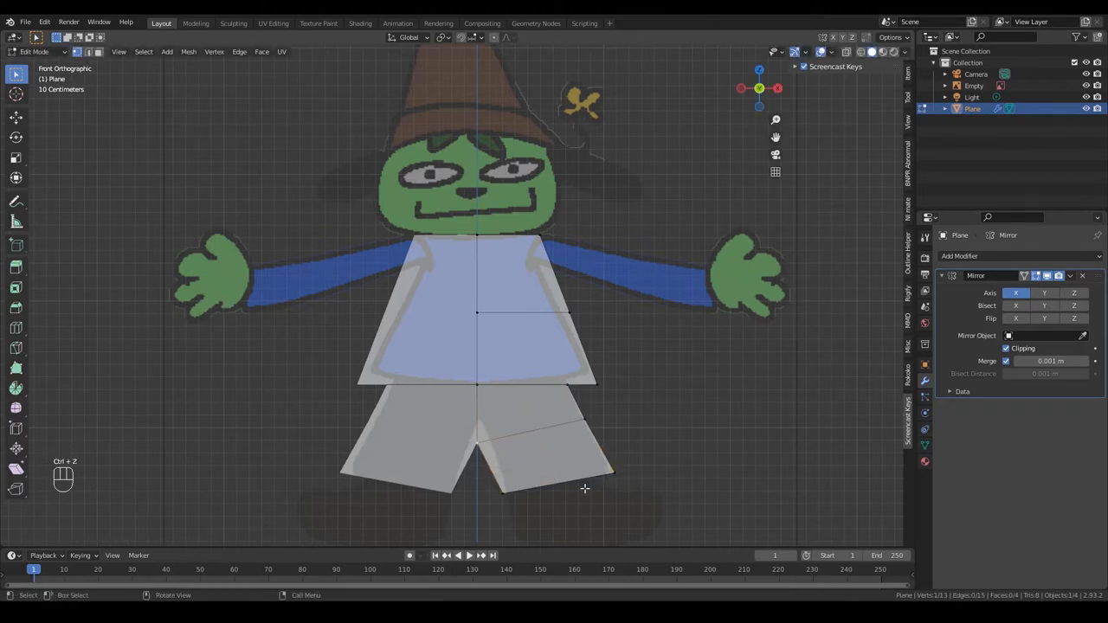
key("ctrl+z")
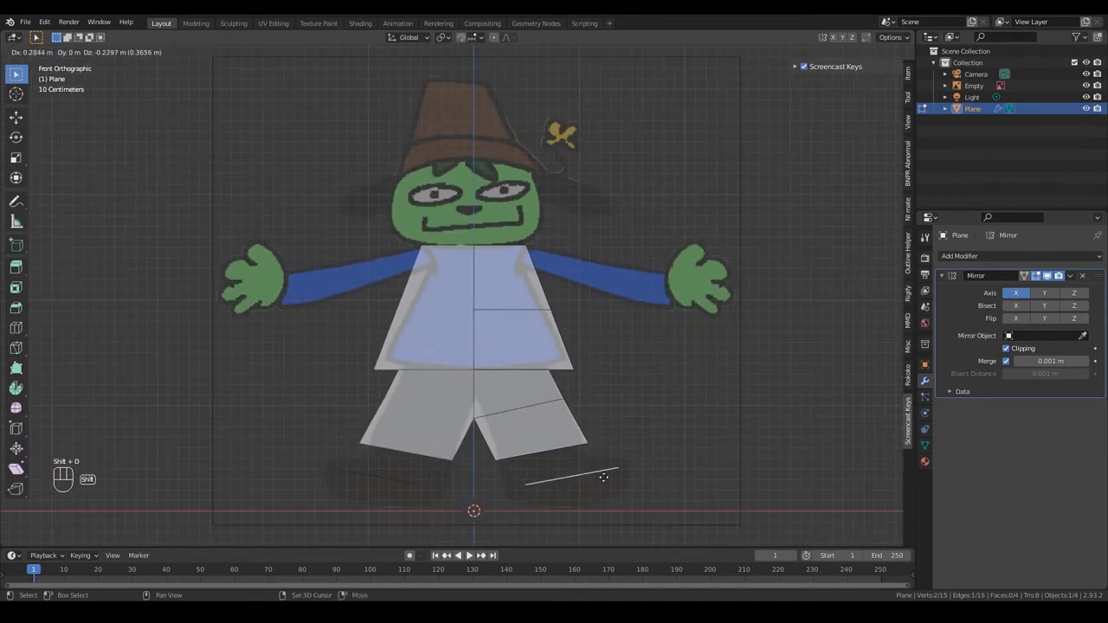
Scale and place the new lower-leg and foot vertices over the shoes
key("s")
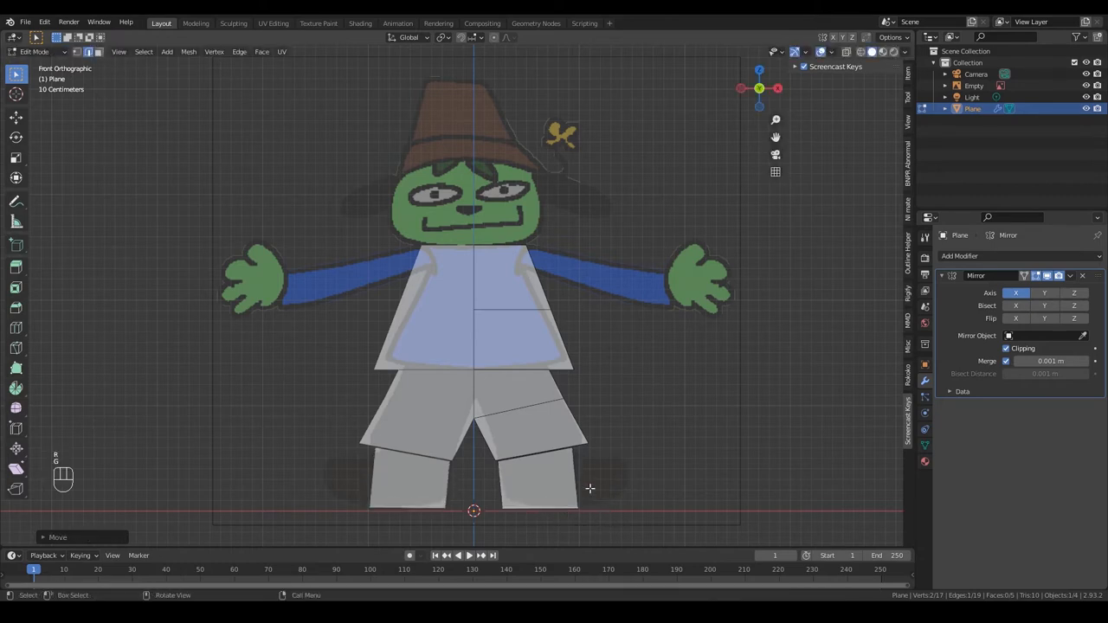
mouse_move(661, 471)
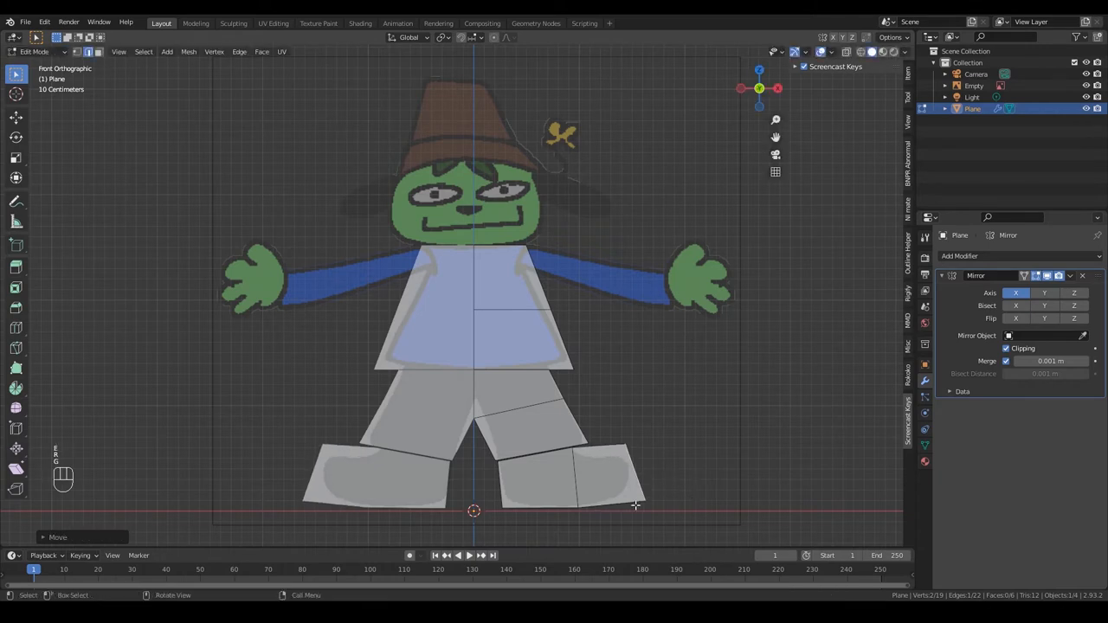
scroll("up", 3)
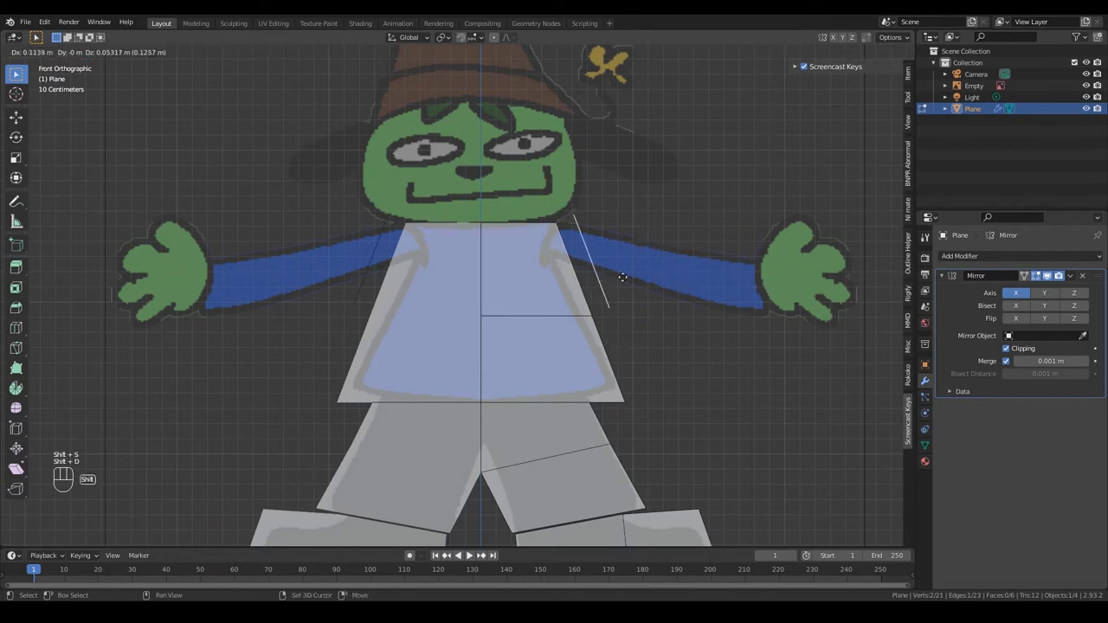
Extend the torso along the sleeves, loop-cut each sleeve and fit the wrist edge
key("s")
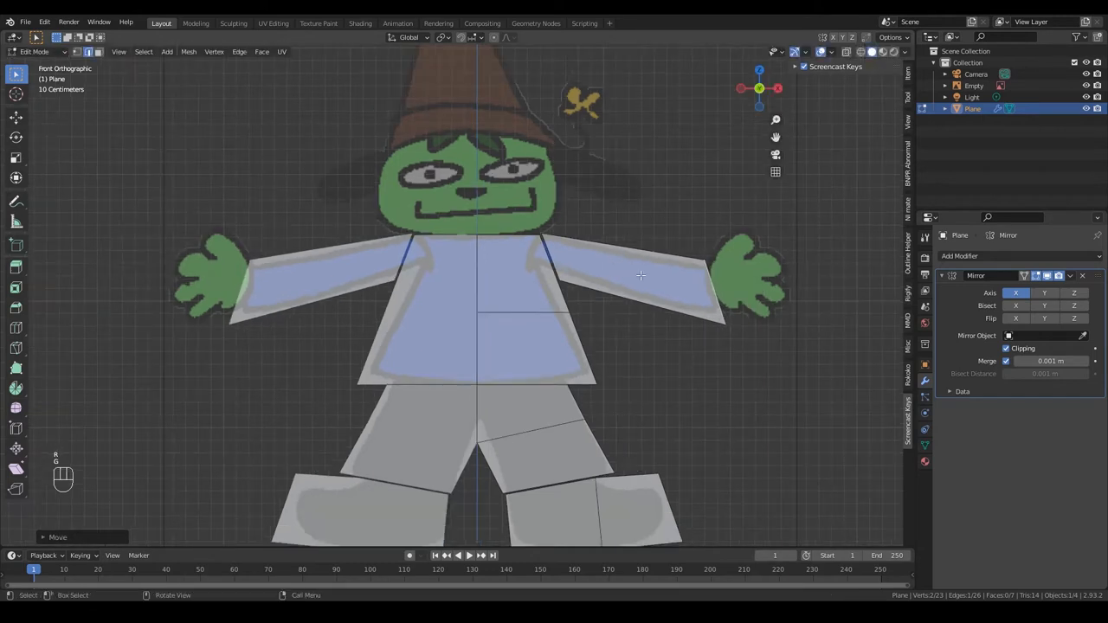
key("ctrl+r")
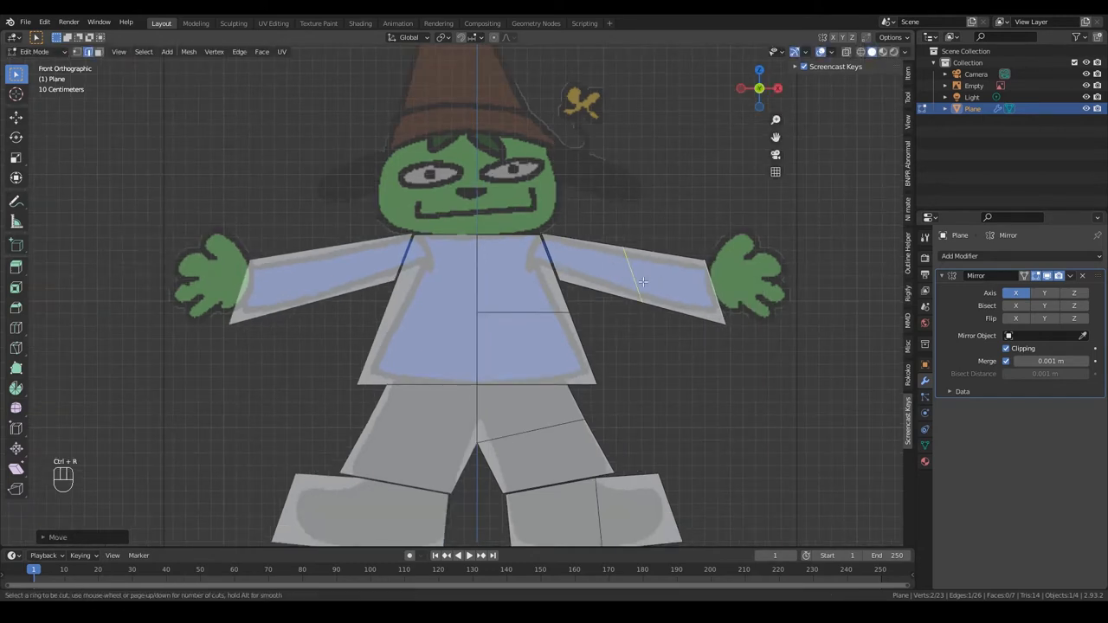
left_click(672, 284)
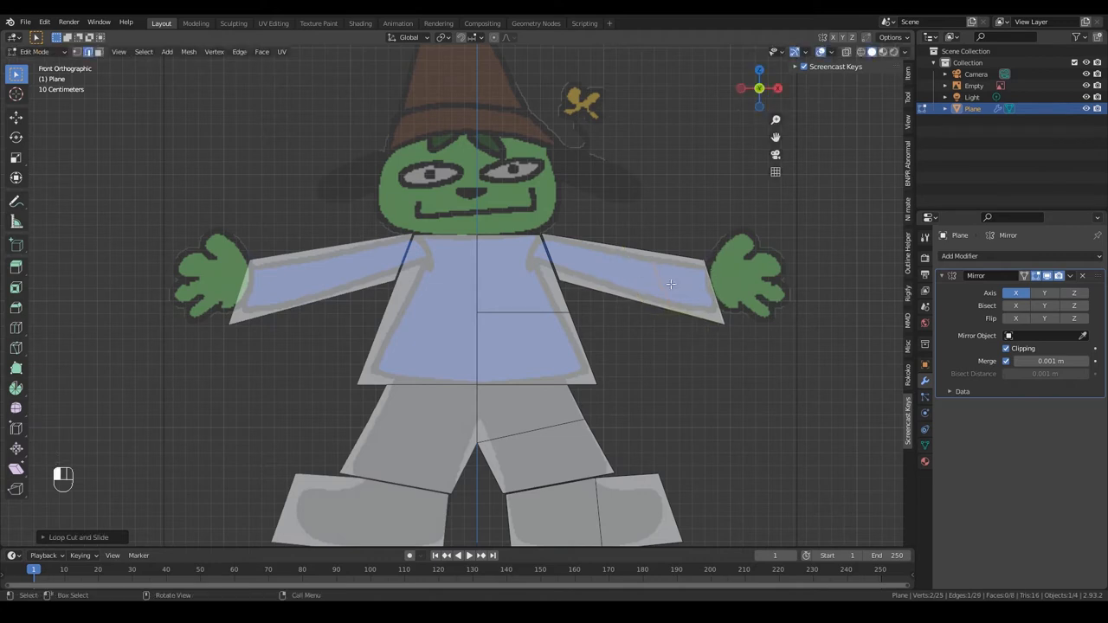
key("ctrl+r")
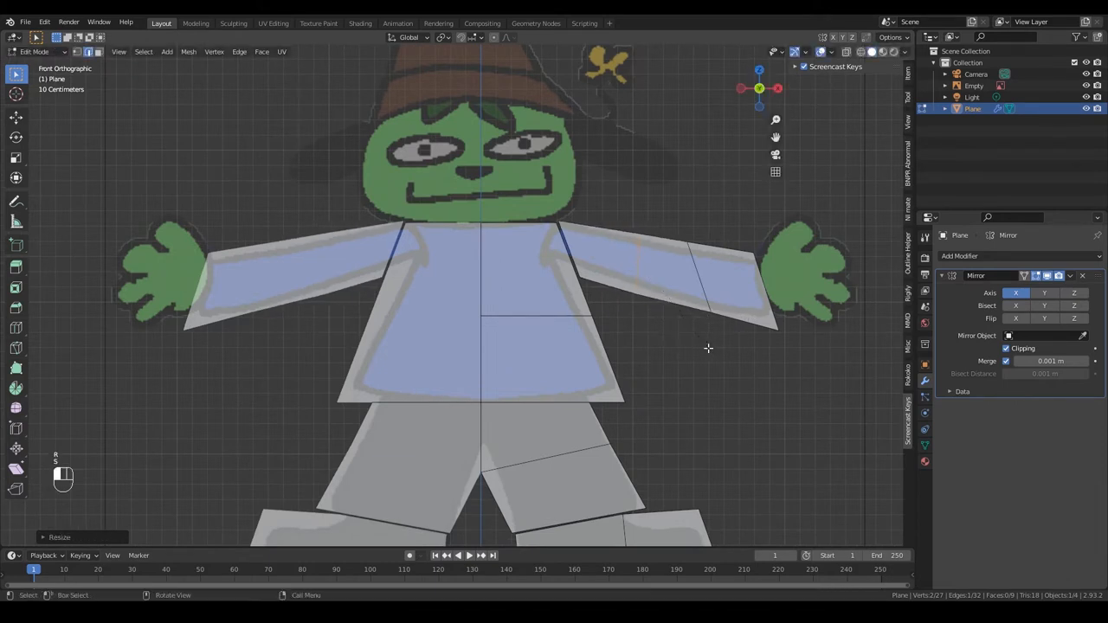
key("s")
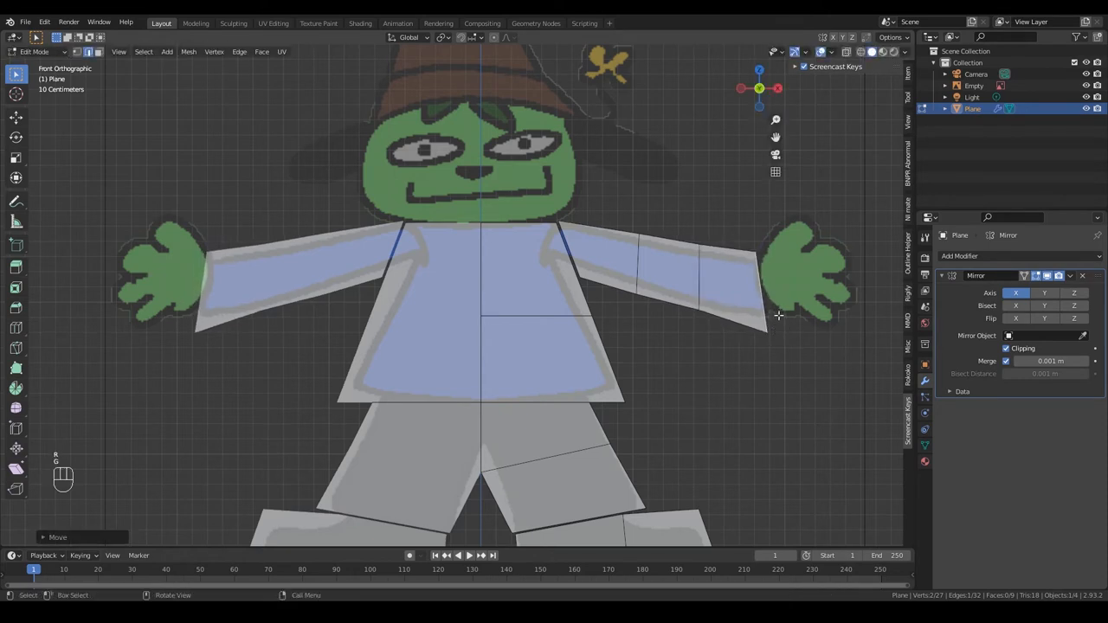
Duplicate the wrist edge and scale it into blocky hand pieces
key("shift+d")
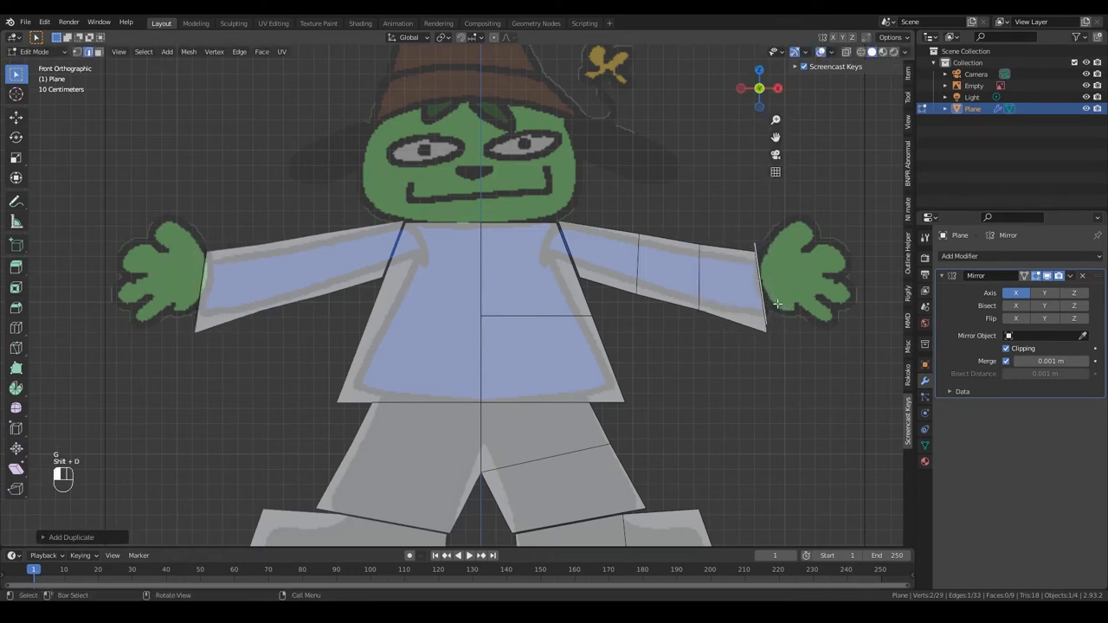
key("s")
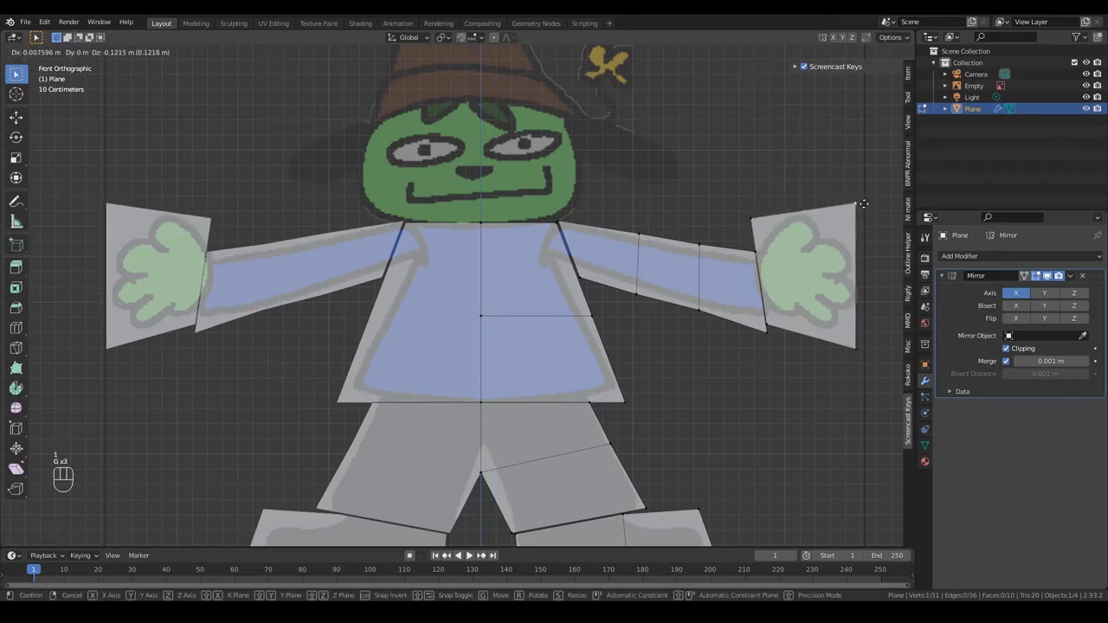
mouse_move(863, 336)
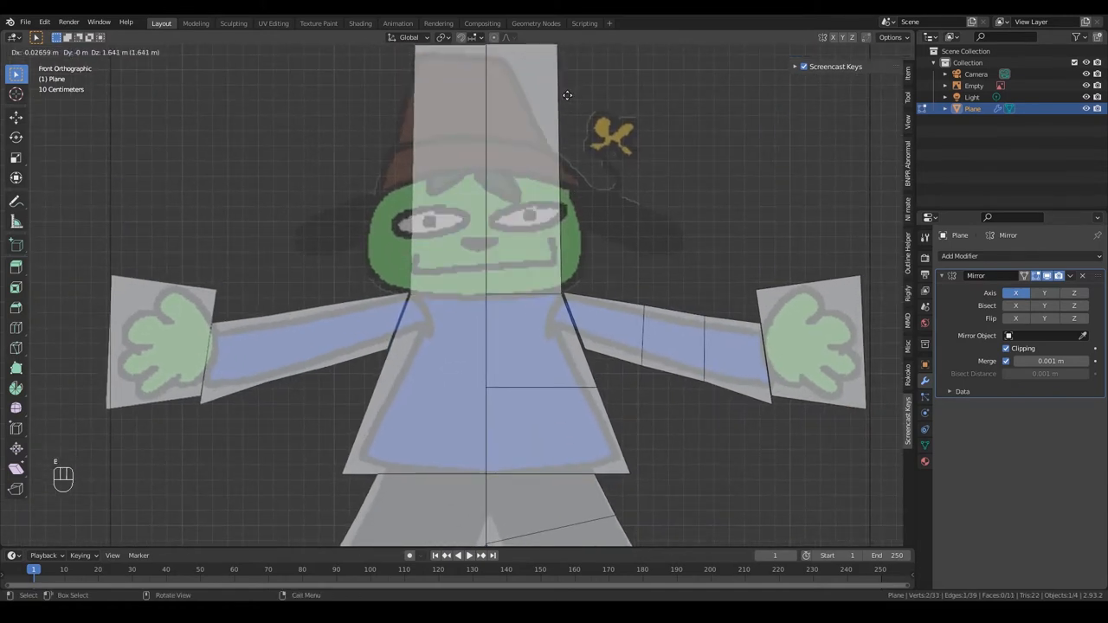
Undo the bad head extension and build a new head-and-hat block from the neck
key("ctrl+z")
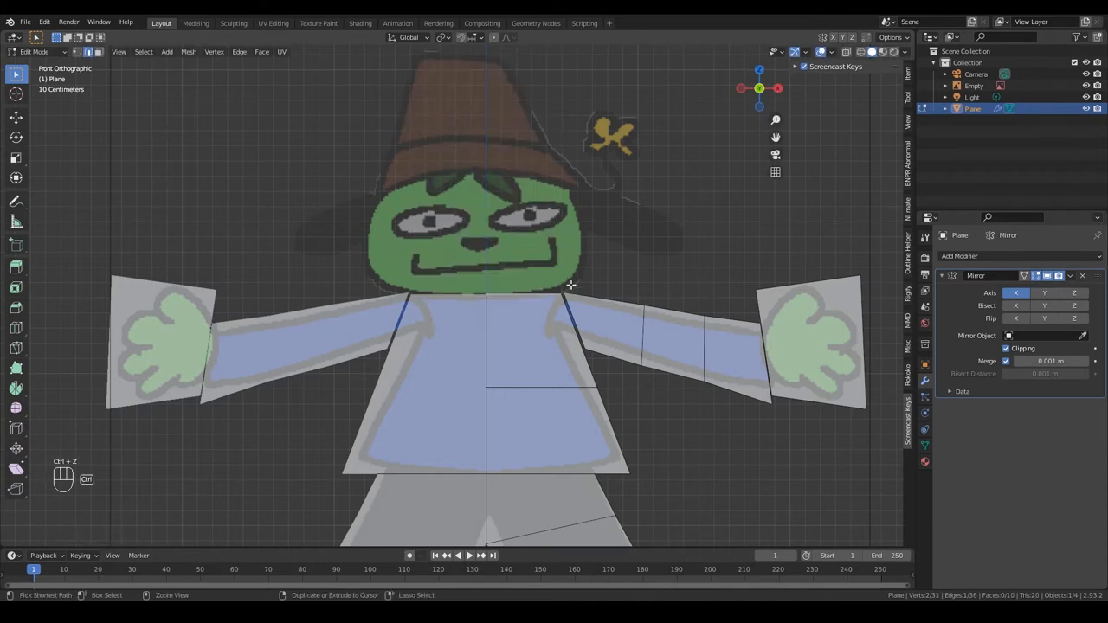
key("ctrl+z")
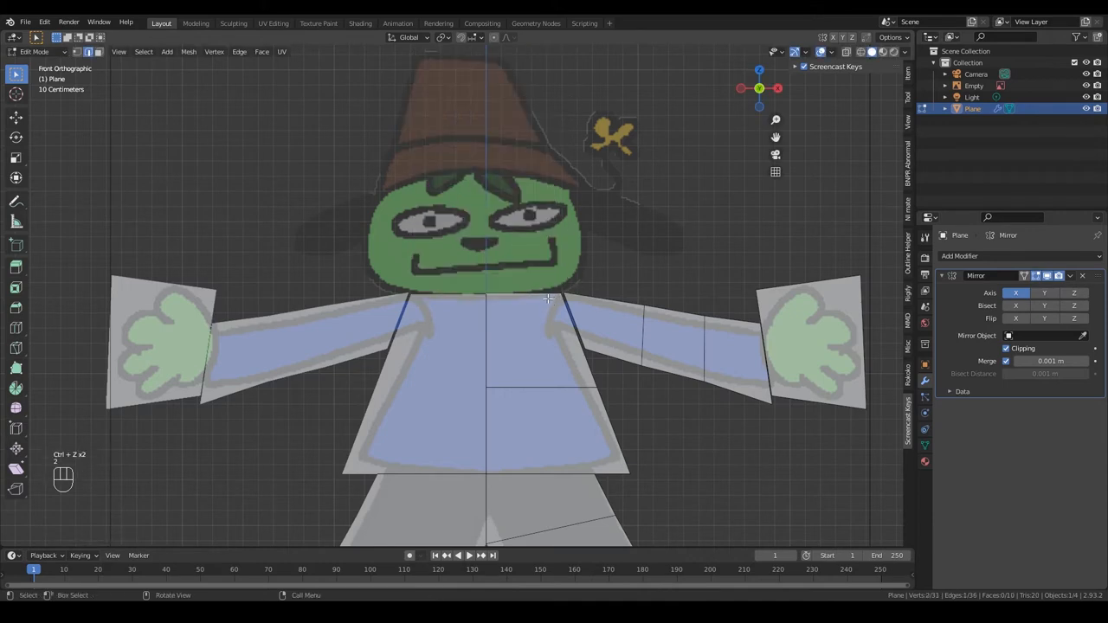
key("shift+d")
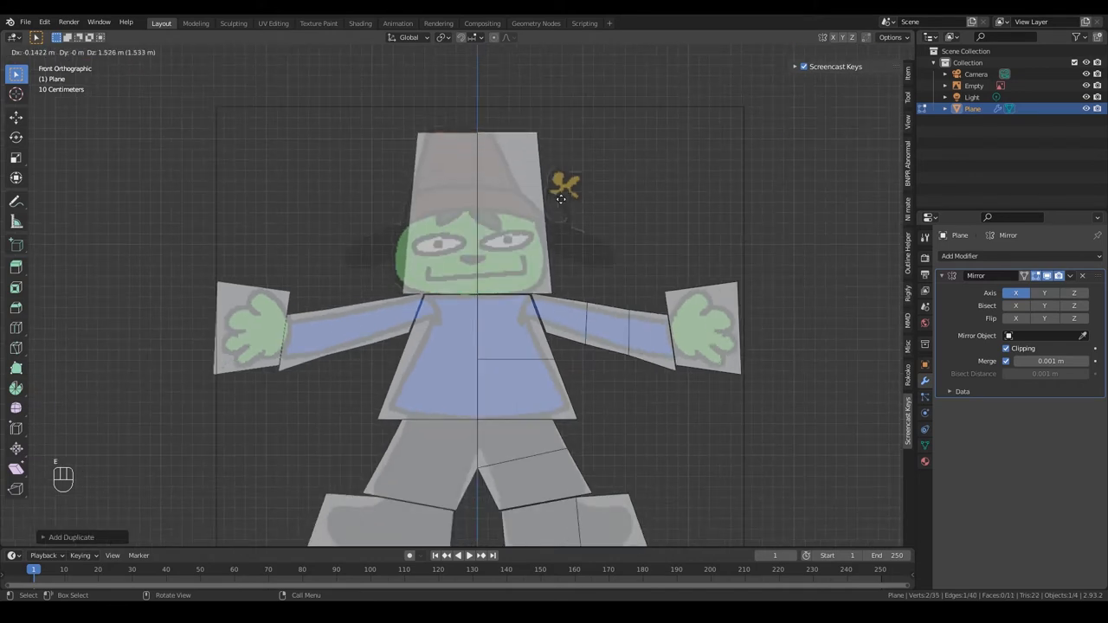
key("Tab")
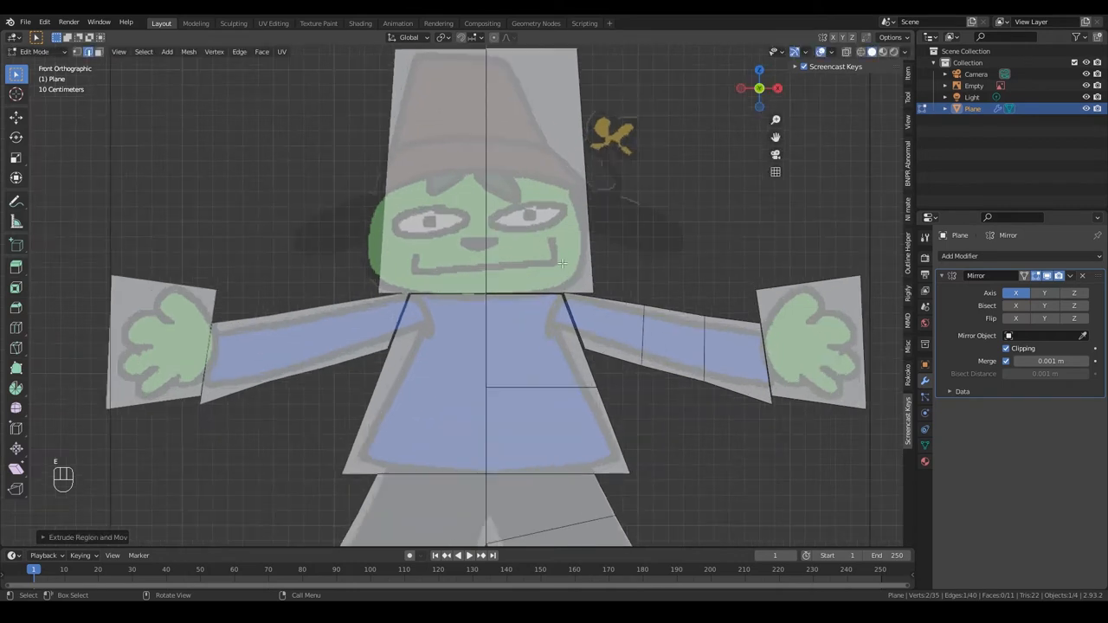
mouse_move(599, 305)
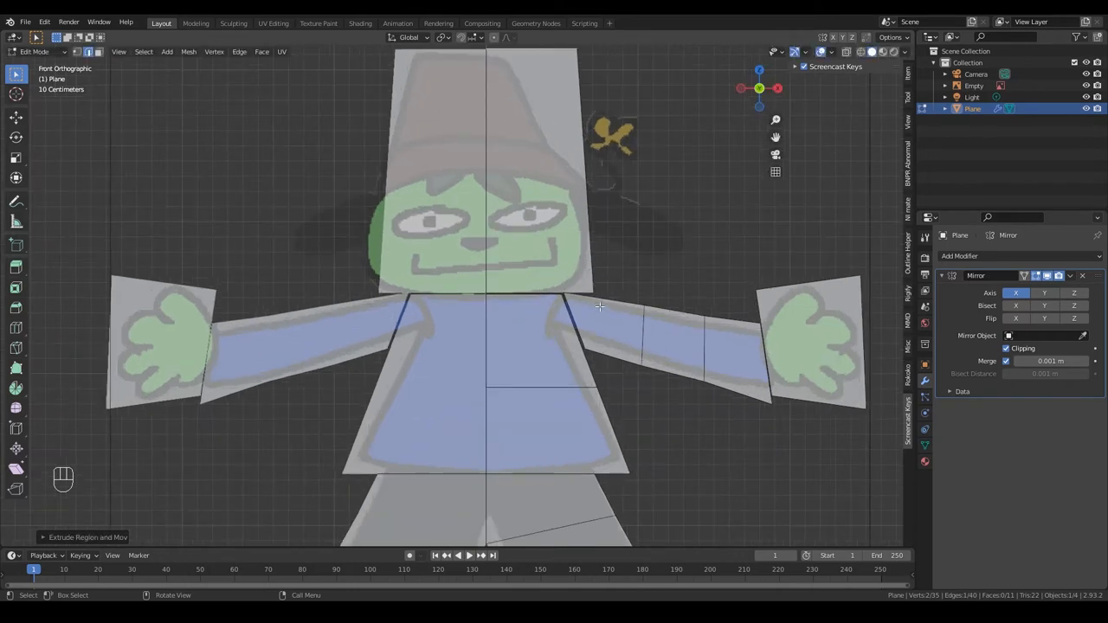
mouse_move(615, 280)
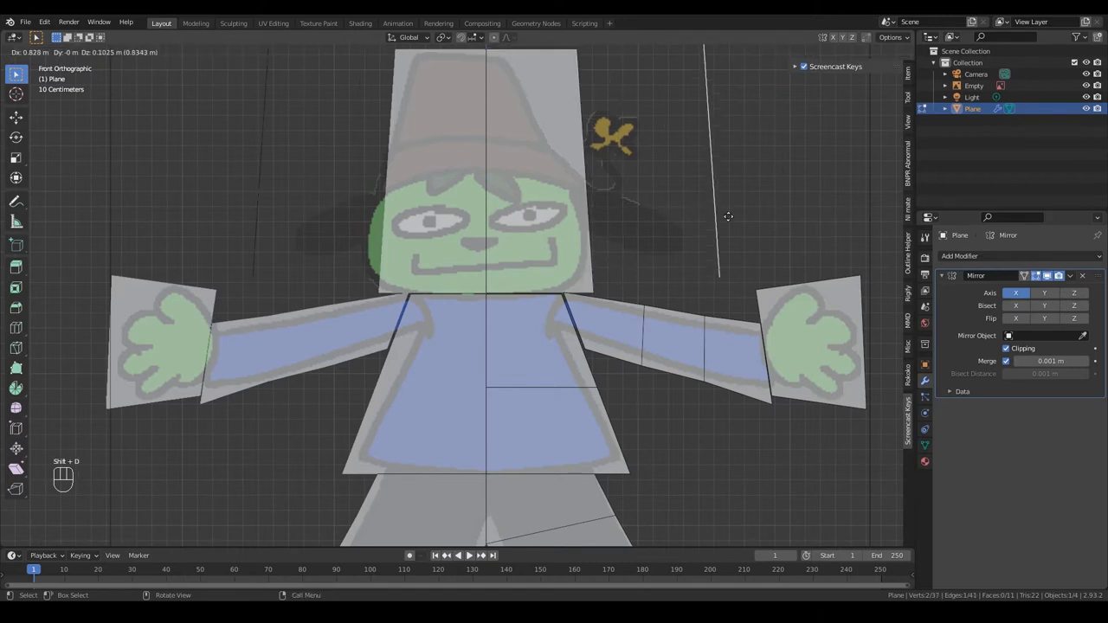
key("s")
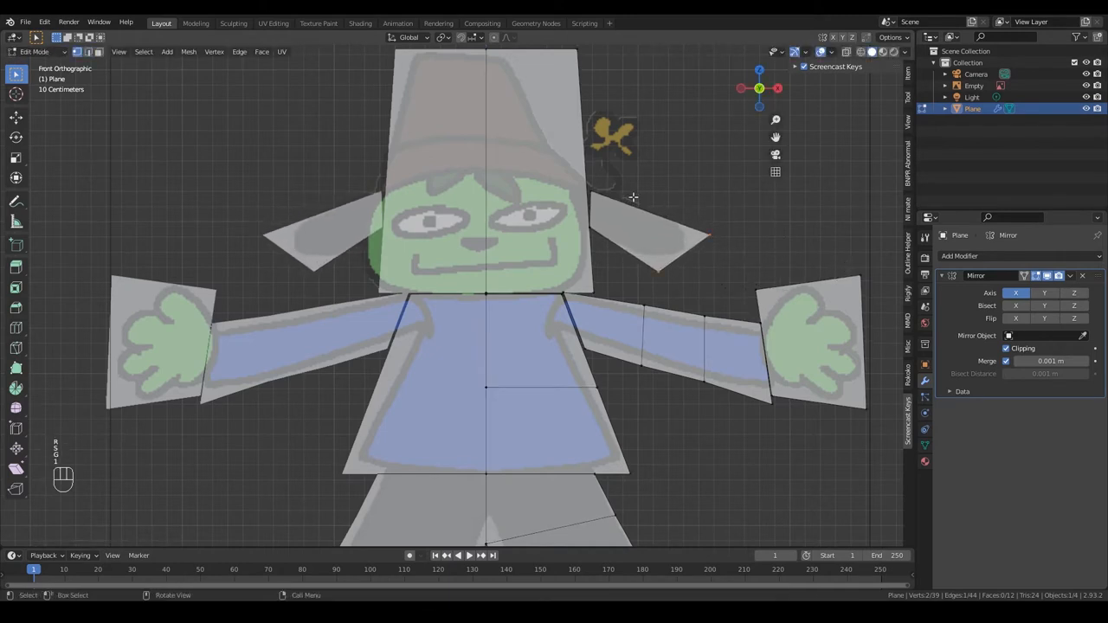
key("g")
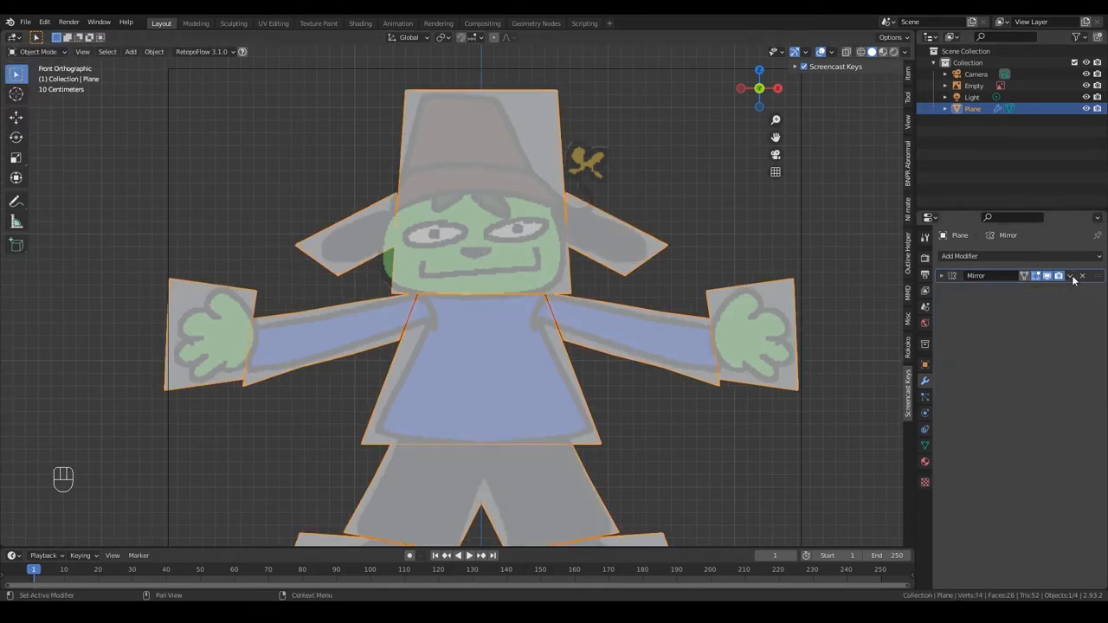
Apply the Mirror modifier, adjust the mesh, and return to Object Mode
left_click(1074, 275)
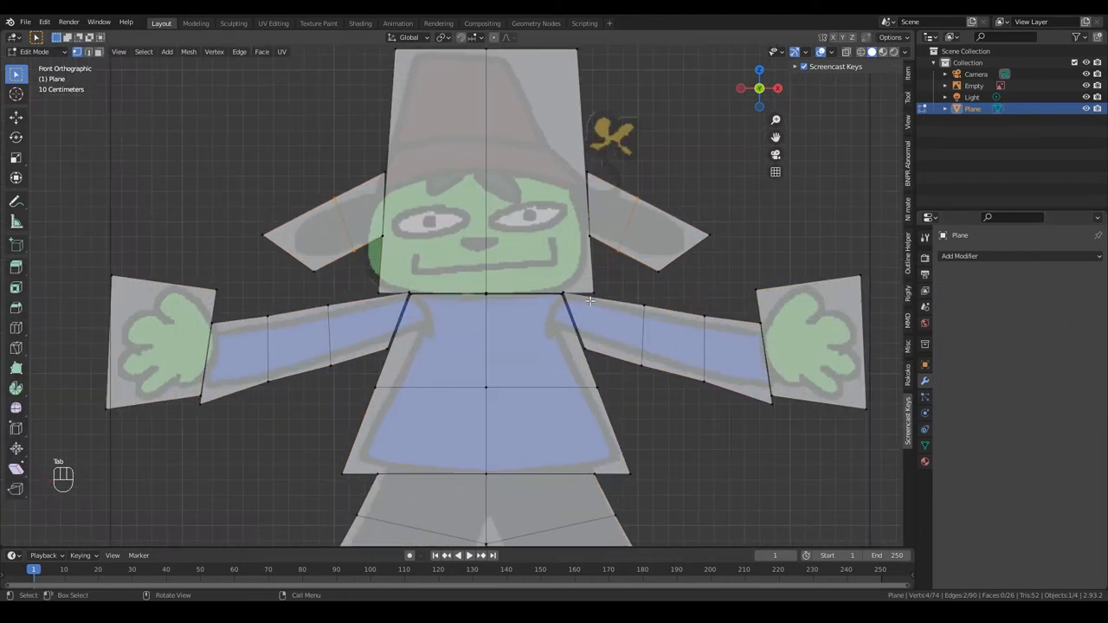
key("g")
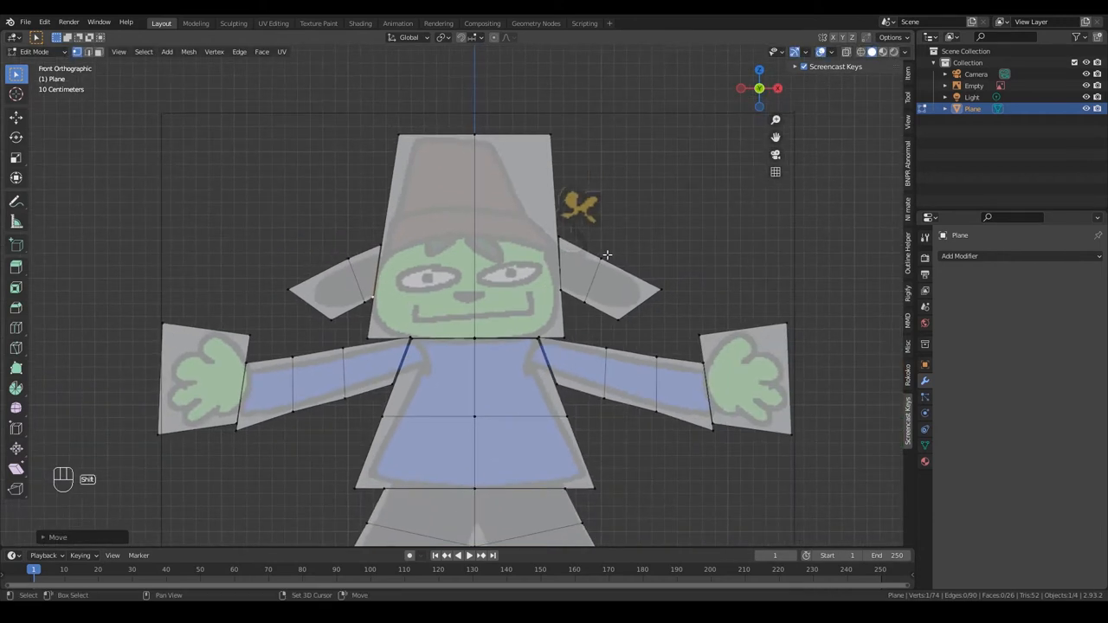
key("g")
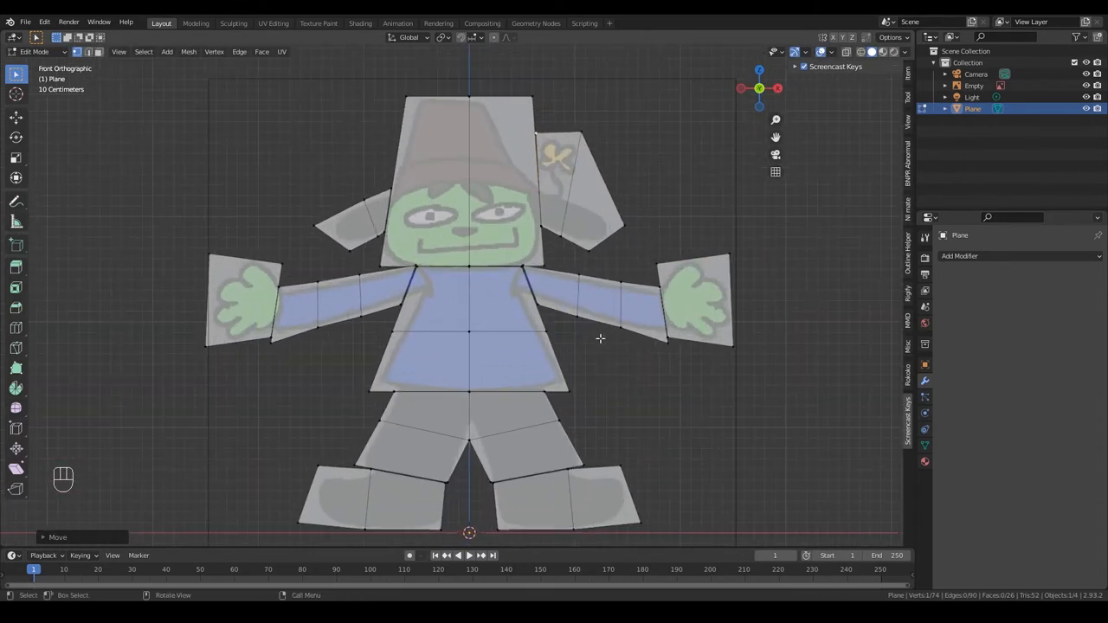
mouse_move(562, 391)
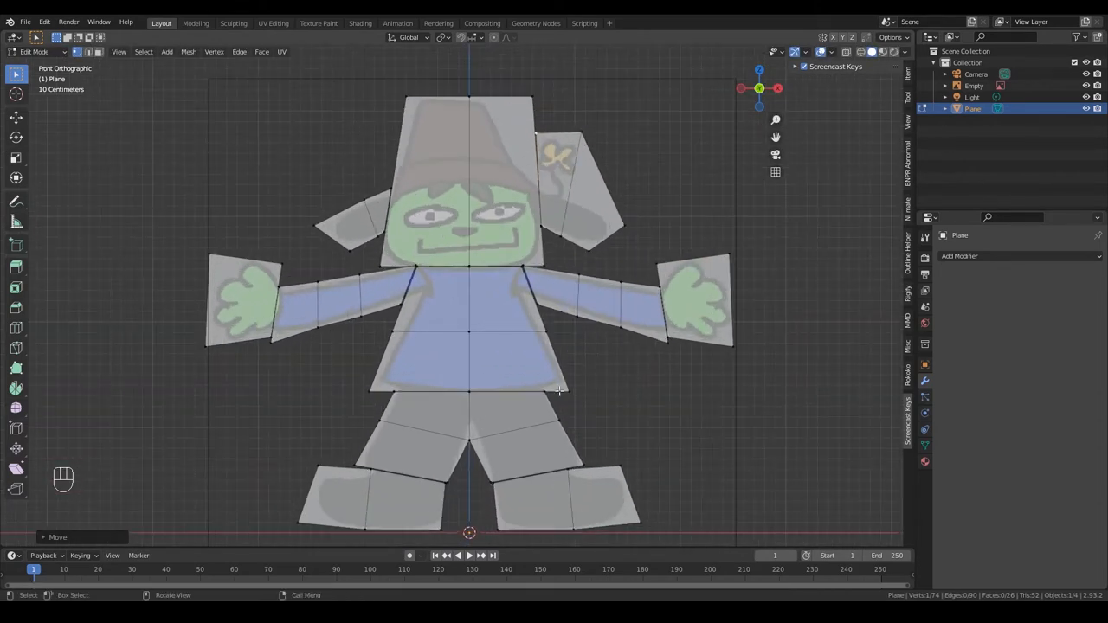
key("Tab")
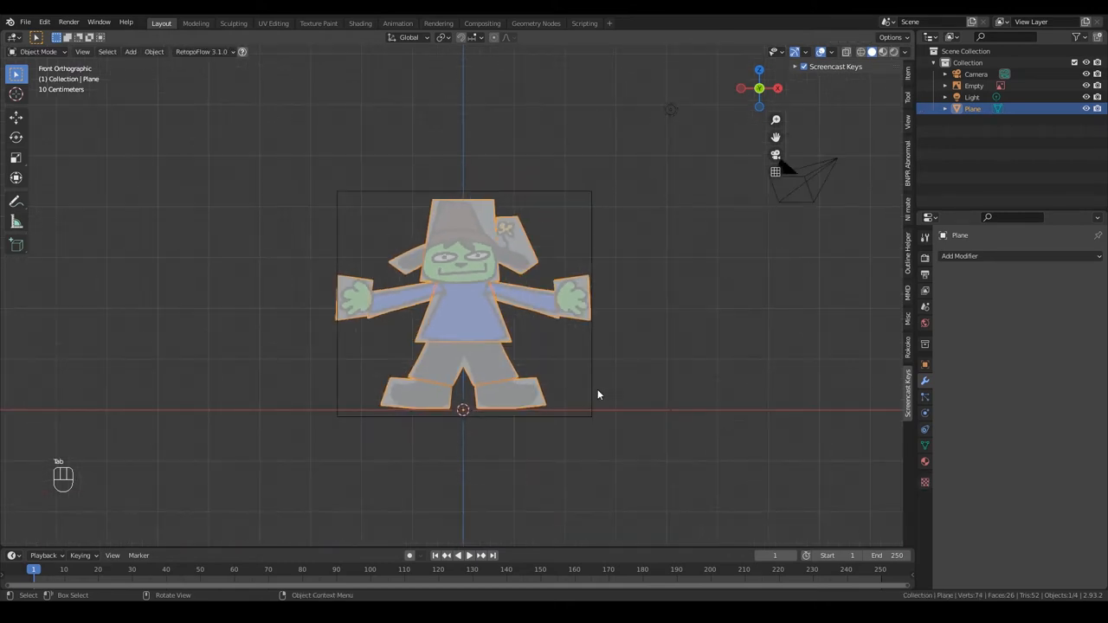
Add an Armature object at the character's base and enter Edit Mode on it
key("shift+a")
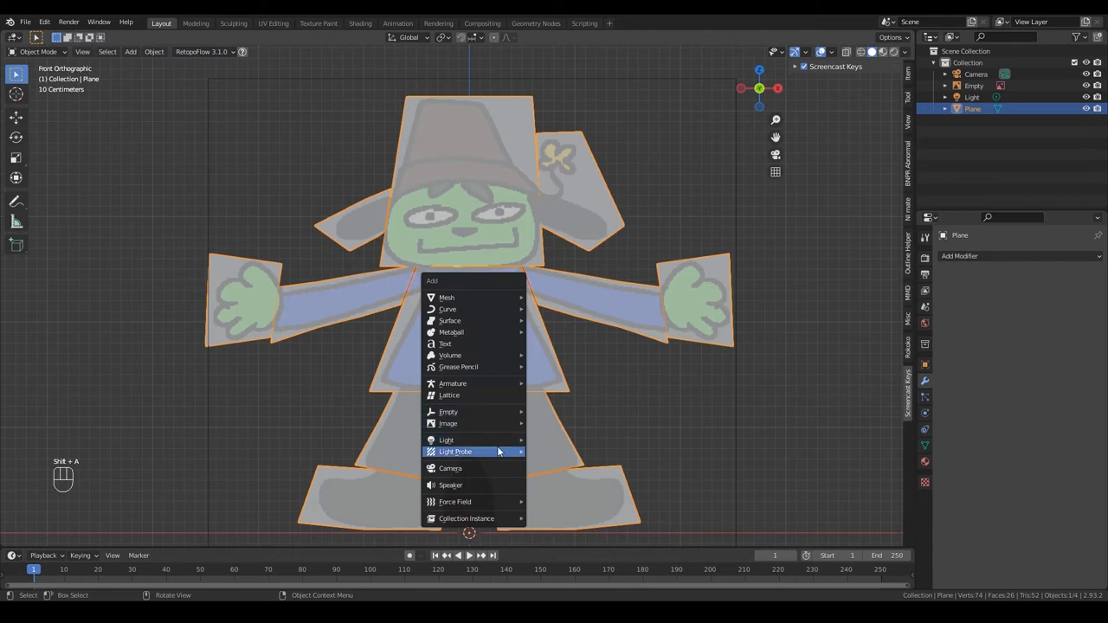
left_click(452, 385)
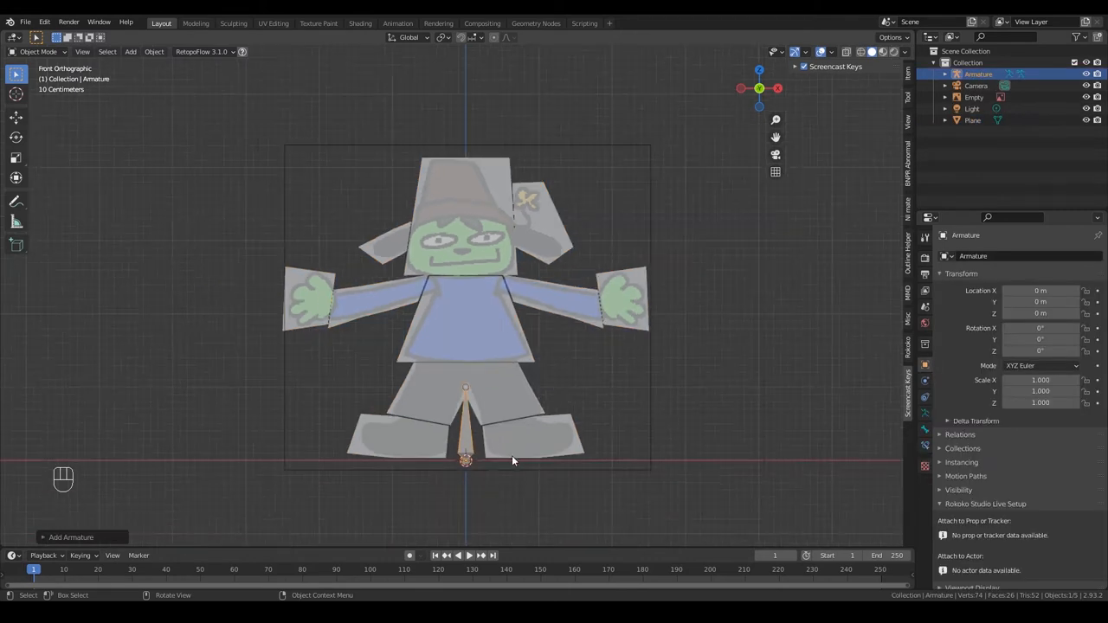
key("g")
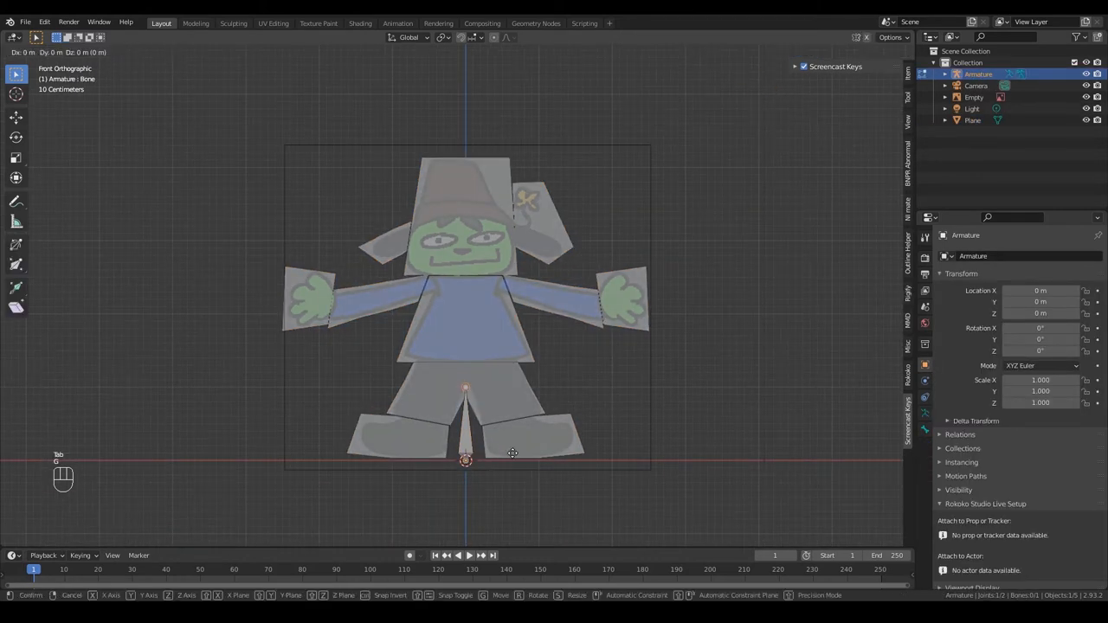
key("Escape")
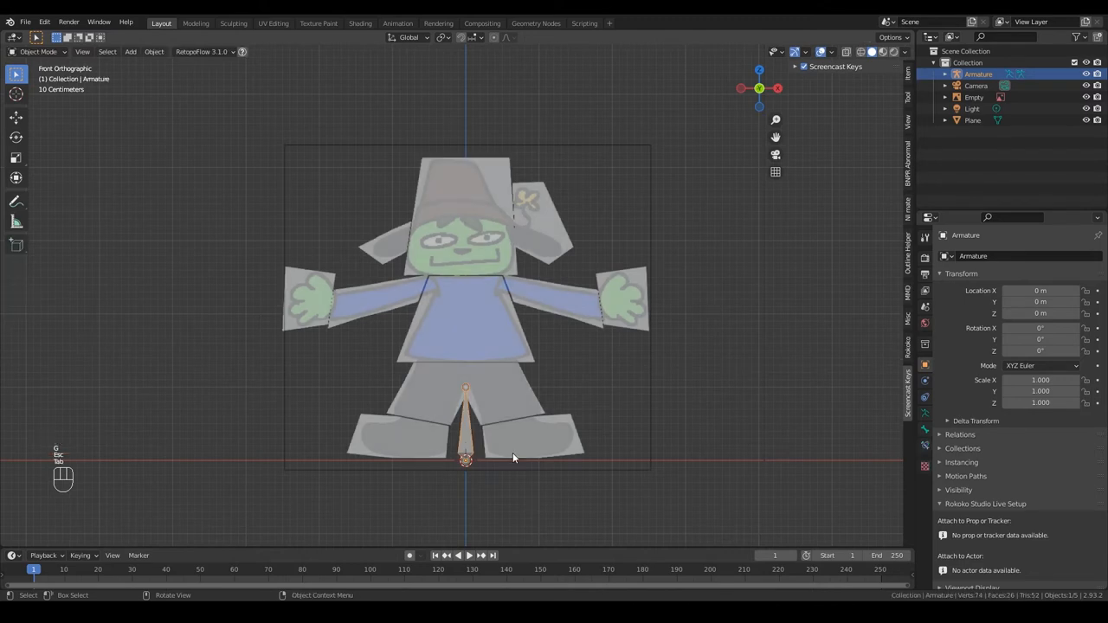
key("Tab")
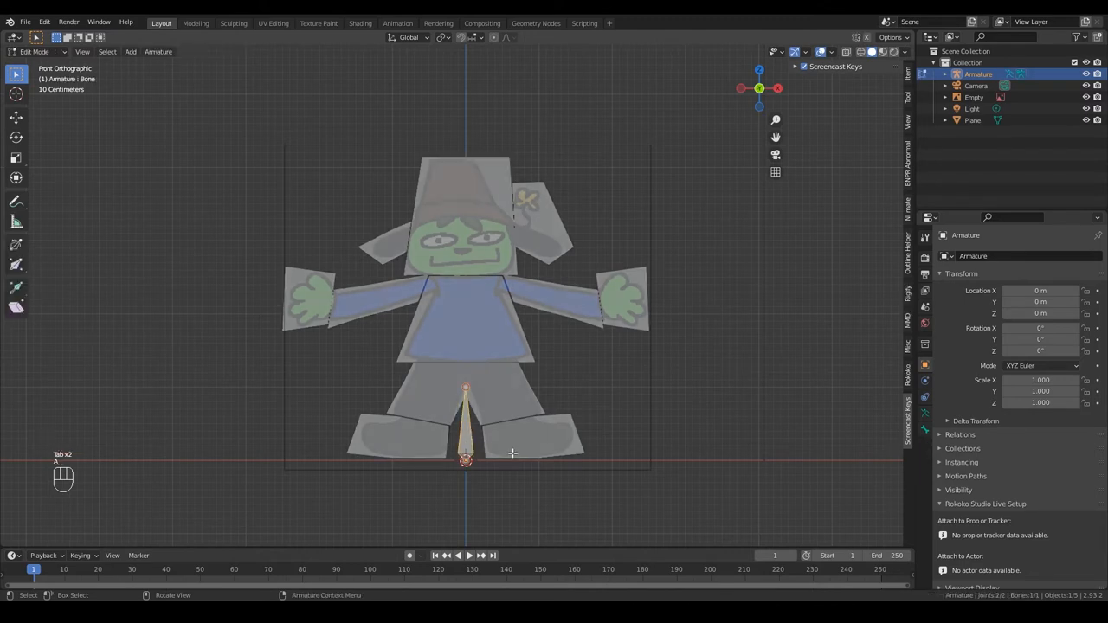
Position the first bone up the torso and extrude a second bone toward the chest
key("g")
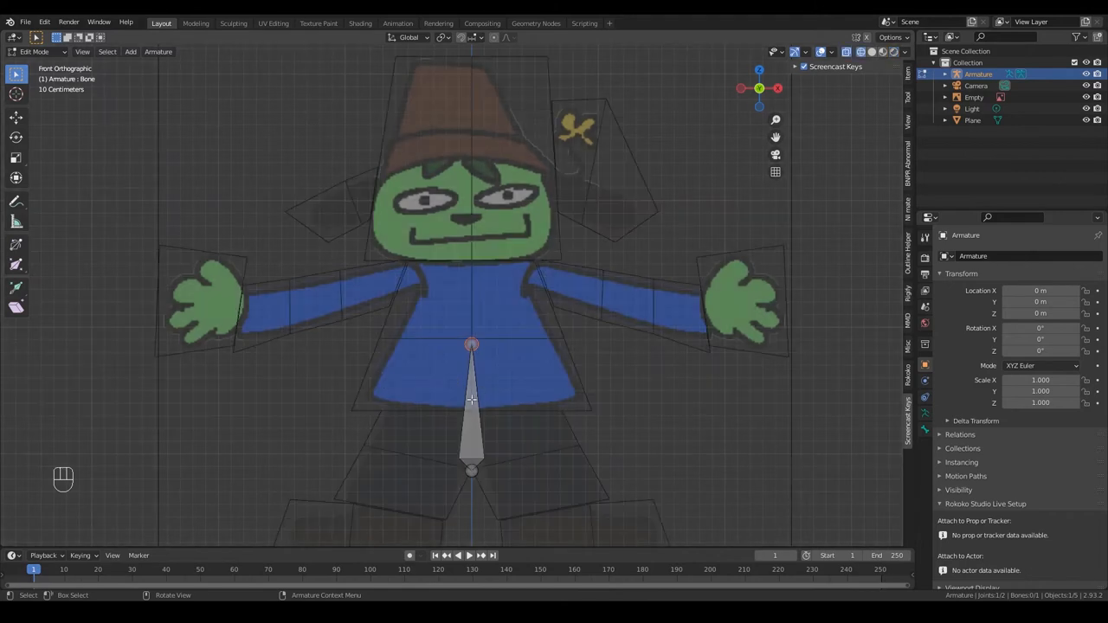
key("g")
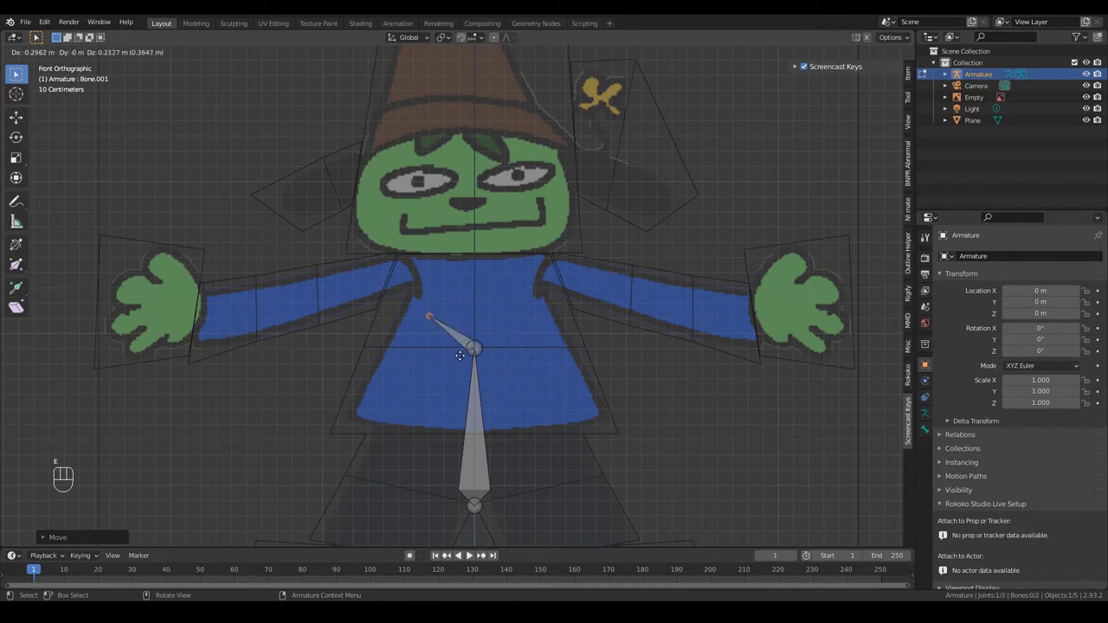
mouse_move(517, 302)
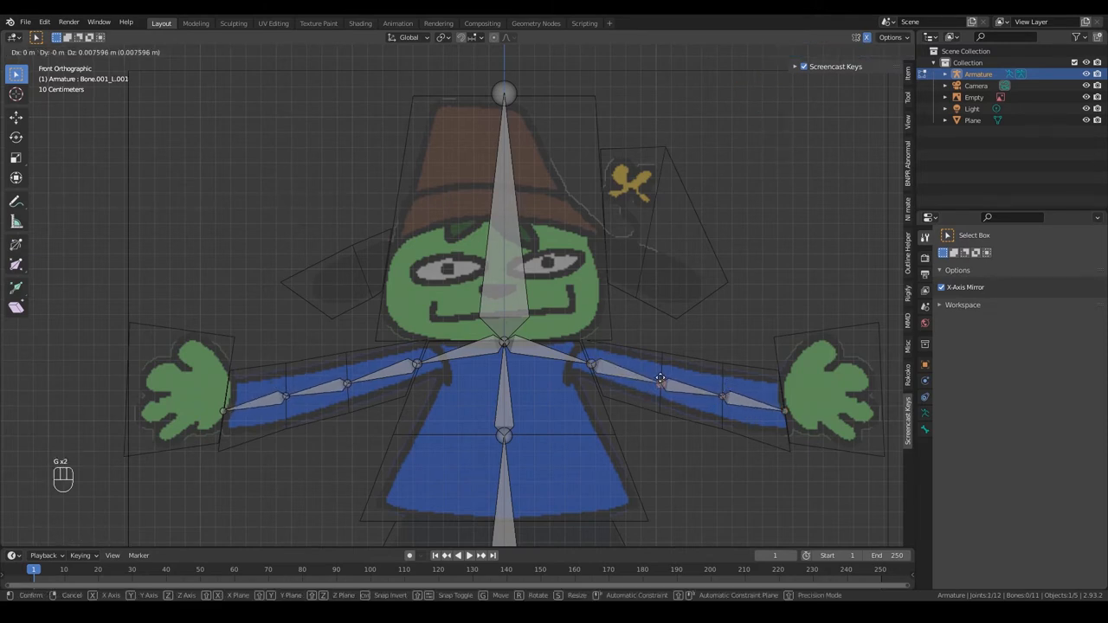
Delete the extra bones, extrude head and arm bones, and extrude mirrored leg bones
left_click(546, 350)
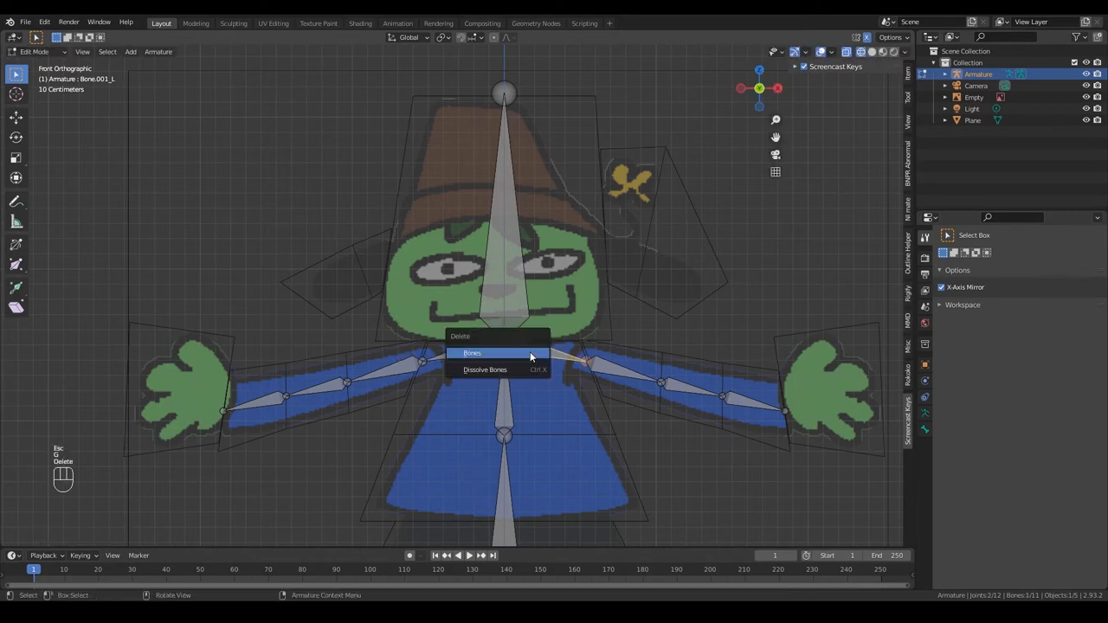
left_click(473, 353)
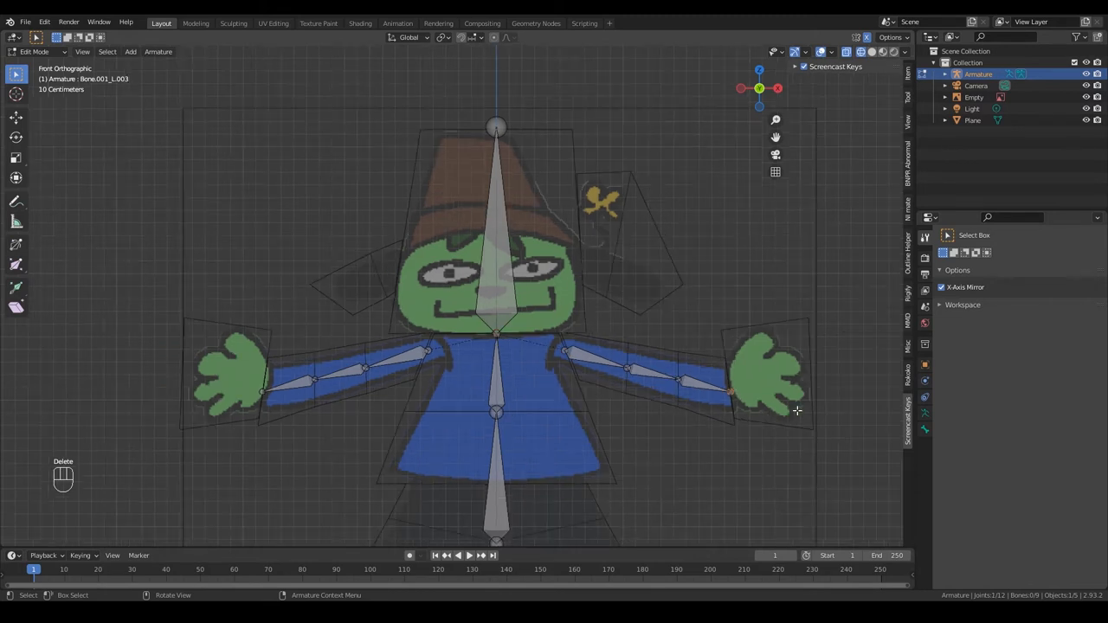
key("e")
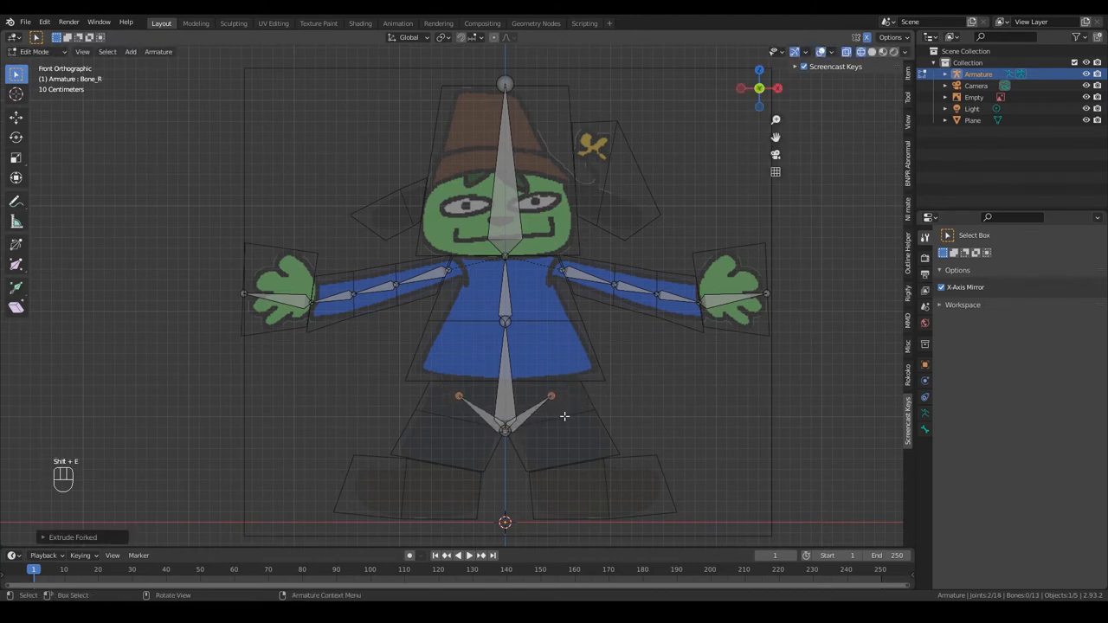
key("e")
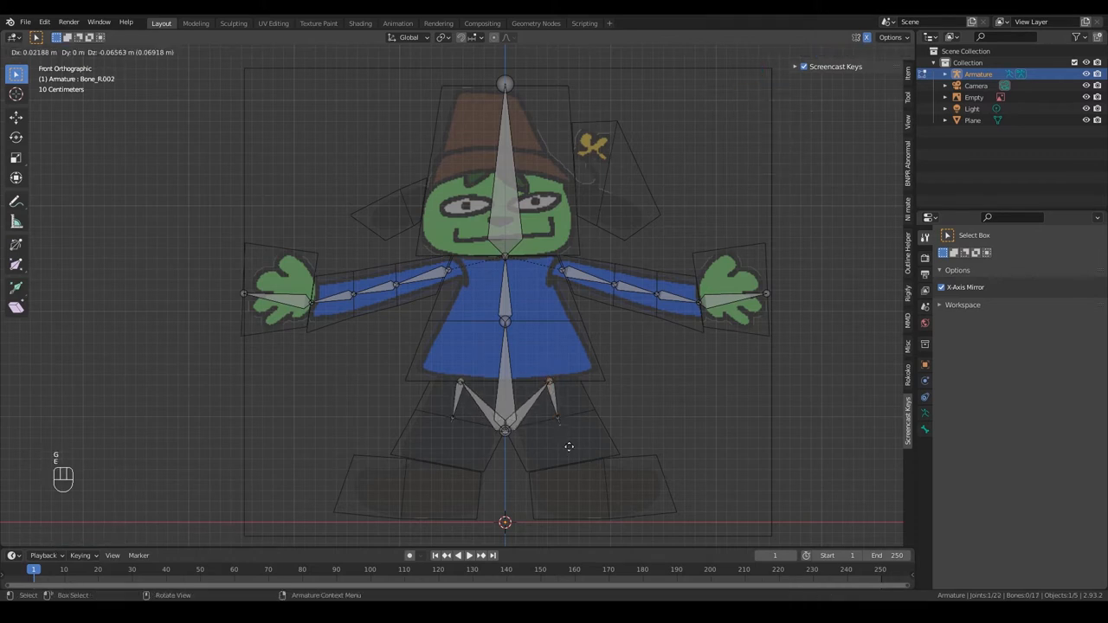
mouse_move(578, 516)
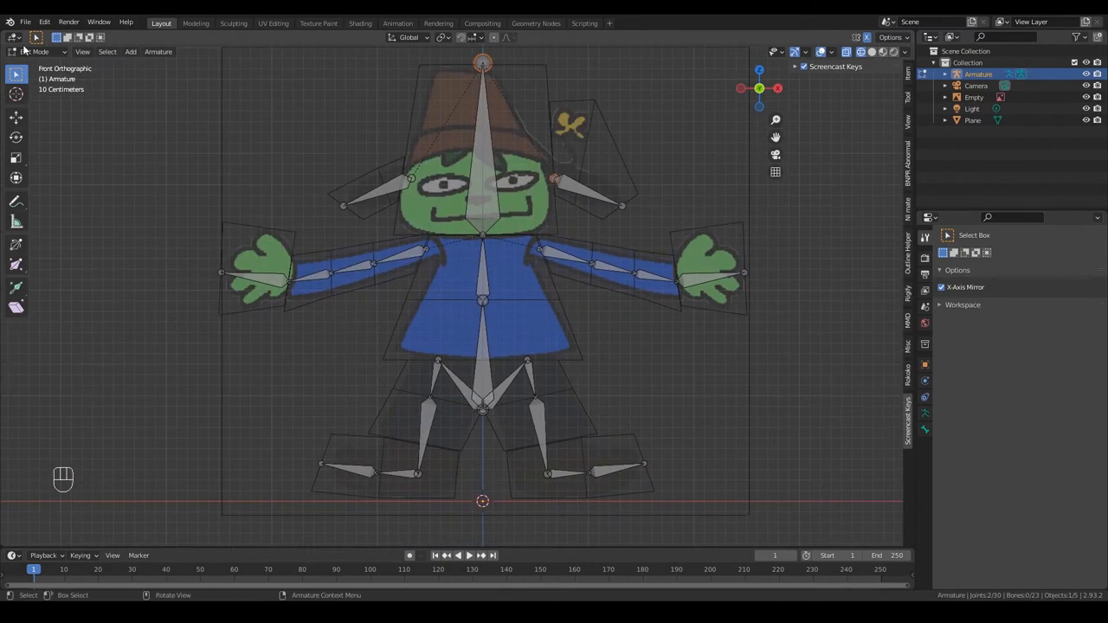
Parent the character mesh to the armature with automatic weights
key("ctrl+z")
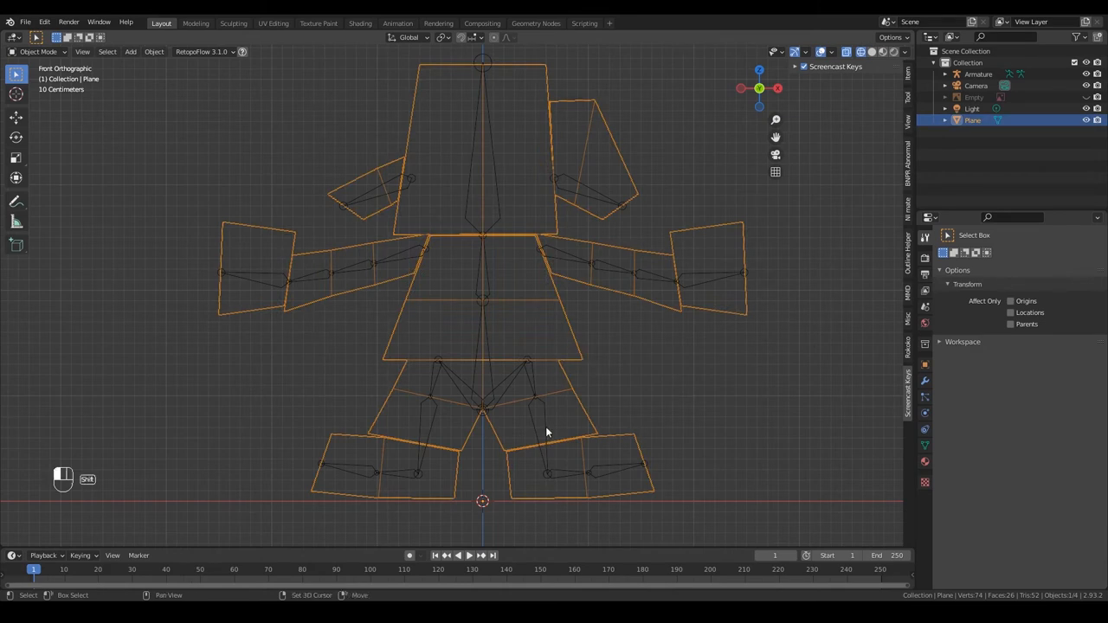
left_click(977, 72)
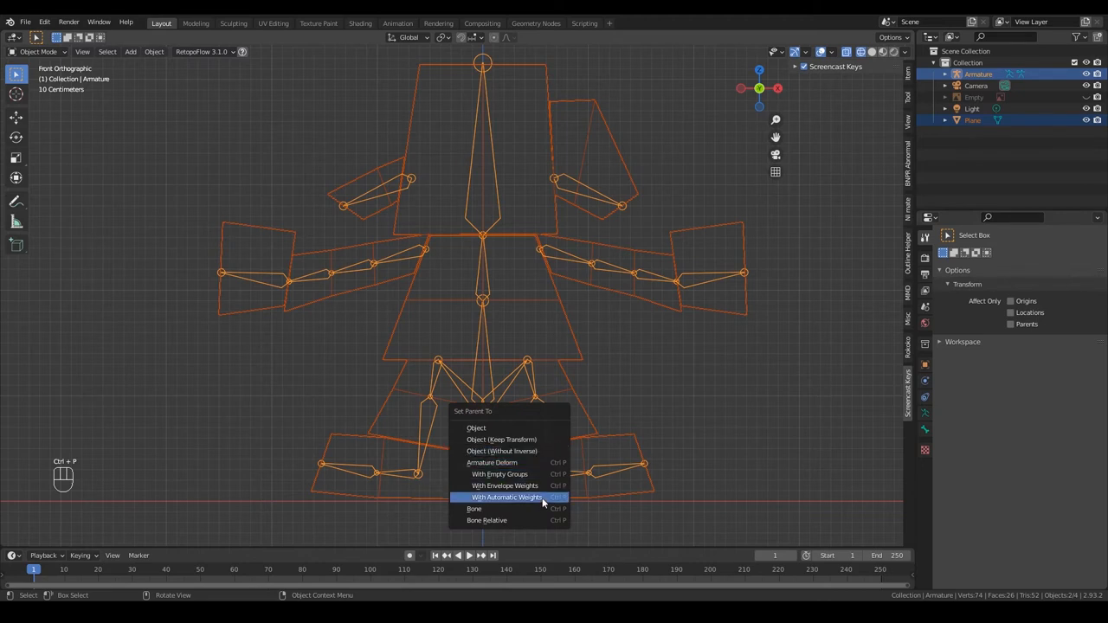
mouse_move(533, 497)
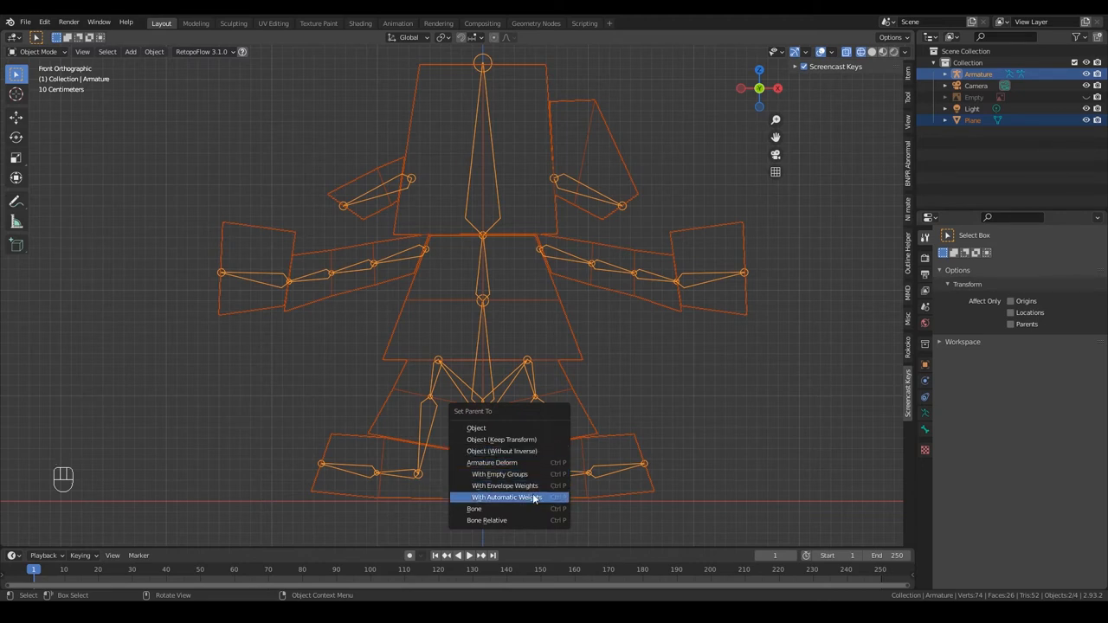
left_click(506, 497)
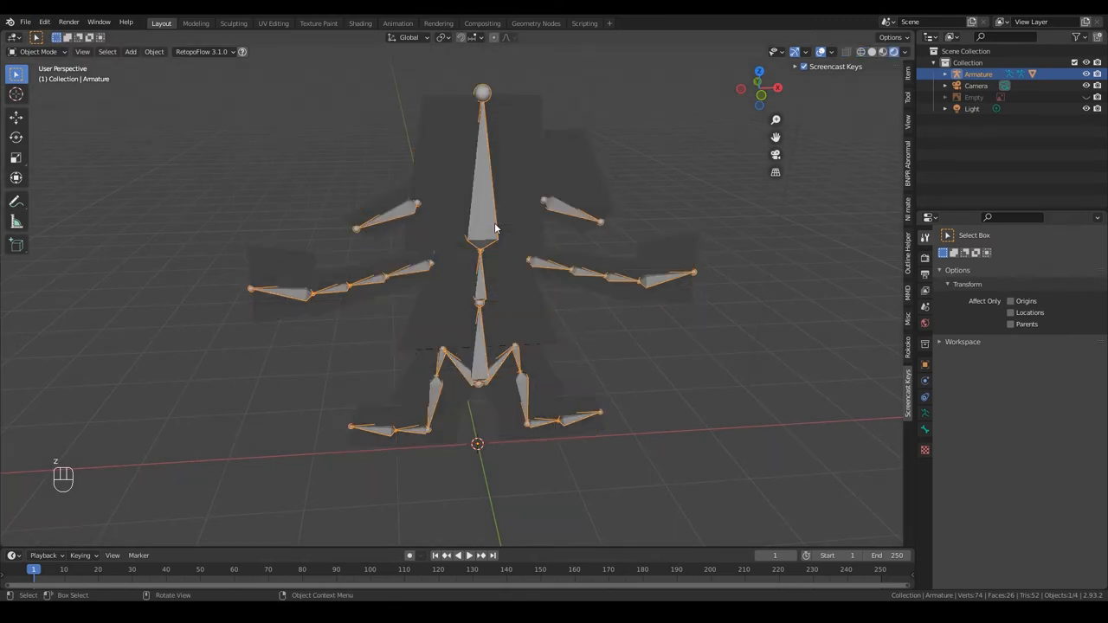
Switch to Pose Mode and rotate a torso bone to test that the mesh deforms with it
left_click_drag(493, 225, 606, 338)
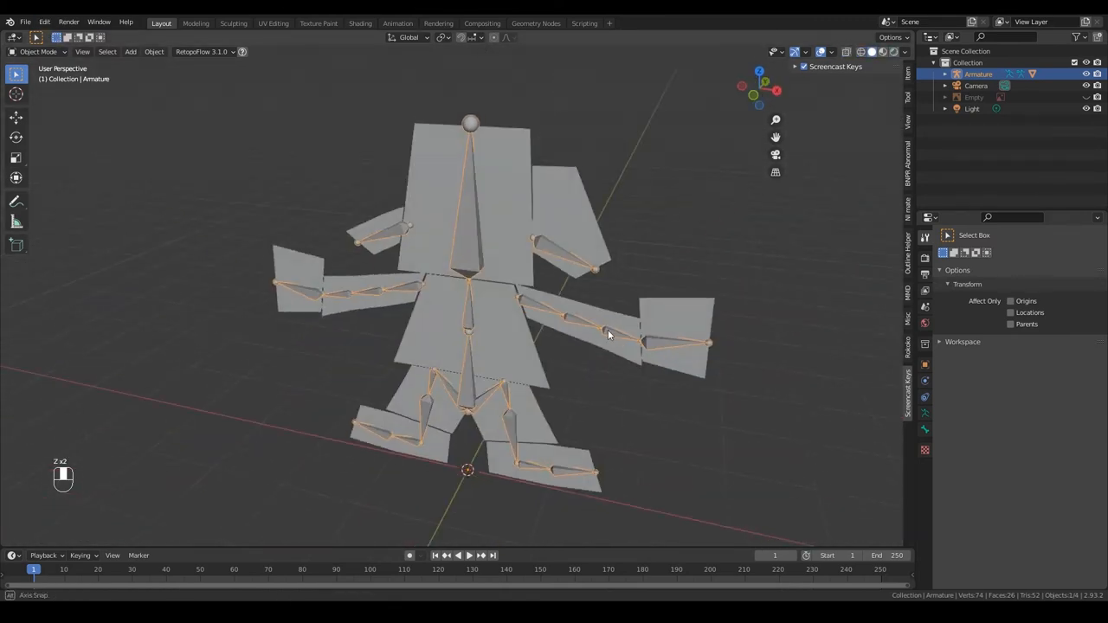
left_click(38, 52)
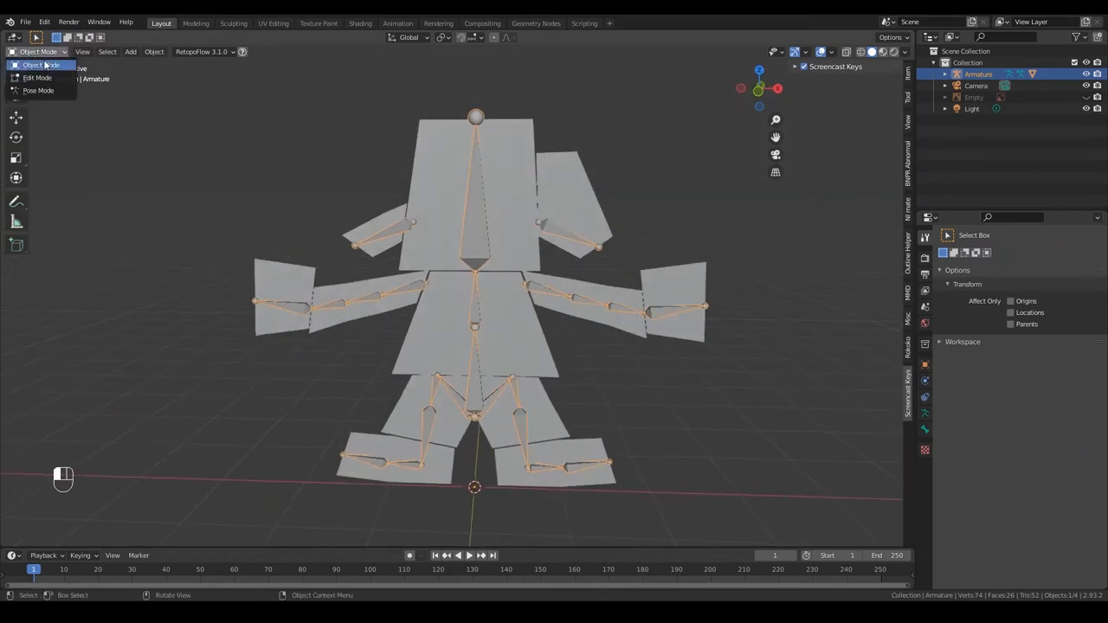
left_click(38, 90)
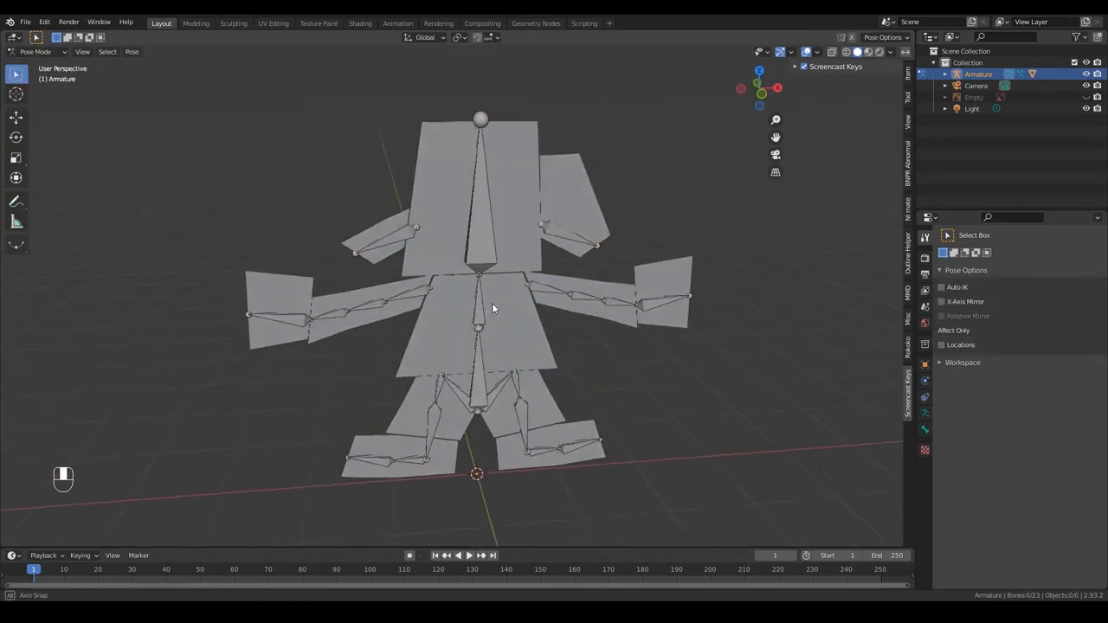
left_click(482, 217)
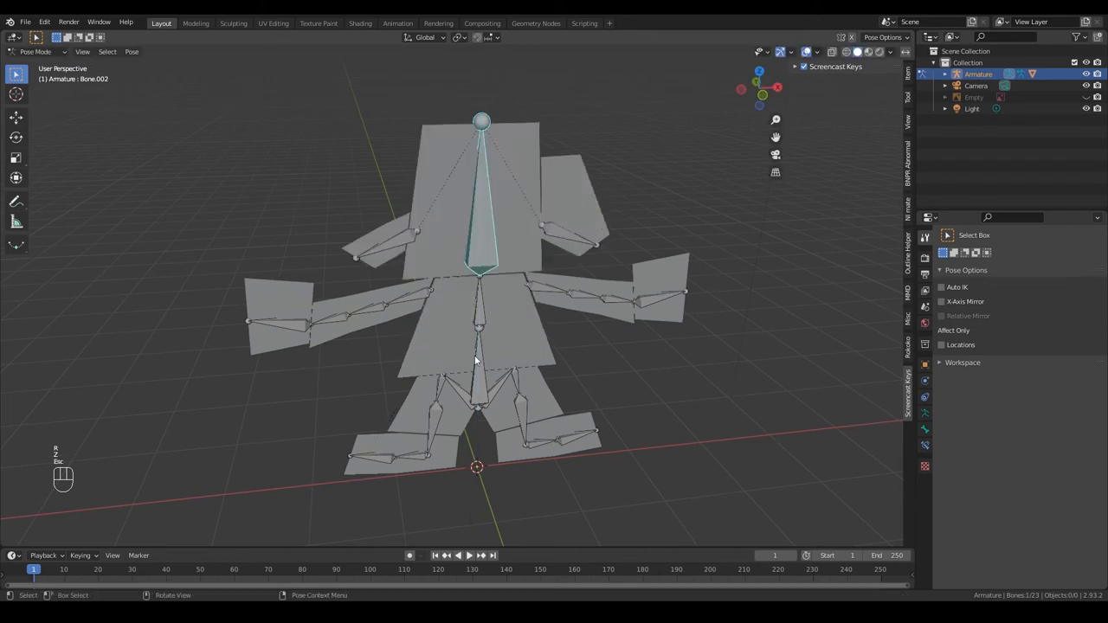
left_click(478, 312)
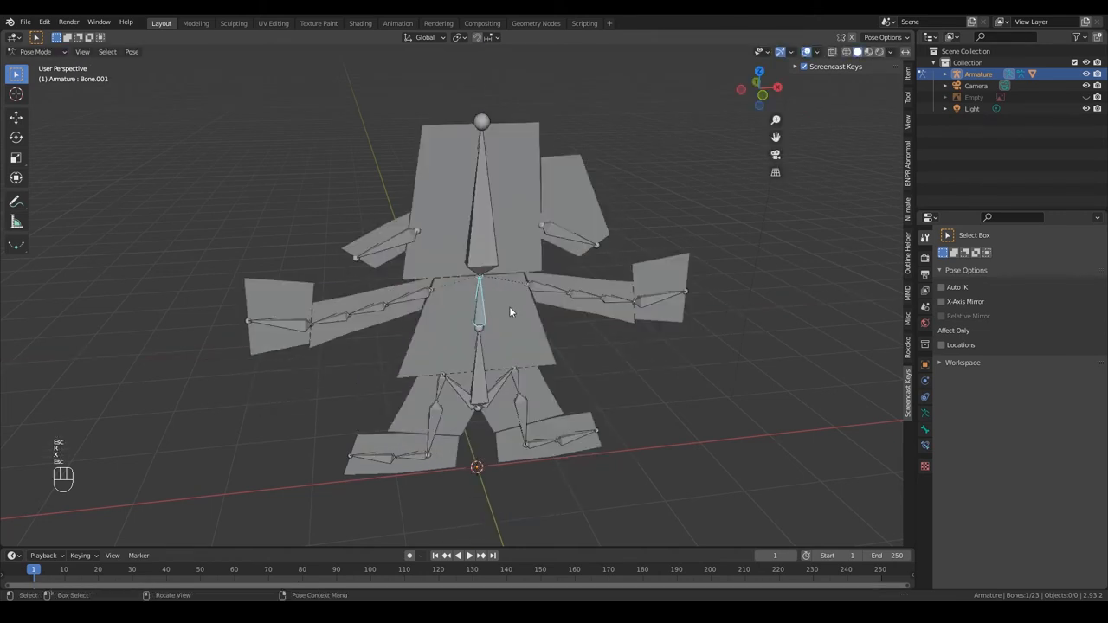
key("r")
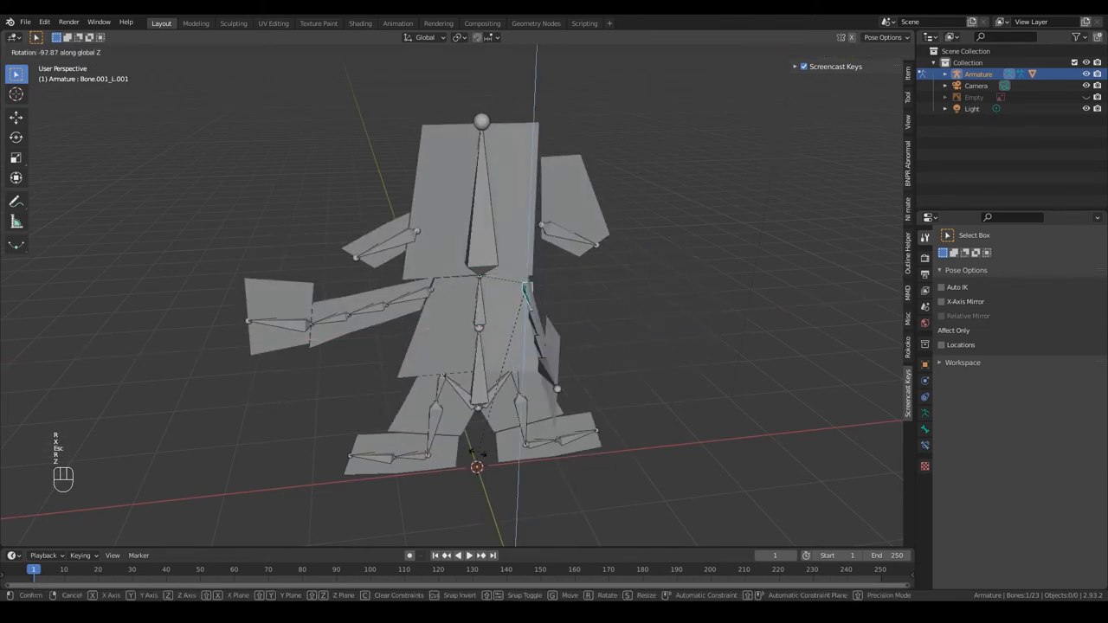
mouse_move(520, 407)
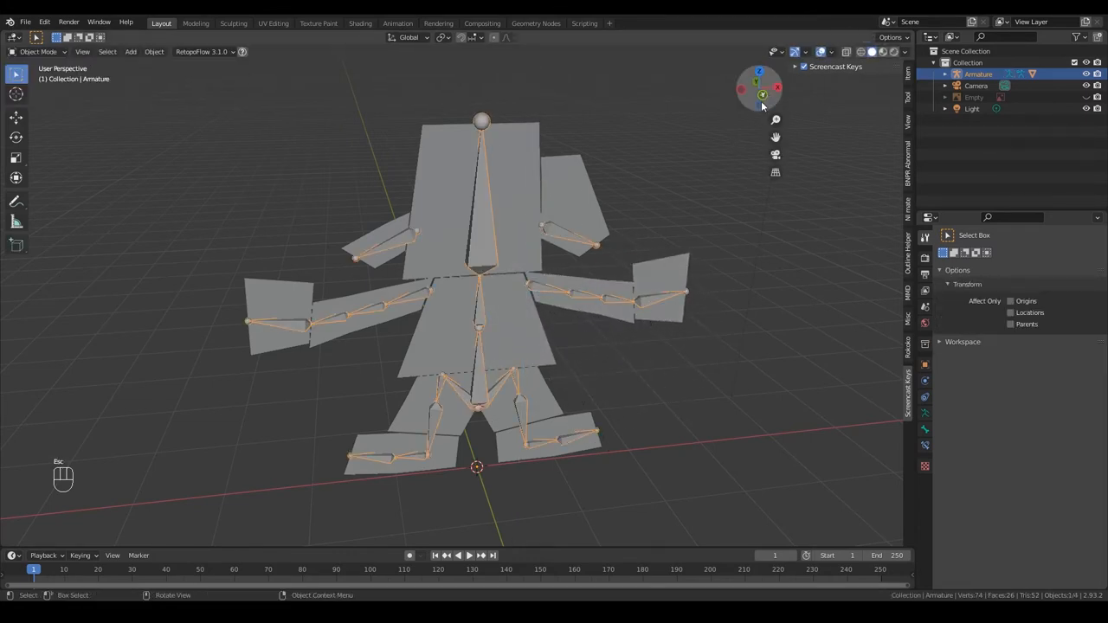
View the character from the front orthographic view and select its body mesh
left_click(762, 94)
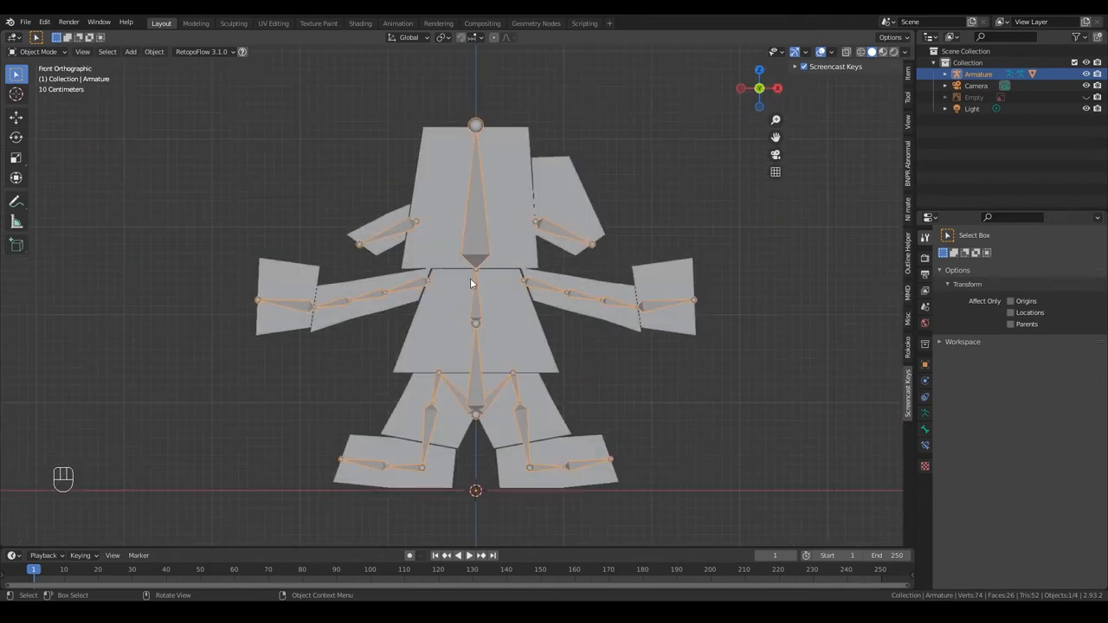
mouse_move(464, 343)
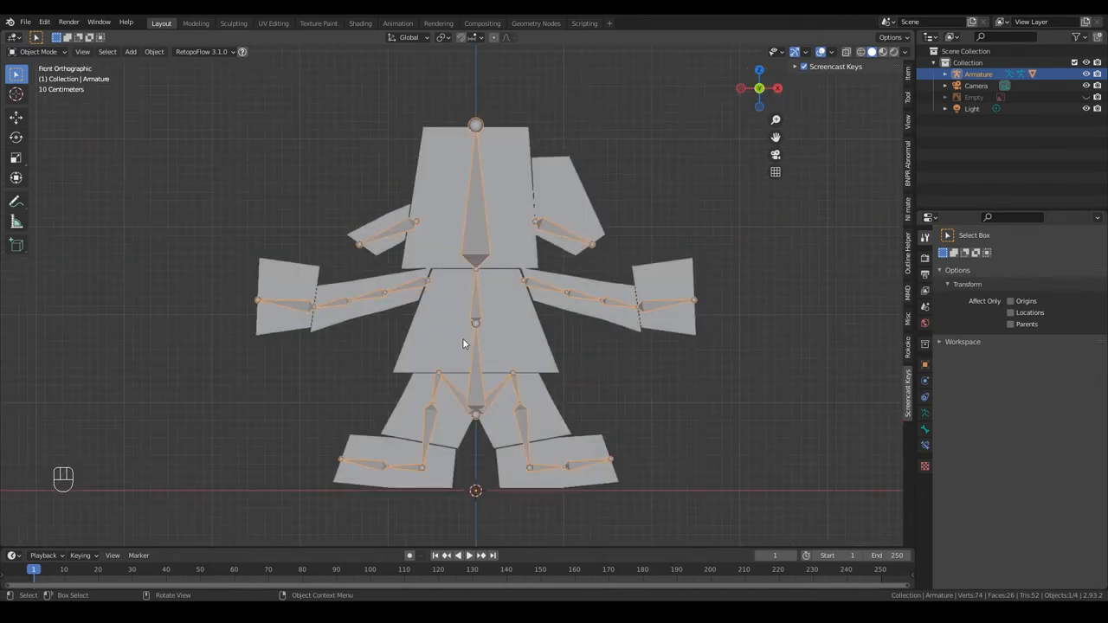
left_click(273, 326)
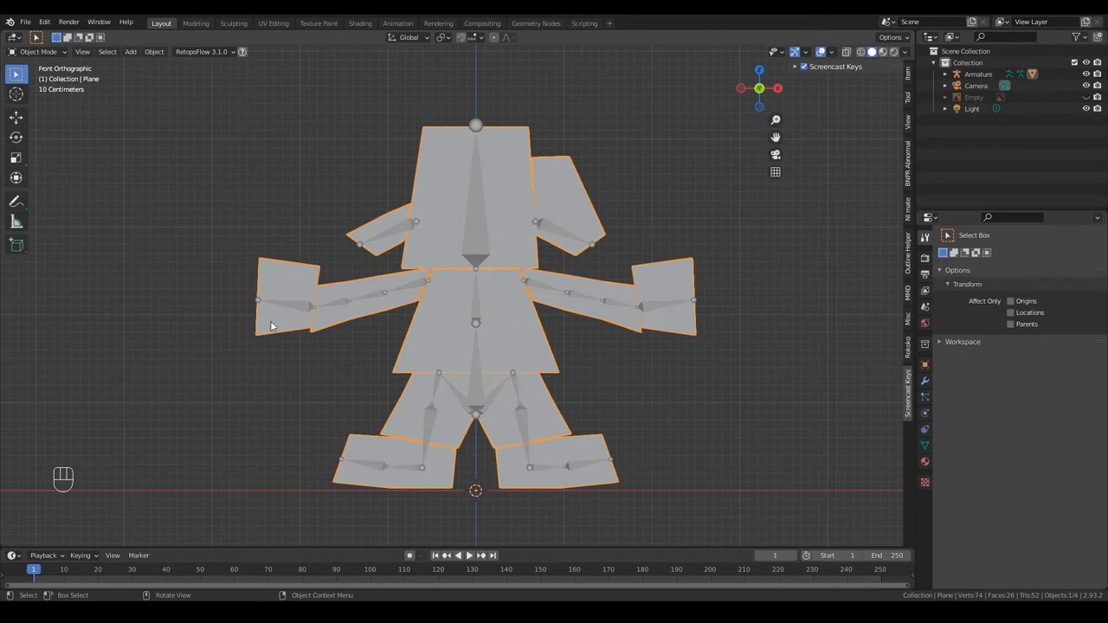
left_click(274, 24)
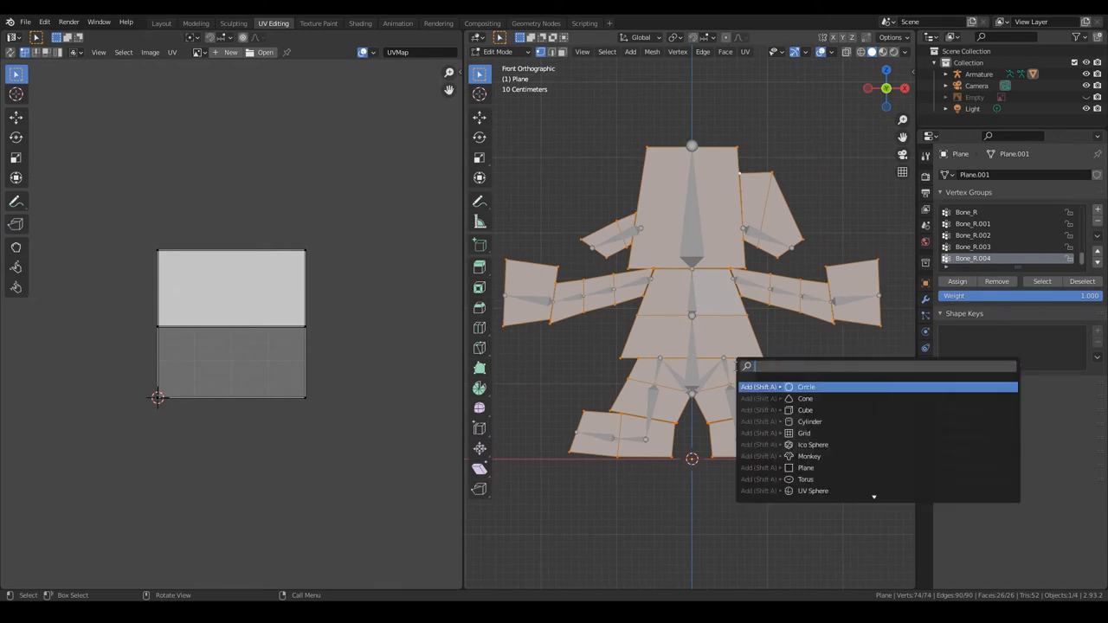
Unwrap all faces of the body mesh with Project From View via the search
type("pro")
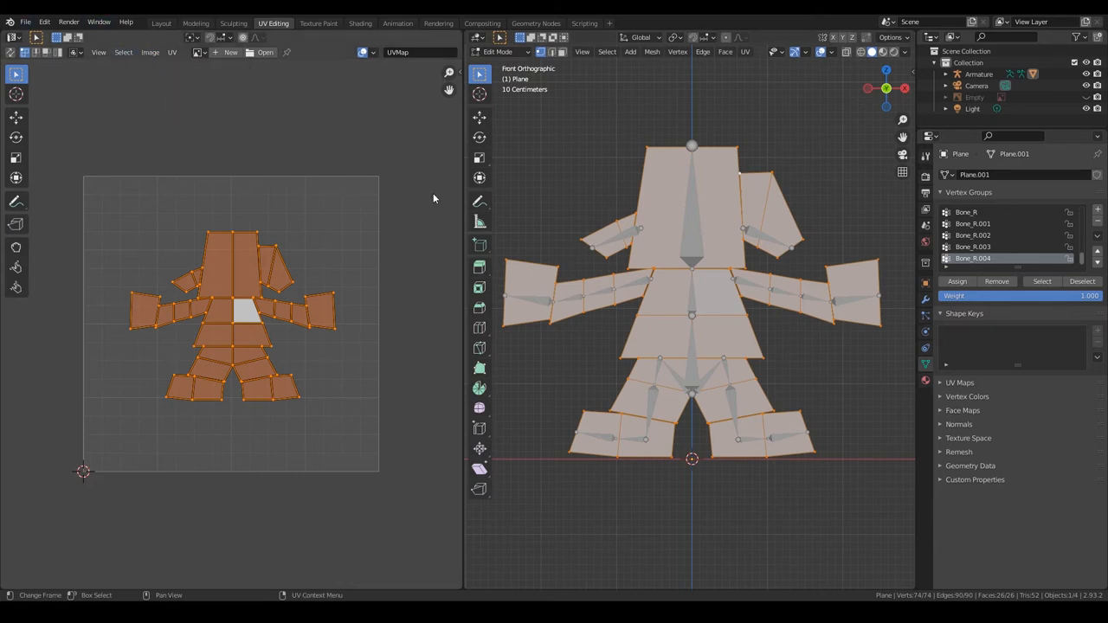
mouse_move(484, 267)
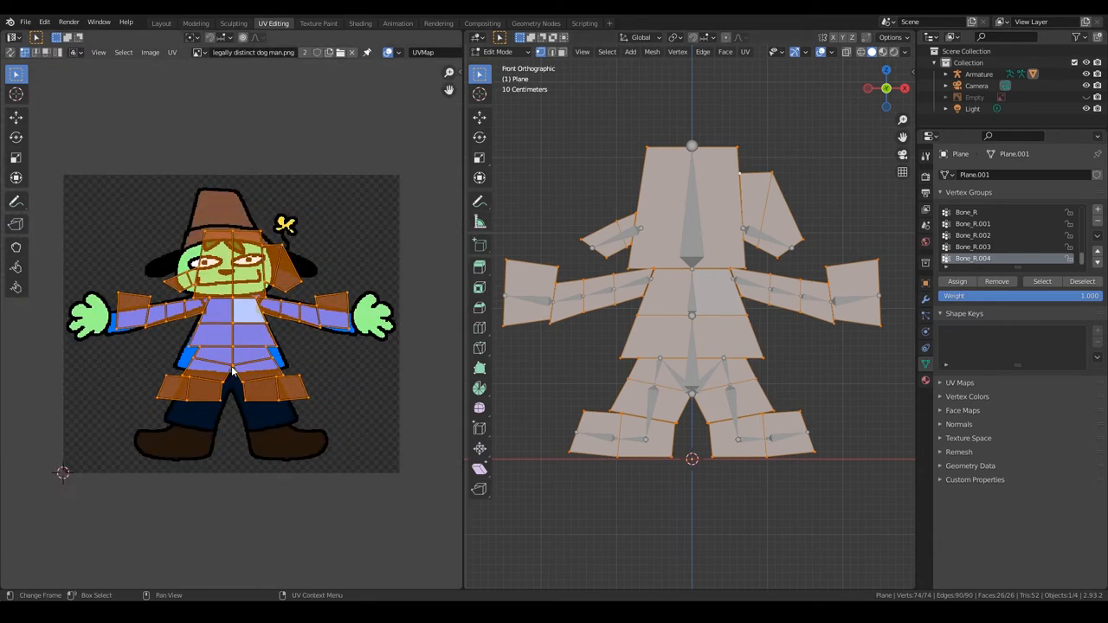
Scale and move the UV islands so each body piece sits over its part of the drawing
key("s")
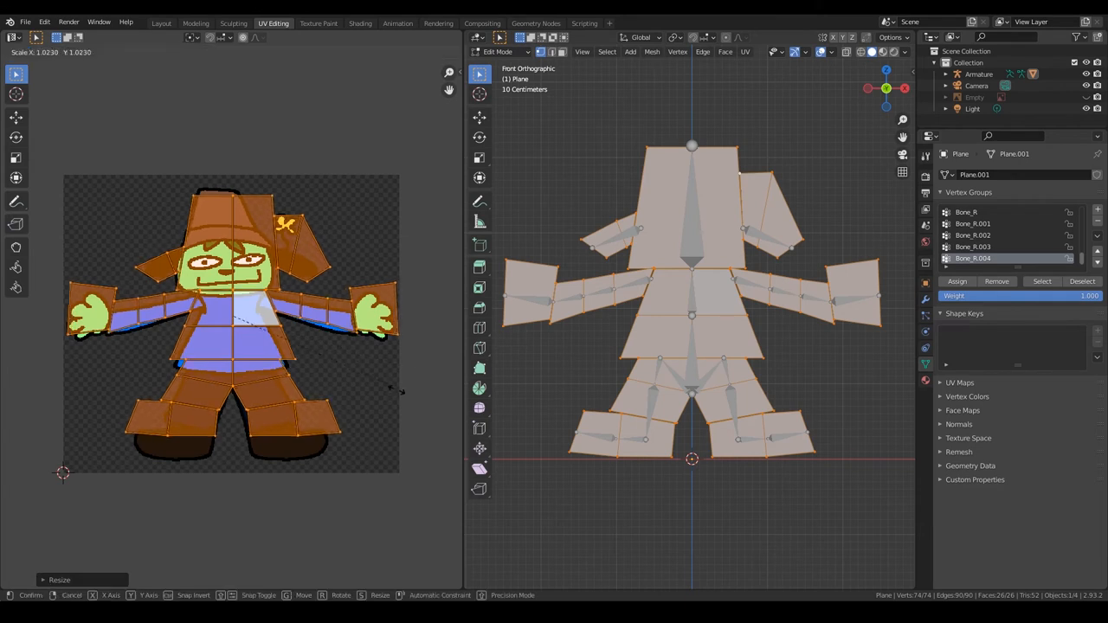
mouse_move(405, 407)
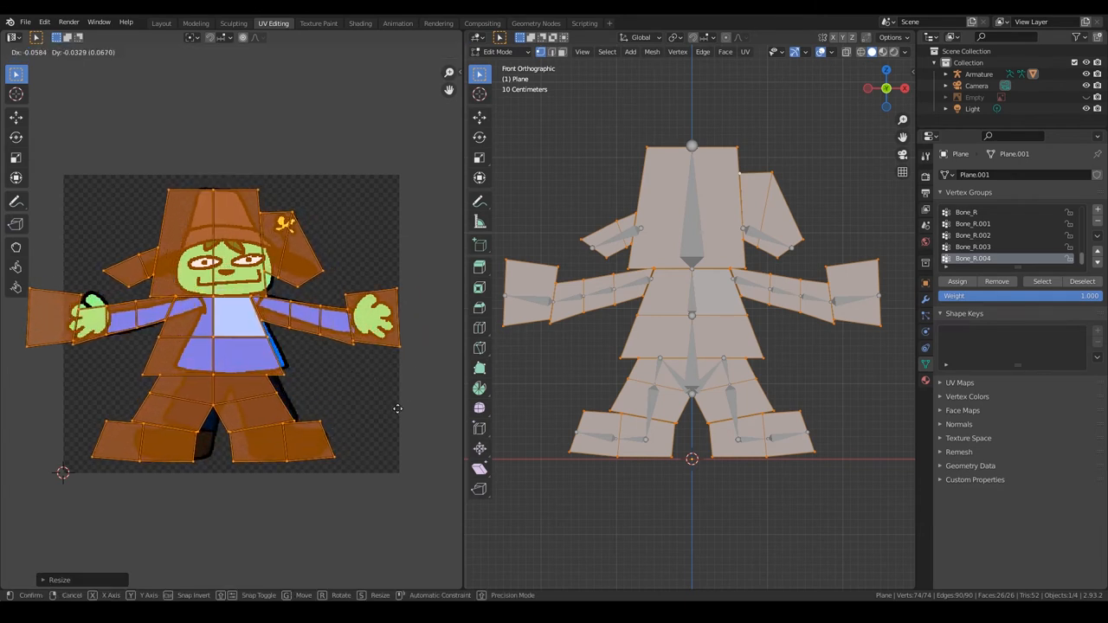
mouse_move(412, 409)
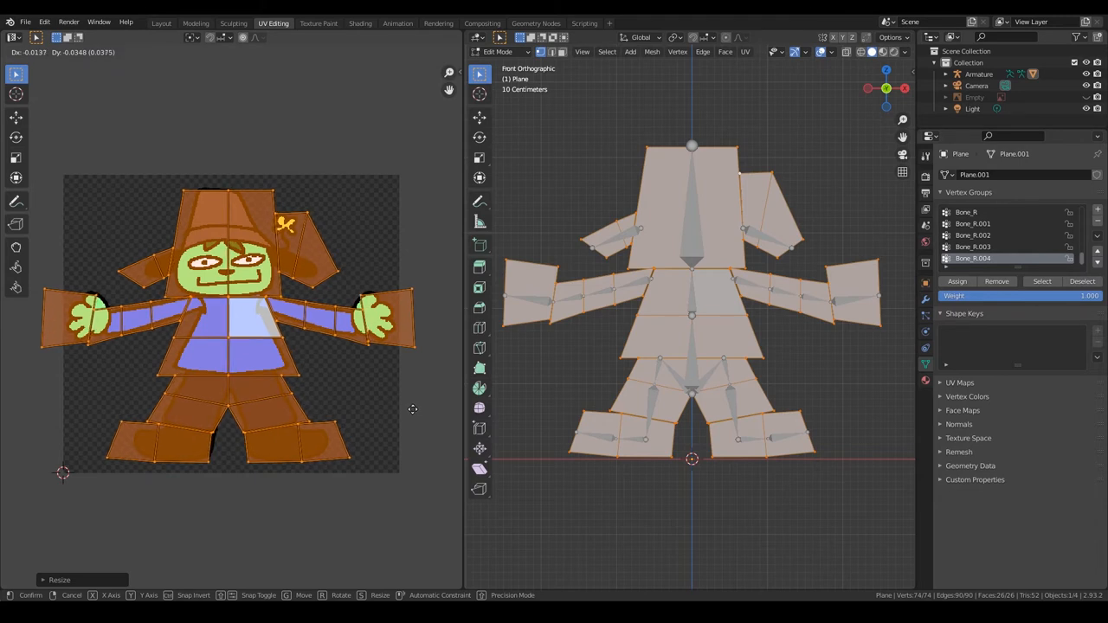
mouse_move(412, 405)
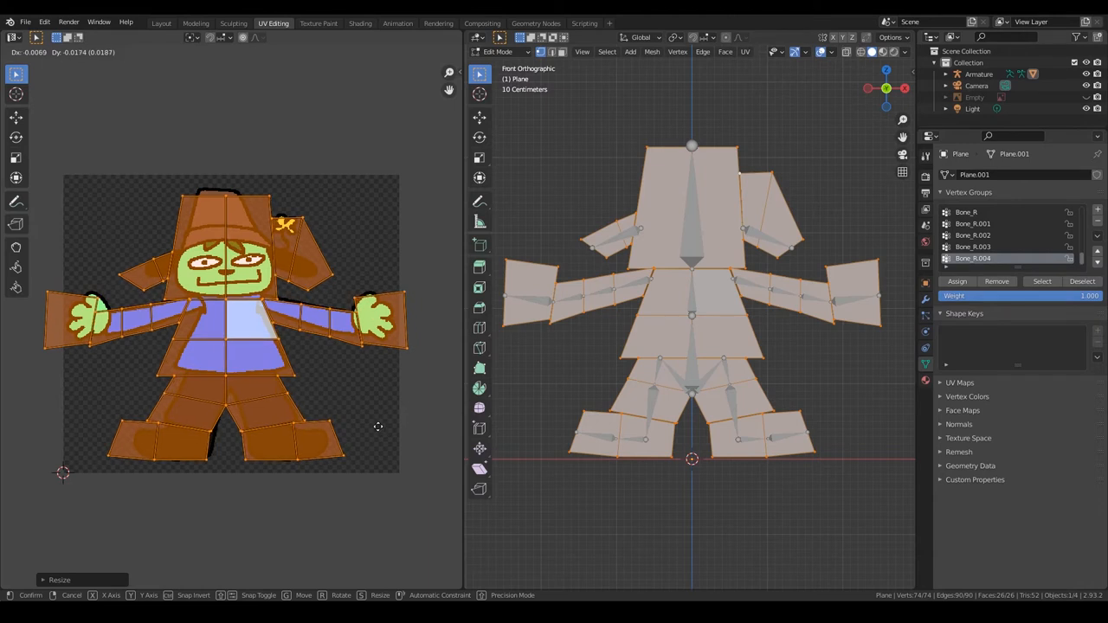
mouse_move(381, 426)
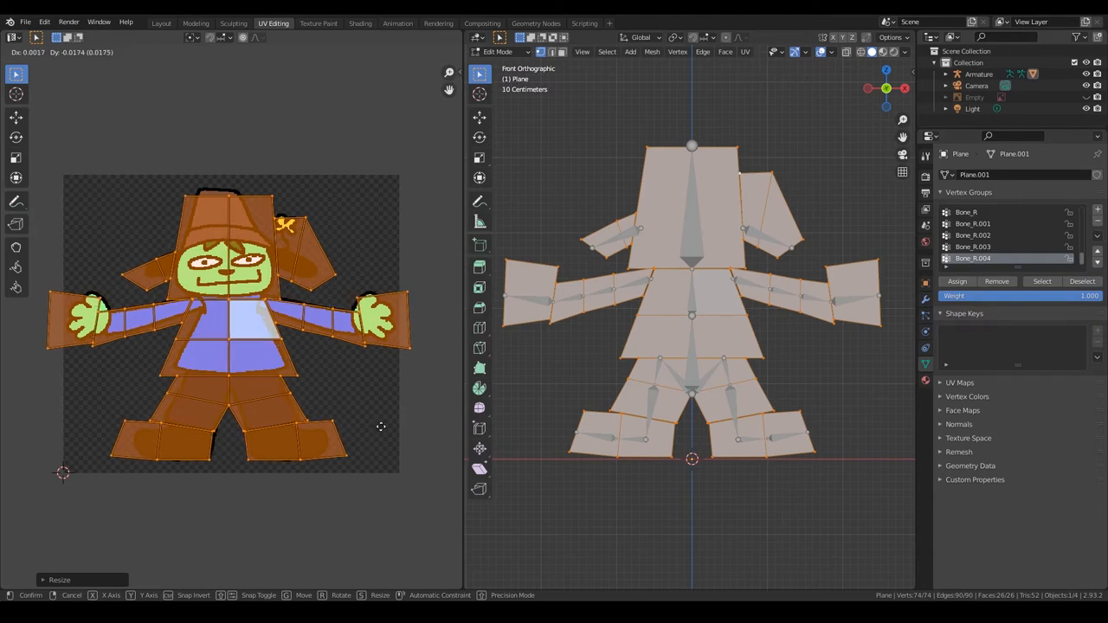
left_click(379, 339)
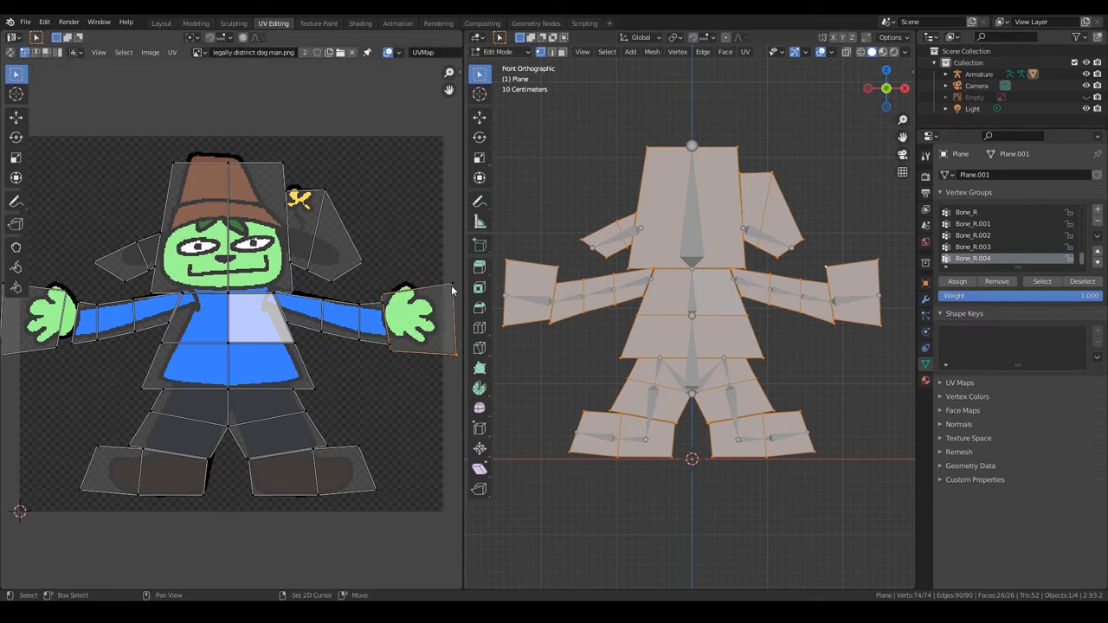
key("g")
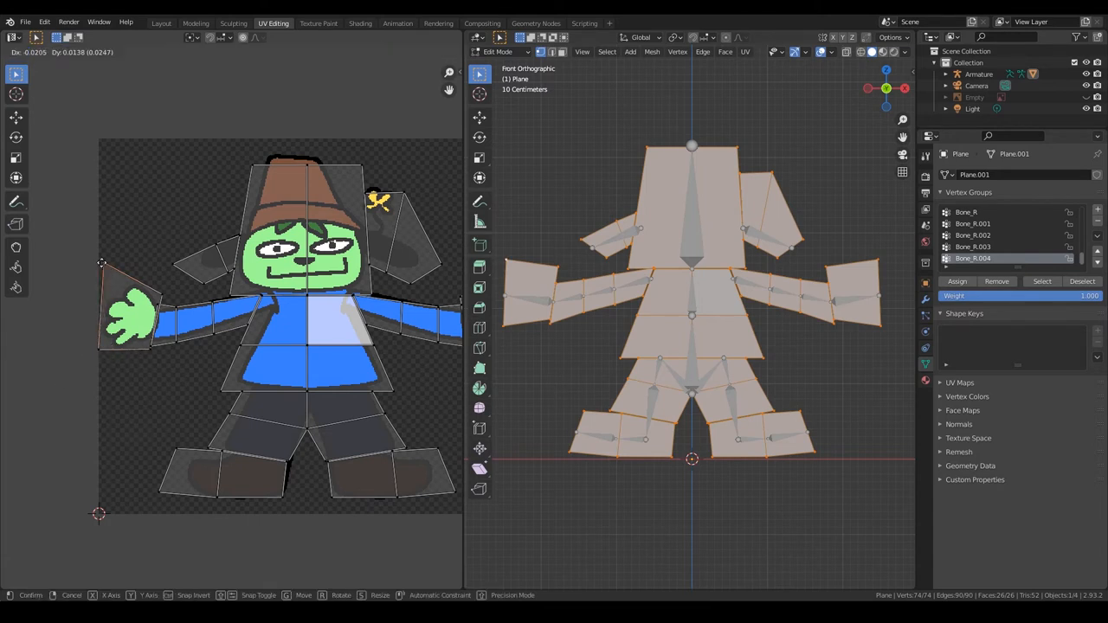
left_click(303, 184)
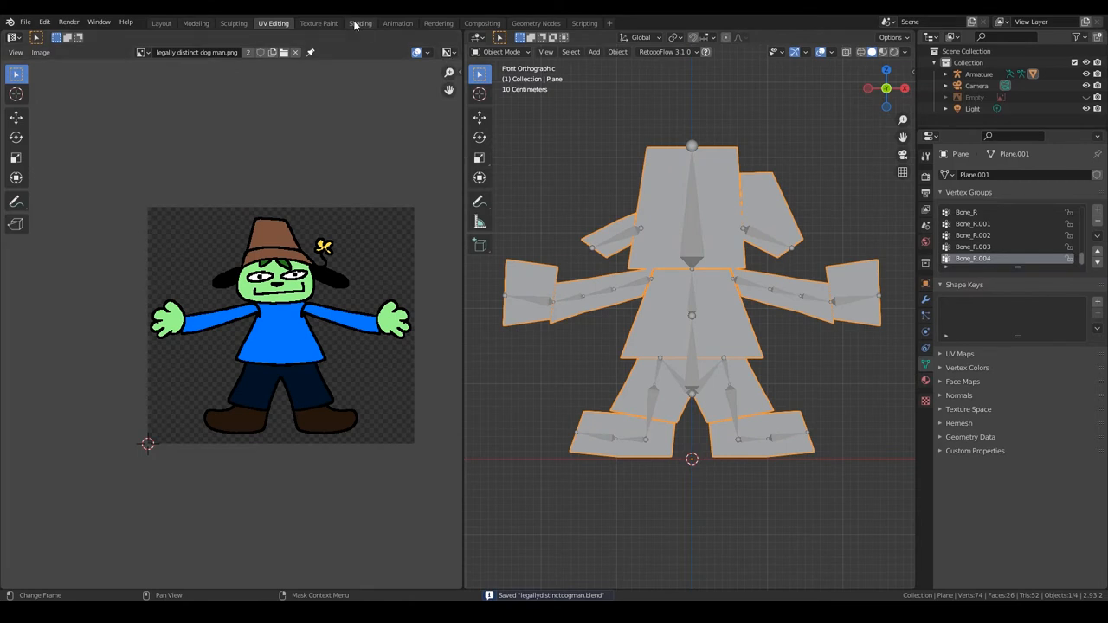
In the Shading workspace add Image Texture and Mix Shader nodes and link the texture into the mix
left_click(360, 23)
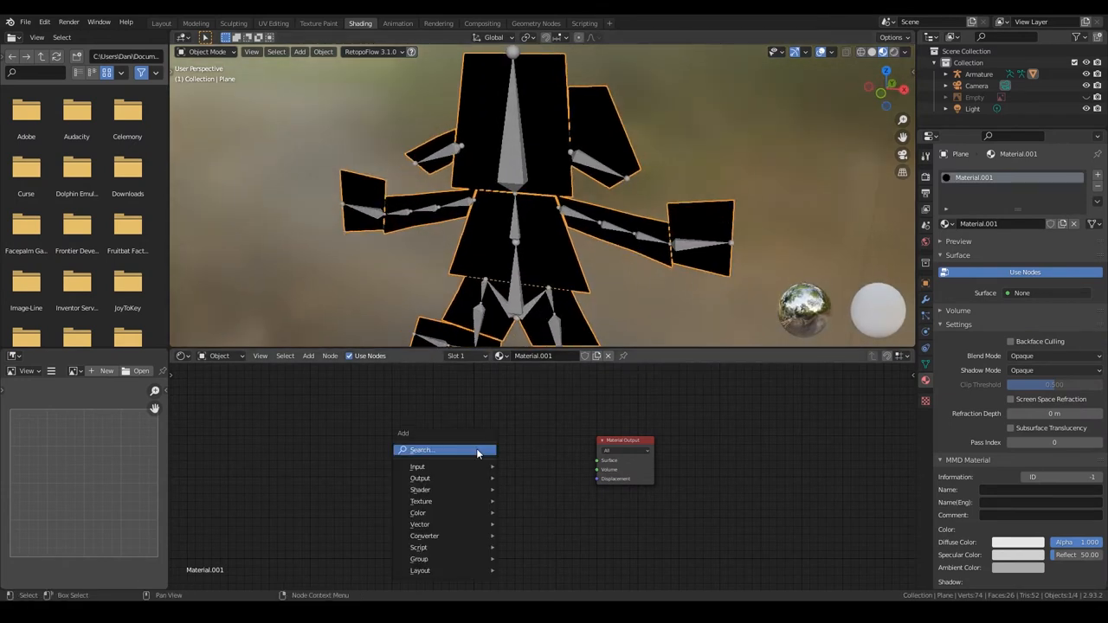
type("image")
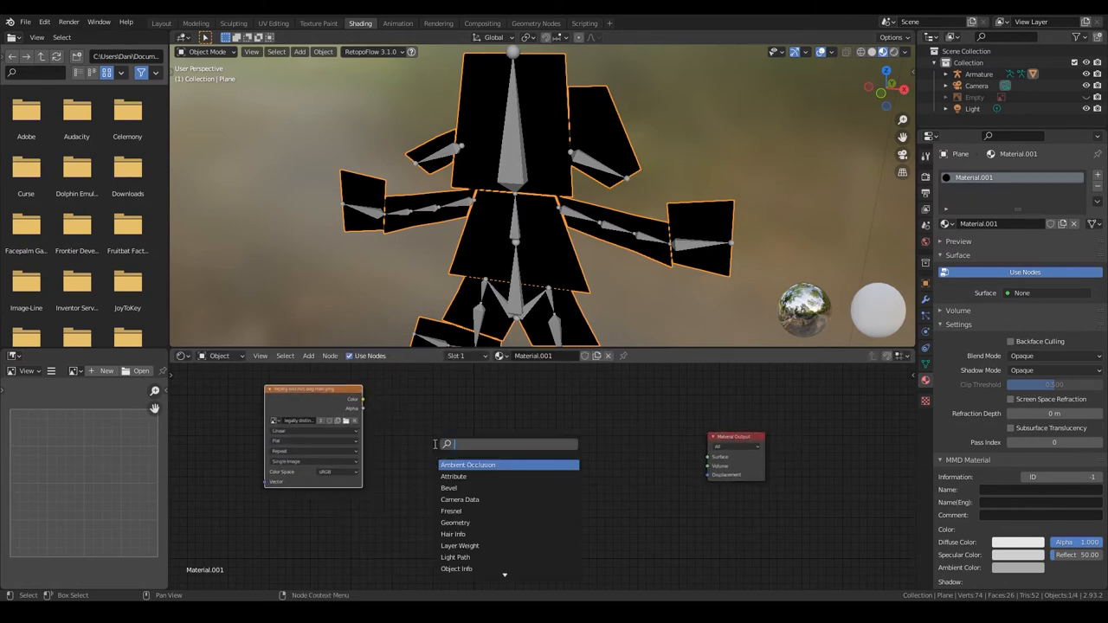
type("mix")
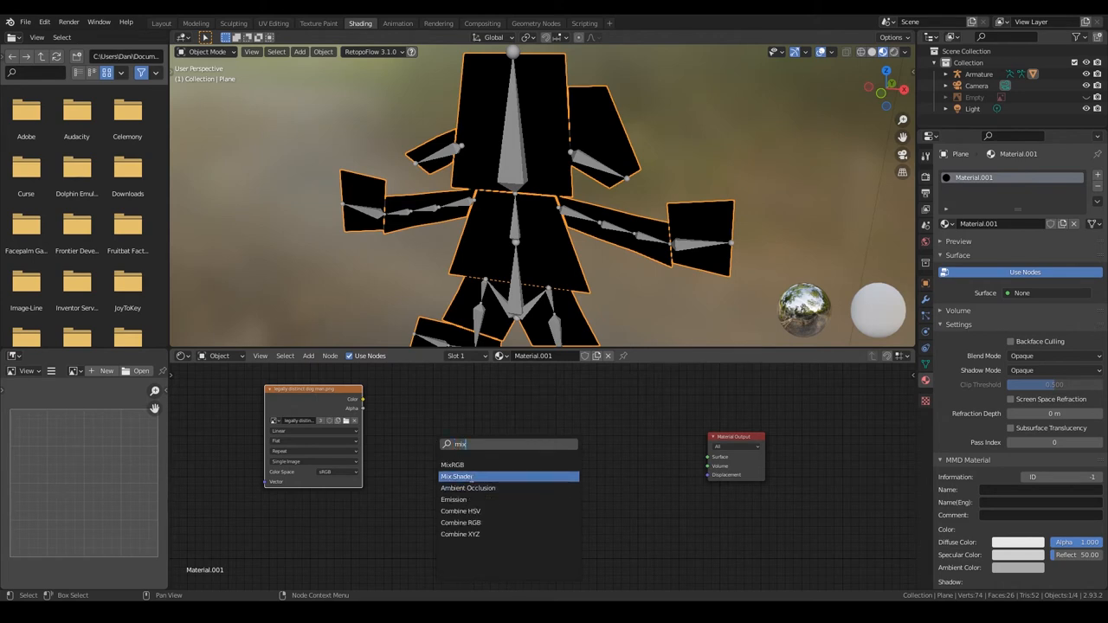
left_click(458, 476)
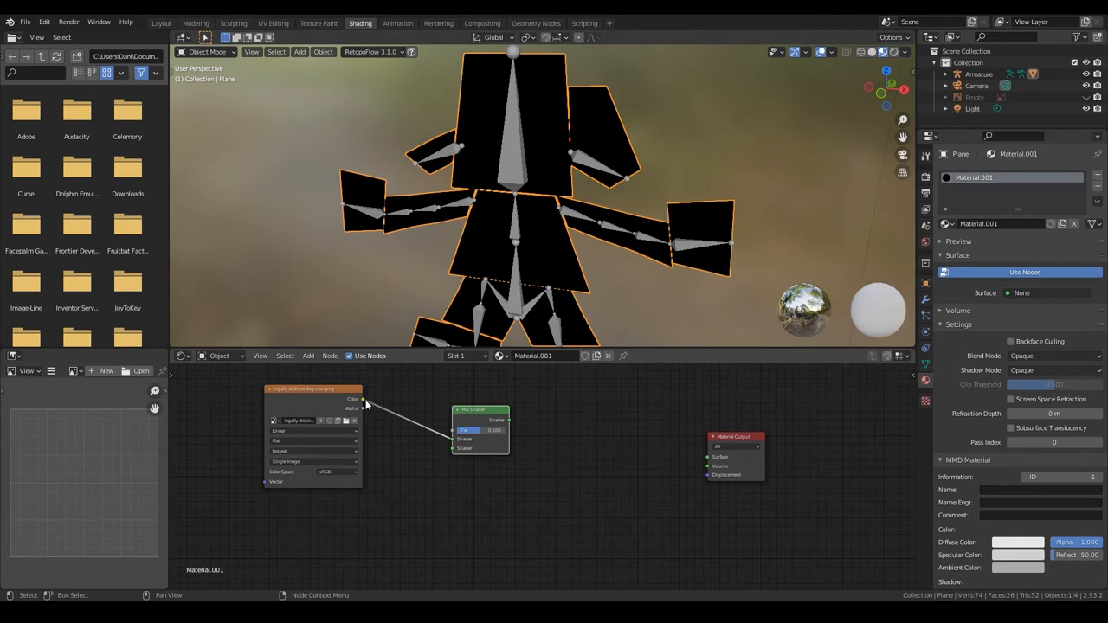
left_click_drag(363, 402, 457, 442)
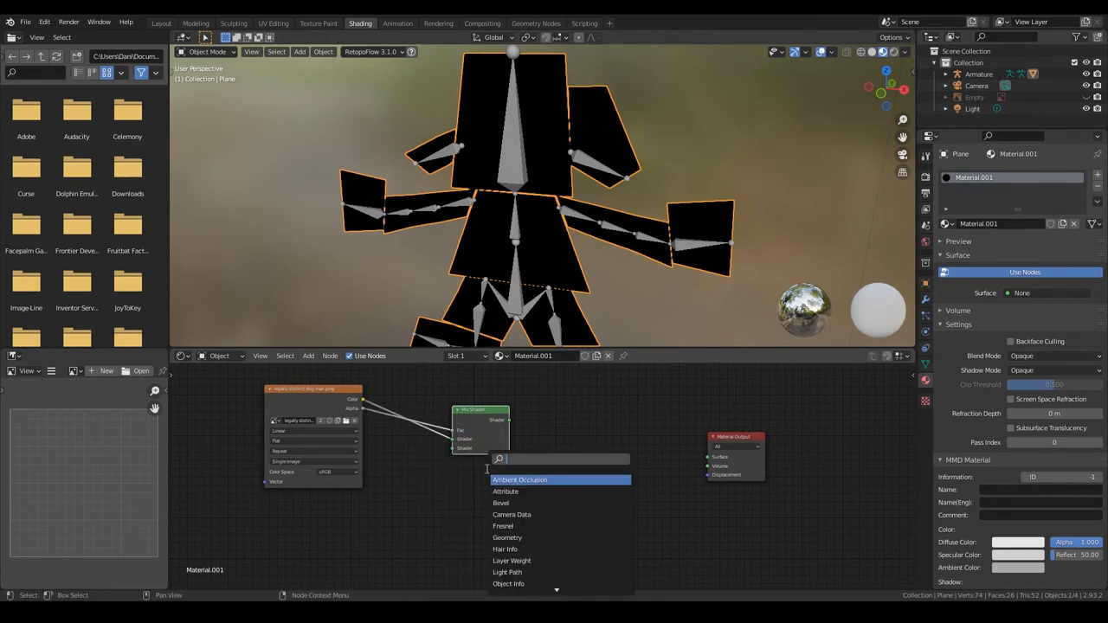
Add a Transparent BSDF node to the character material
type("trans")
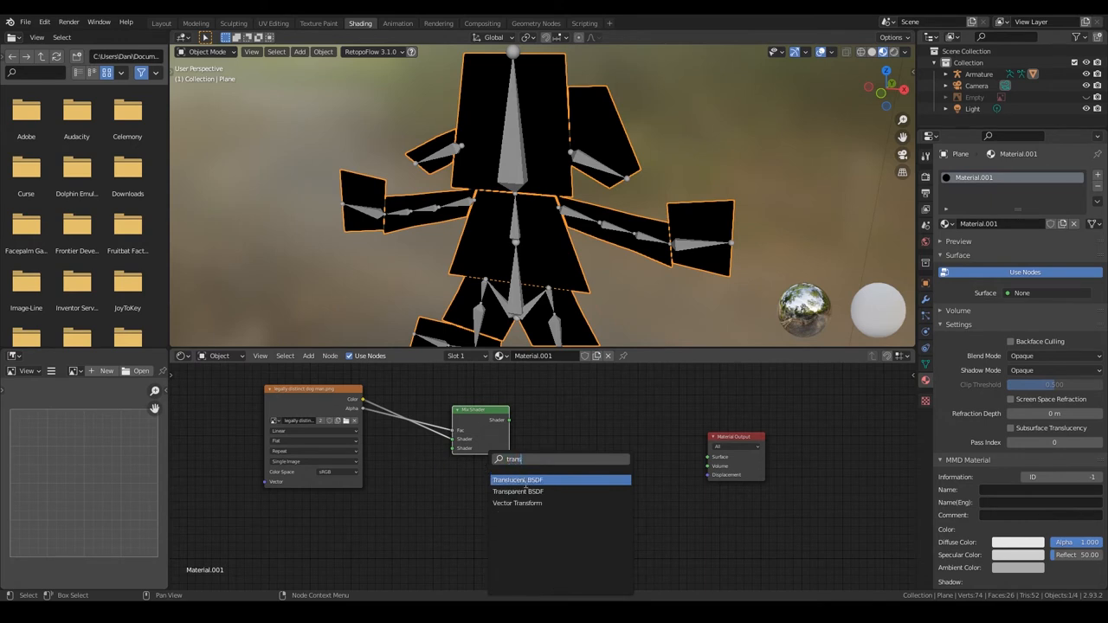
left_click(518, 492)
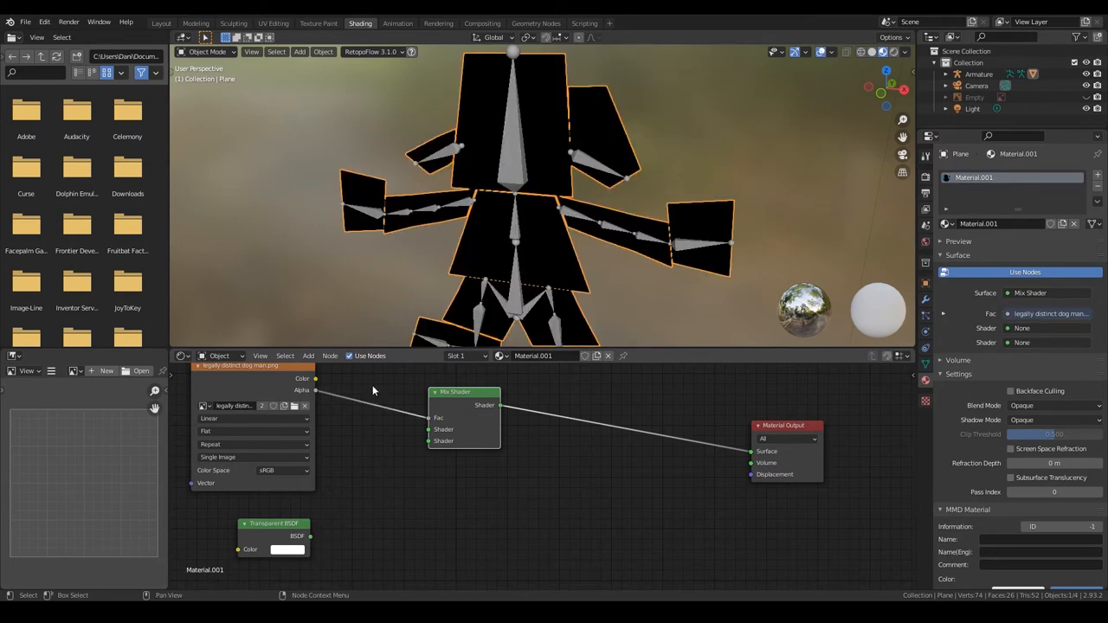
mouse_move(375, 388)
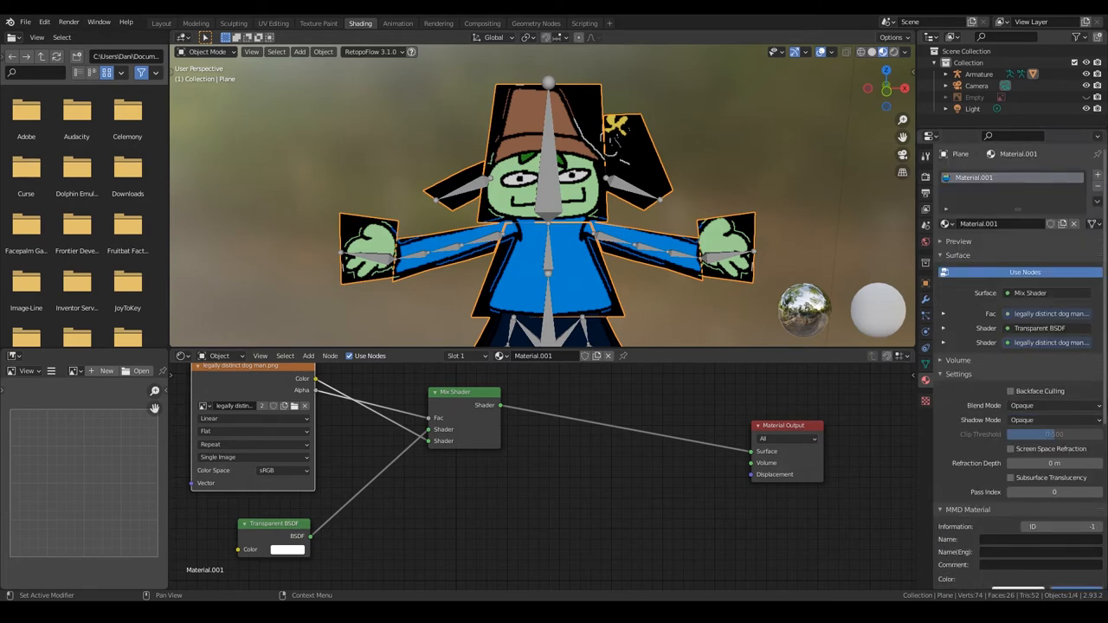
Set the material's Blend Mode to Alpha Hashed so the drawing's background shows transparent
left_click(1048, 406)
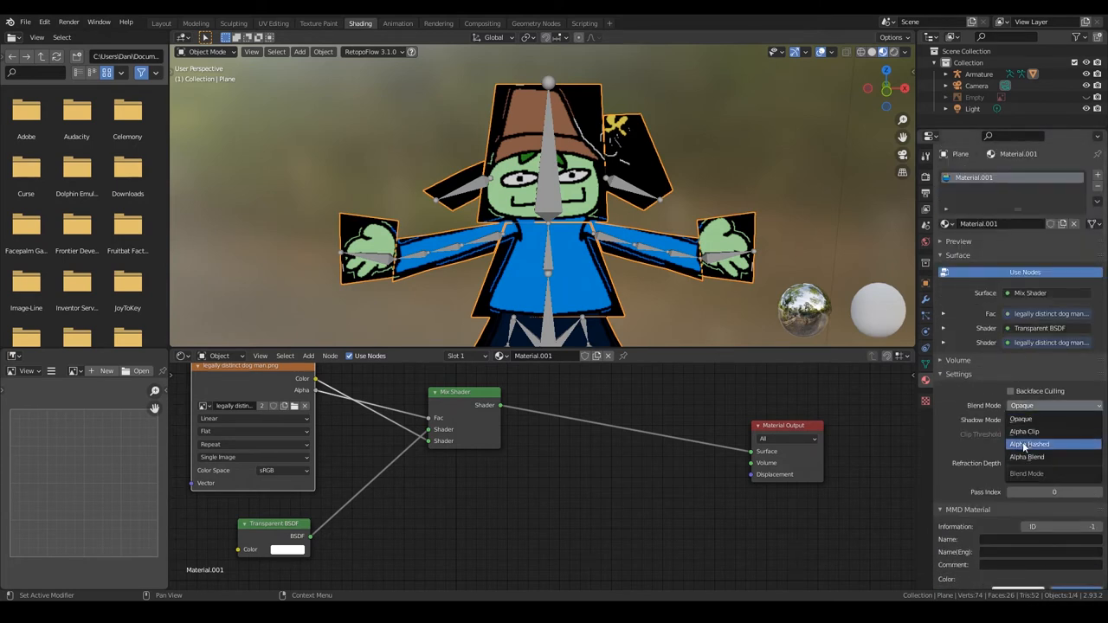
left_click(1026, 444)
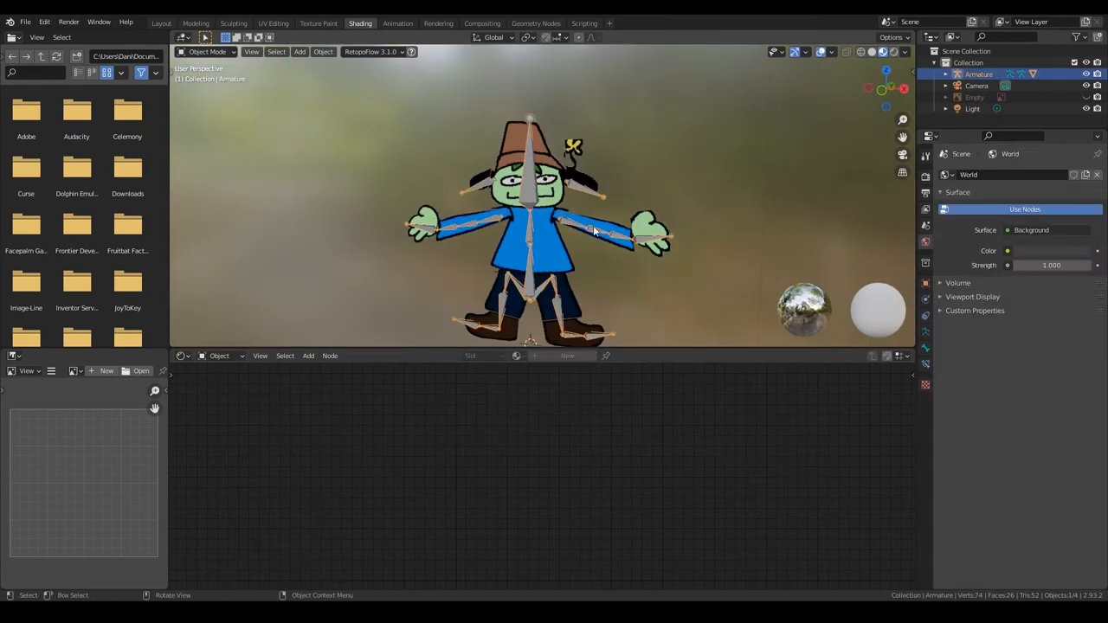
Try Pose Mode on the armature, then return to the Layout workspace in front view
left_click(207, 52)
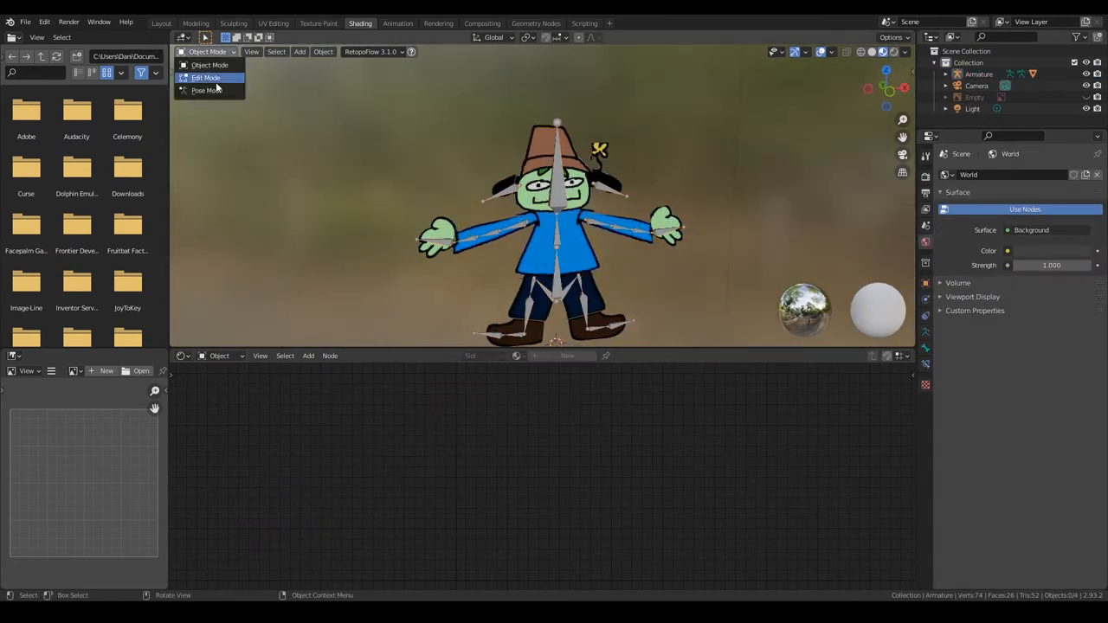
left_click(204, 91)
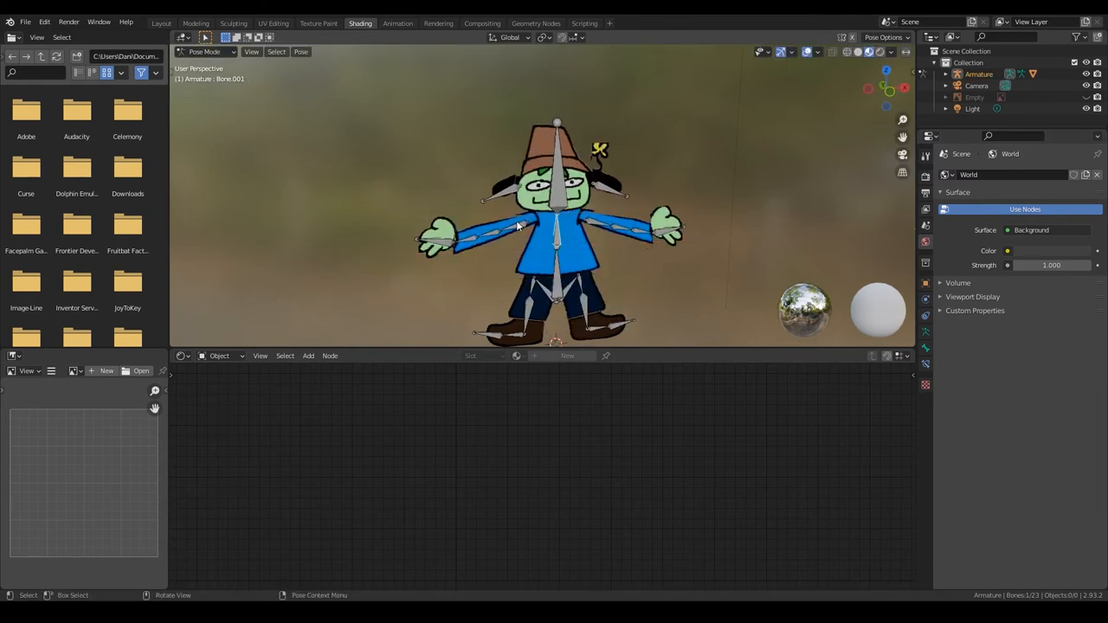
left_click(450, 225)
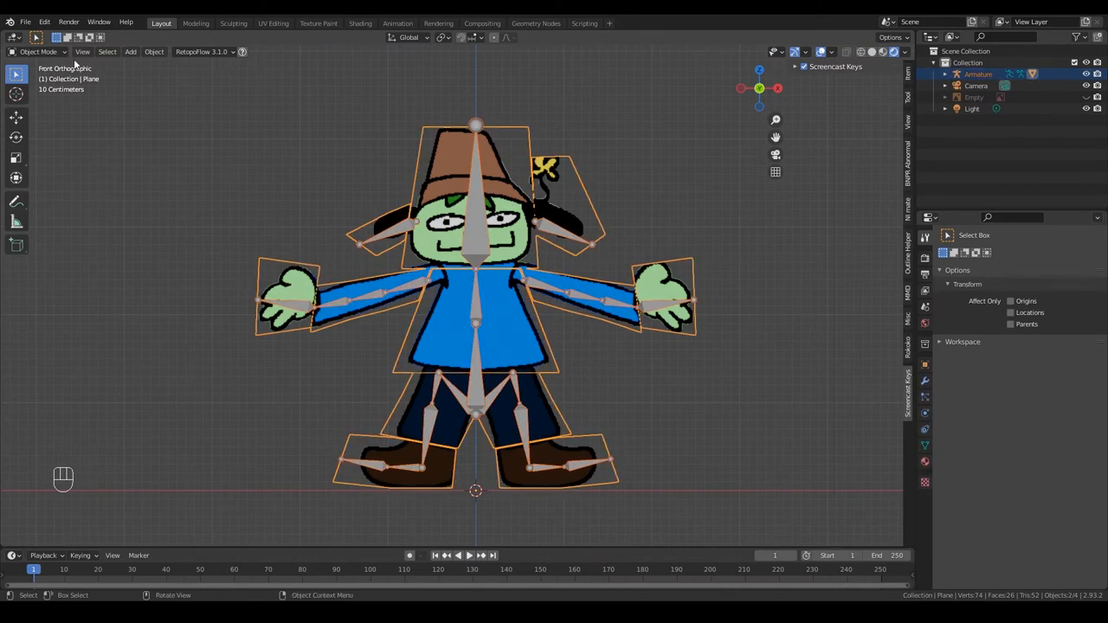
Paint head-bone weights onto the Plane mesh's upper head piece in Weight Paint mode
left_click(38, 52)
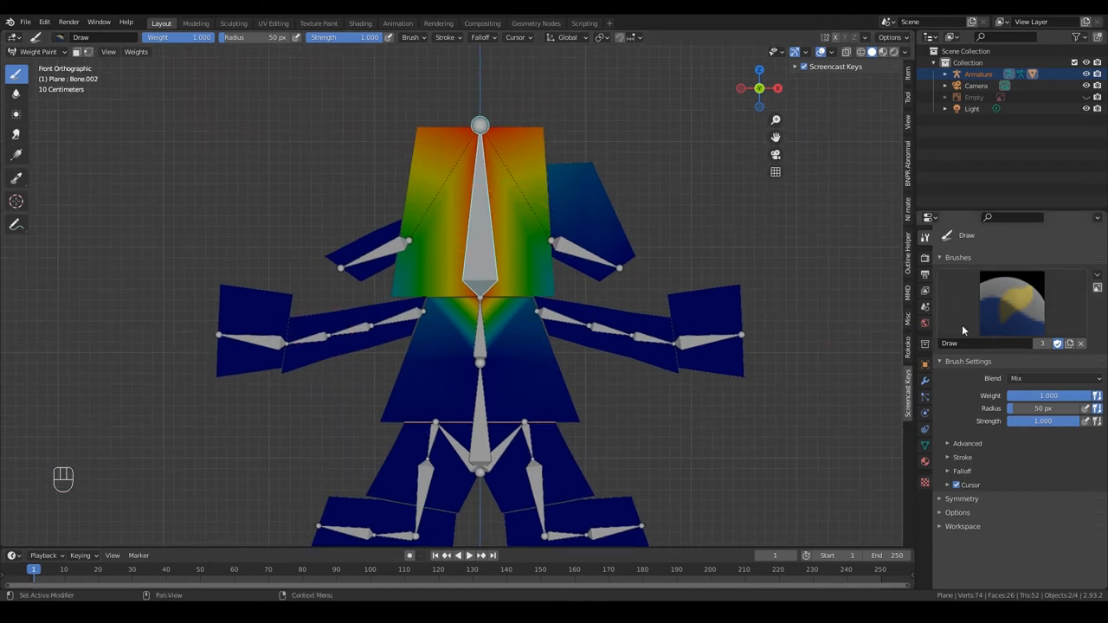
mouse_move(641, 212)
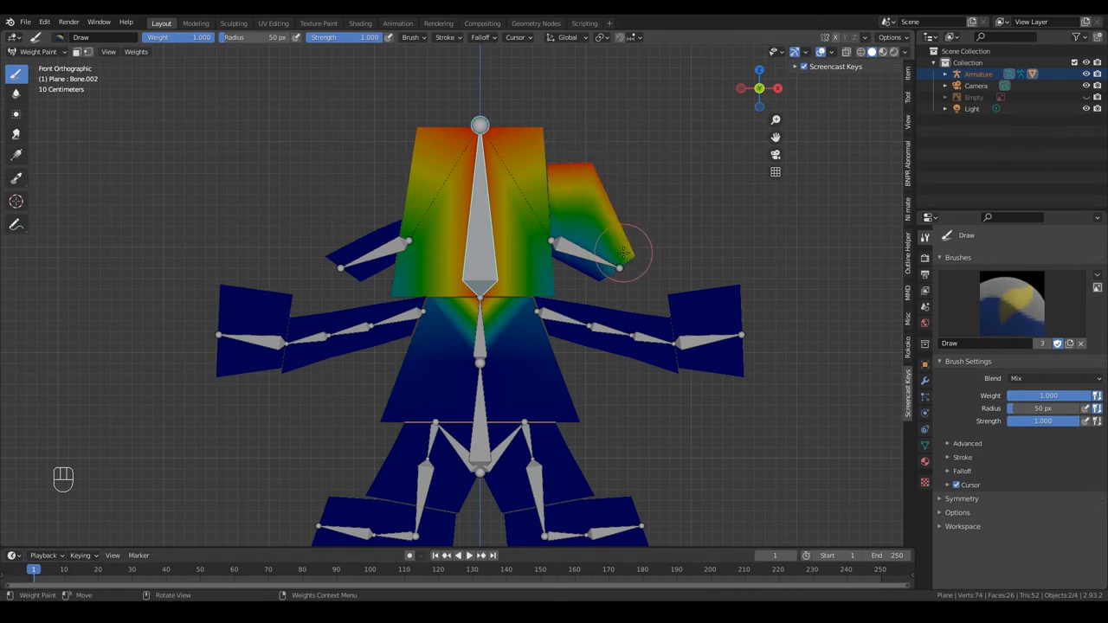
left_click_drag(624, 251, 563, 251)
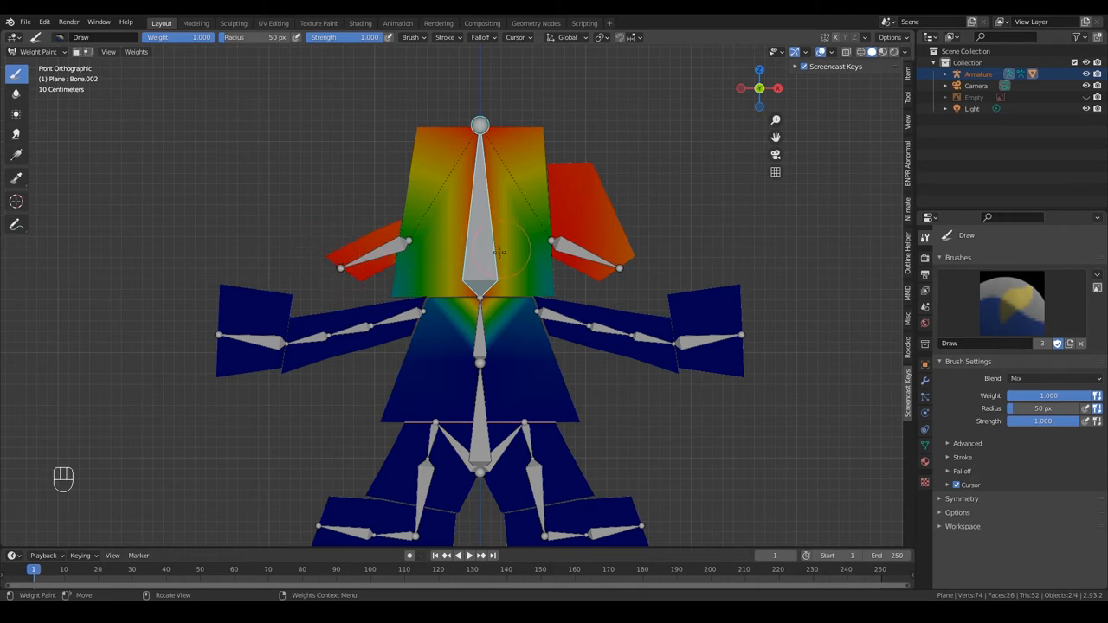
mouse_move(554, 288)
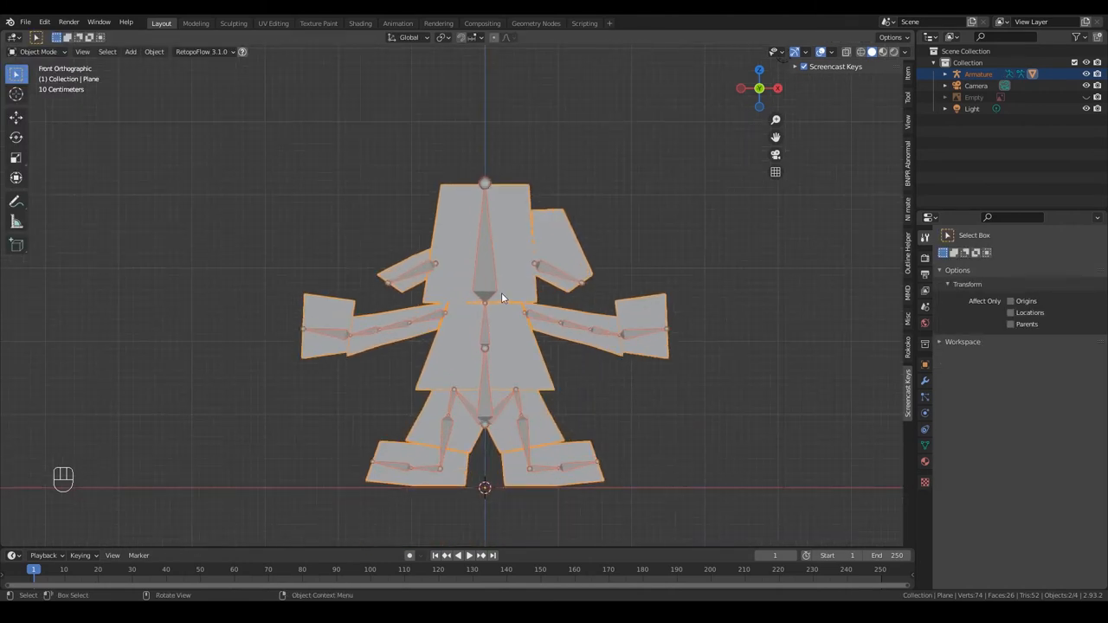
Save the file and test-rotate an arm bone in Pose Mode, cancelling the rotation
key("ctrl+s")
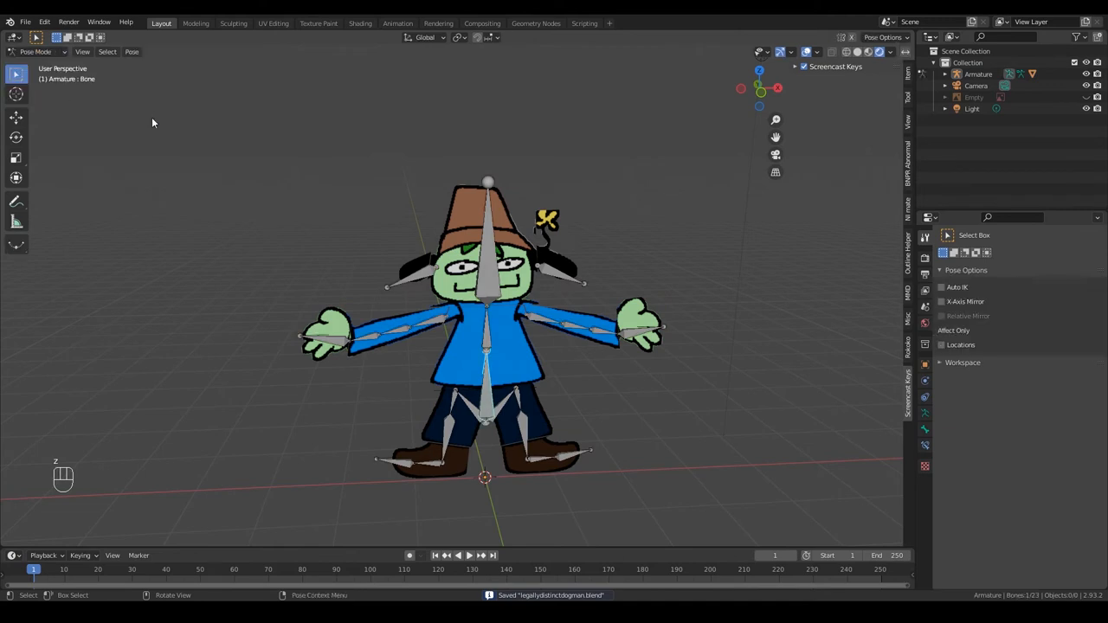
key("r")
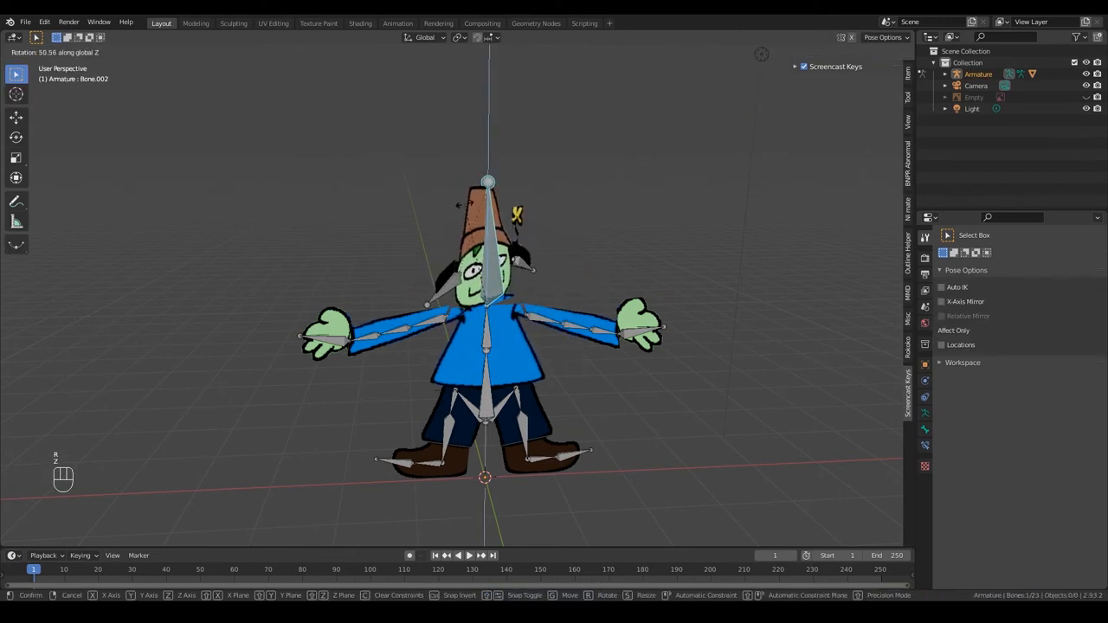
key("Escape")
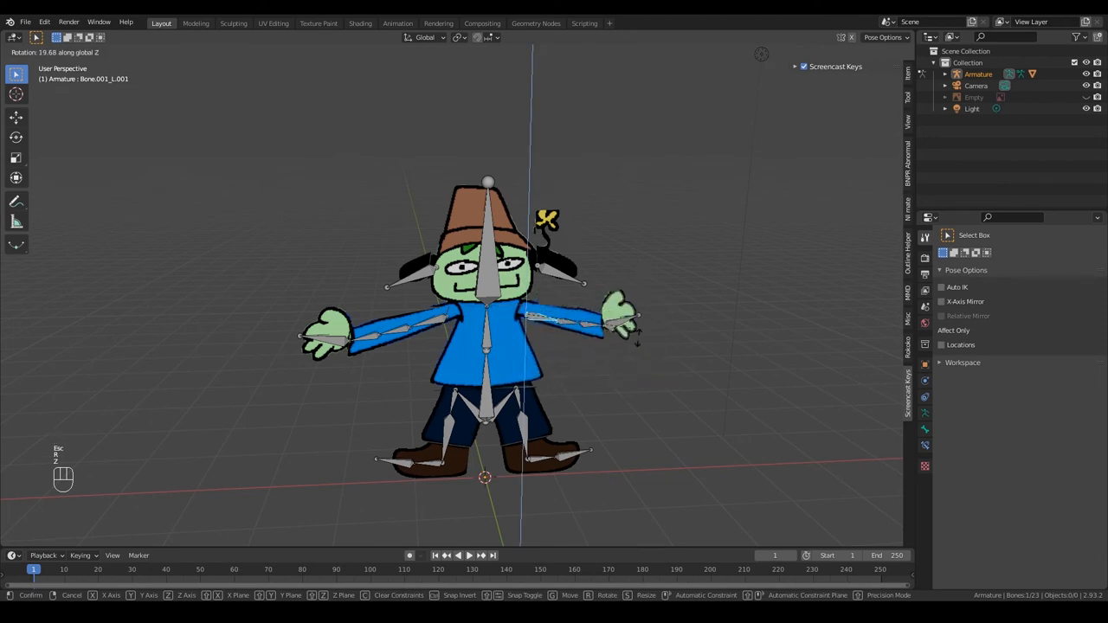
Return to Object Mode and reselect the character's mesh
left_click(34, 52)
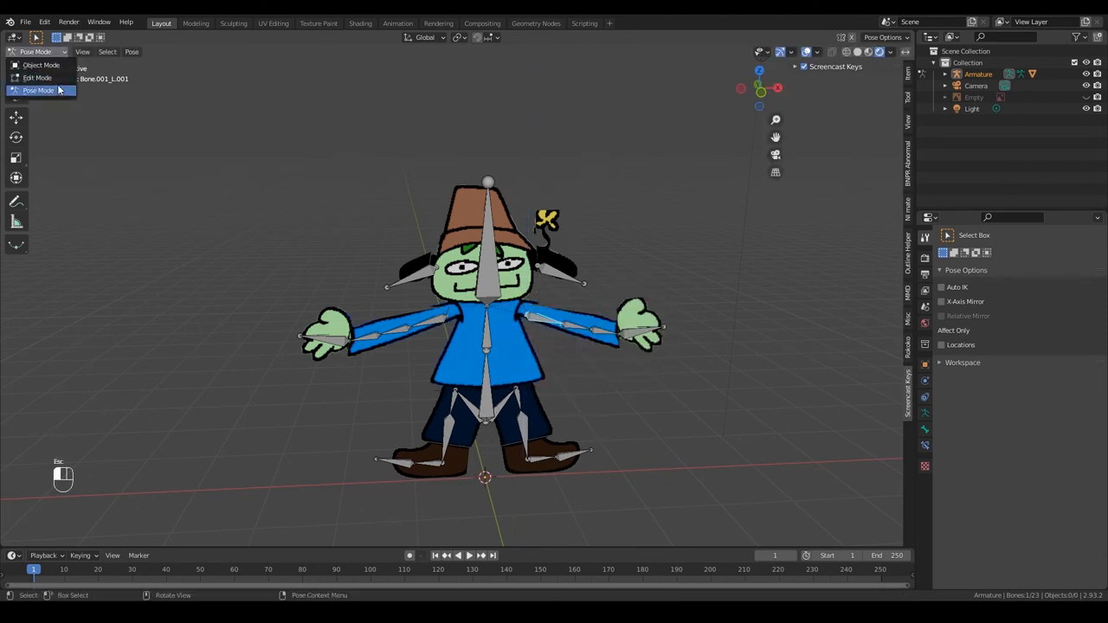
left_click(42, 66)
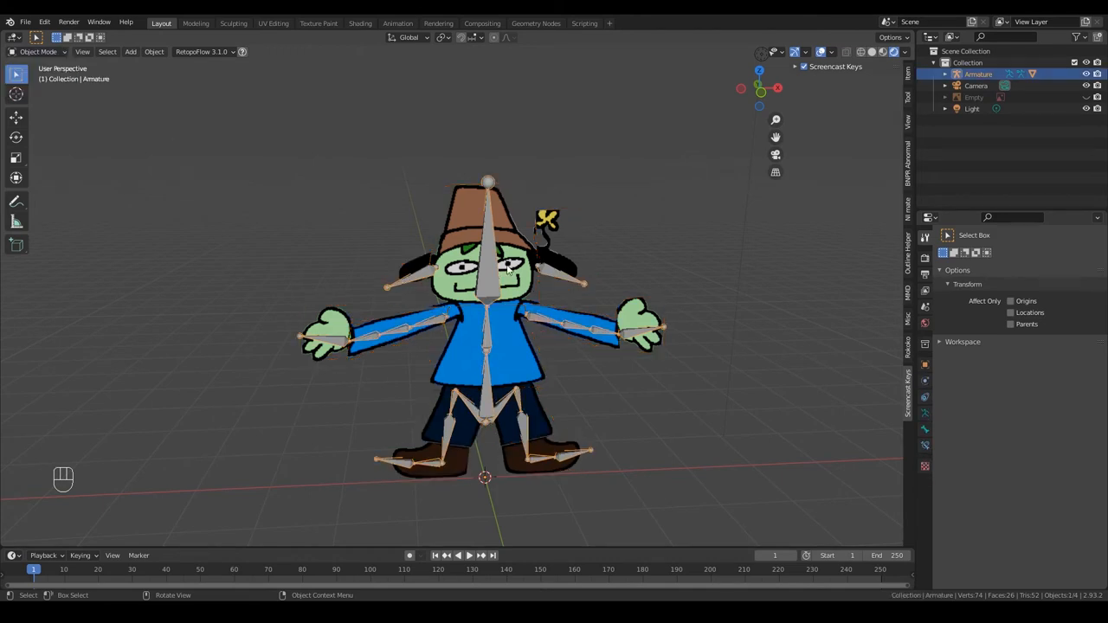
left_click(38, 52)
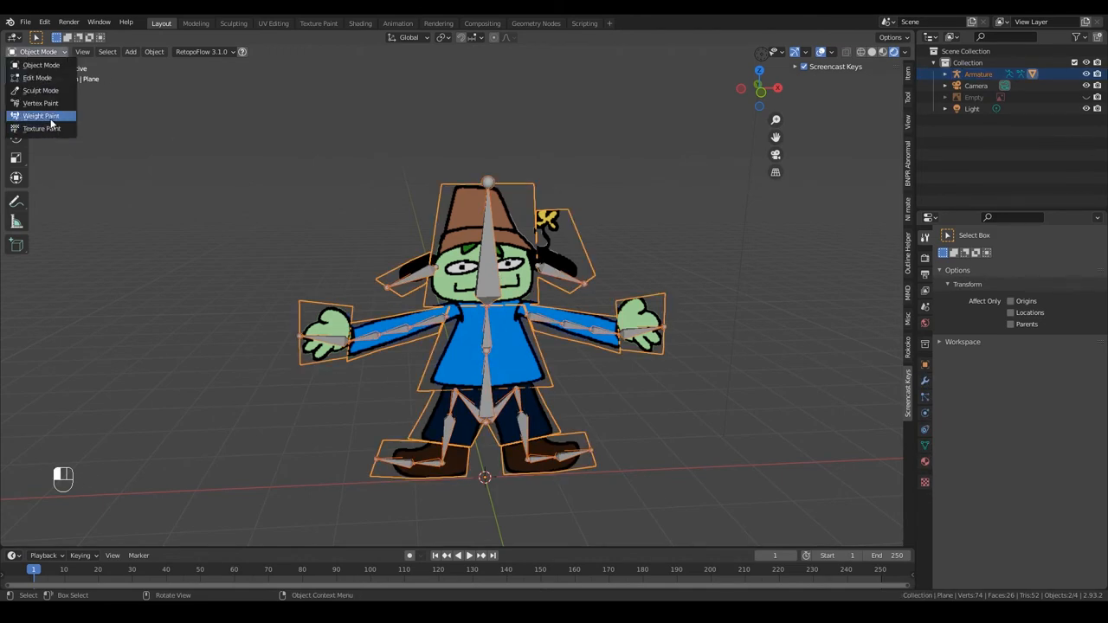
Check the right upper arm's weights in Weight Paint with solid shading, switching between mesh and armature
left_click(42, 115)
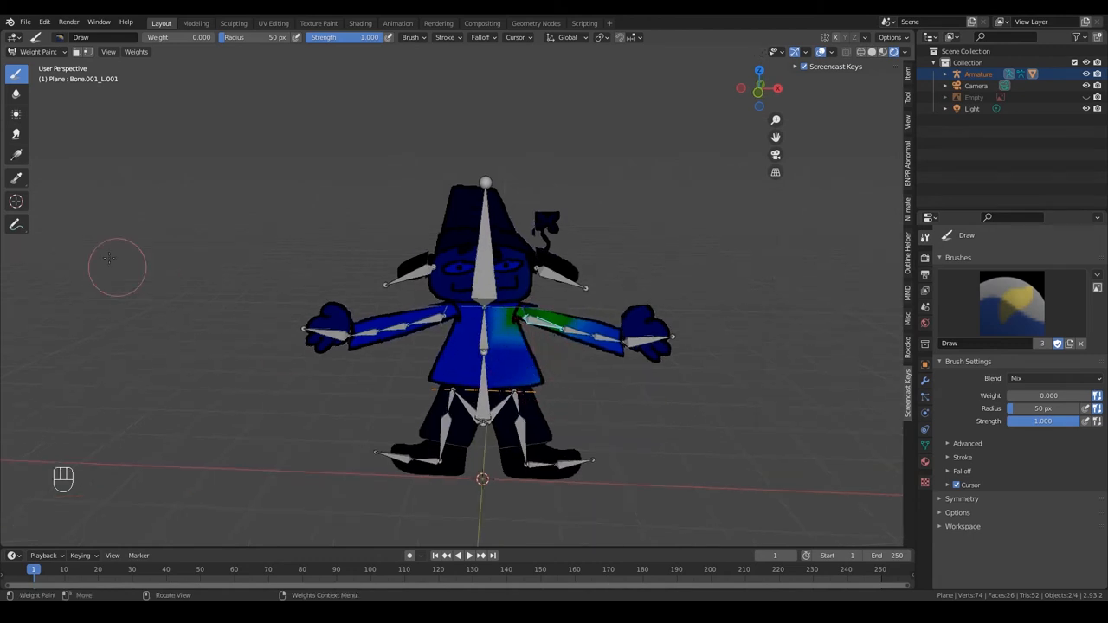
left_click(38, 52)
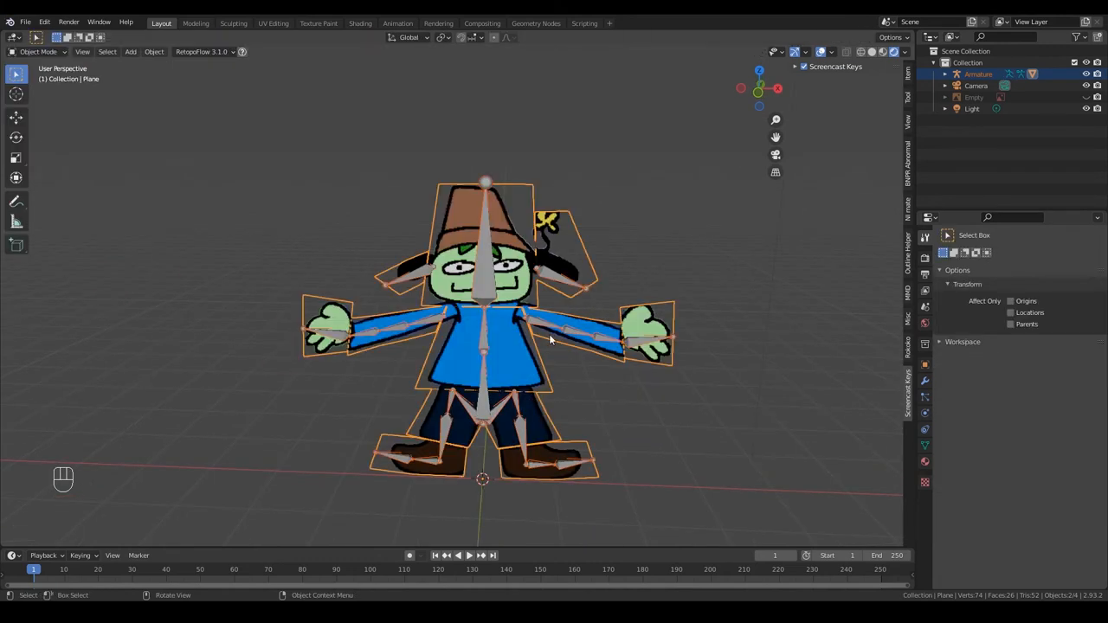
left_click(38, 52)
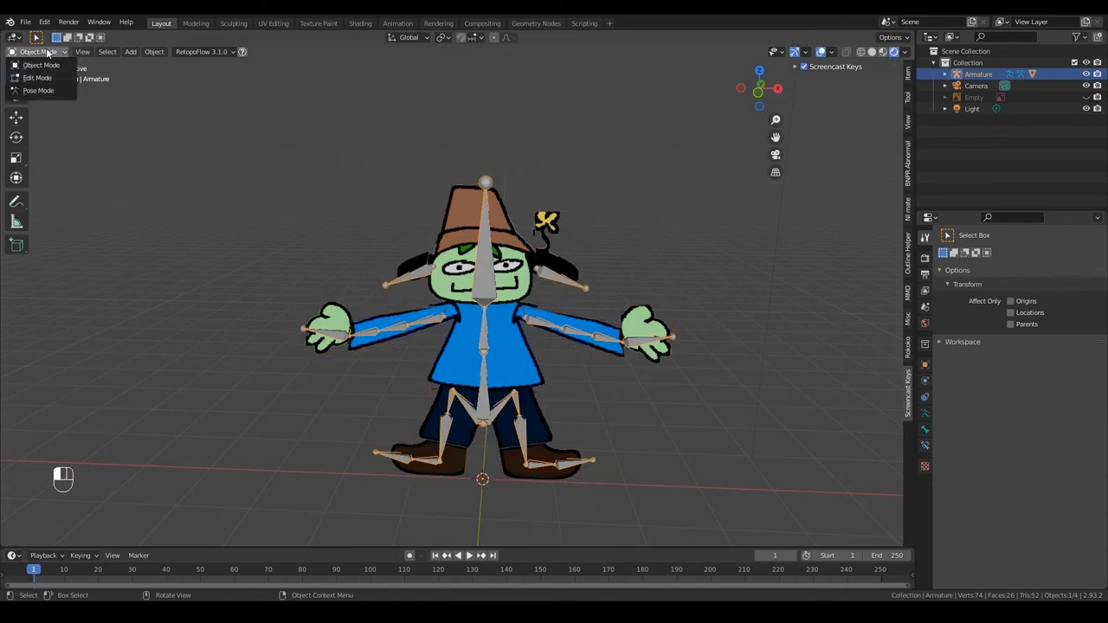
left_click(38, 90)
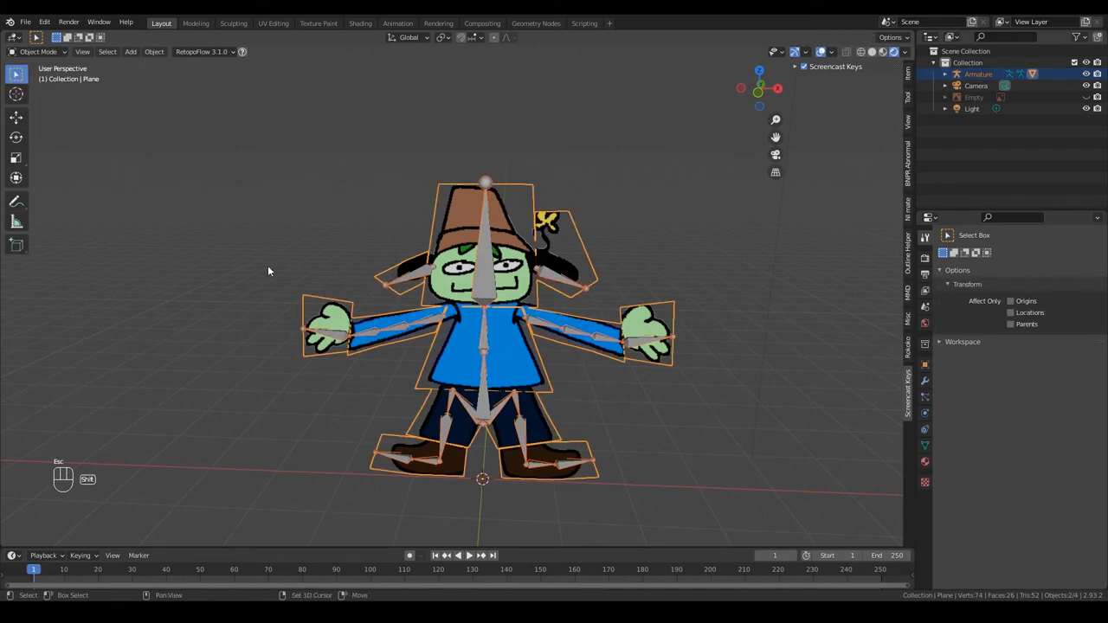
left_click(38, 52)
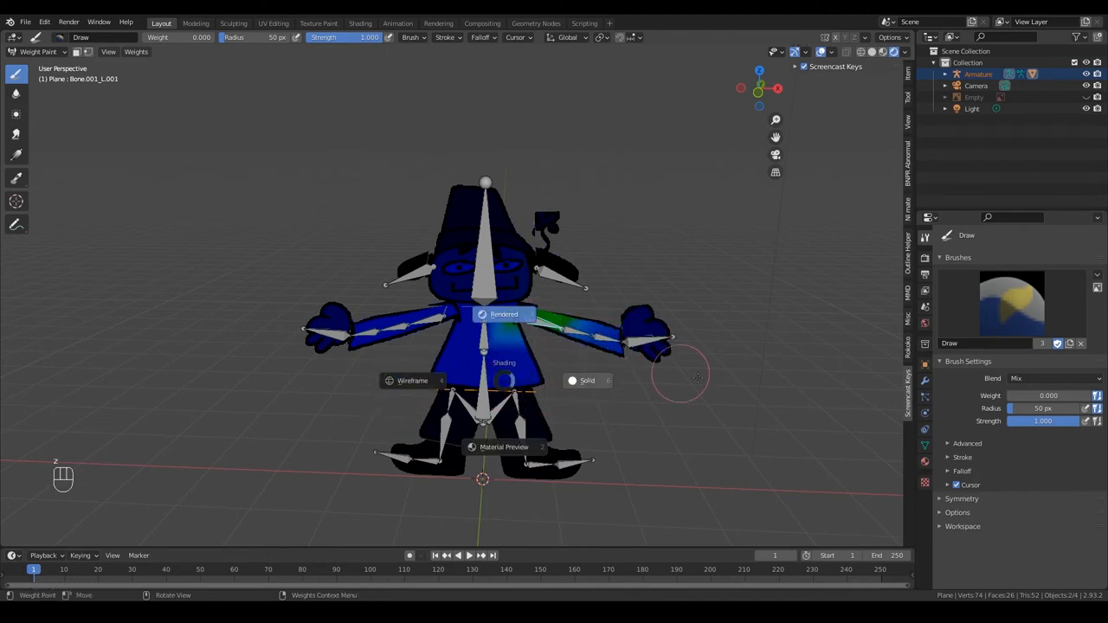
left_click(587, 381)
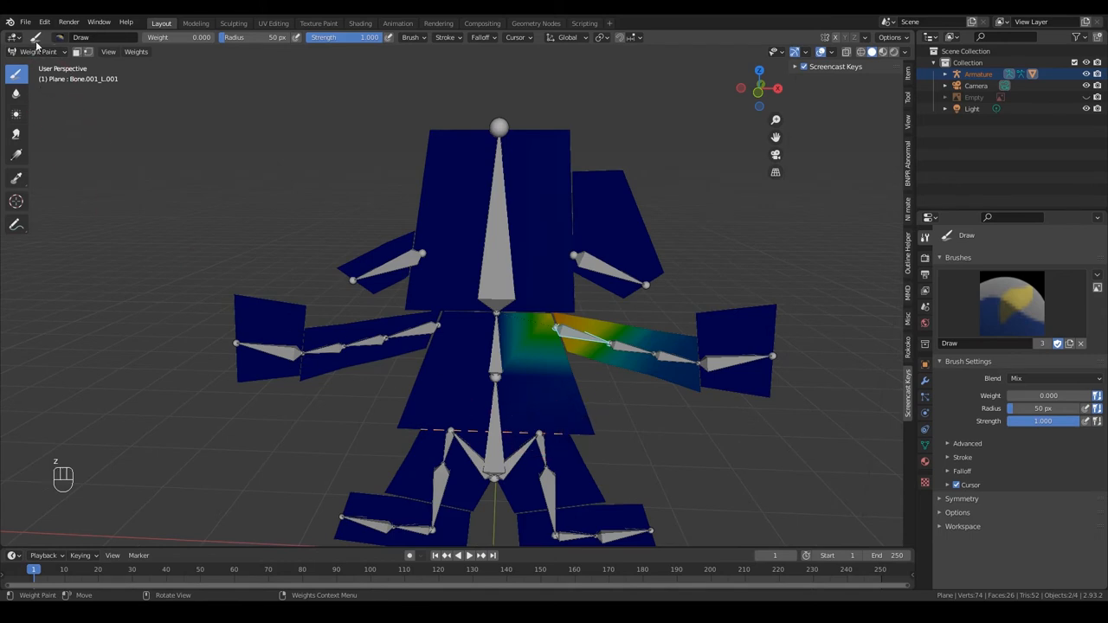
Test bone rotation in Pose and Edit Mode, then end with the mesh in Object Mode
left_click(38, 52)
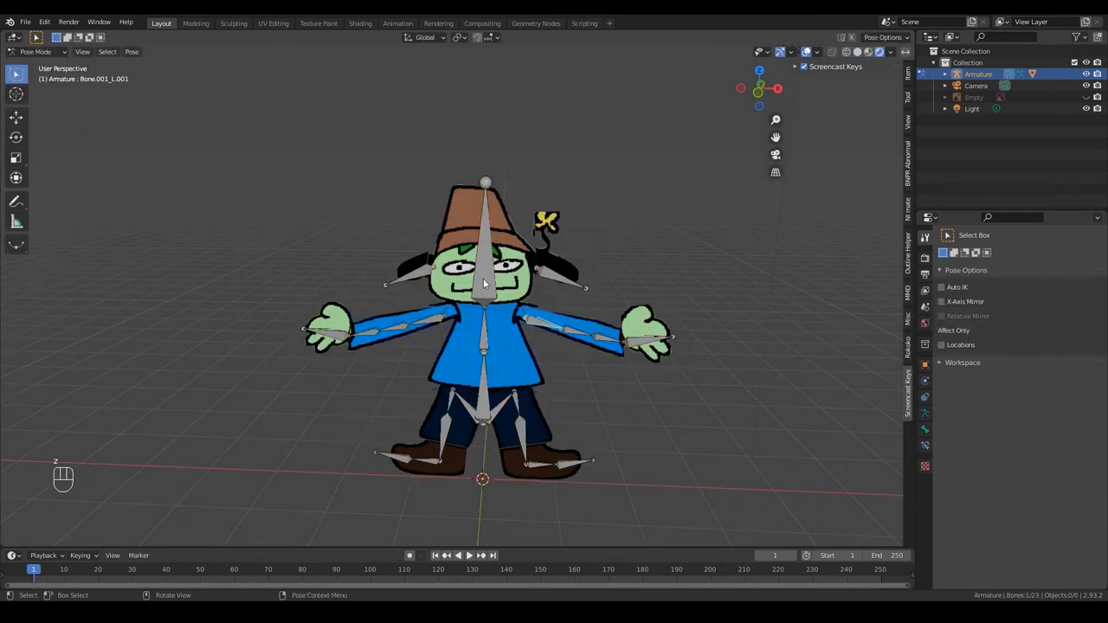
key("r")
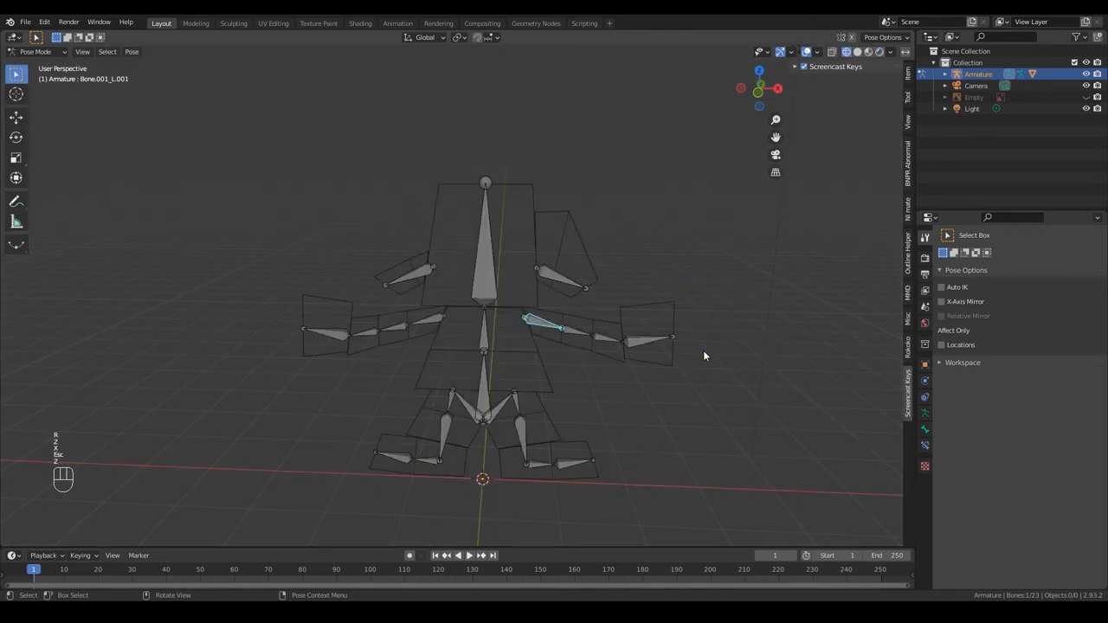
key("r")
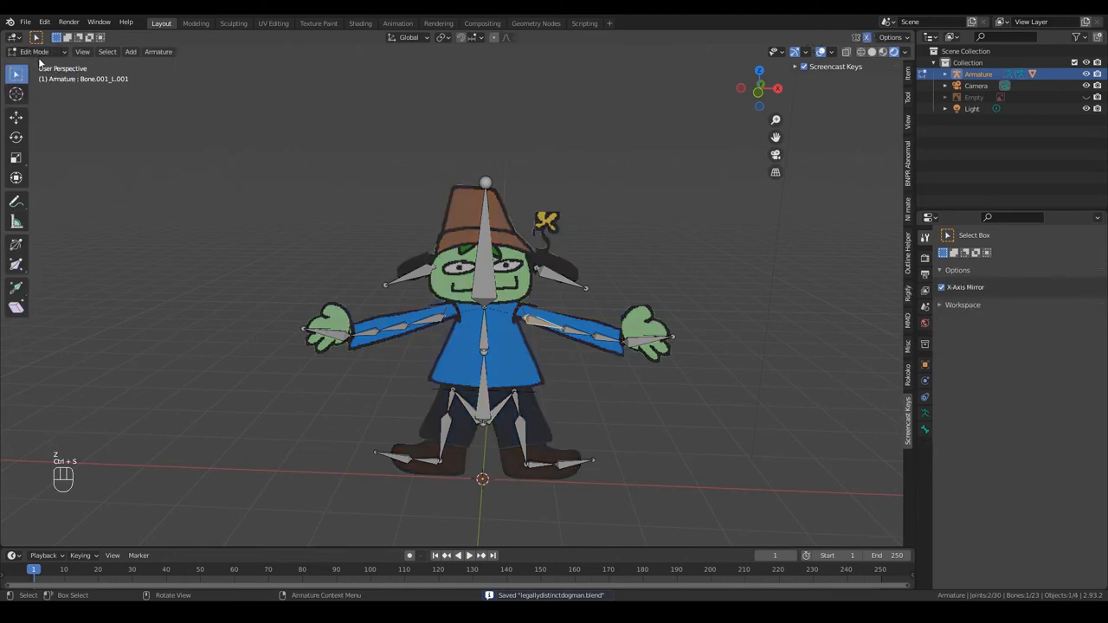
key("Tab")
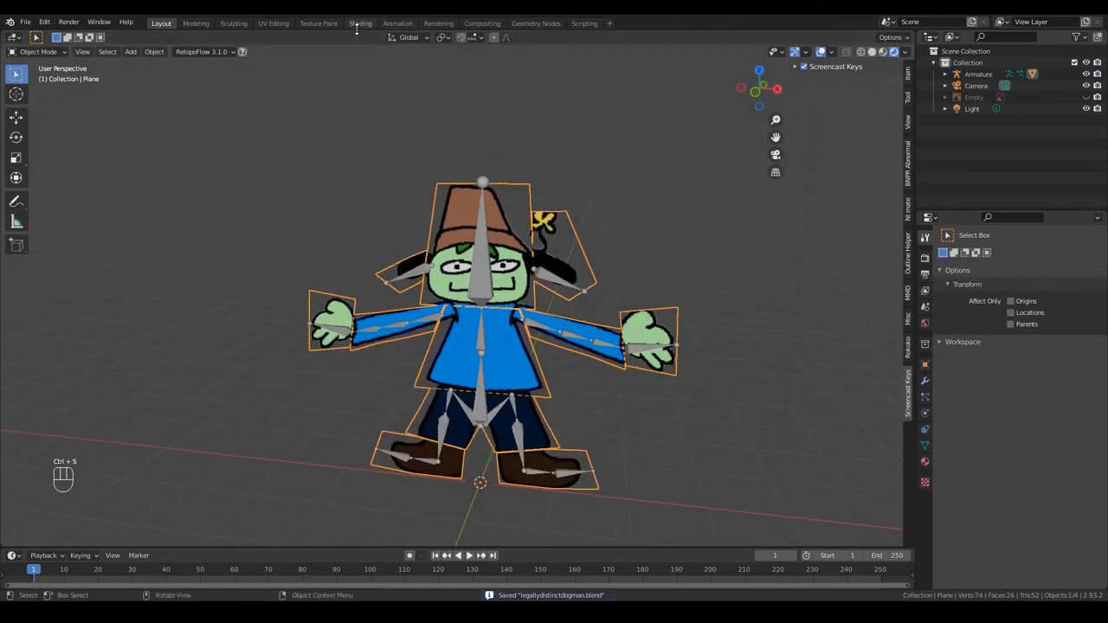
Rearrange the transparent and shader nodes in the Shading workspace's node editor
left_click(360, 25)
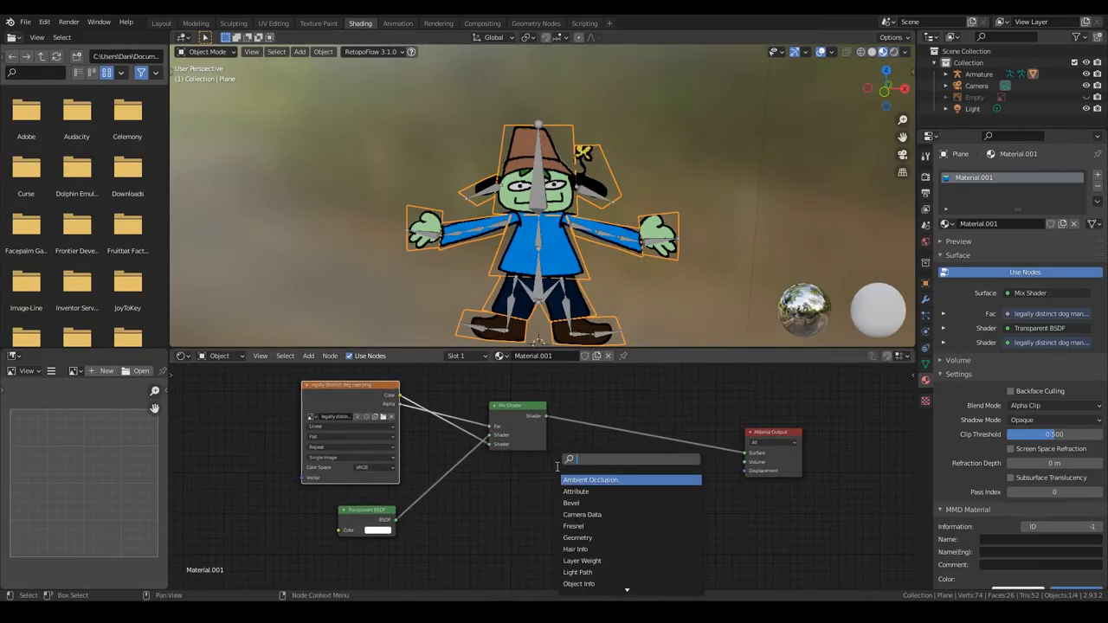
left_click(591, 479)
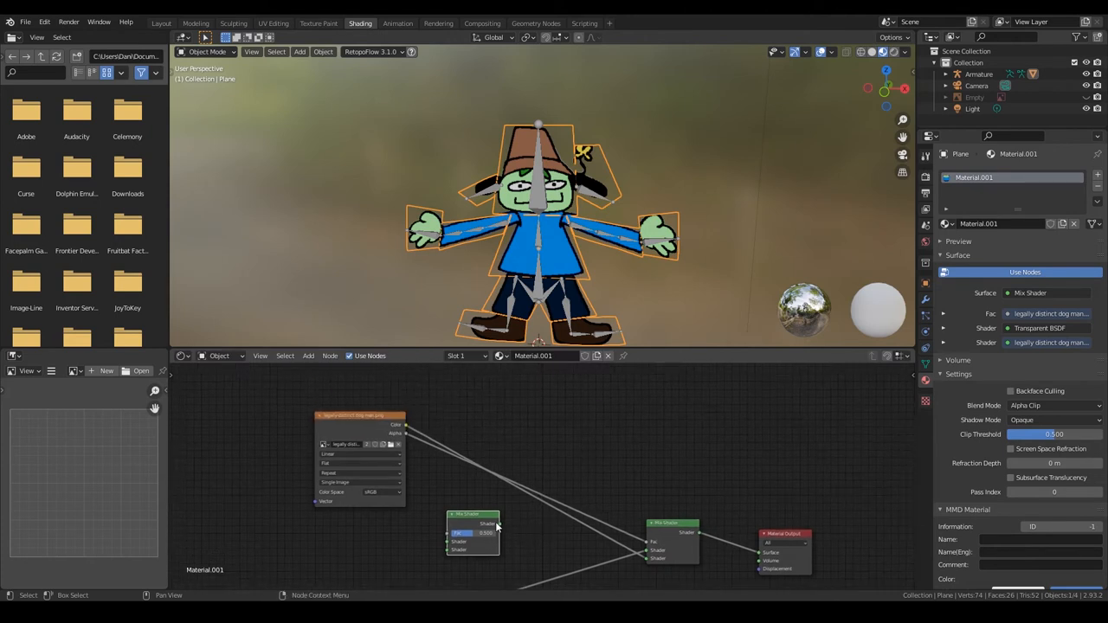
left_click_drag(472, 534, 547, 530)
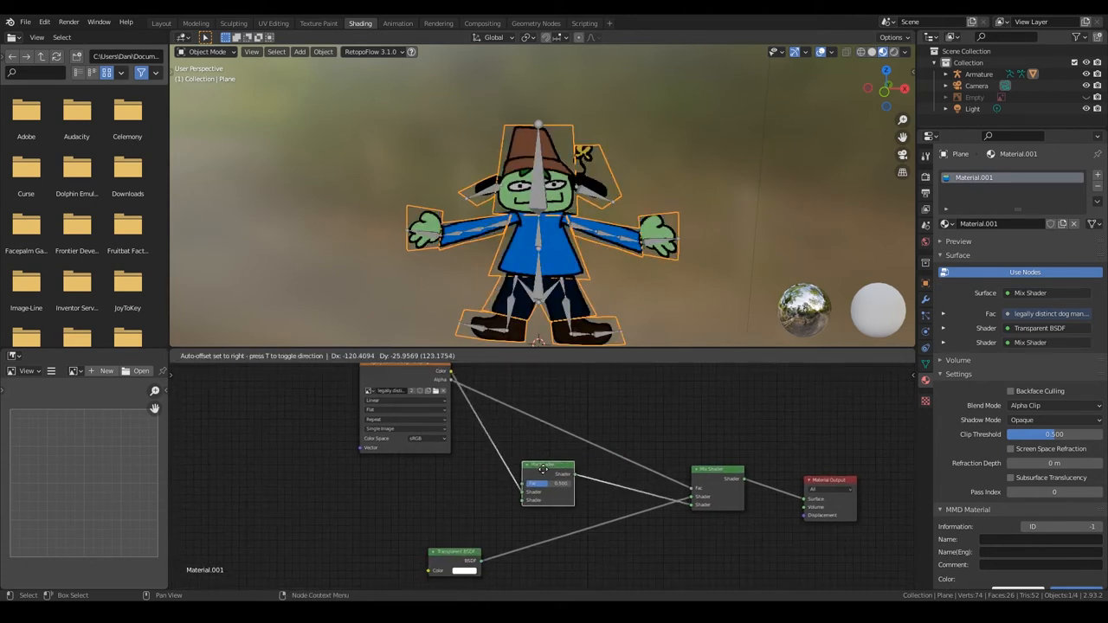
left_click_drag(548, 483, 548, 457)
type("image")
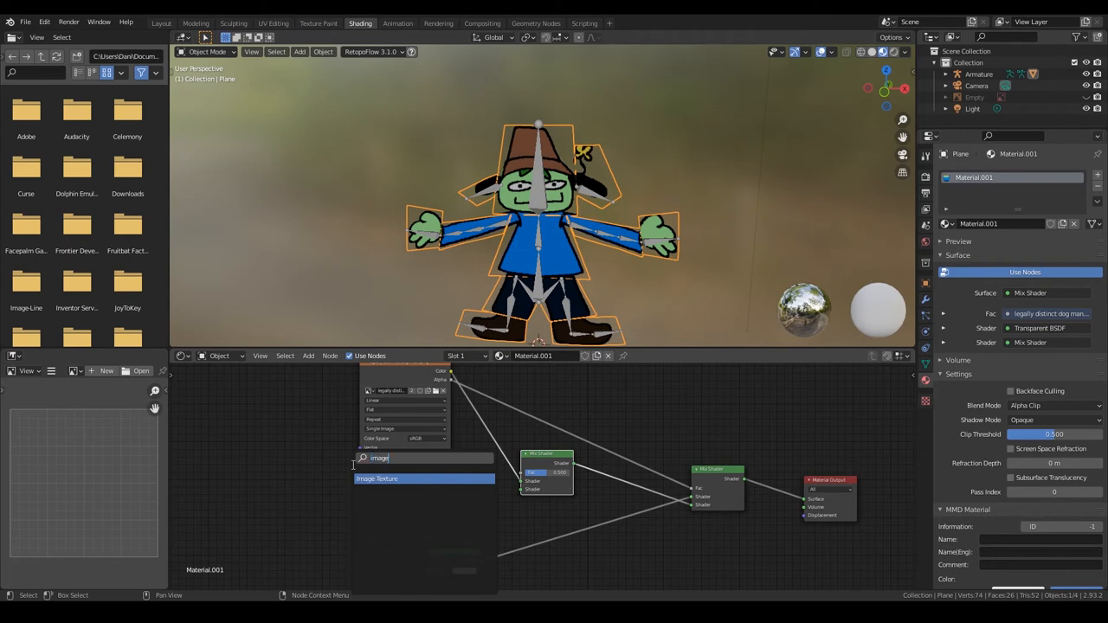
Add an Image Texture node with a new blank image and position it in the material
left_click(378, 478)
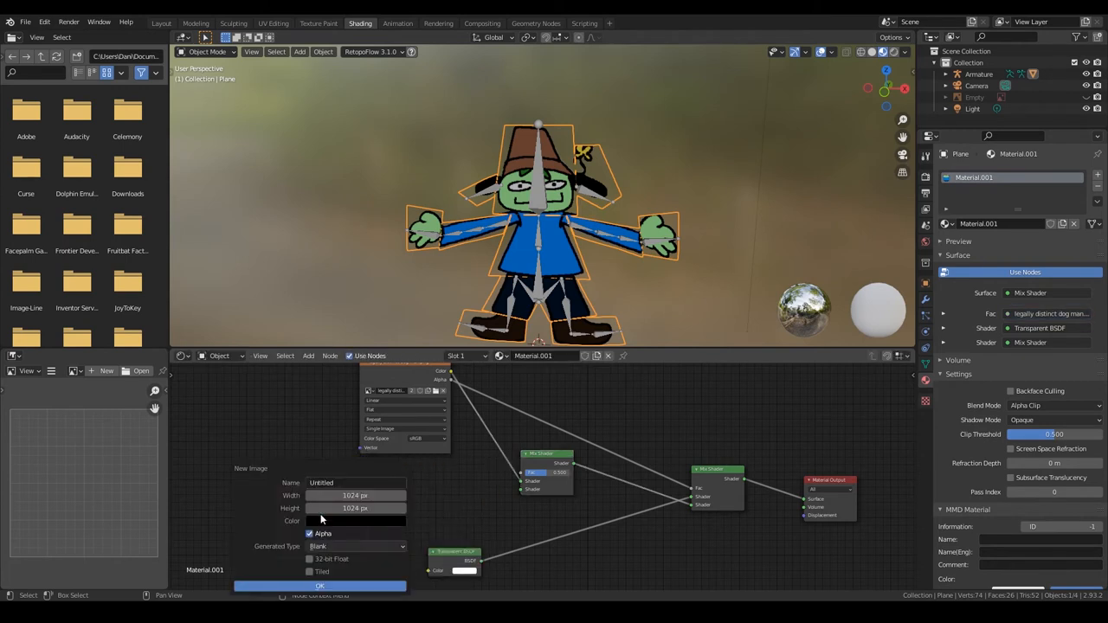
left_click(318, 586)
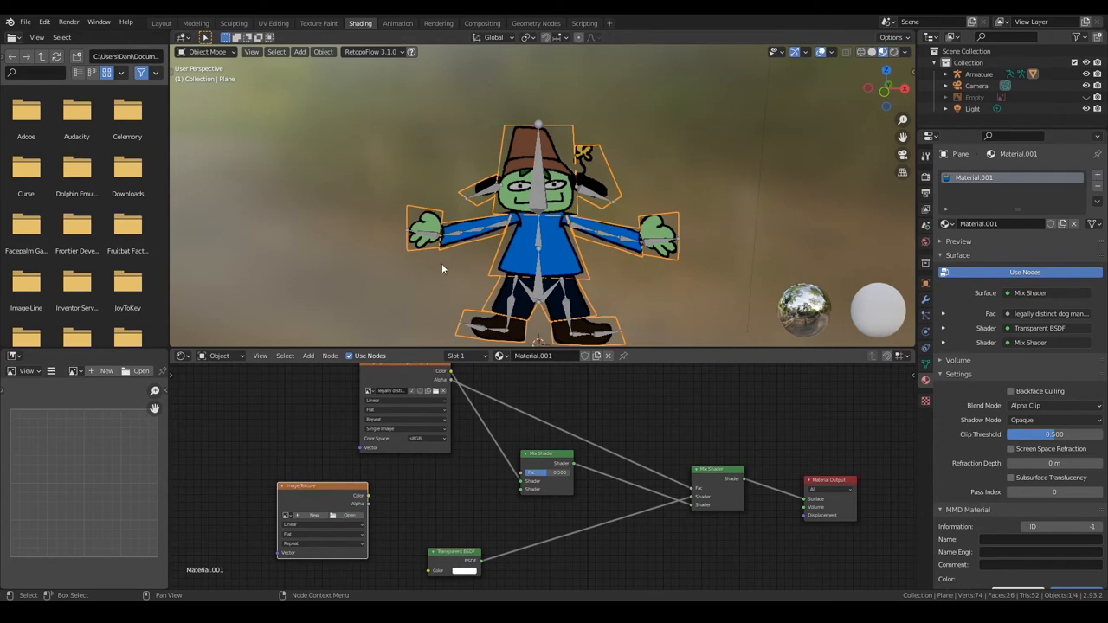
mouse_move(443, 164)
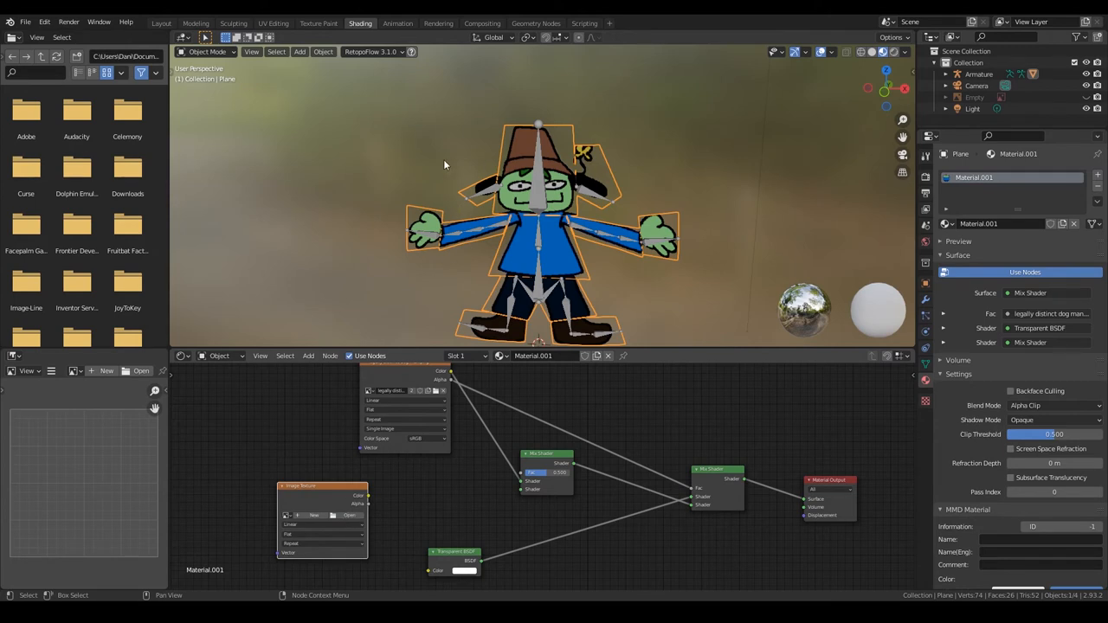
mouse_move(473, 305)
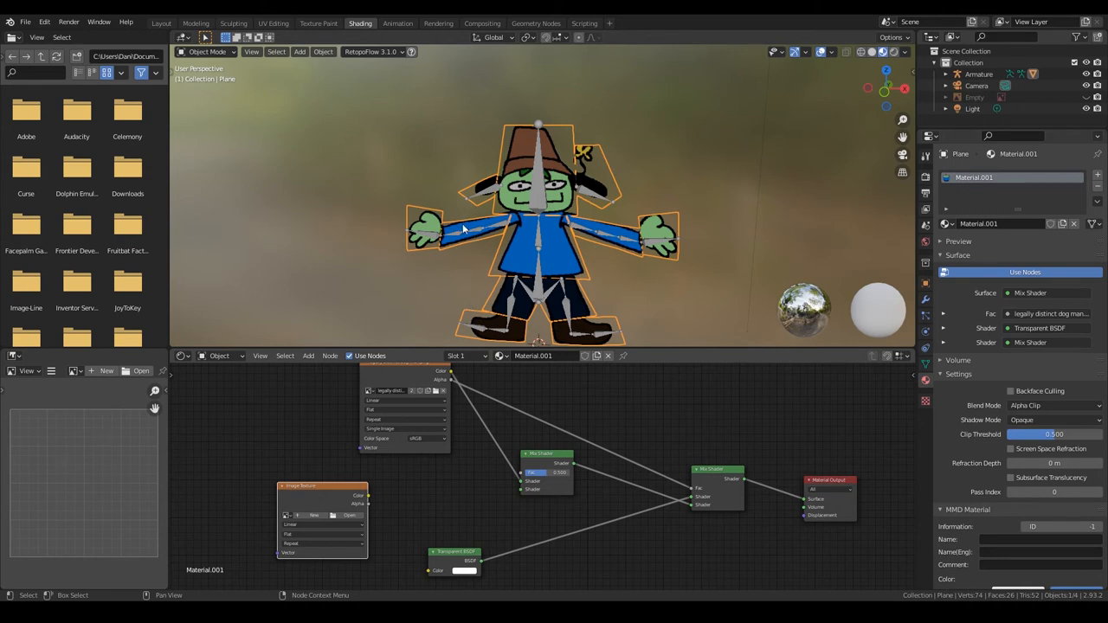
mouse_move(433, 276)
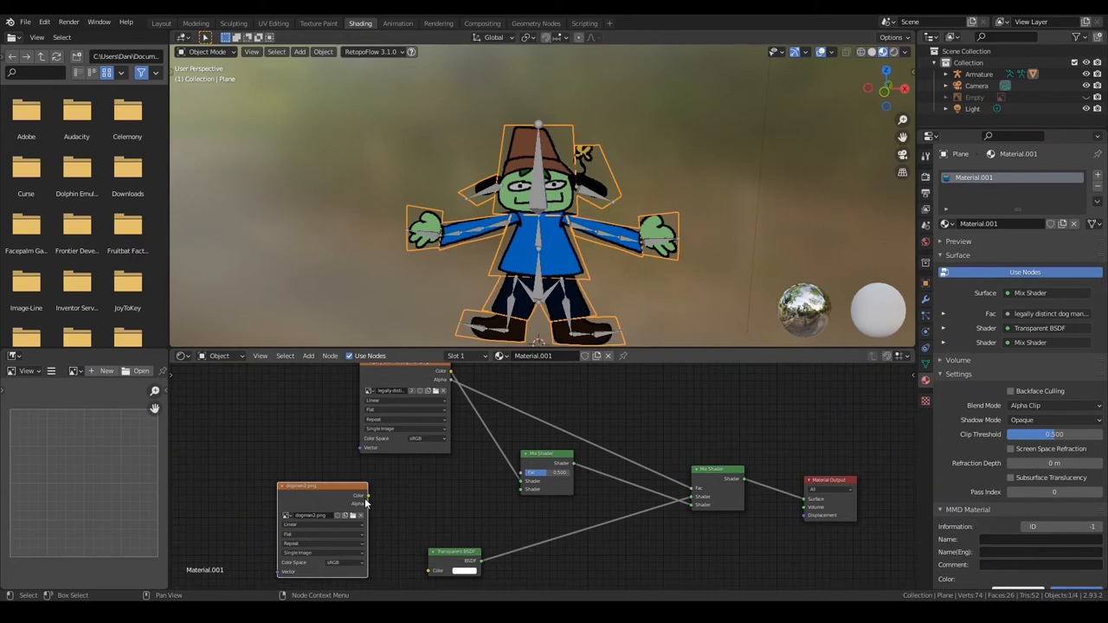
left_click_drag(363, 502, 523, 492)
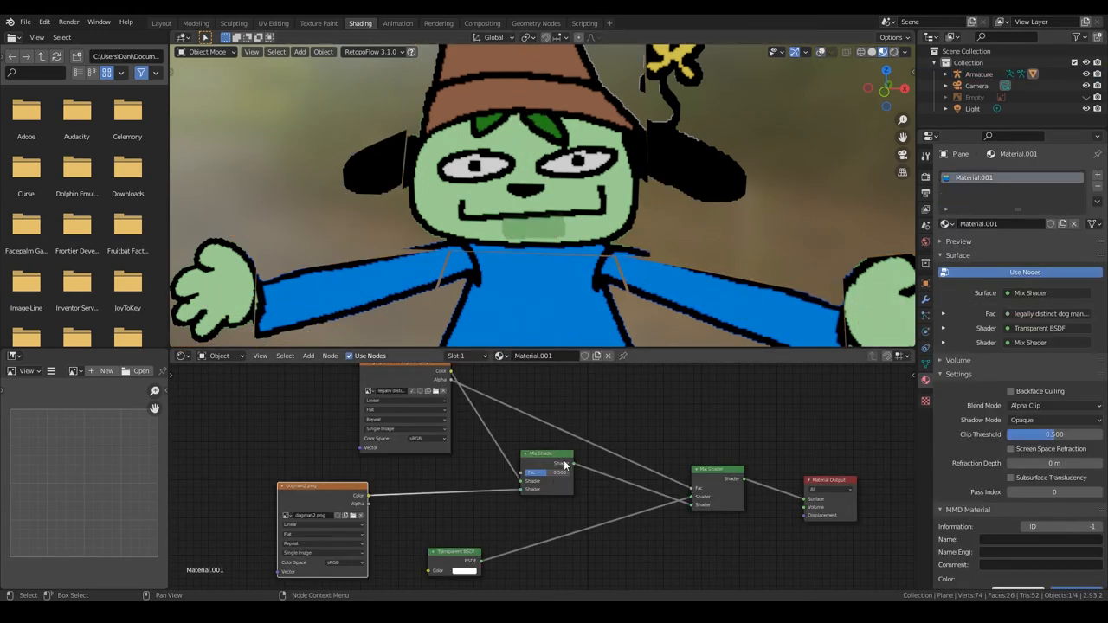
left_click(545, 473)
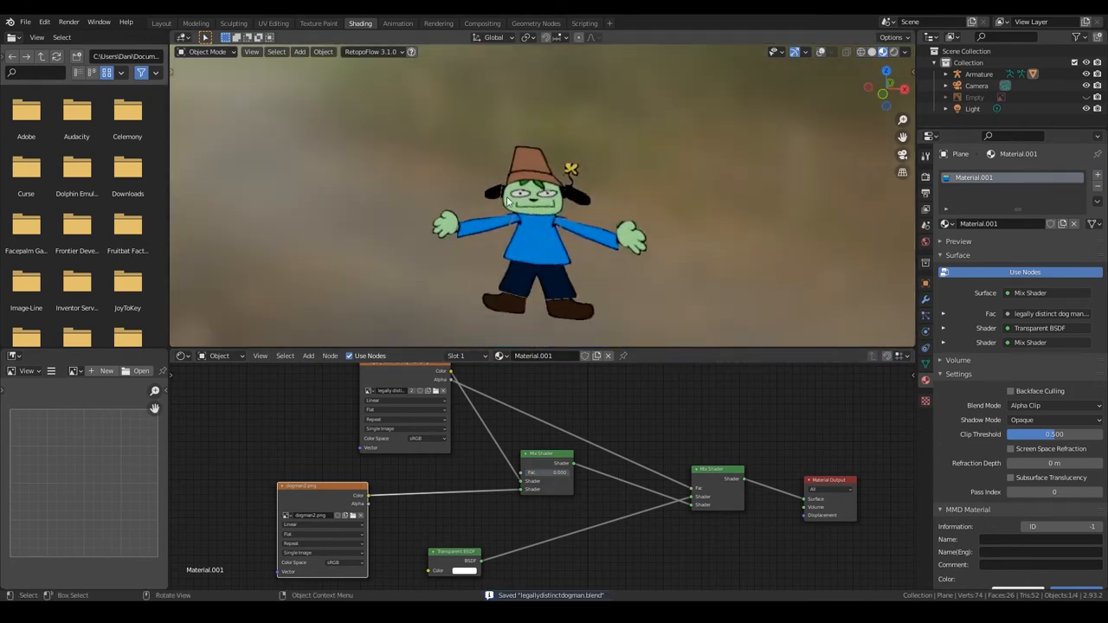
left_click(161, 24)
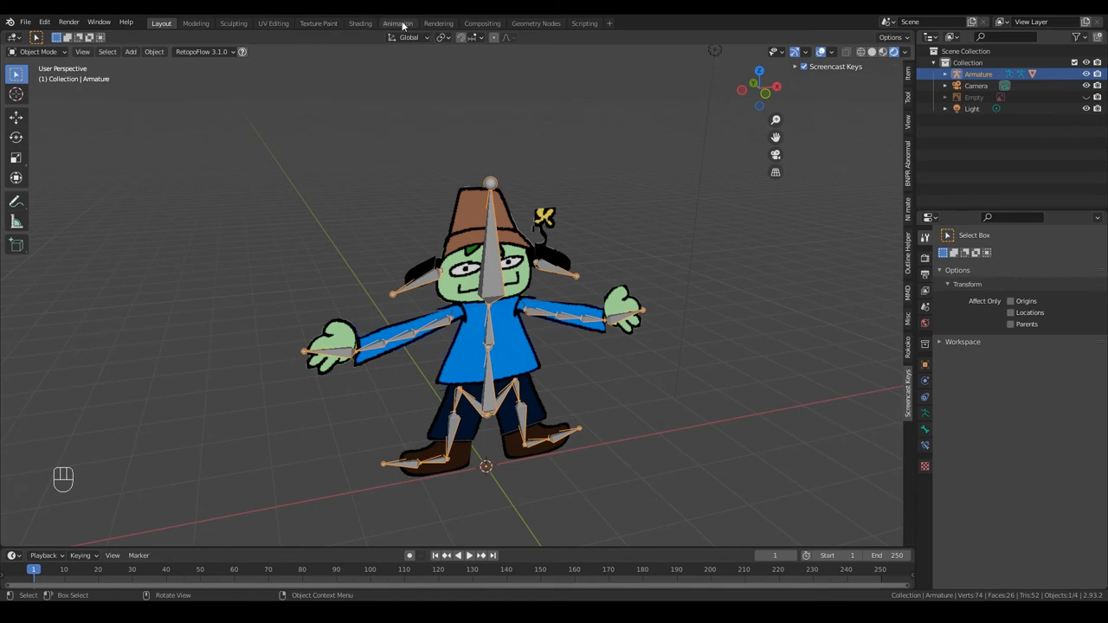
Rotate the camera toward the character and key its Location, Rotation & Scale
left_click(398, 25)
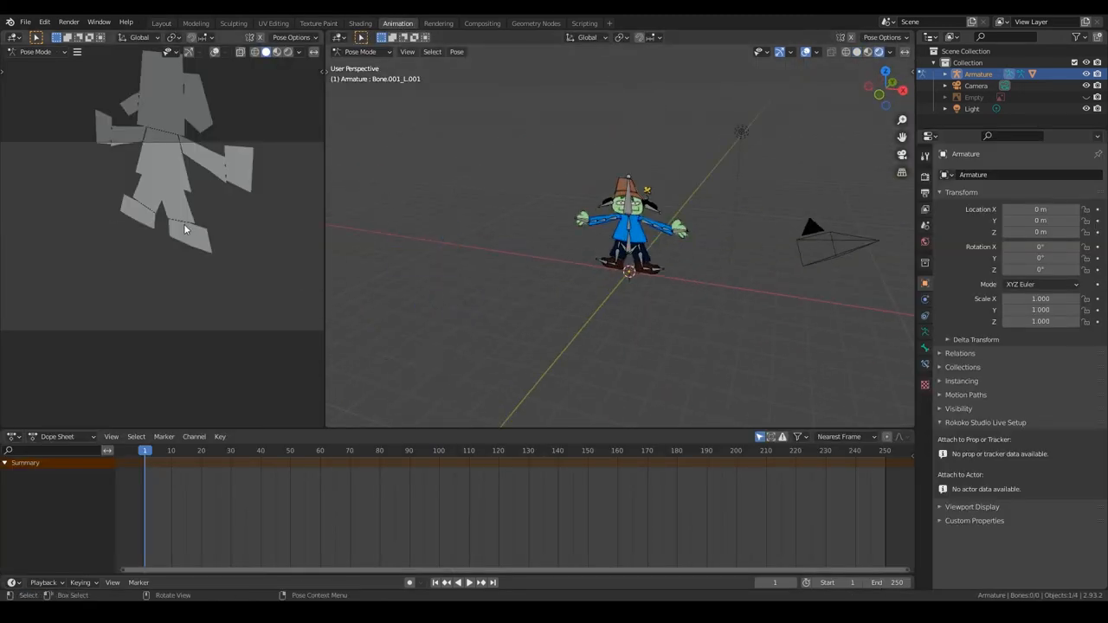
left_click(277, 52)
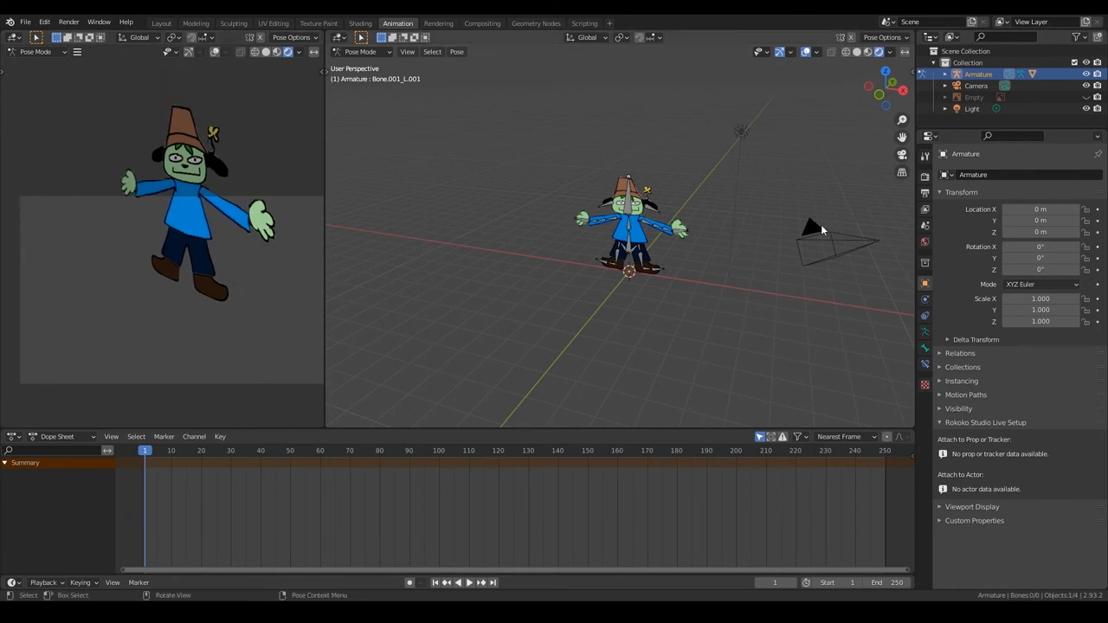
scroll("down", 3)
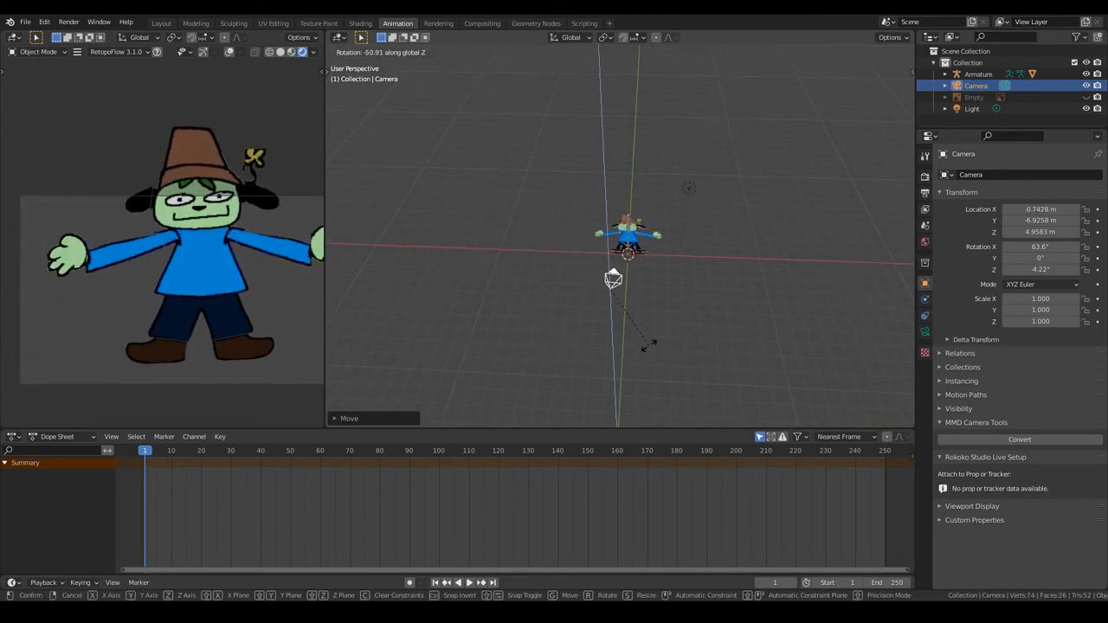
mouse_move(271, 319)
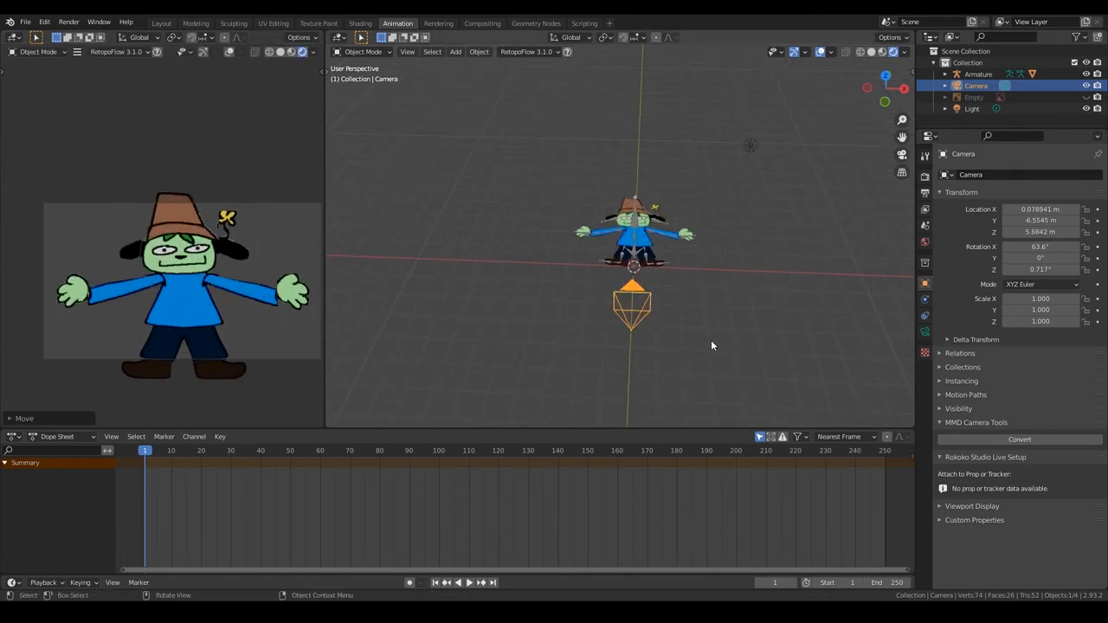
key("r")
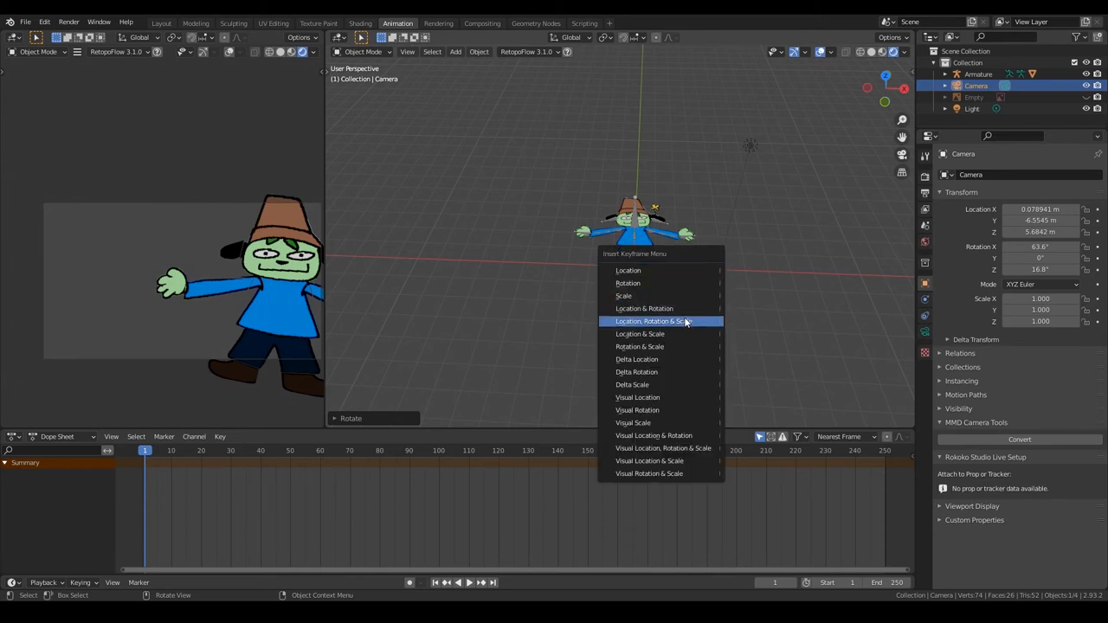
left_click(661, 320)
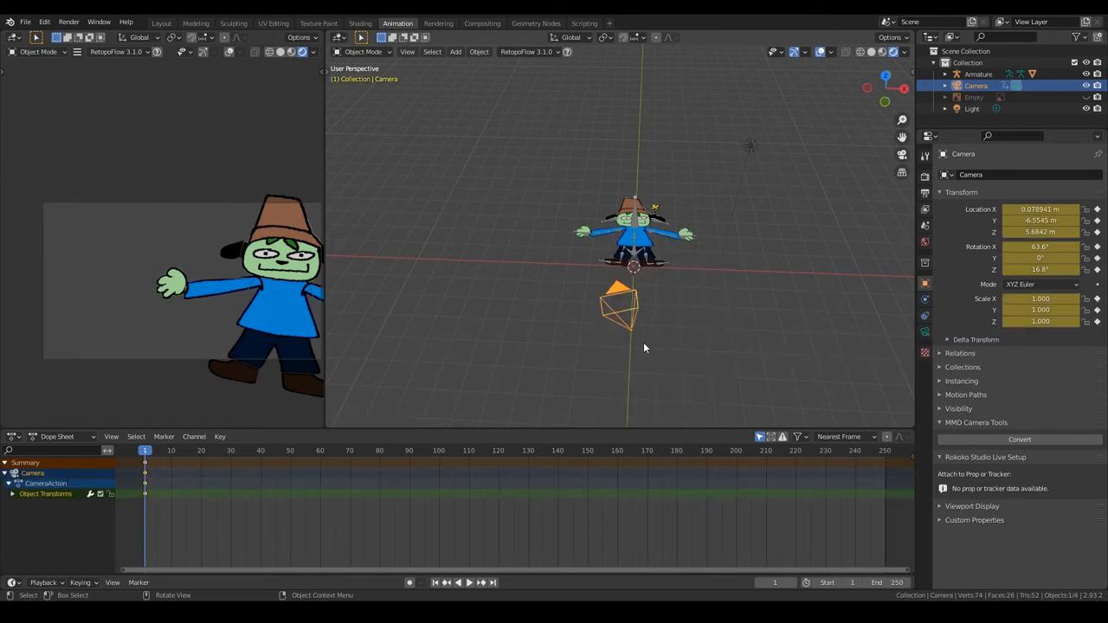
Key the camera at a later frame and play back the camera move to check it
left_click(447, 582)
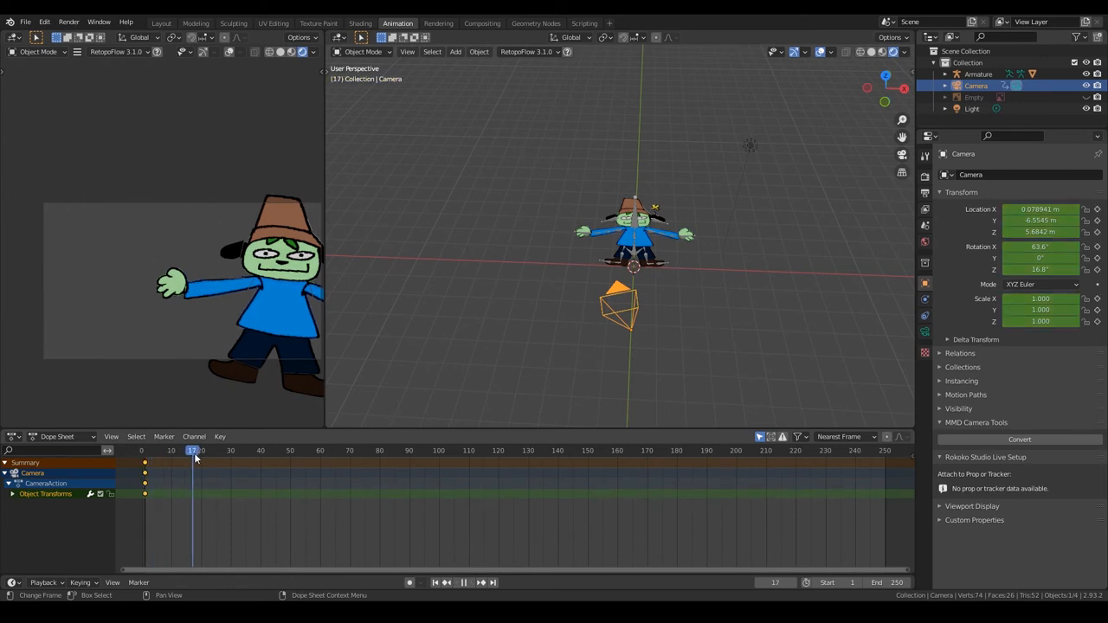
left_click(260, 450)
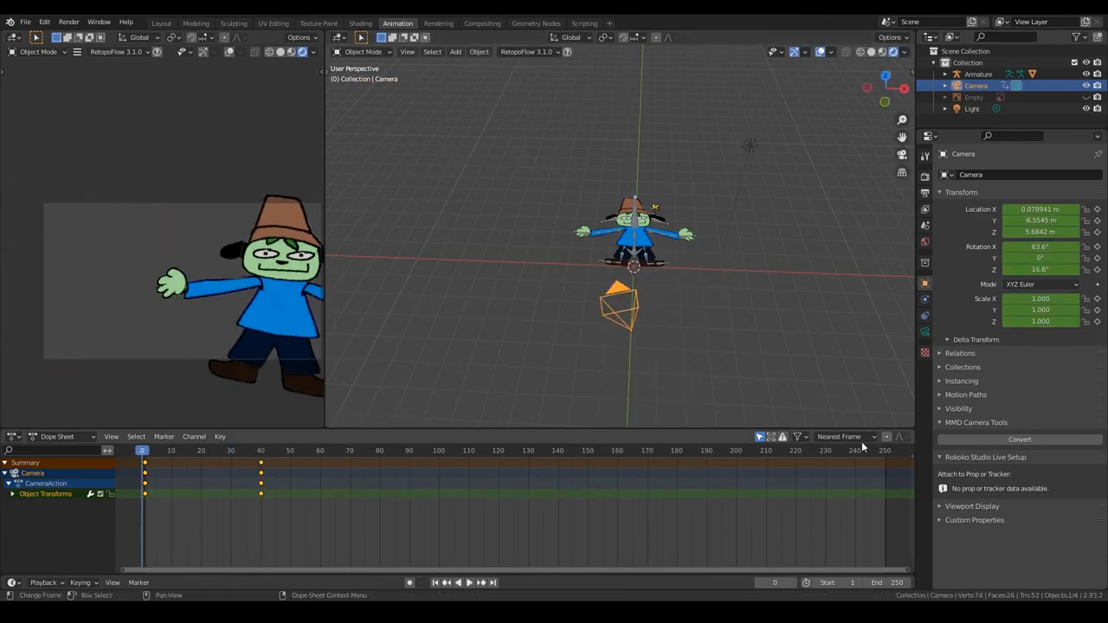
key("space")
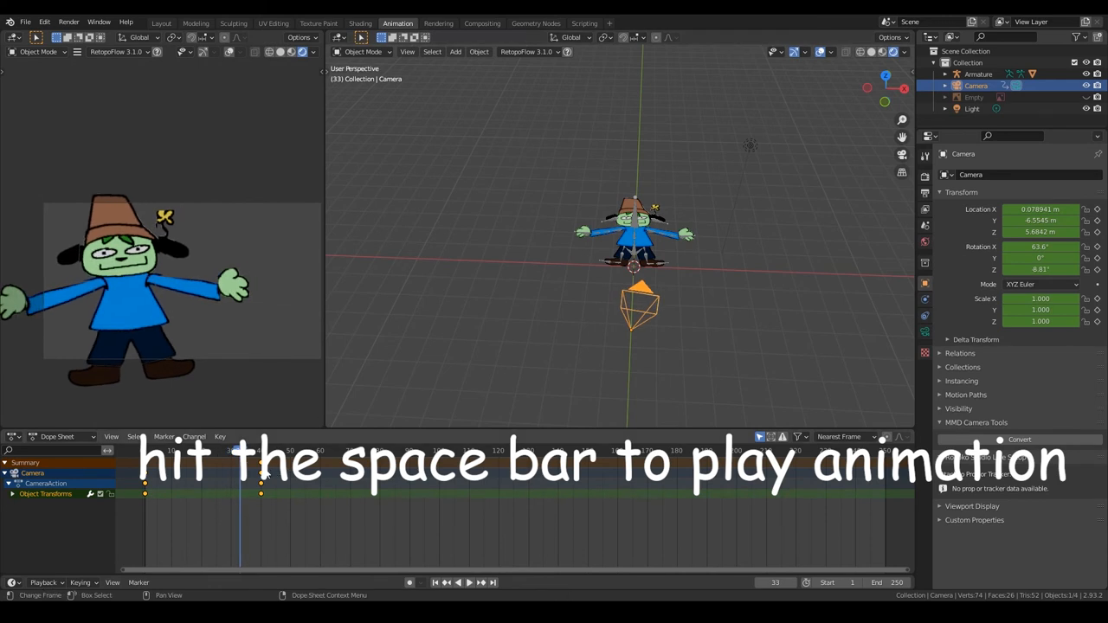
key("space")
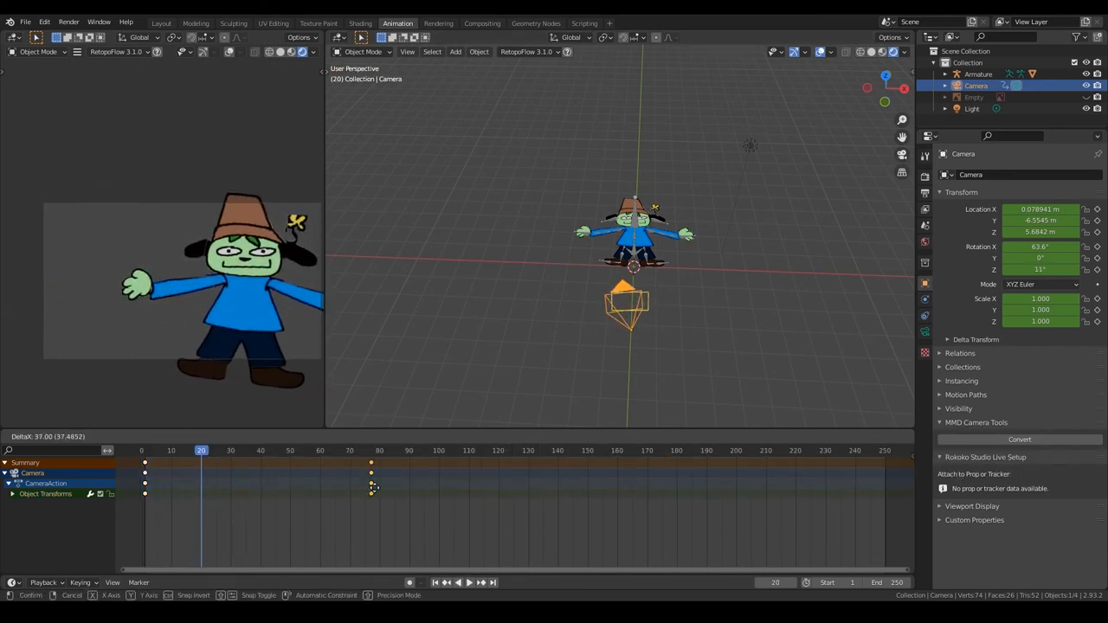
left_click(457, 582)
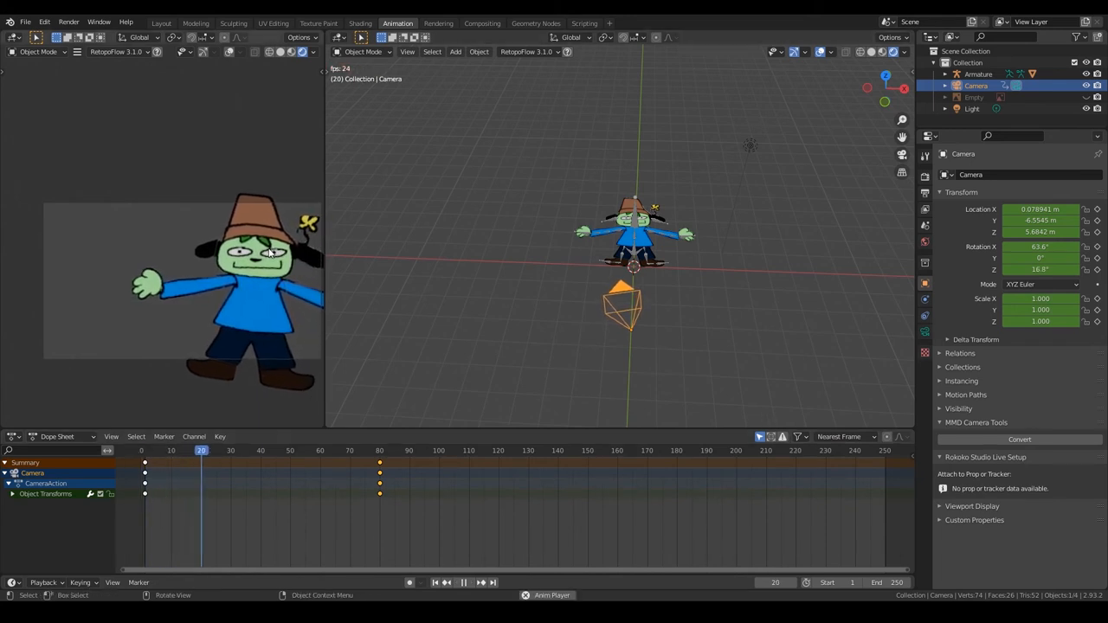
left_click(343, 451)
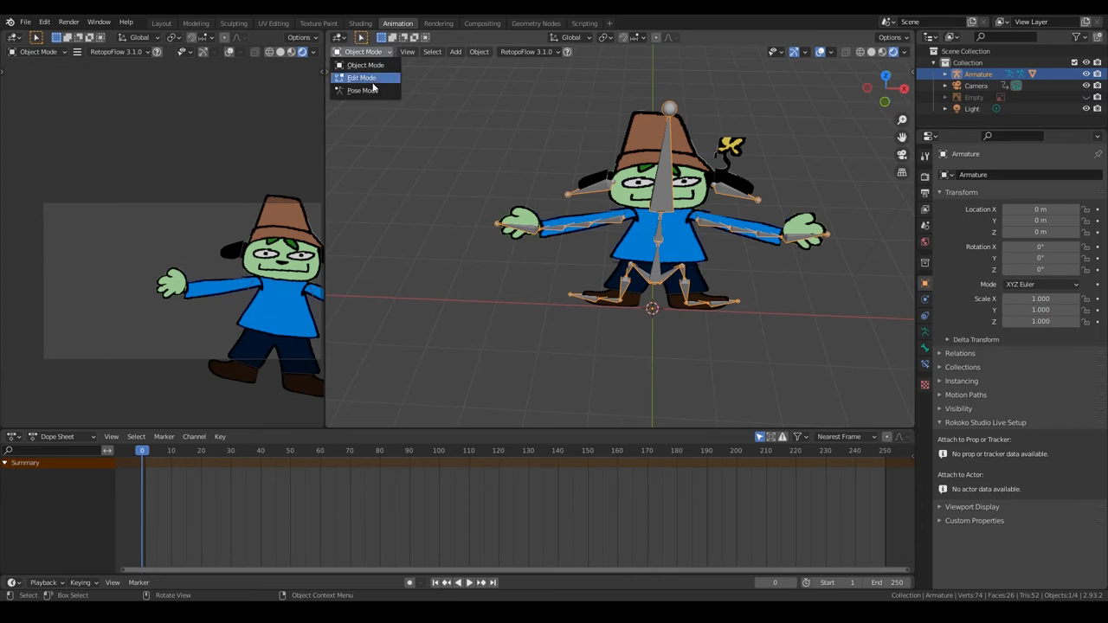
Rotate the armature's bones in Pose Mode and insert keyframes for all bones at two frames
left_click(362, 90)
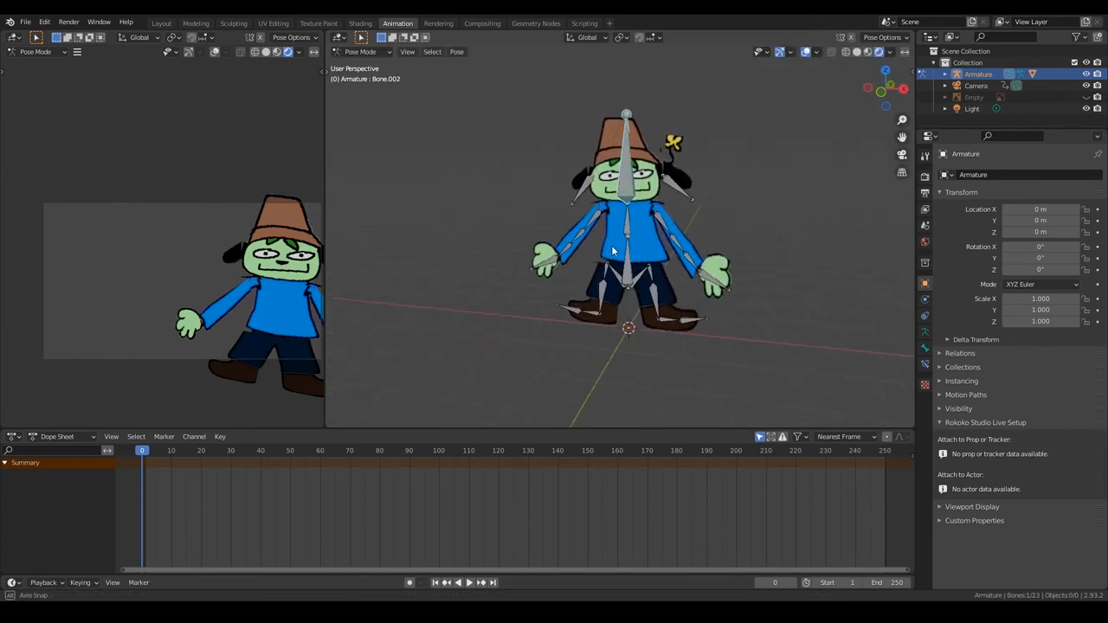
key("r")
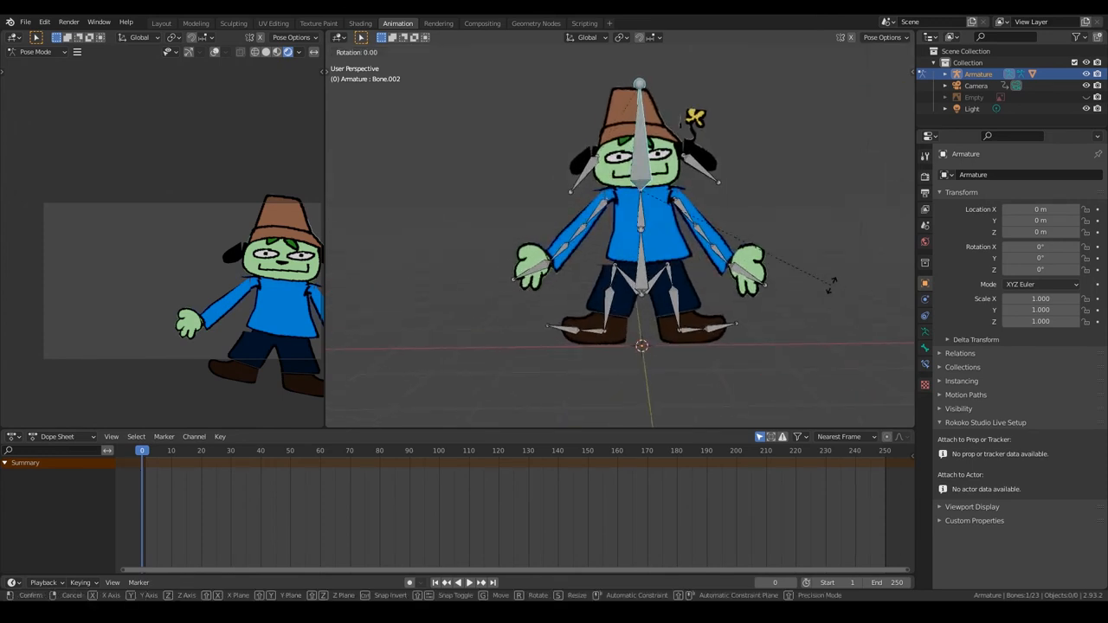
mouse_move(822, 277)
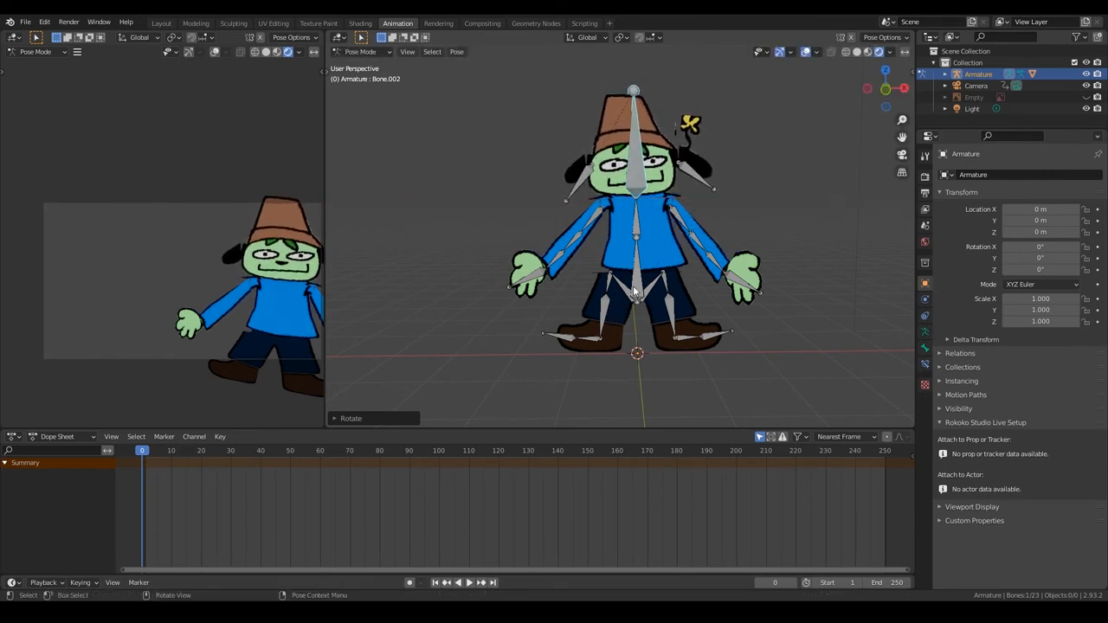
key("r")
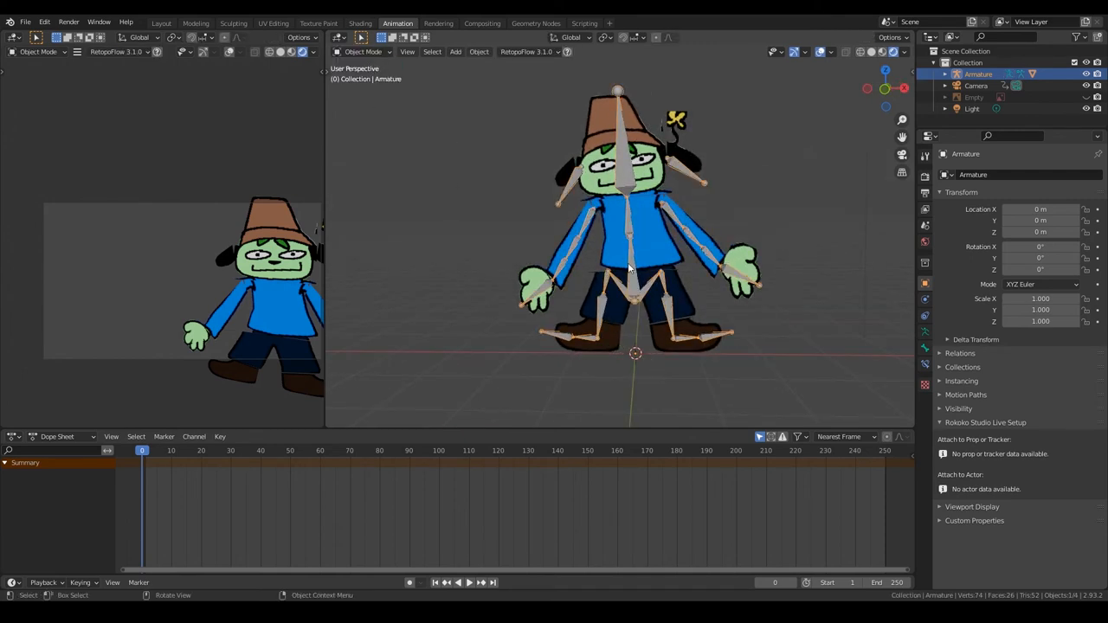
left_click(364, 52)
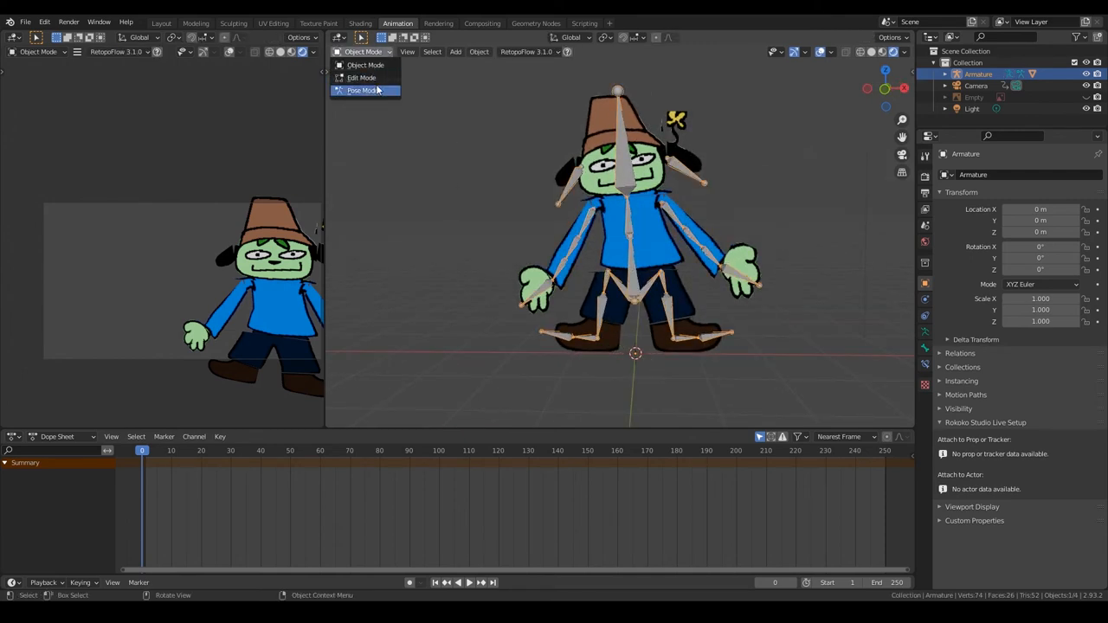
left_click(364, 90)
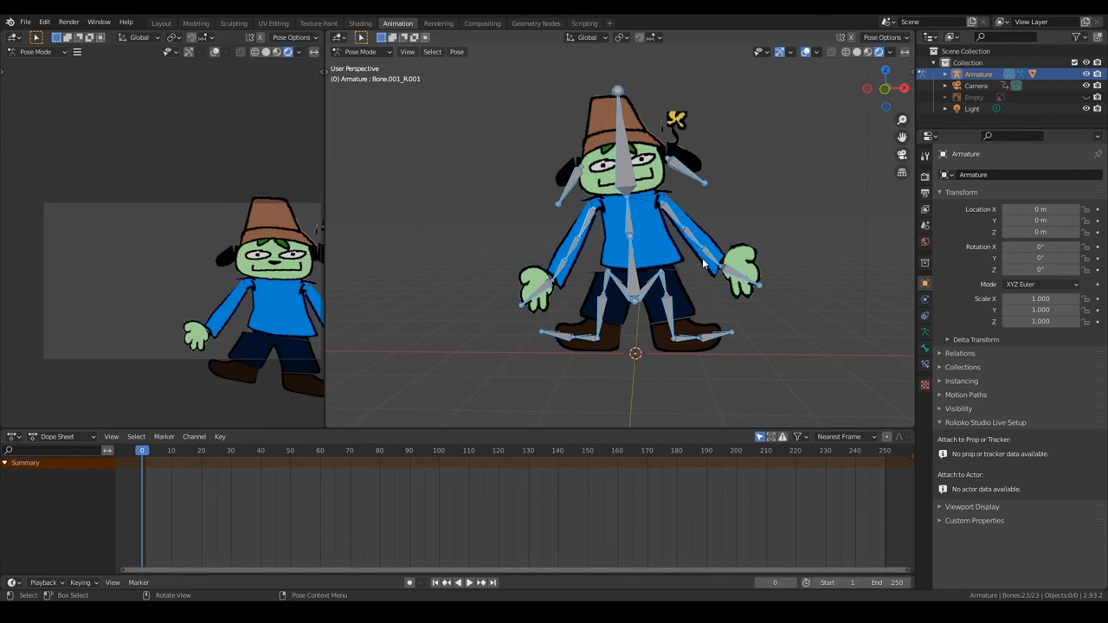
left_click(7, 473)
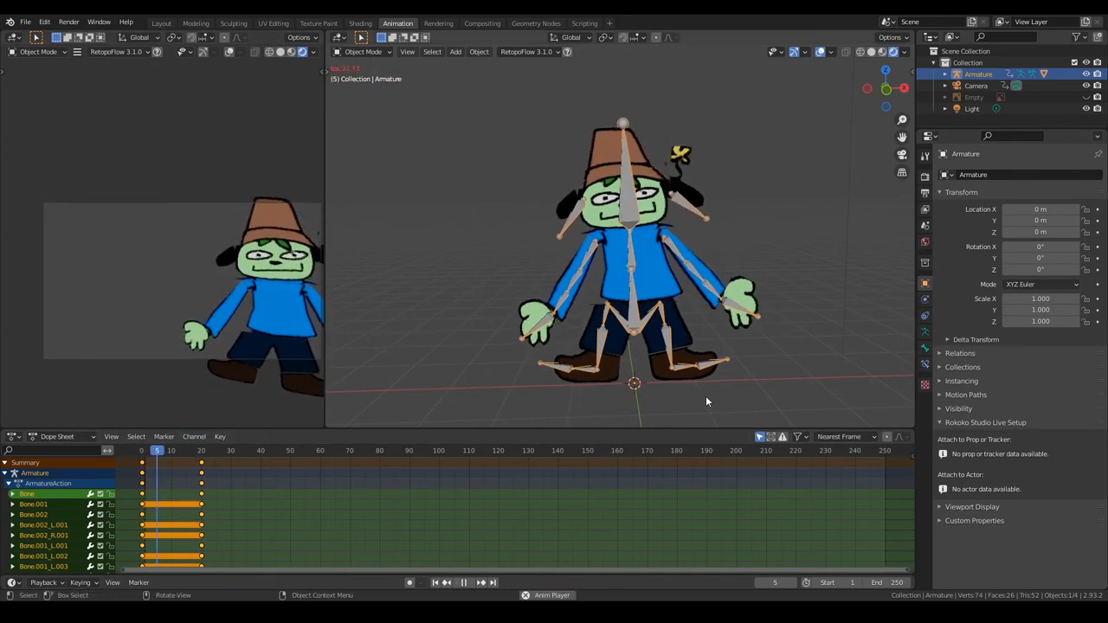
Set the pose keyframes to Constant interpolation from the dope sheet's Key menu
left_click(362, 52)
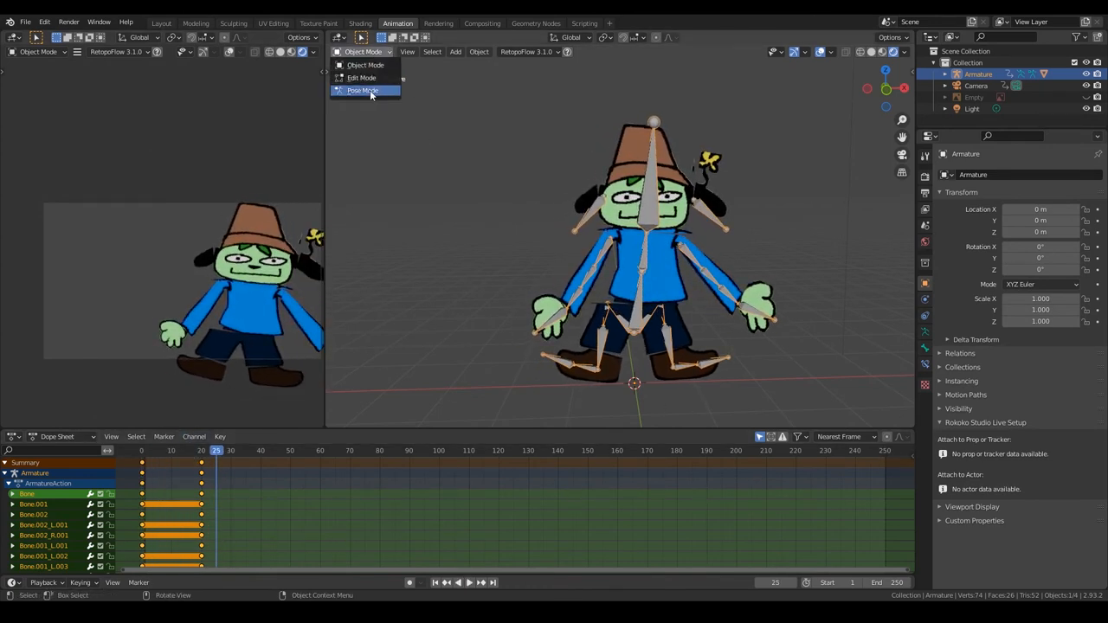
left_click(362, 90)
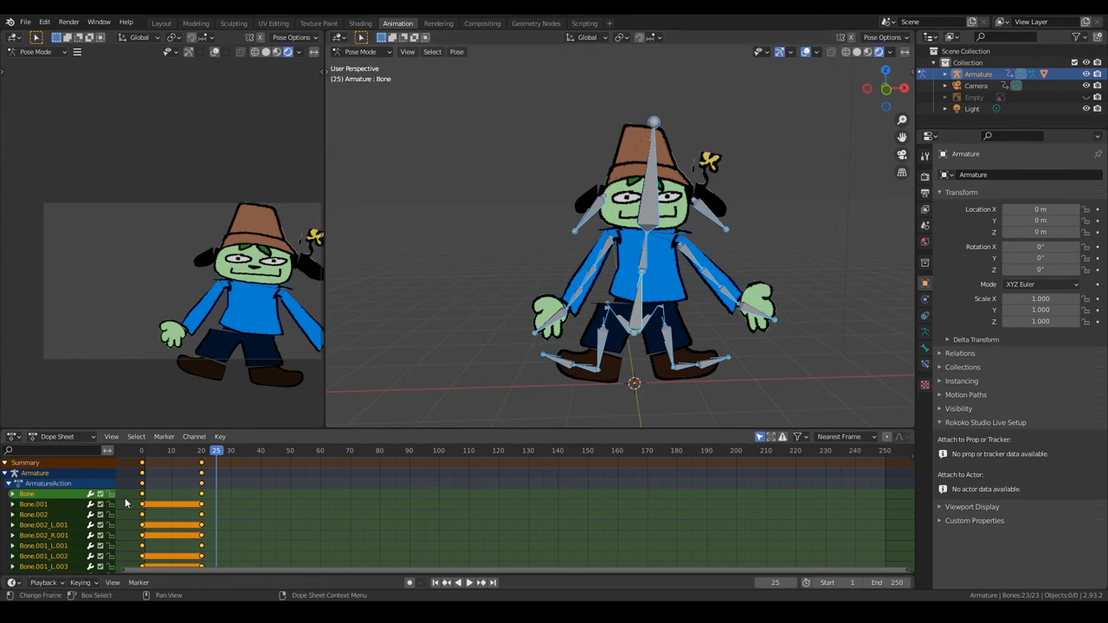
left_click(220, 436)
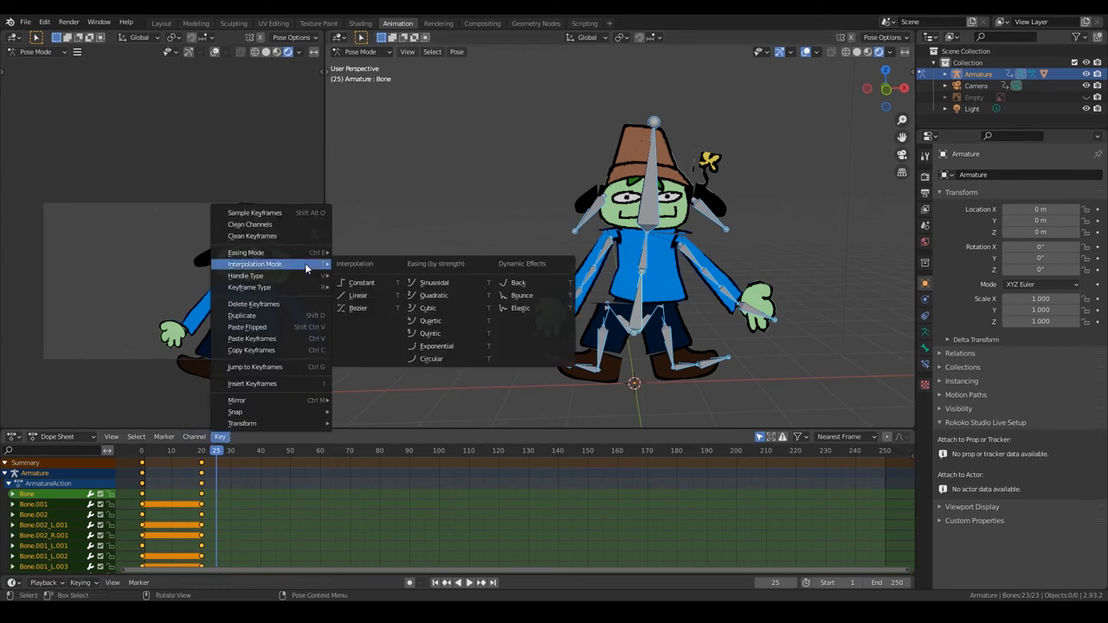
mouse_move(357, 294)
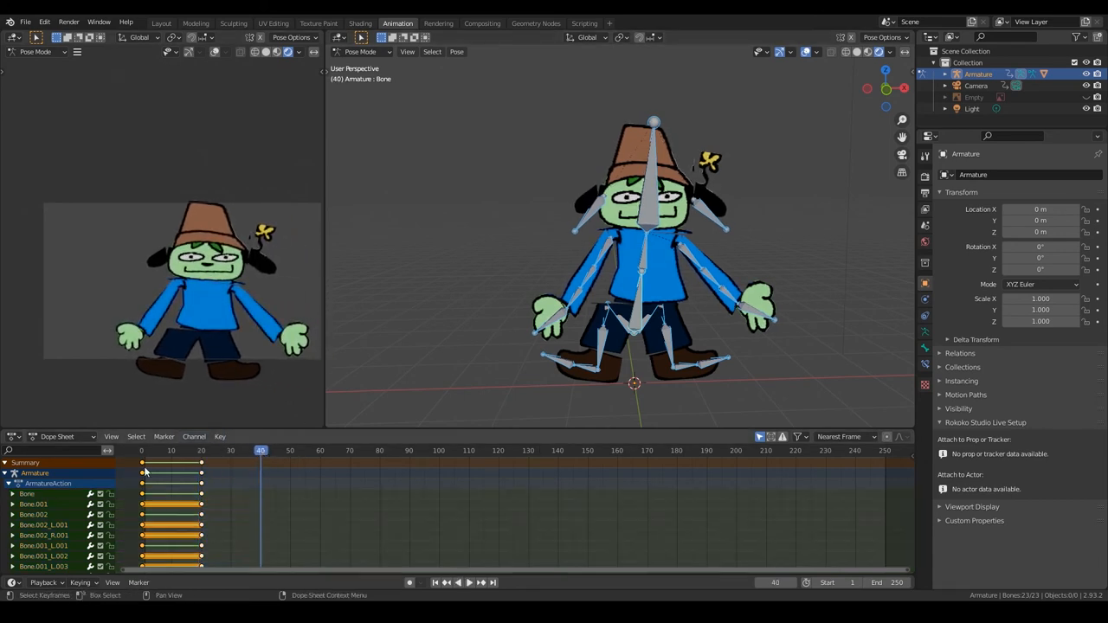
left_click(446, 582)
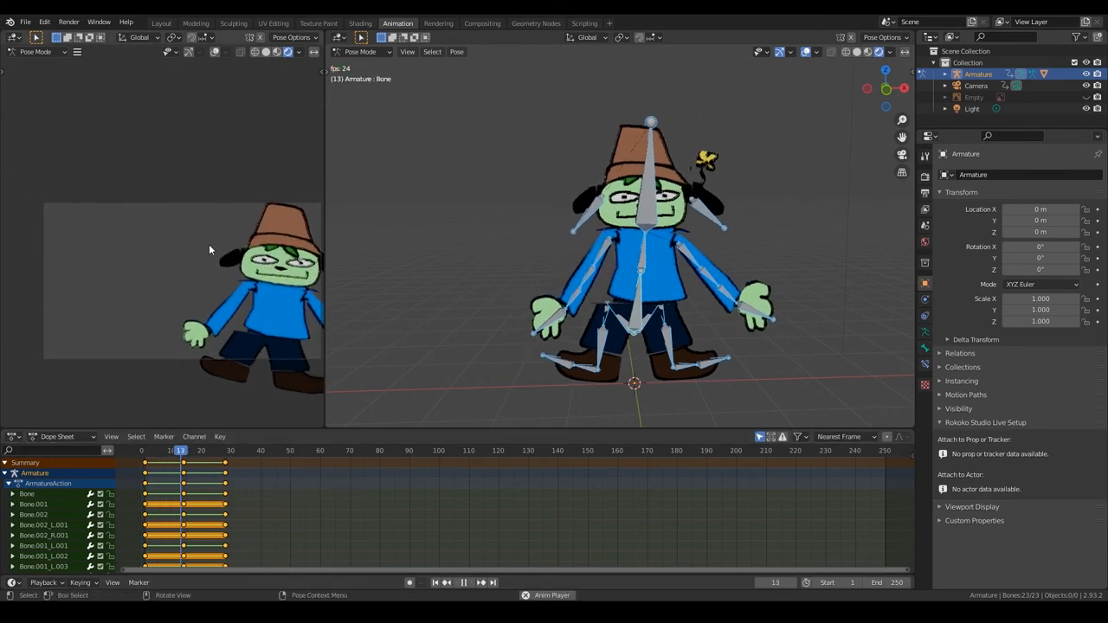
Duplicate pose keys to later frames and key new alternating bone poses through frame 40
left_click(260, 450)
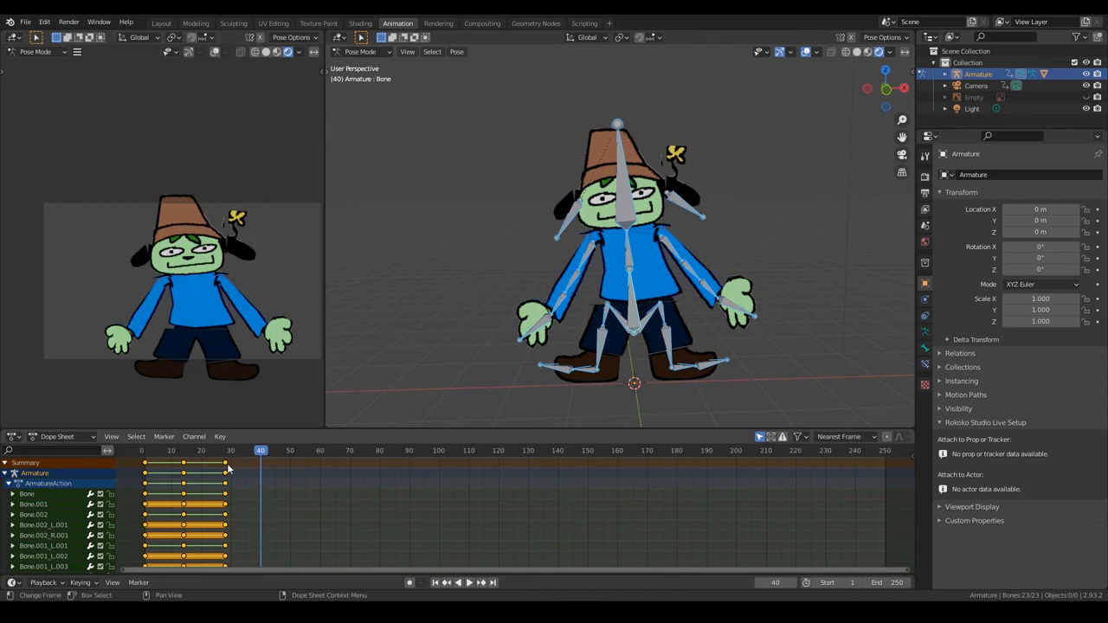
left_click(185, 450)
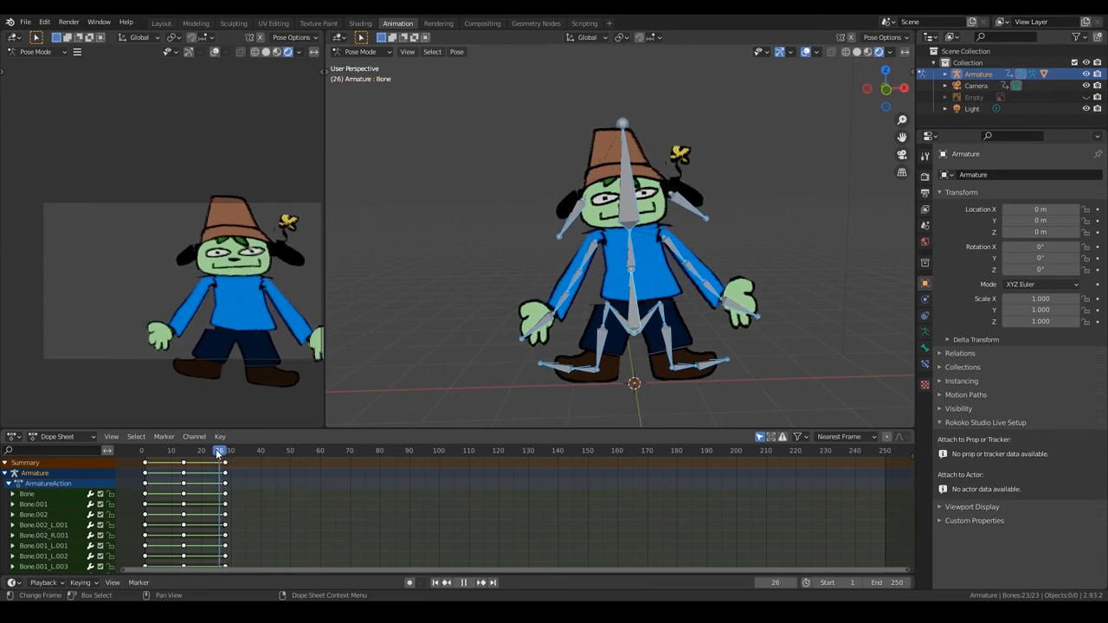
left_click(184, 451)
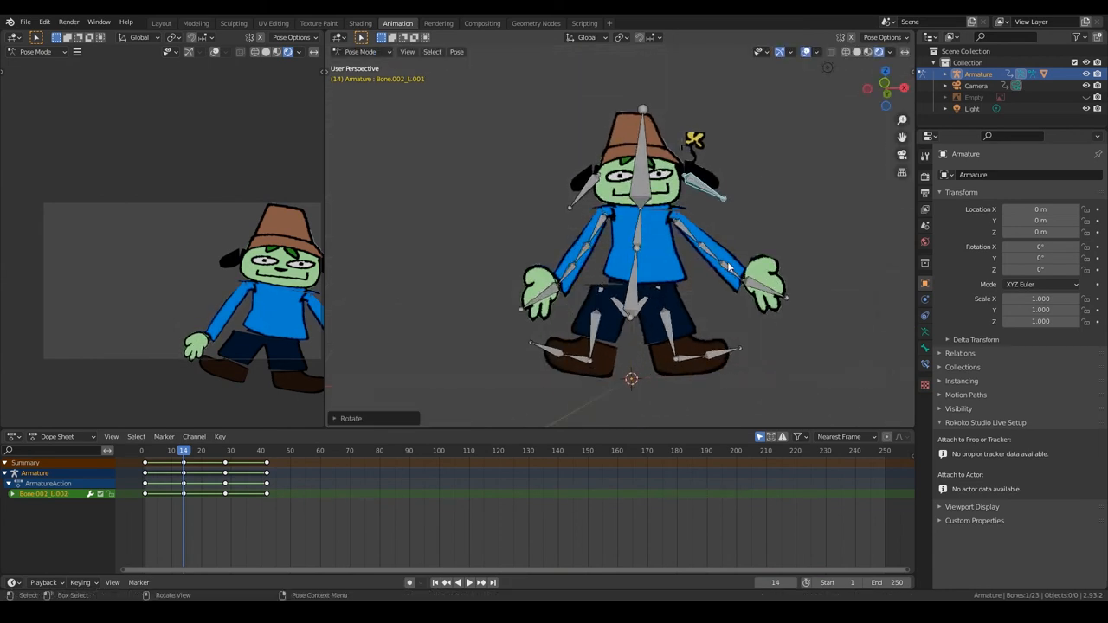
key("i")
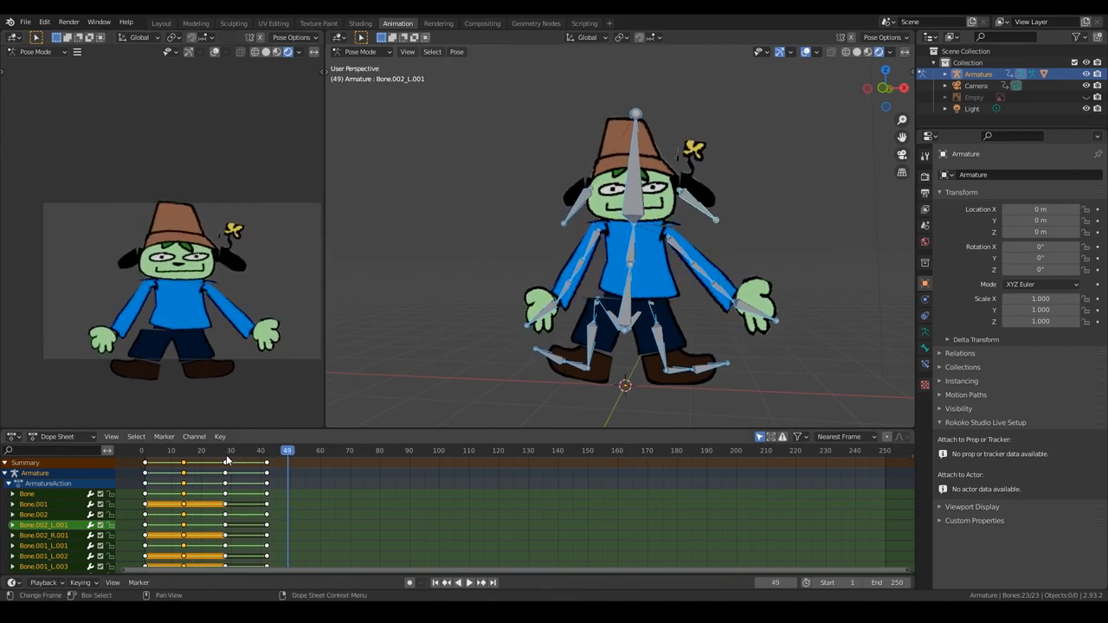
left_click(458, 582)
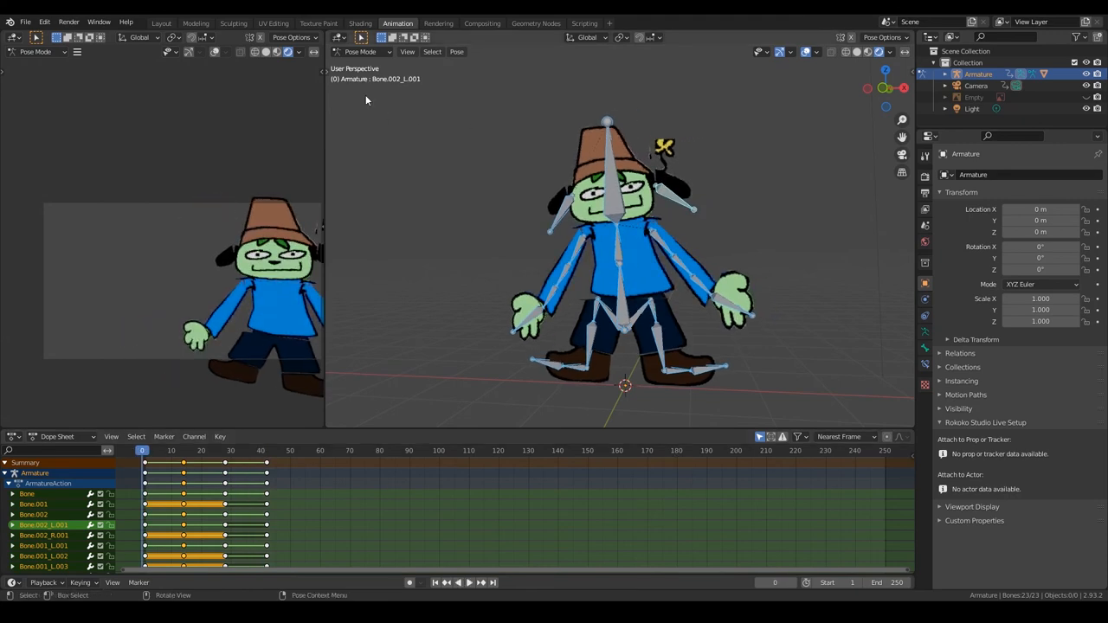
mouse_move(364, 24)
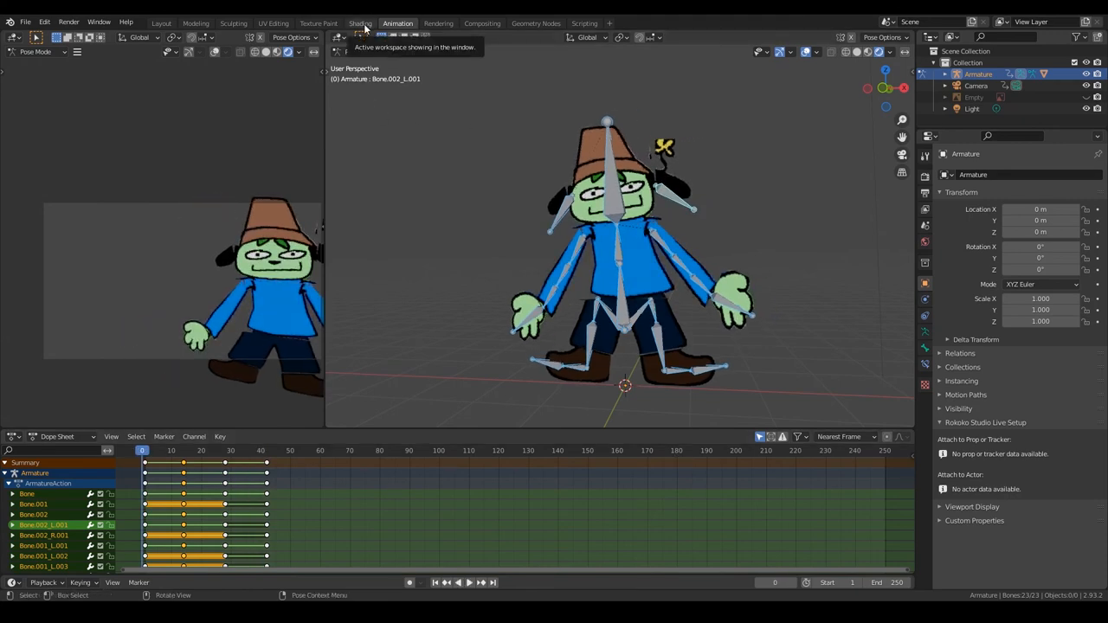
Horizontally split the node area and turn the new lower area into a Dope Sheet
left_click(360, 22)
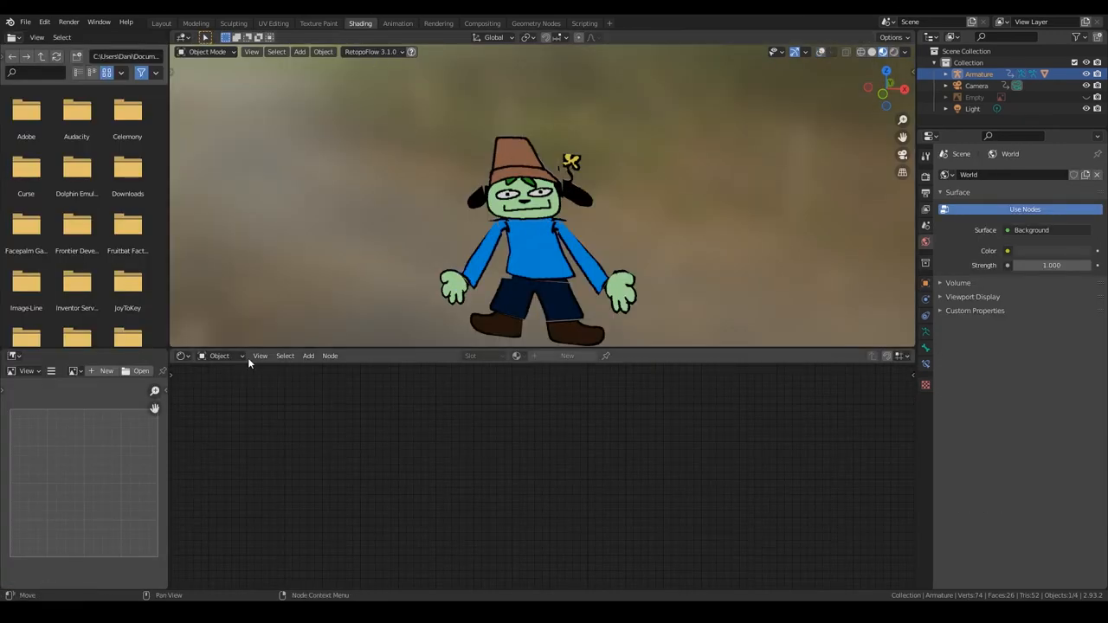
left_click(260, 356)
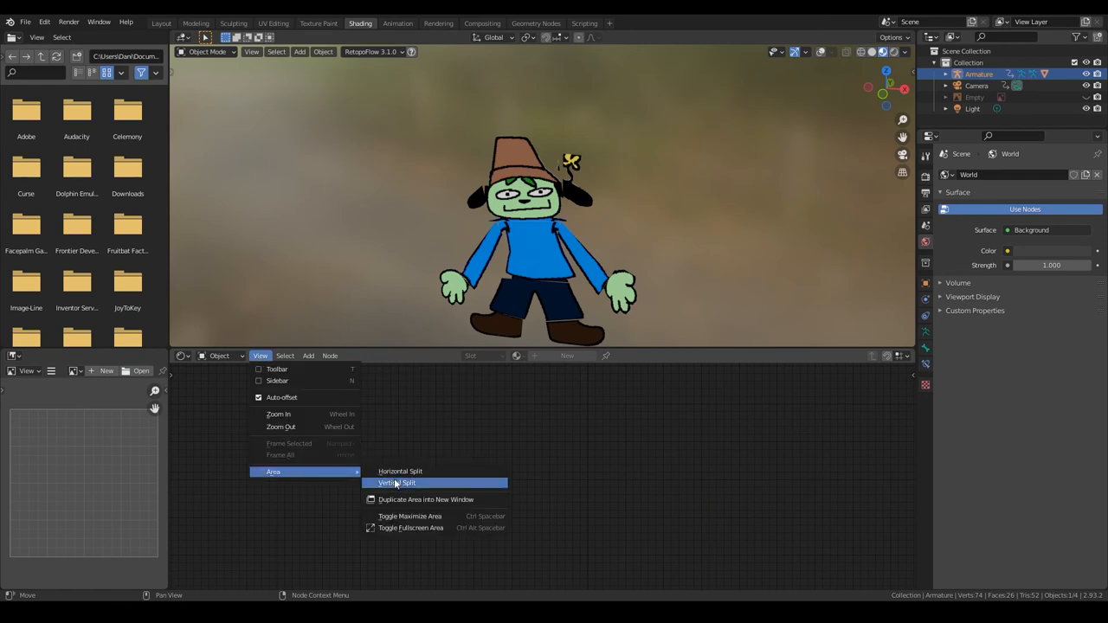
left_click(400, 471)
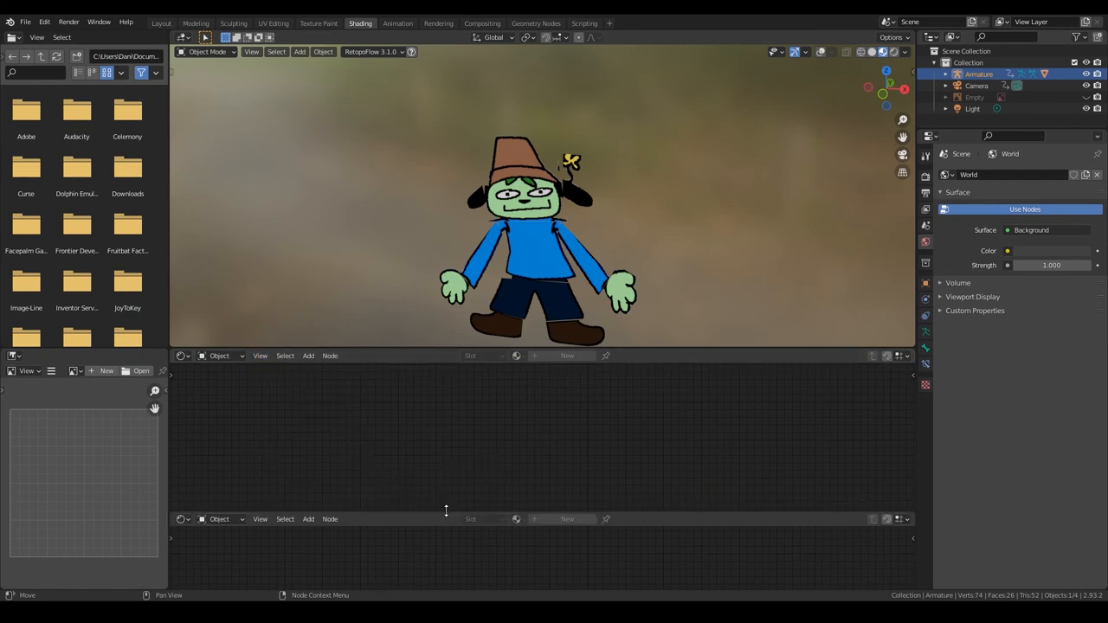
left_click(182, 520)
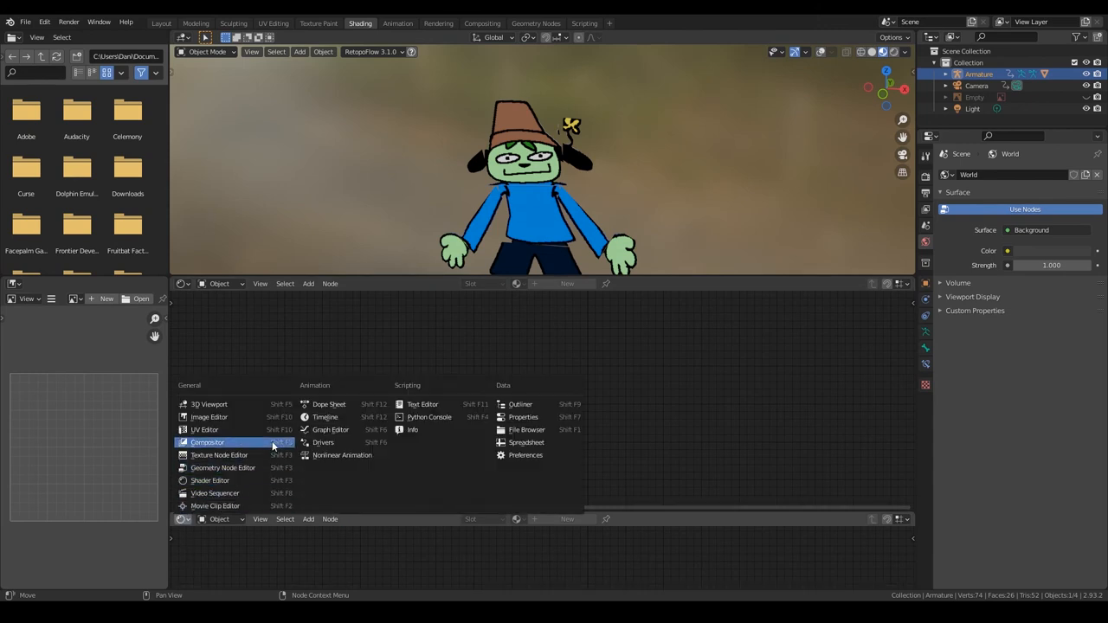
left_click(329, 405)
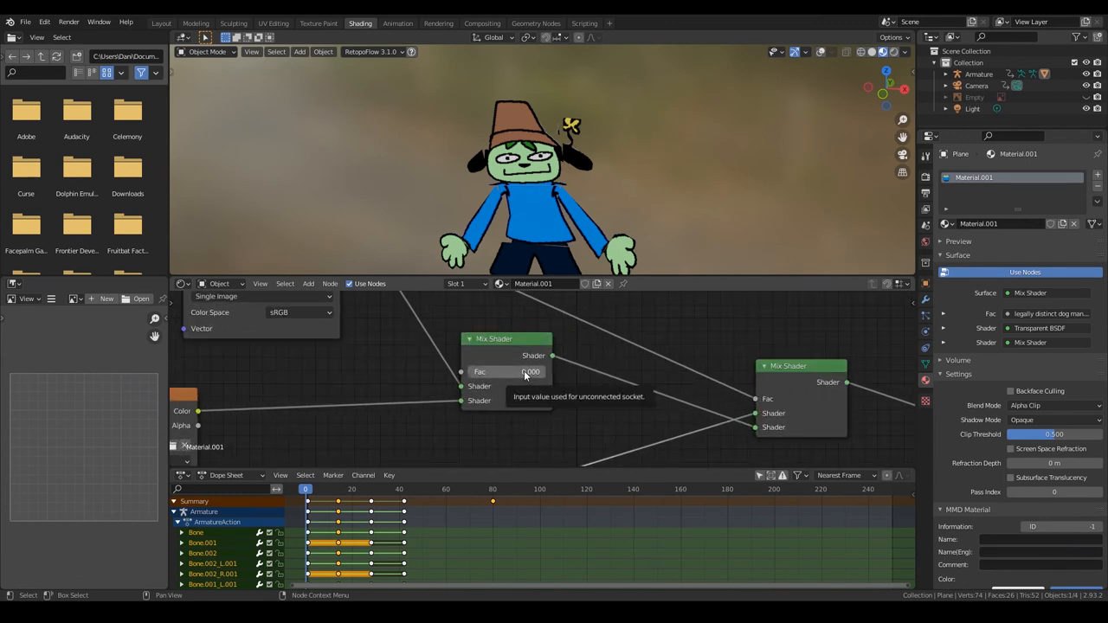
mouse_move(398, 378)
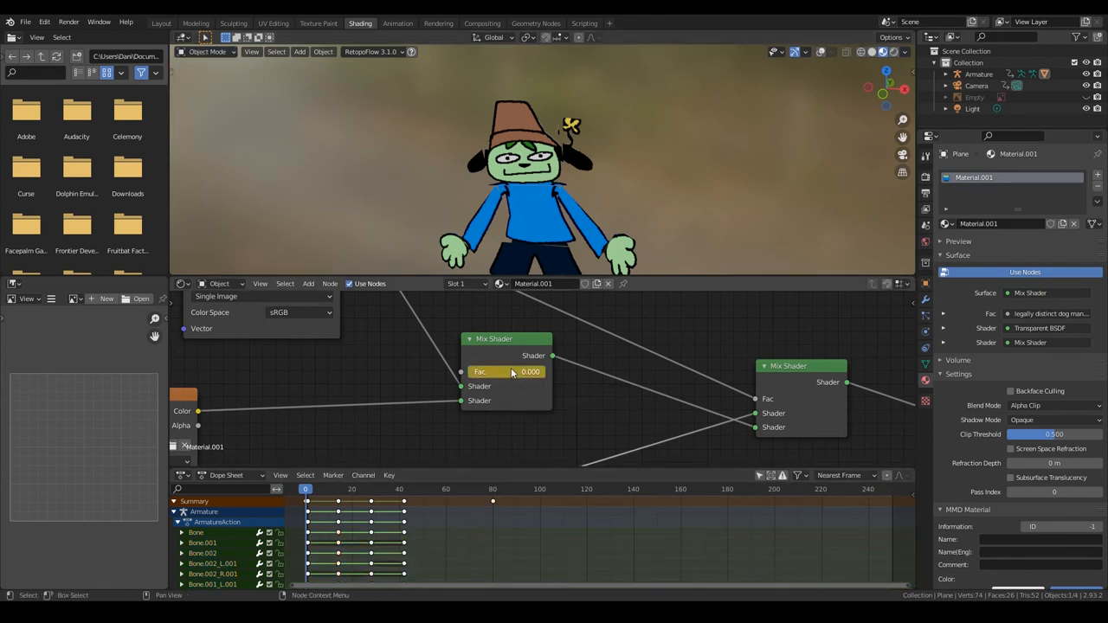
Key the Mix Shader factor of Material.001 at the first frame and at 1 on a later frame
left_click(305, 489)
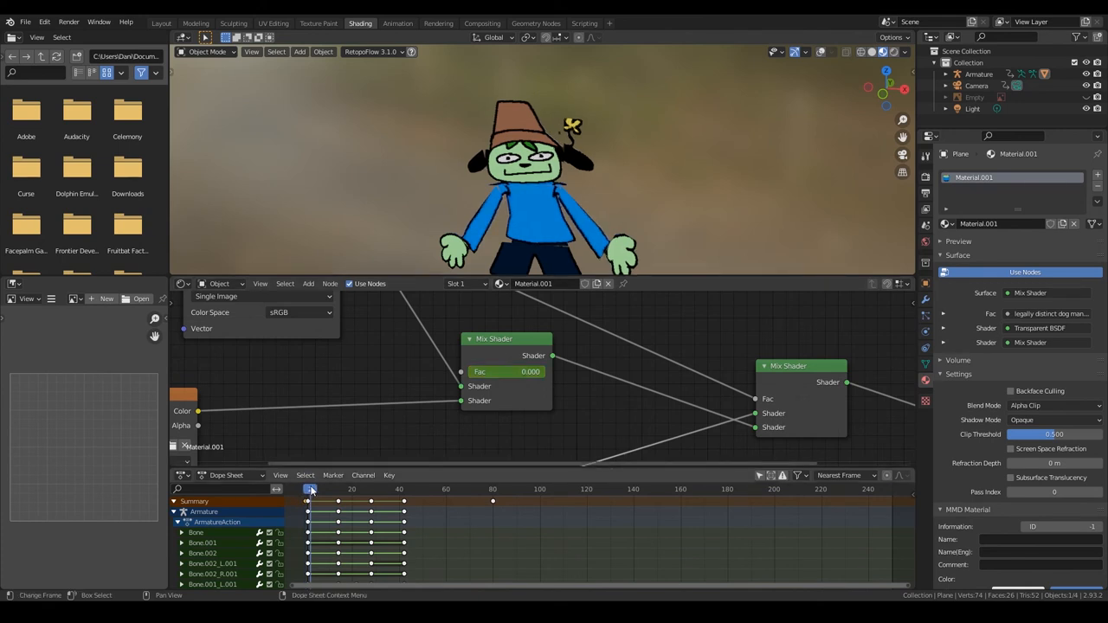
left_click_drag(309, 489, 329, 488)
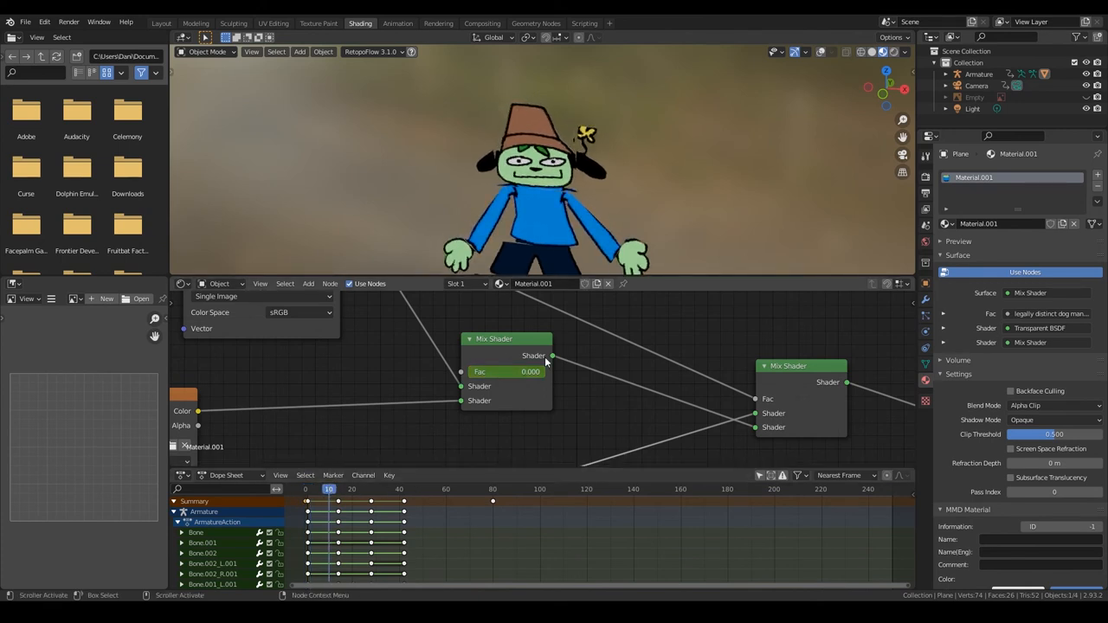
mouse_move(506, 370)
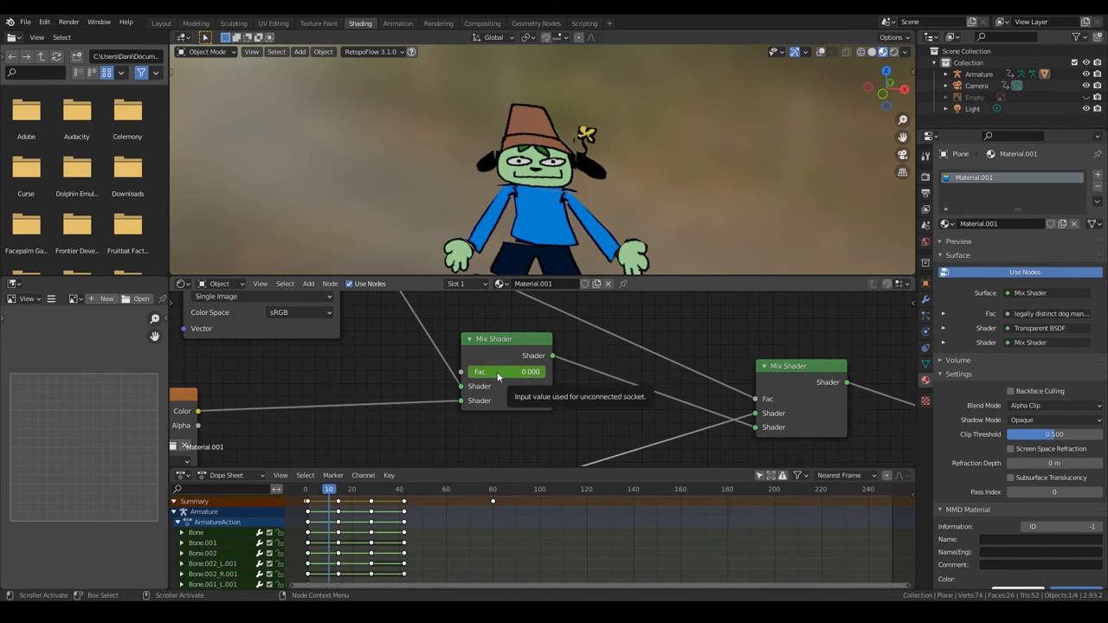
left_click(506, 371)
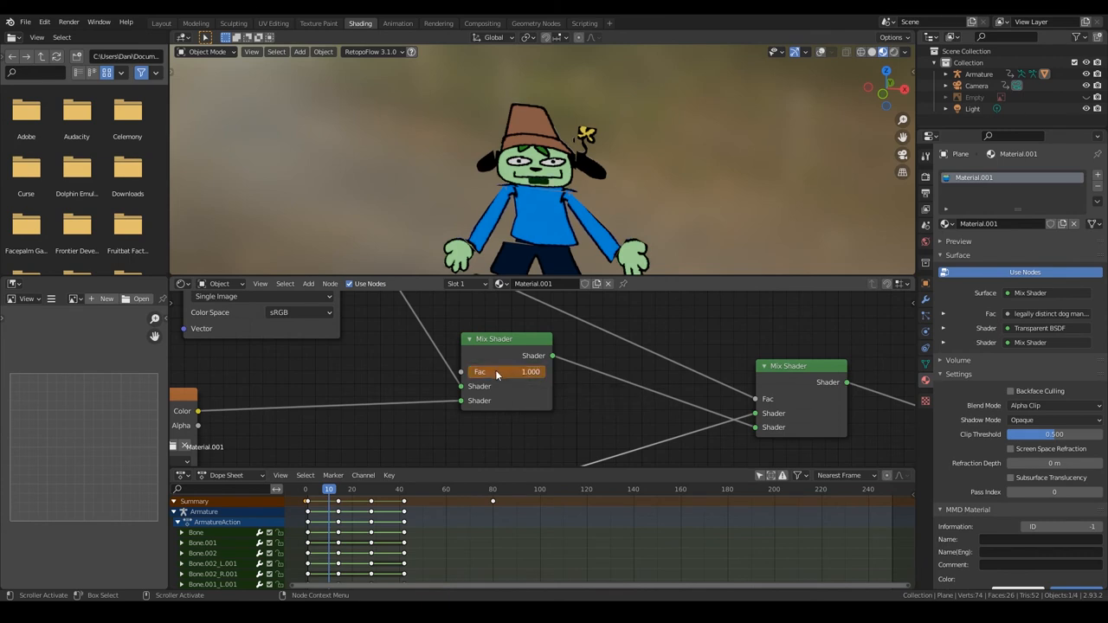
mouse_move(520, 378)
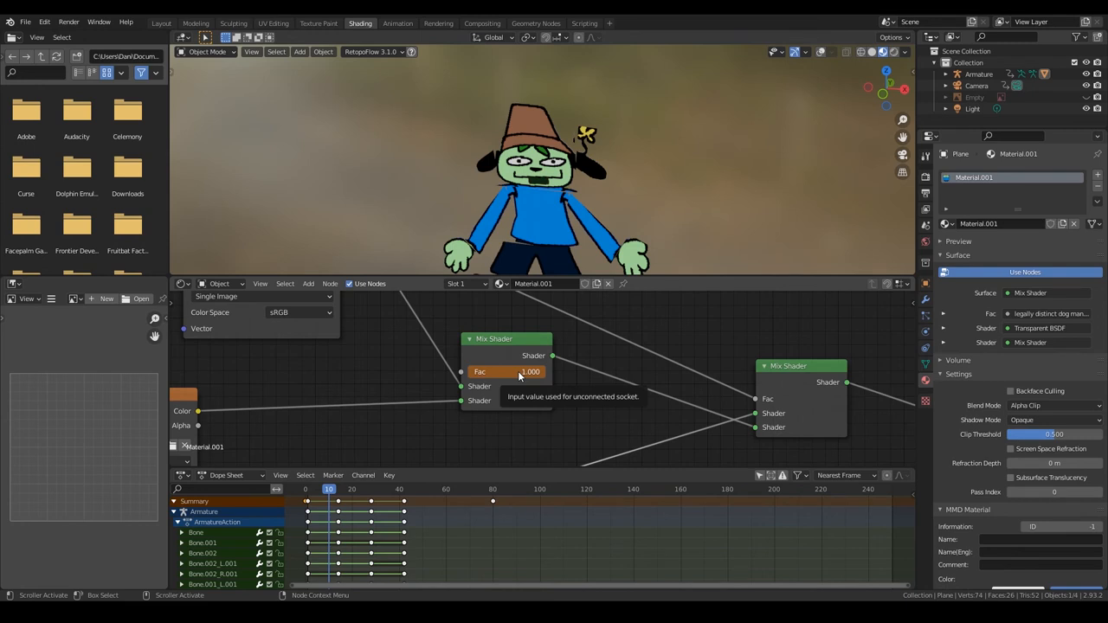
mouse_move(333, 461)
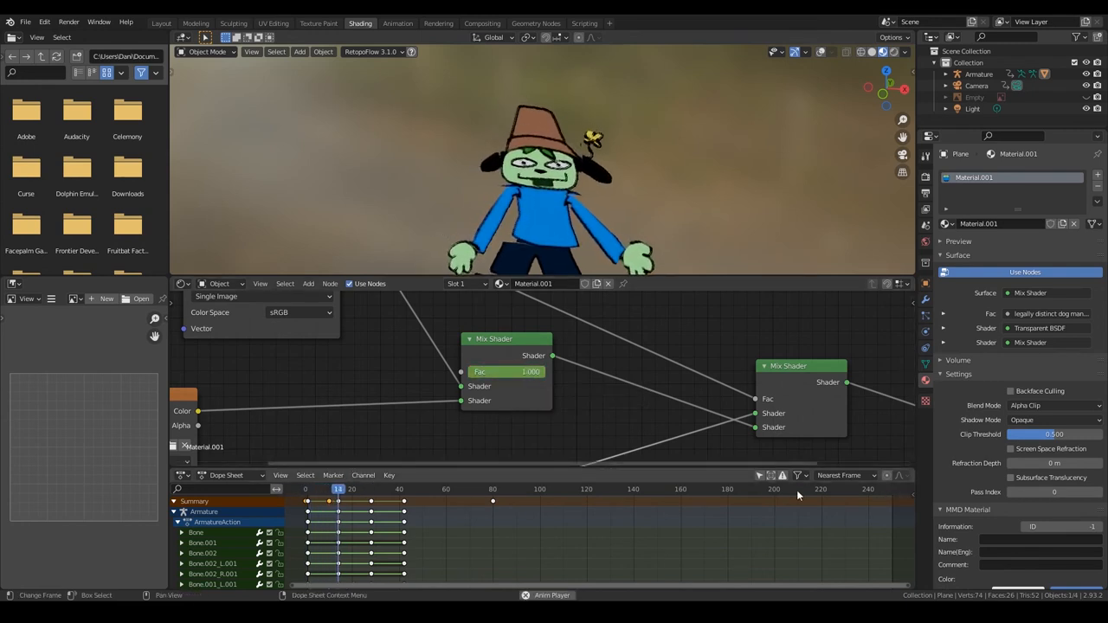
left_click(305, 489)
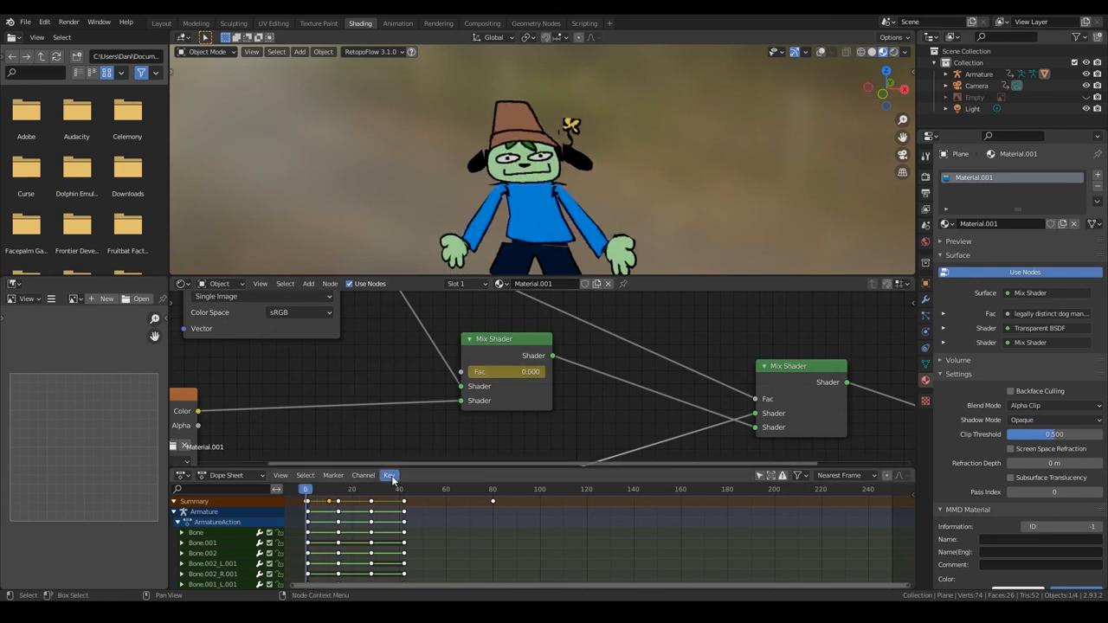
left_click(388, 474)
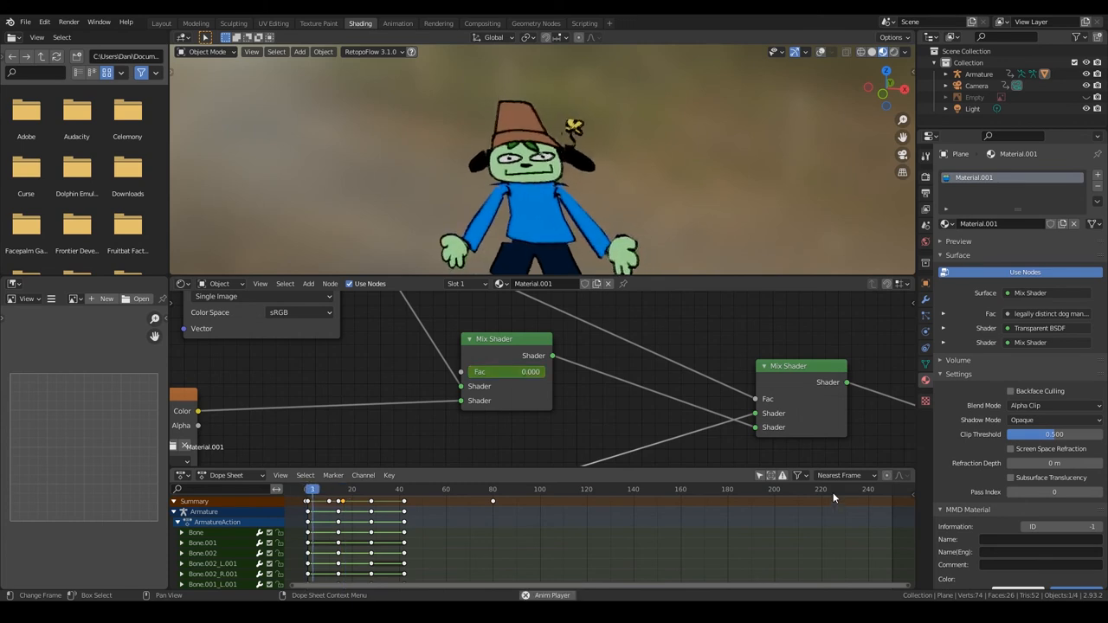
Scrub between frames 1, 20 and 25 to check the animated mix factor and save
left_click(367, 488)
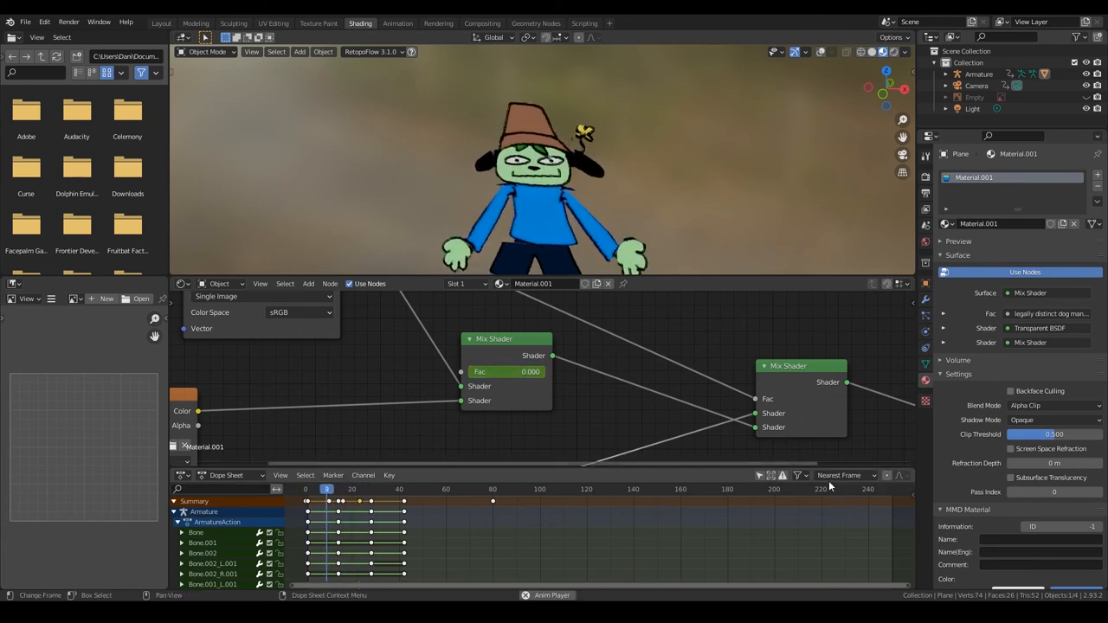
left_click(354, 489)
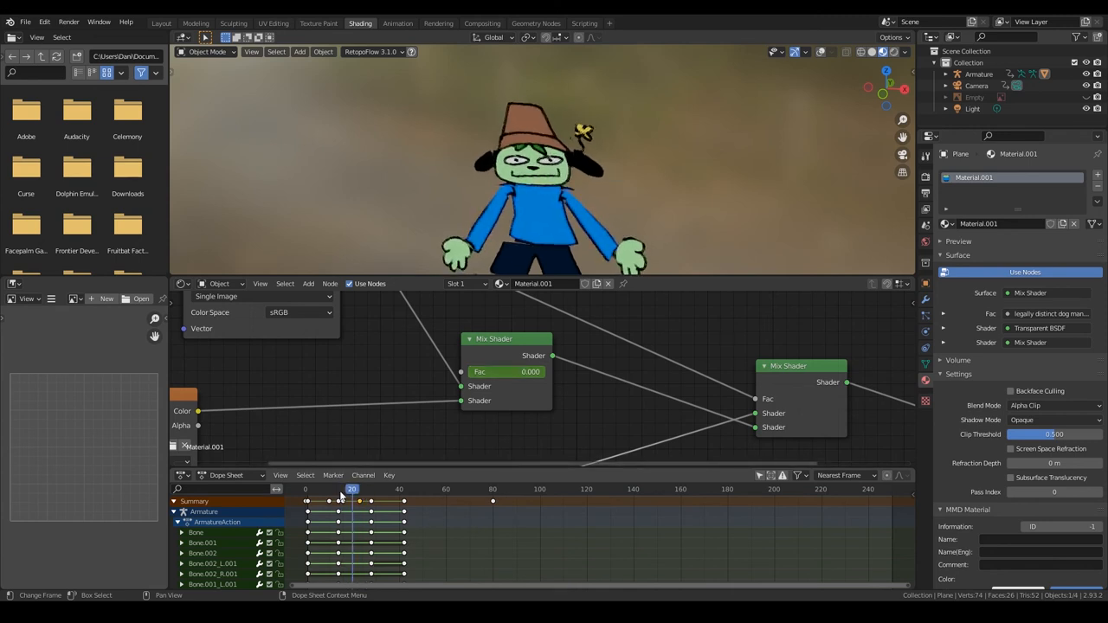
left_click(304, 488)
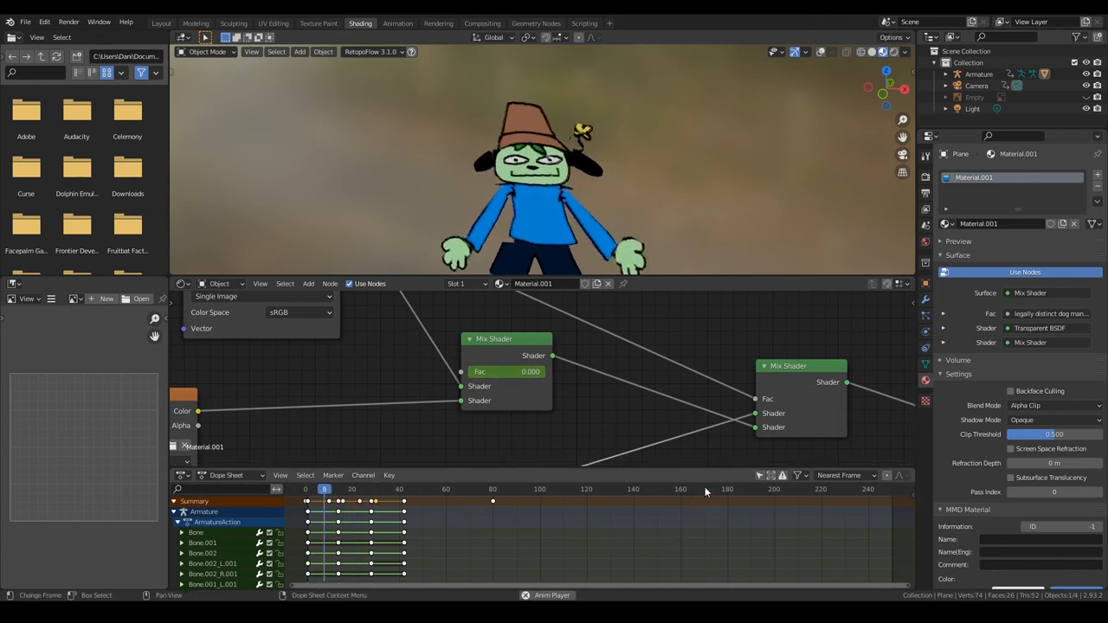
left_click(408, 489)
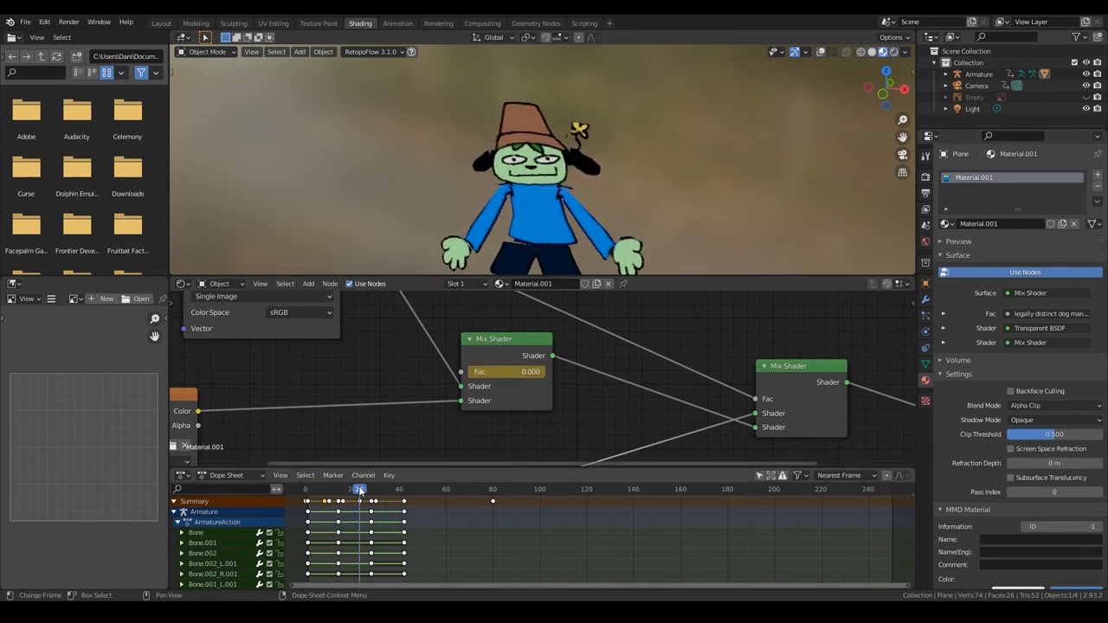
left_click(368, 488)
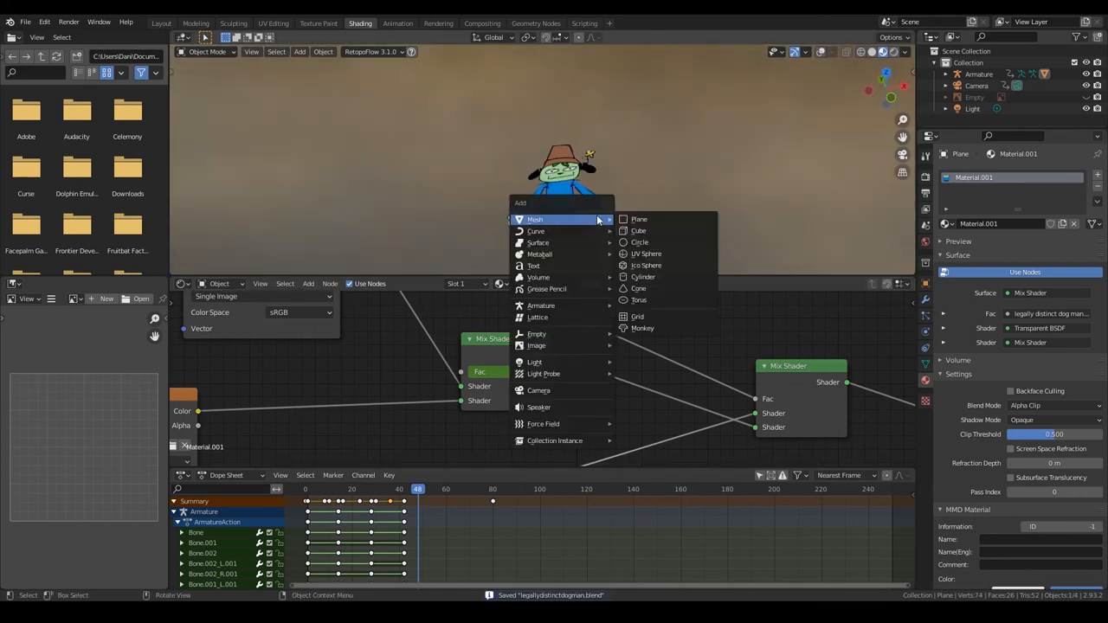
Add a mesh plane, scale it up as a ground surface under the character, and return to Layout
left_click(639, 218)
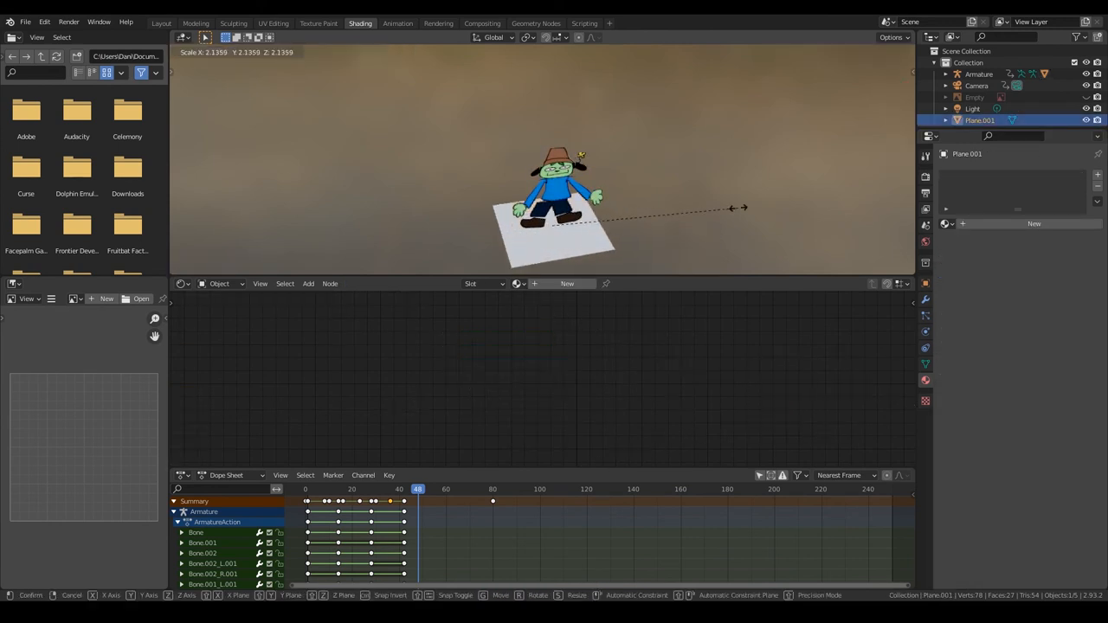
left_click(554, 208)
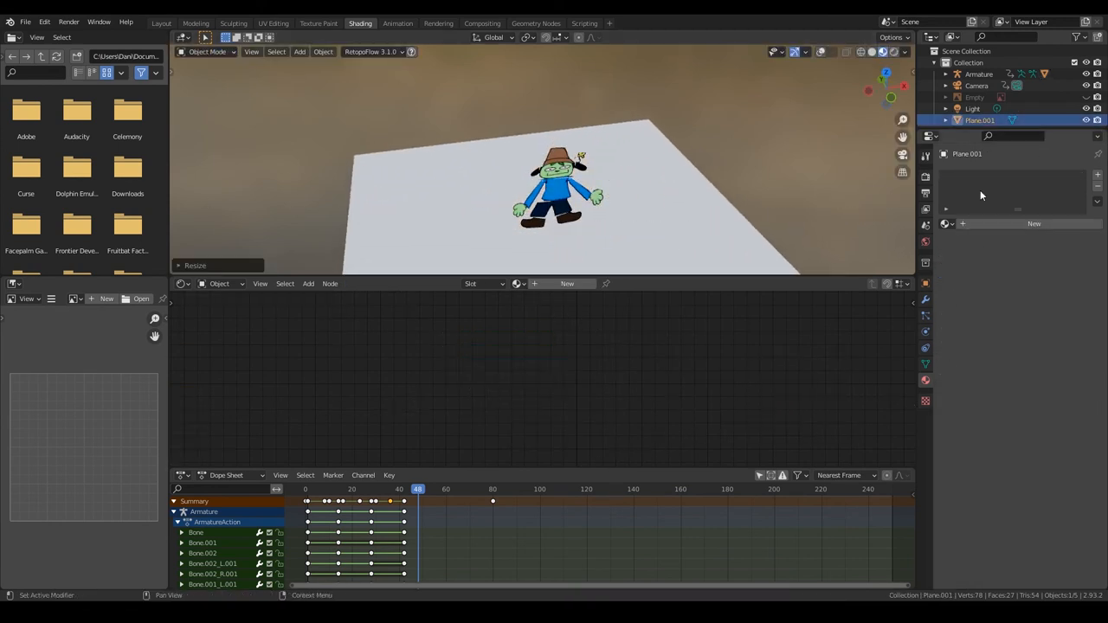
left_click(571, 194)
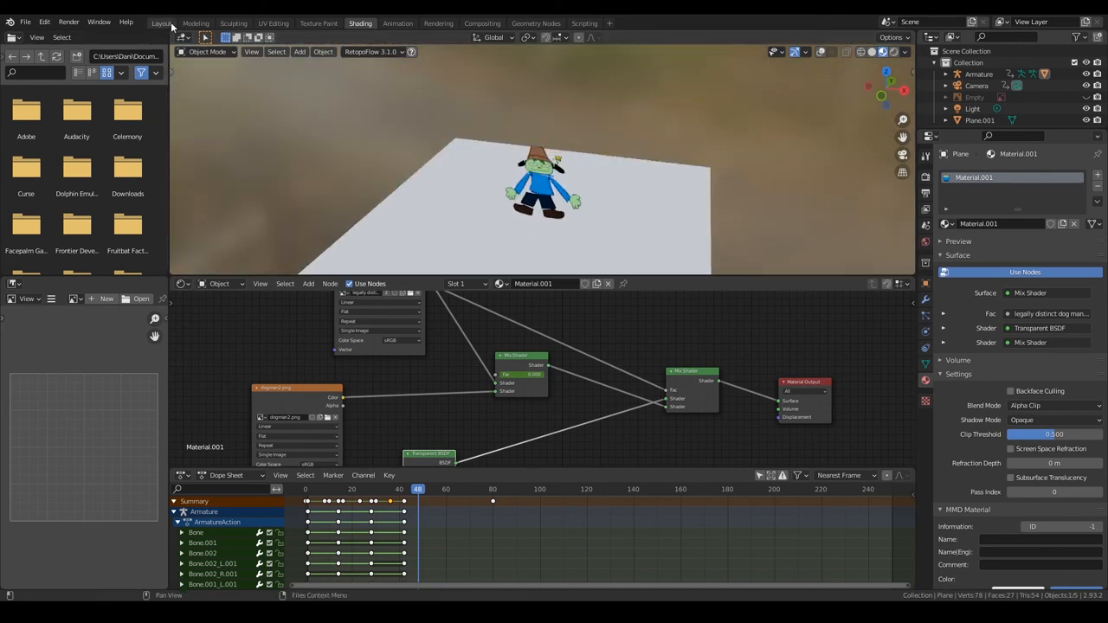
left_click(161, 23)
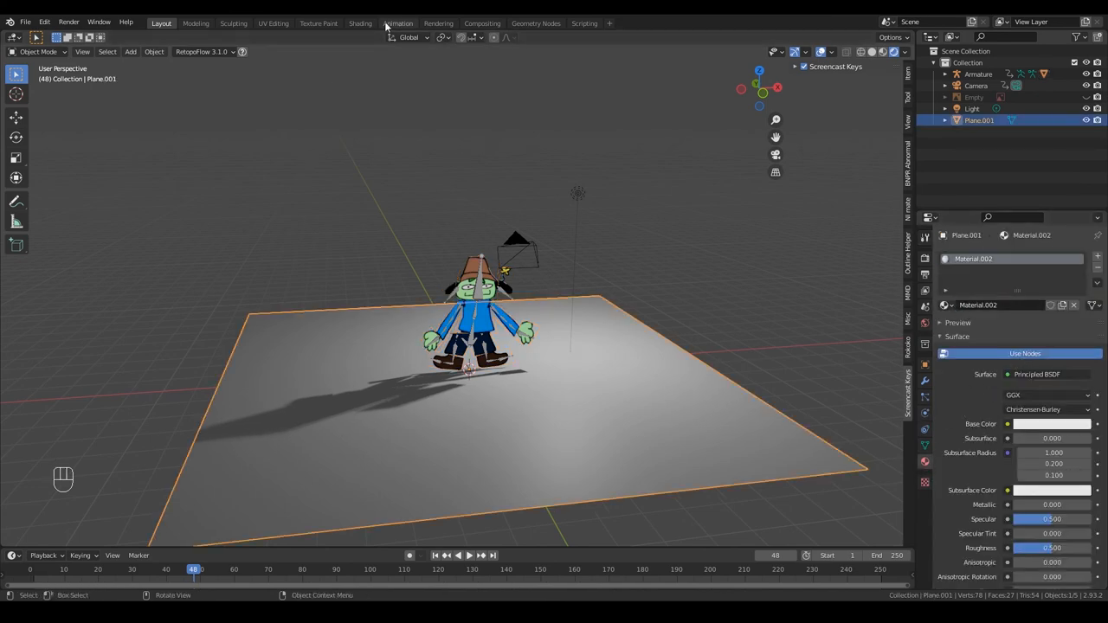
Give the ground plane a new material with a bright pink surface colour
left_click(360, 24)
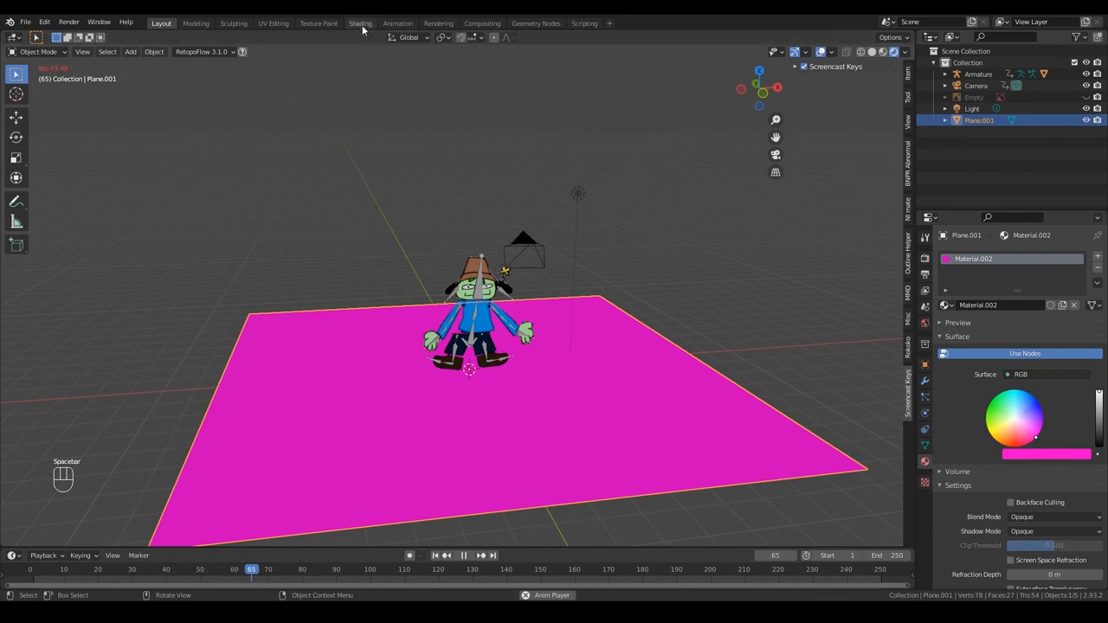
left_click(398, 24)
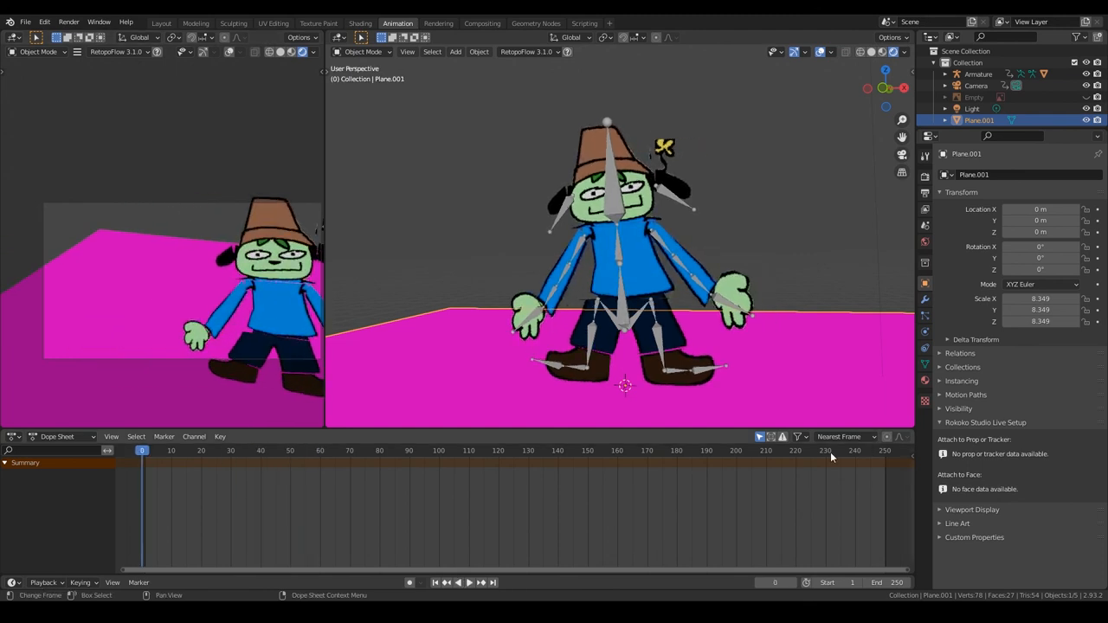
Check the character's pose around frames 40 and 51, then jump back to an early frame
left_click(458, 581)
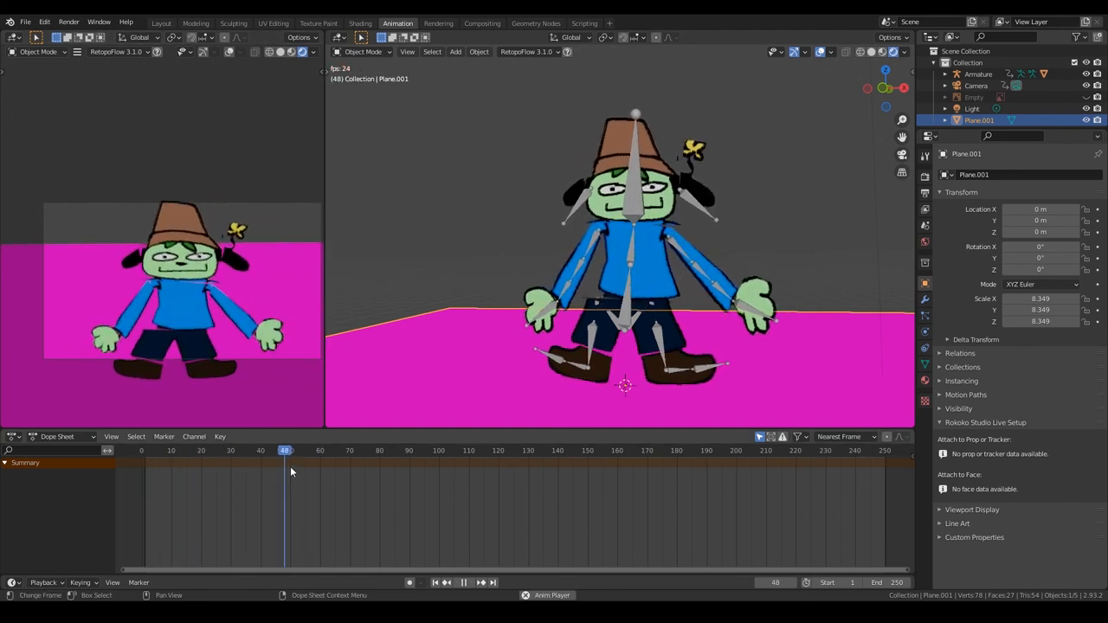
left_click(293, 451)
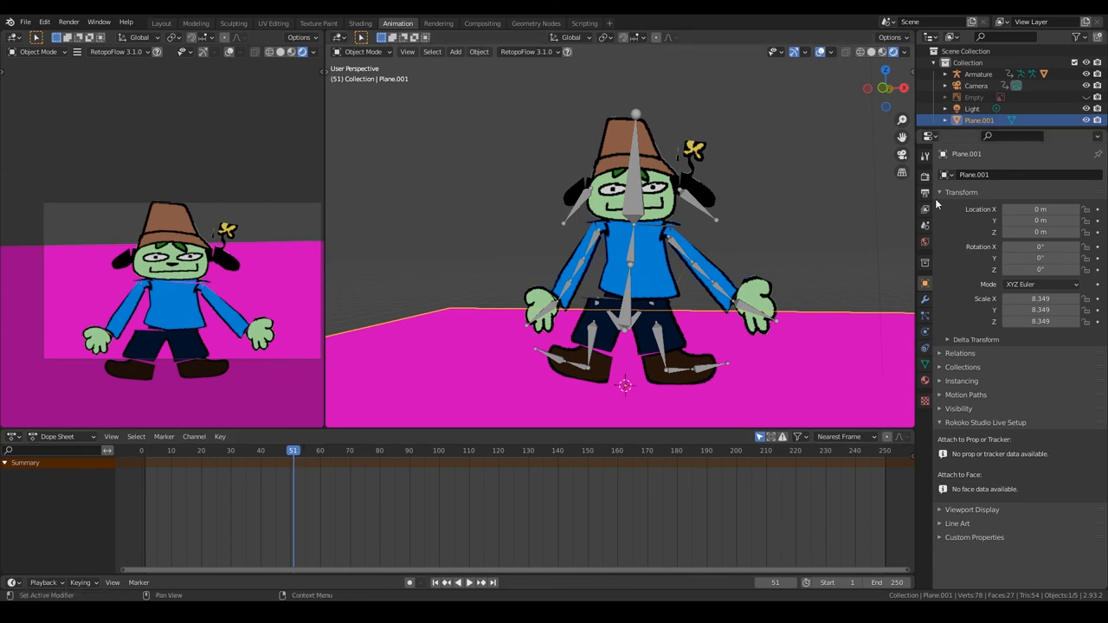
left_click(925, 194)
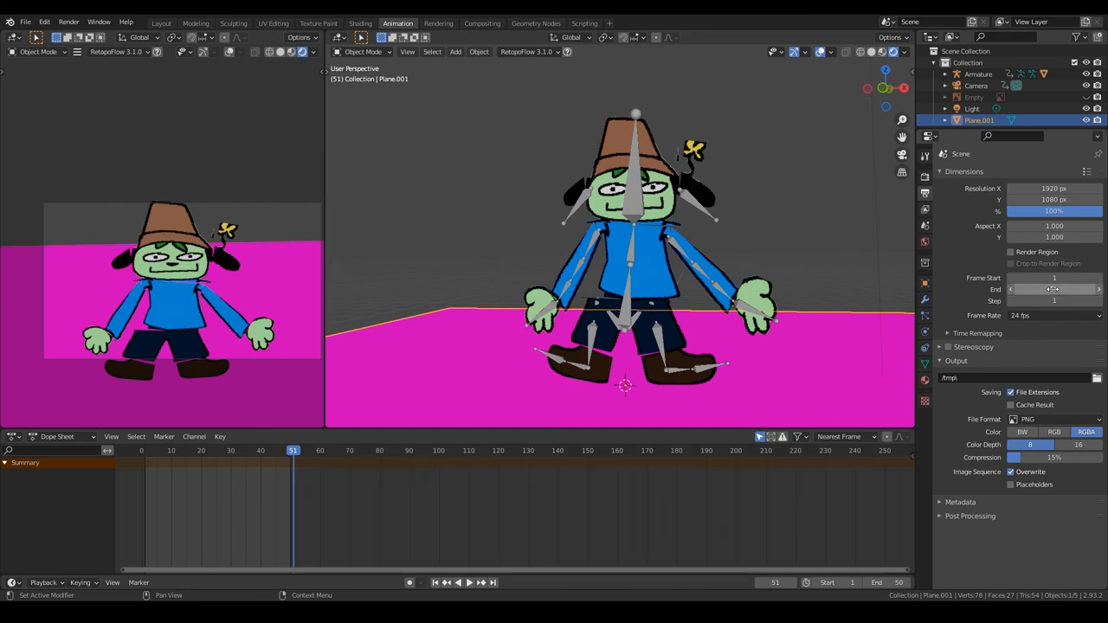
left_click(447, 582)
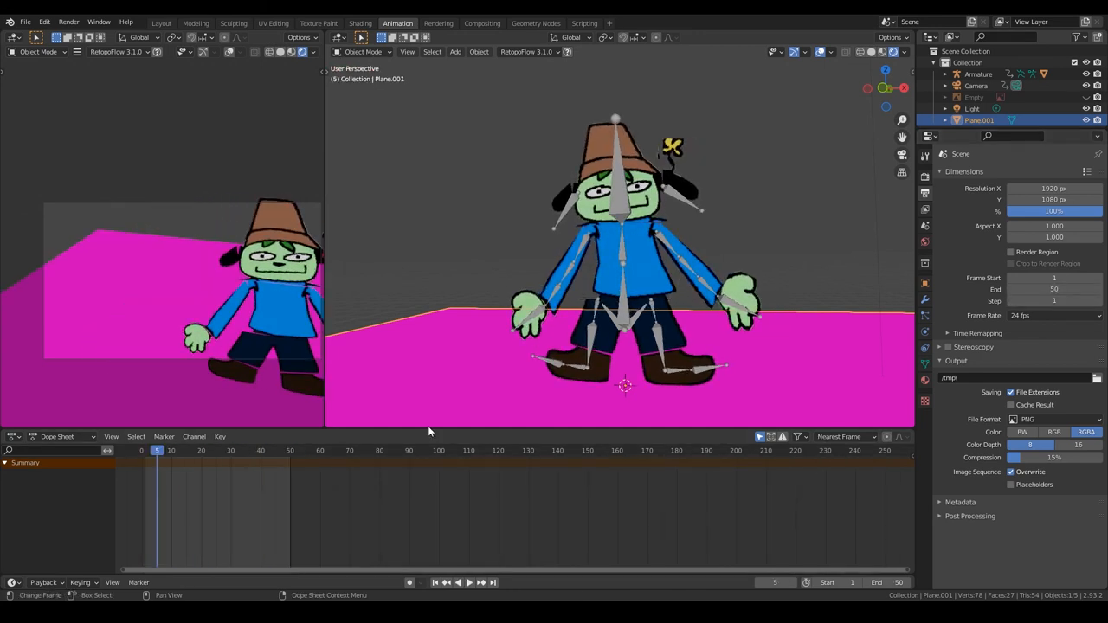
Scrub through the mouth keyframes around frame 44 and return to the first frame
left_click(457, 582)
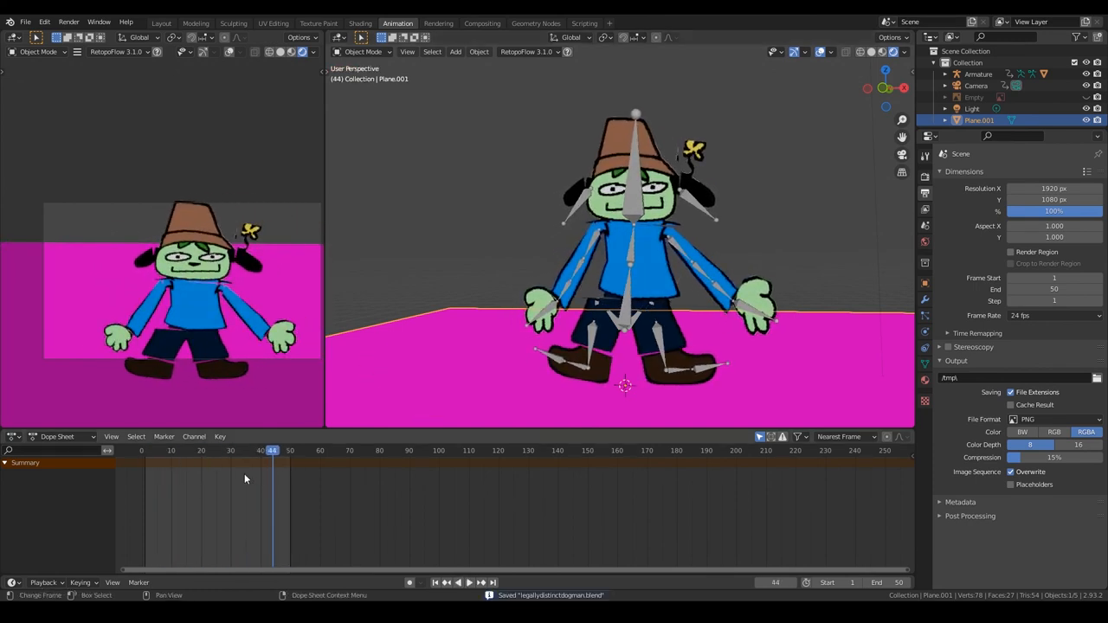
left_click(457, 582)
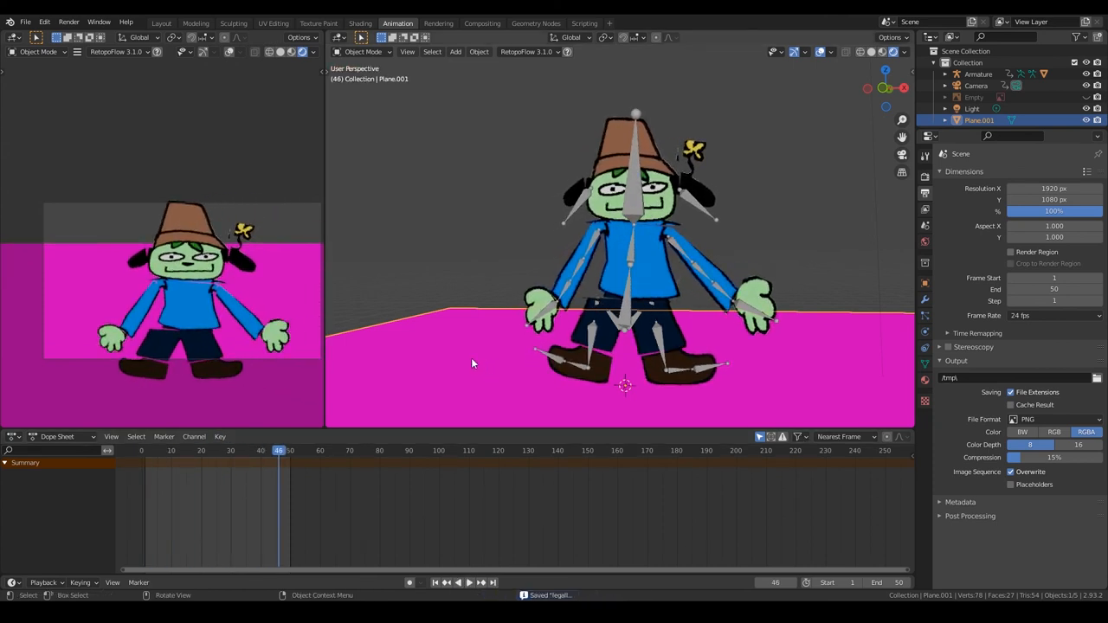
mouse_move(360, 350)
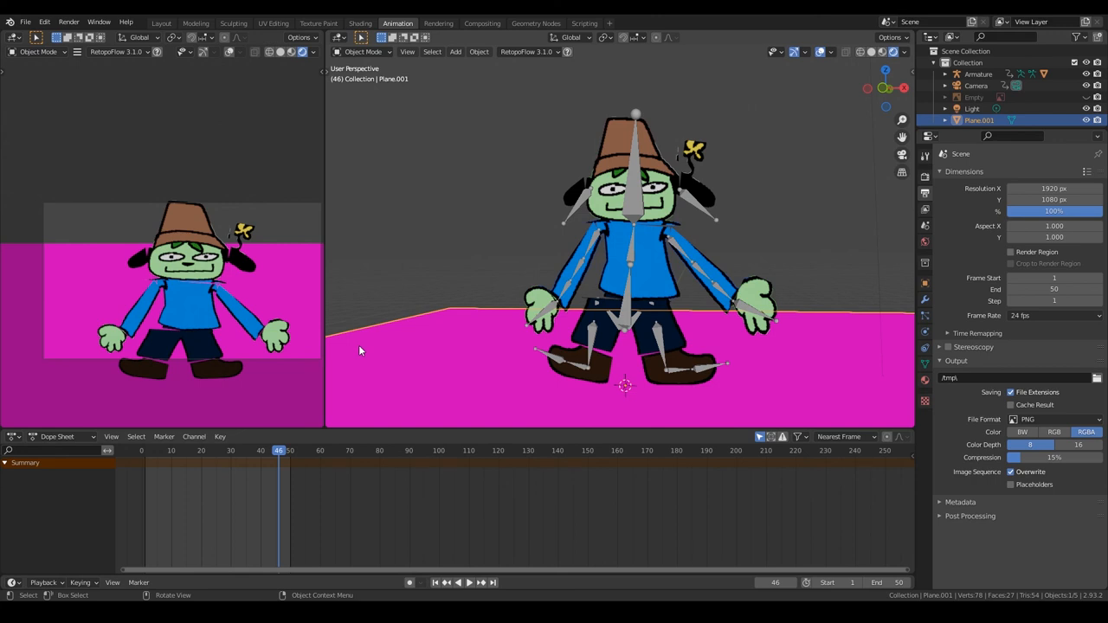
left_click_drag(279, 451, 243, 450)
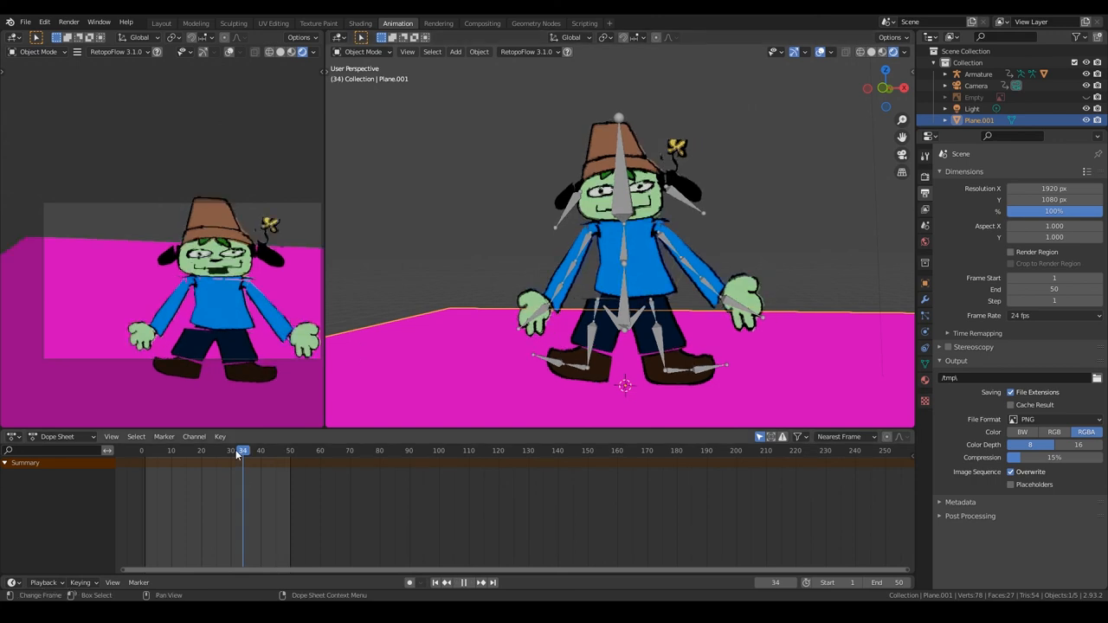
left_click(142, 450)
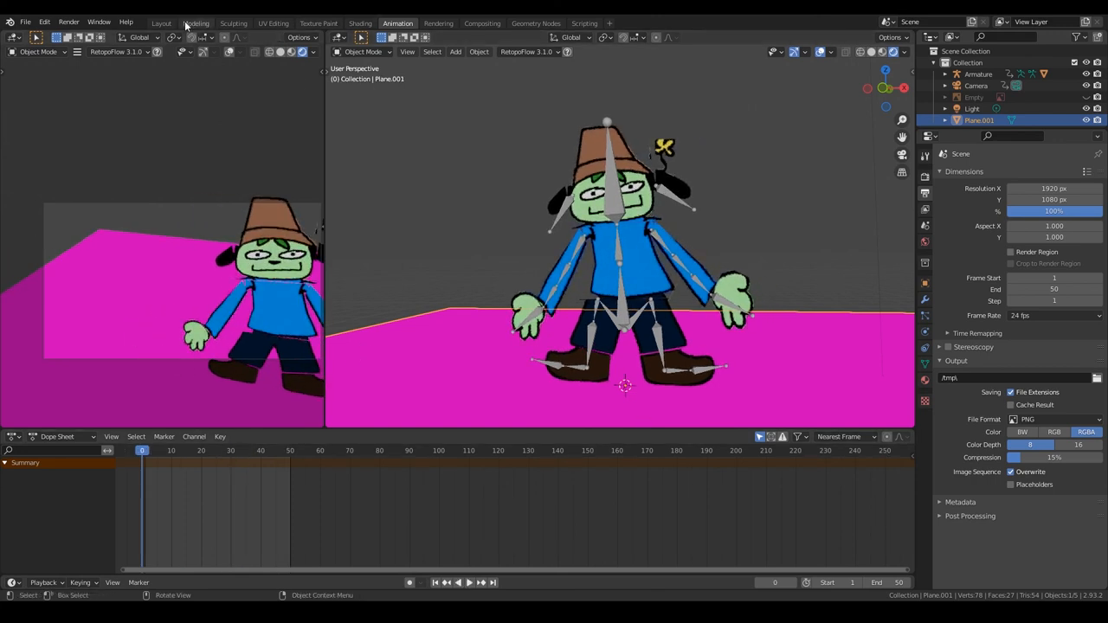
Add the sound clip as a strip in the Video Sequencer under the Layout viewport, play it back and save
left_click(161, 22)
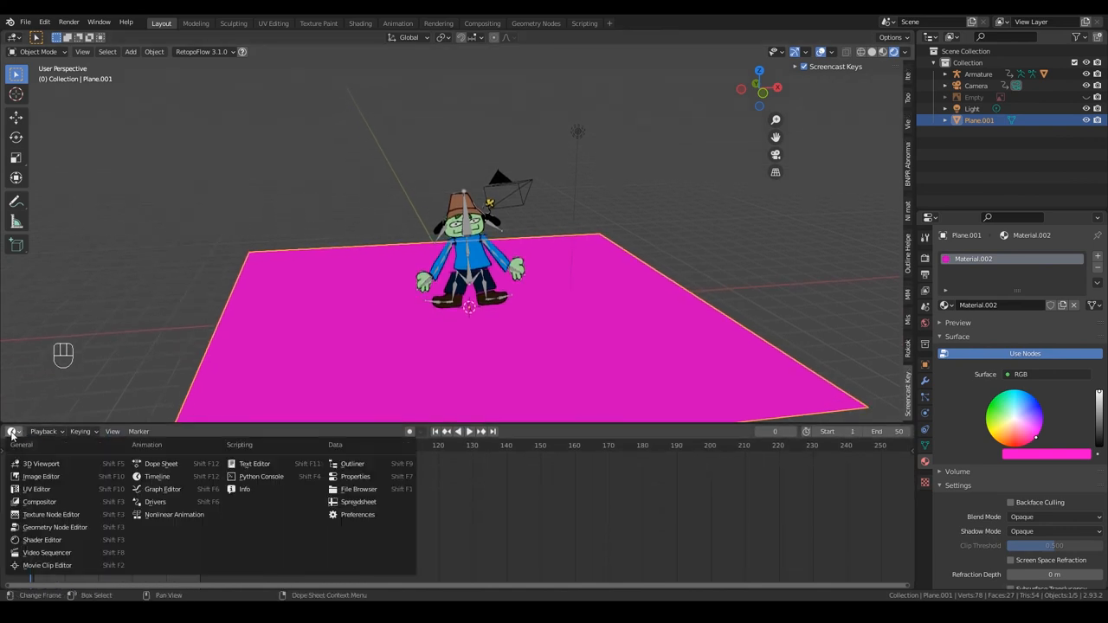
mouse_move(173, 515)
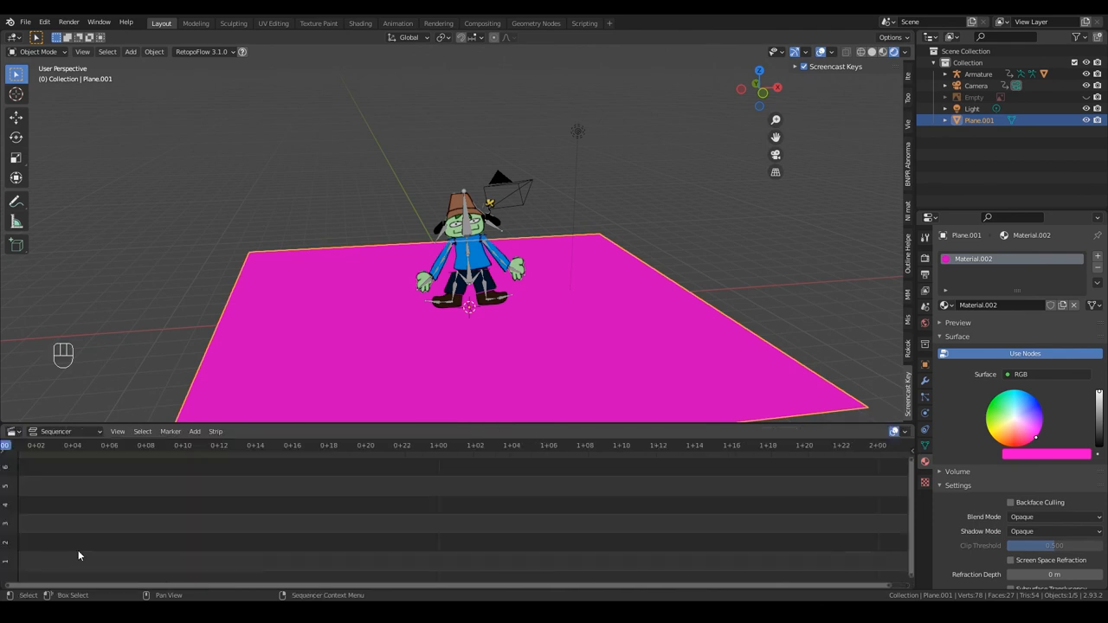
left_click(194, 431)
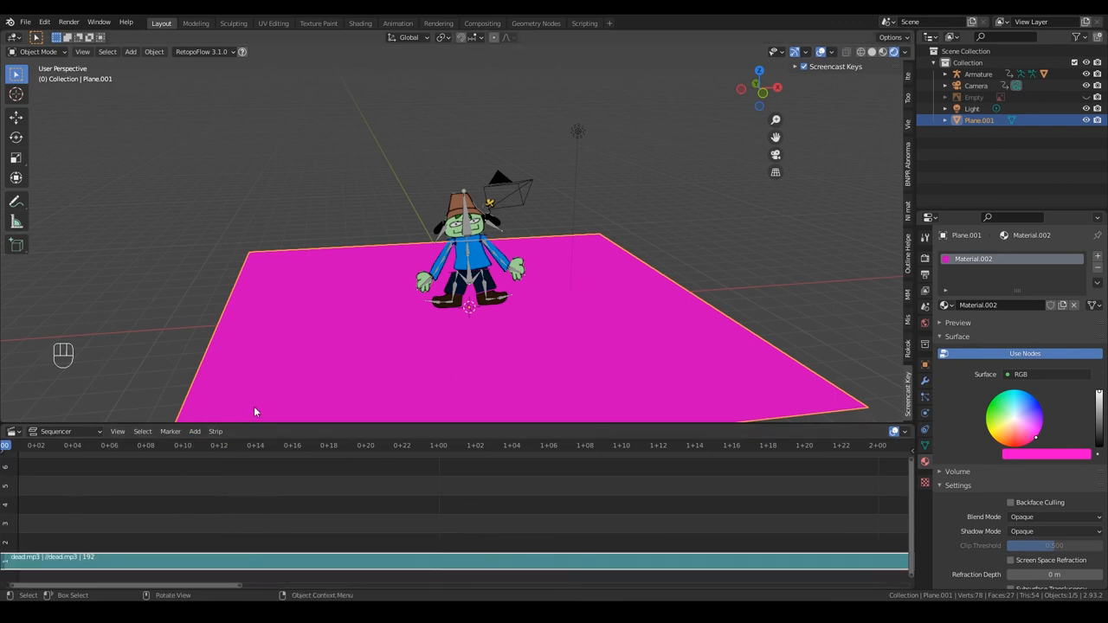
mouse_move(883, 461)
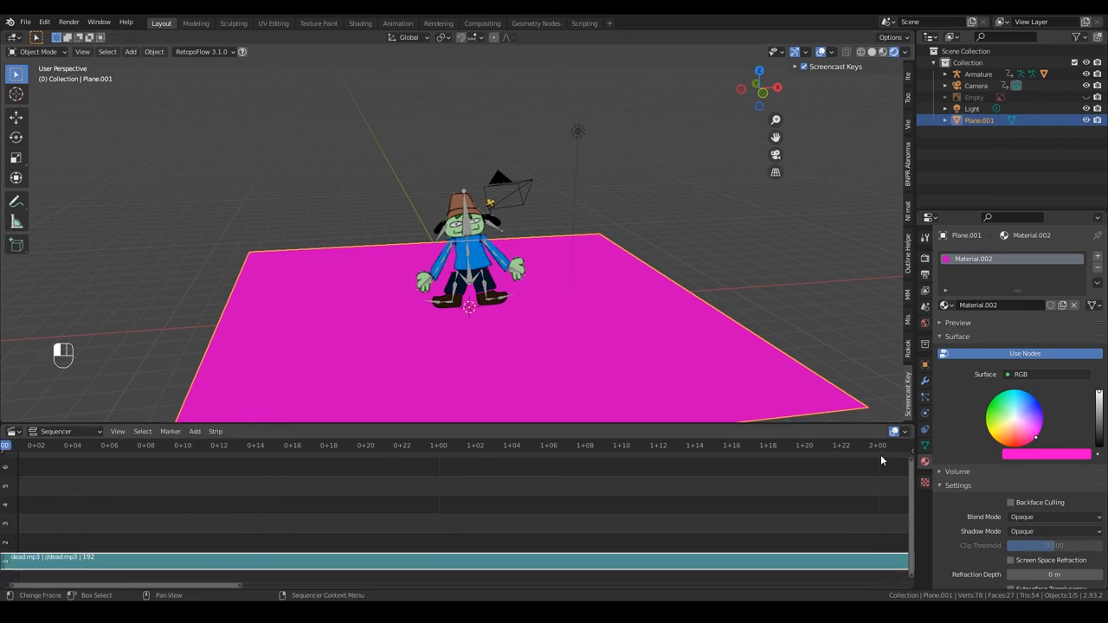
key("space")
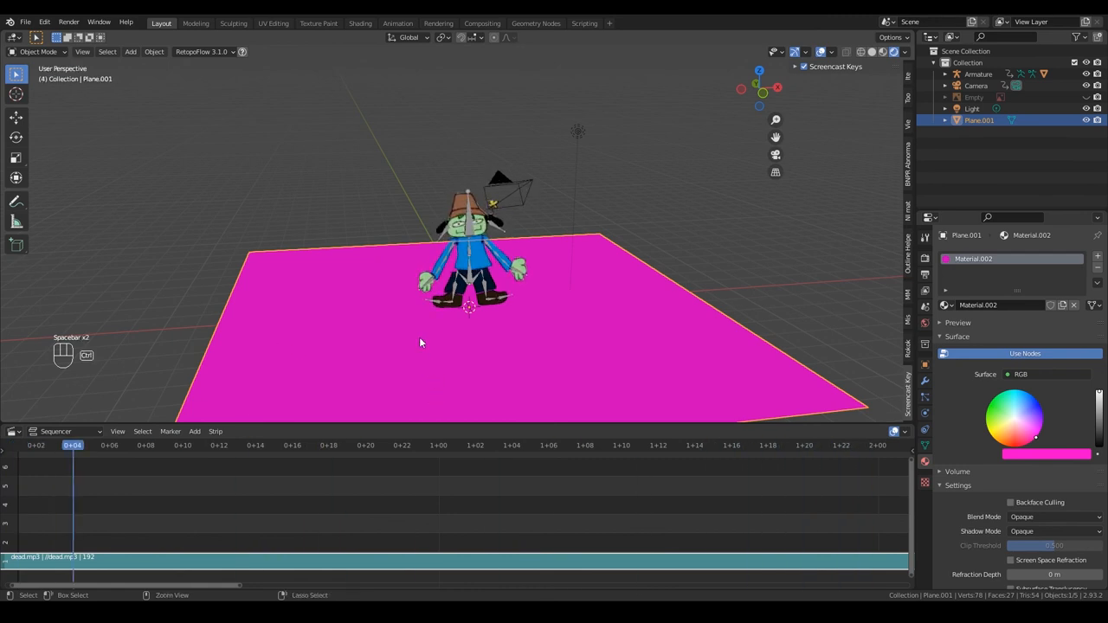
key("ctrl+s")
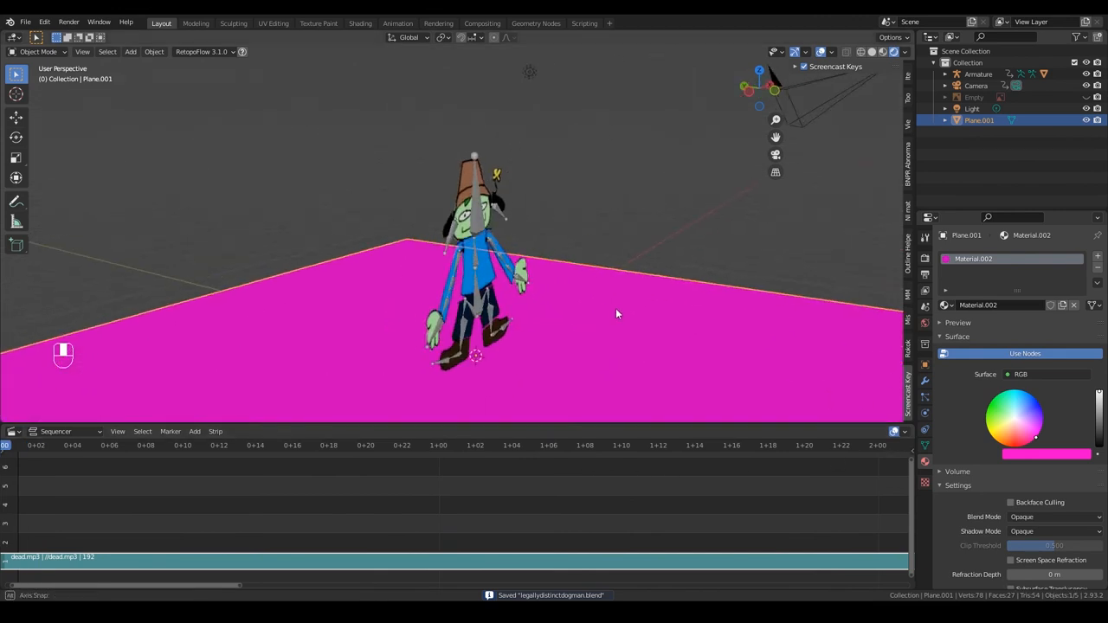
left_click(924, 256)
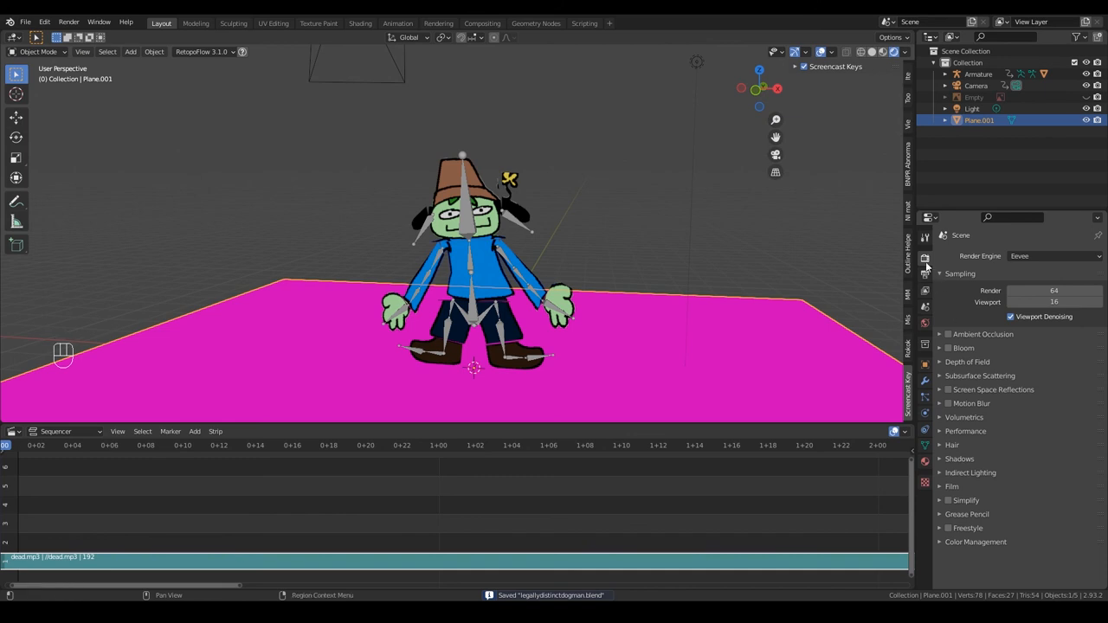
Set the render file format to FFmpeg Video with an MPEG-4 container
left_click(925, 273)
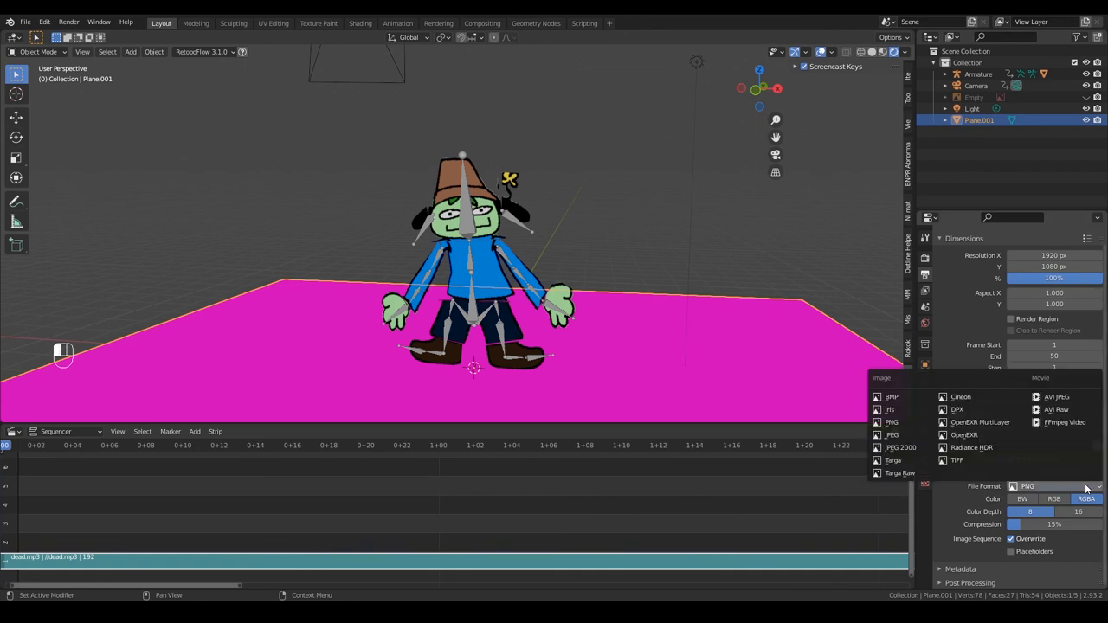
mouse_move(1065, 423)
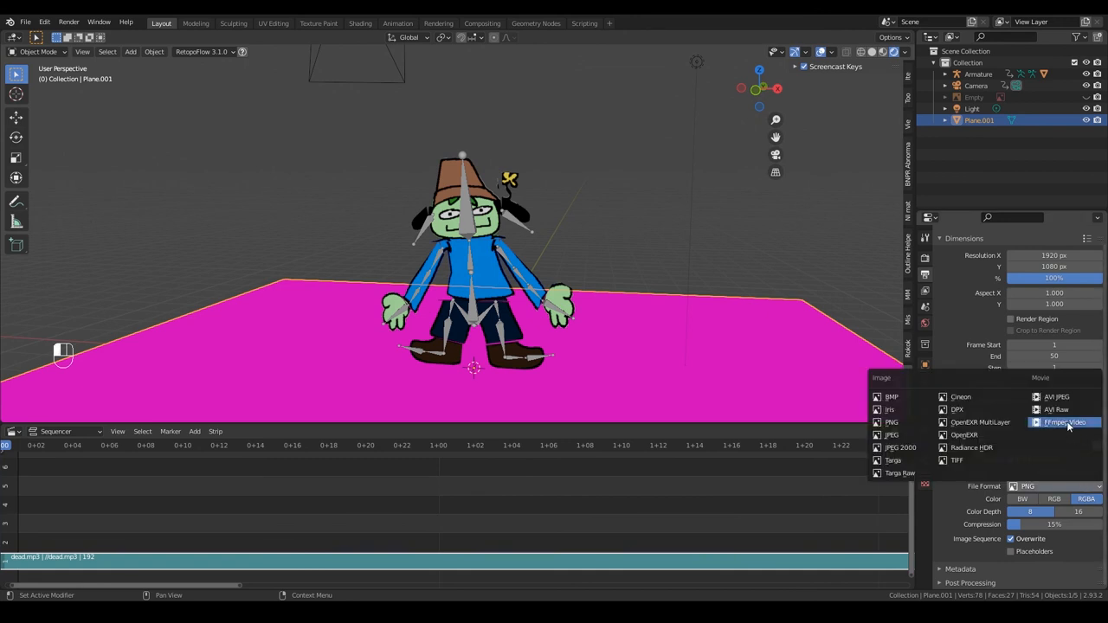
left_click(1065, 423)
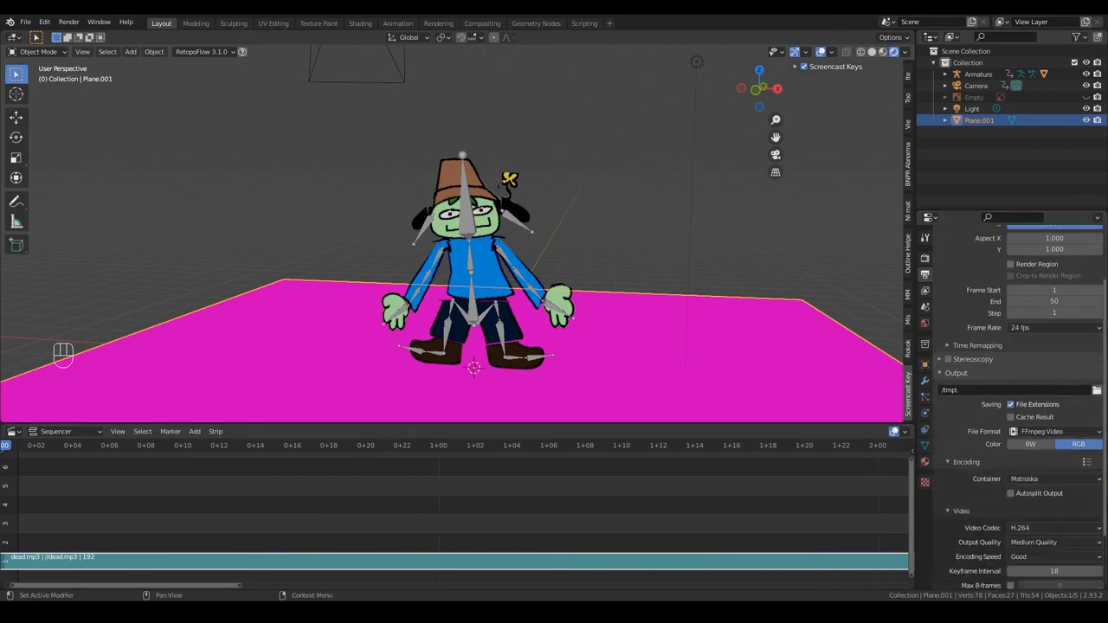
left_click(1053, 409)
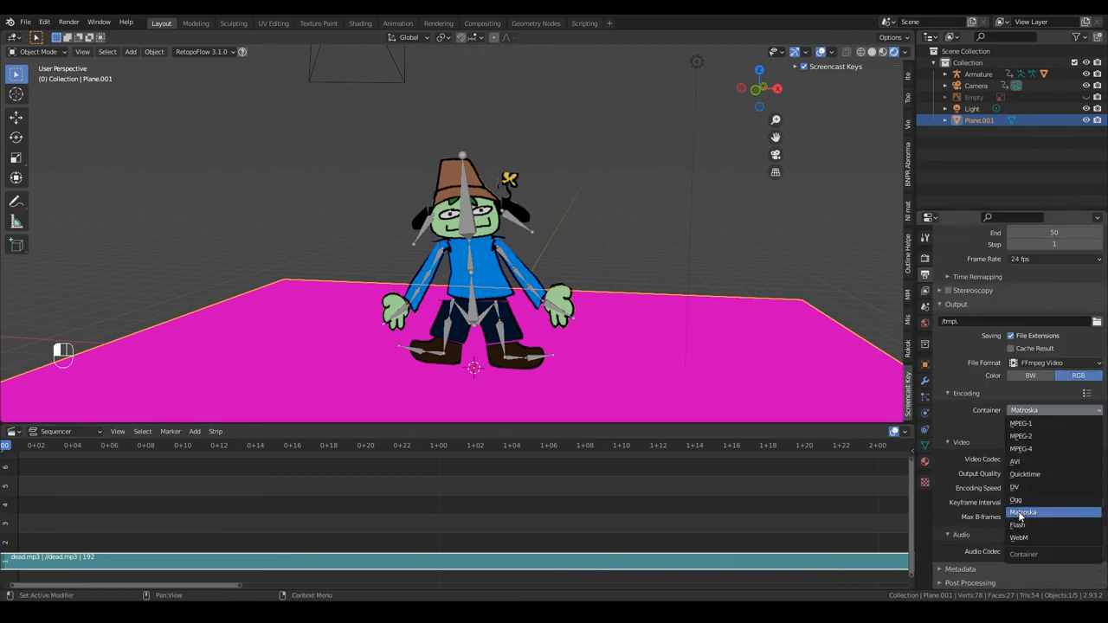
left_click(1022, 448)
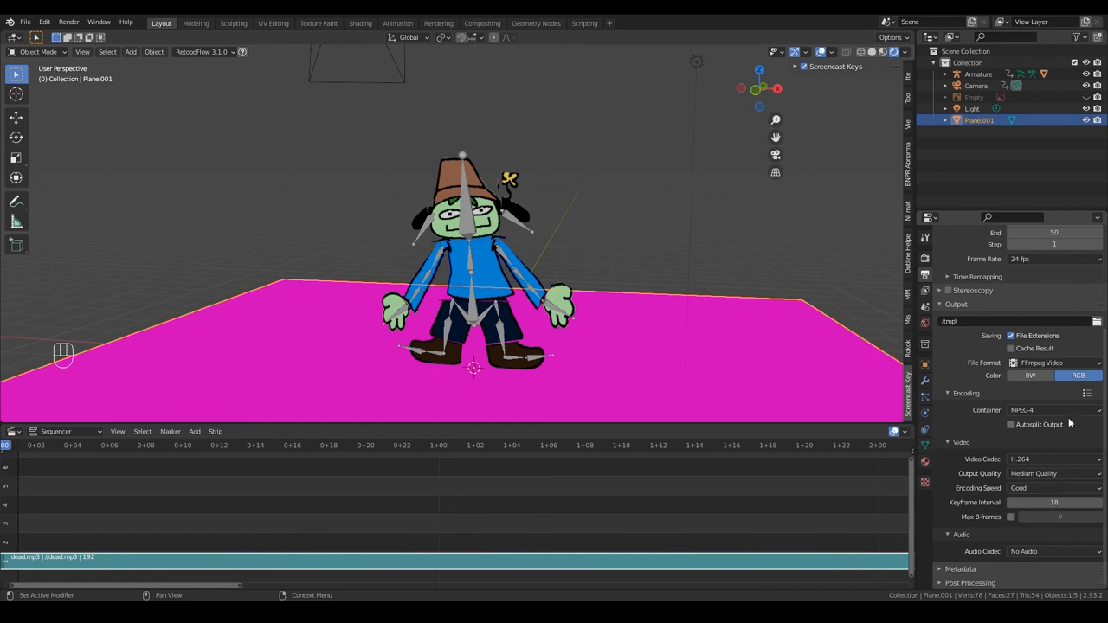
Set output quality to High Quality with the H.264 codec, save and preview playback
left_click(1053, 475)
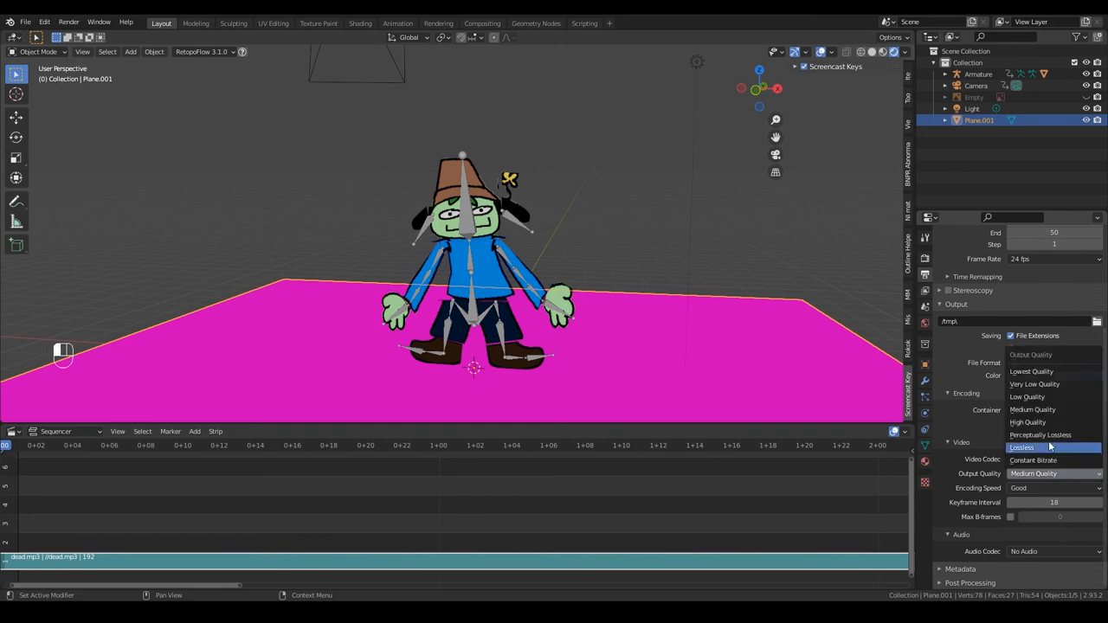
left_click(1053, 459)
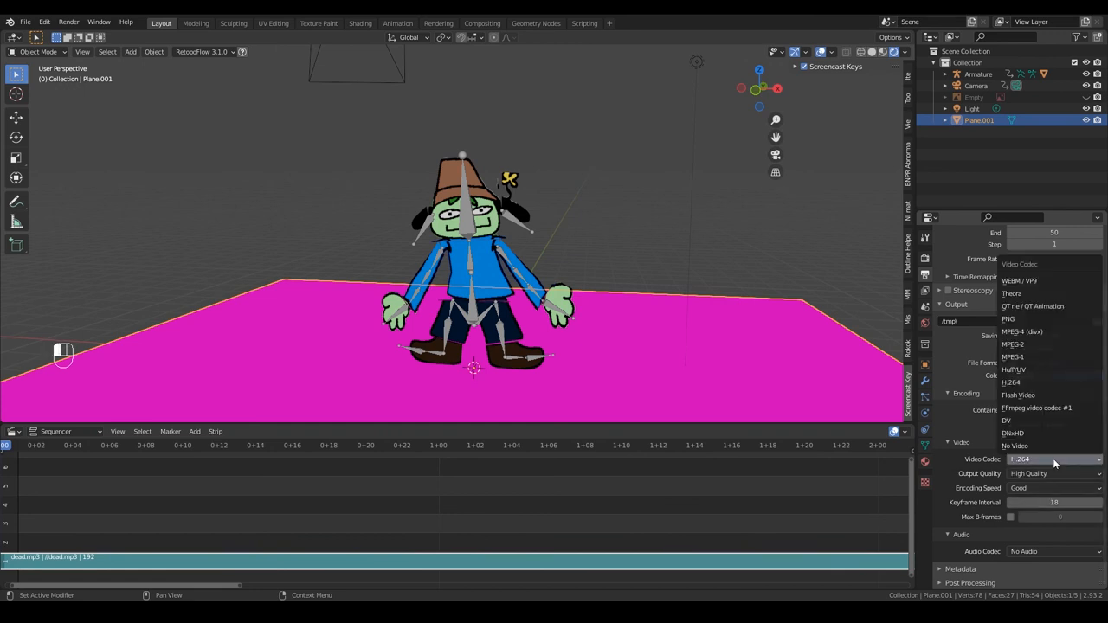
left_click(1012, 382)
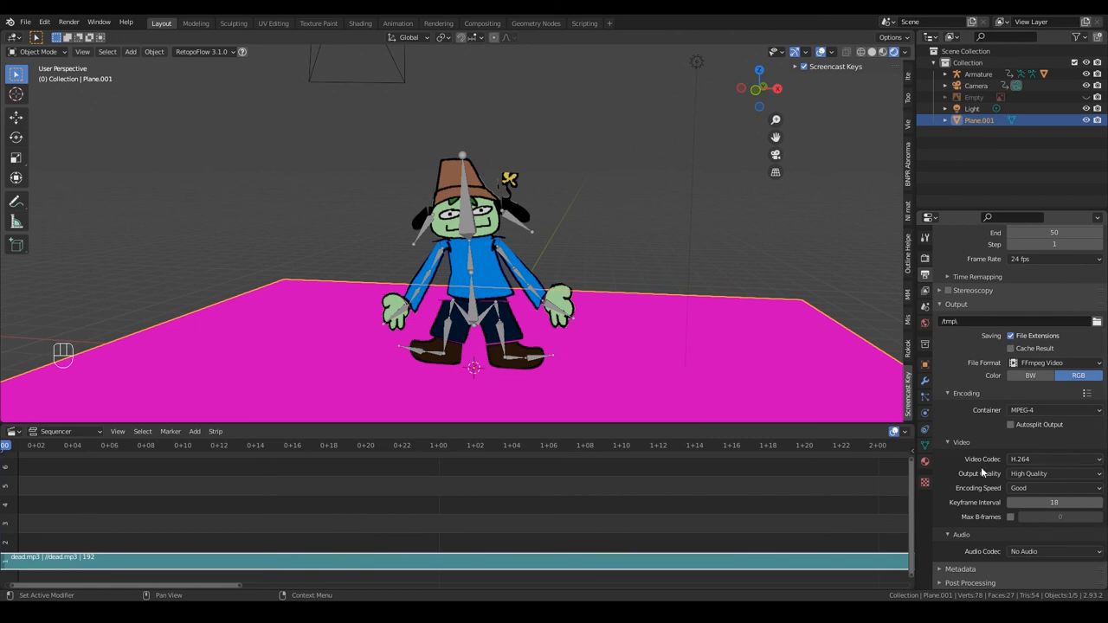
key("ctrl+s")
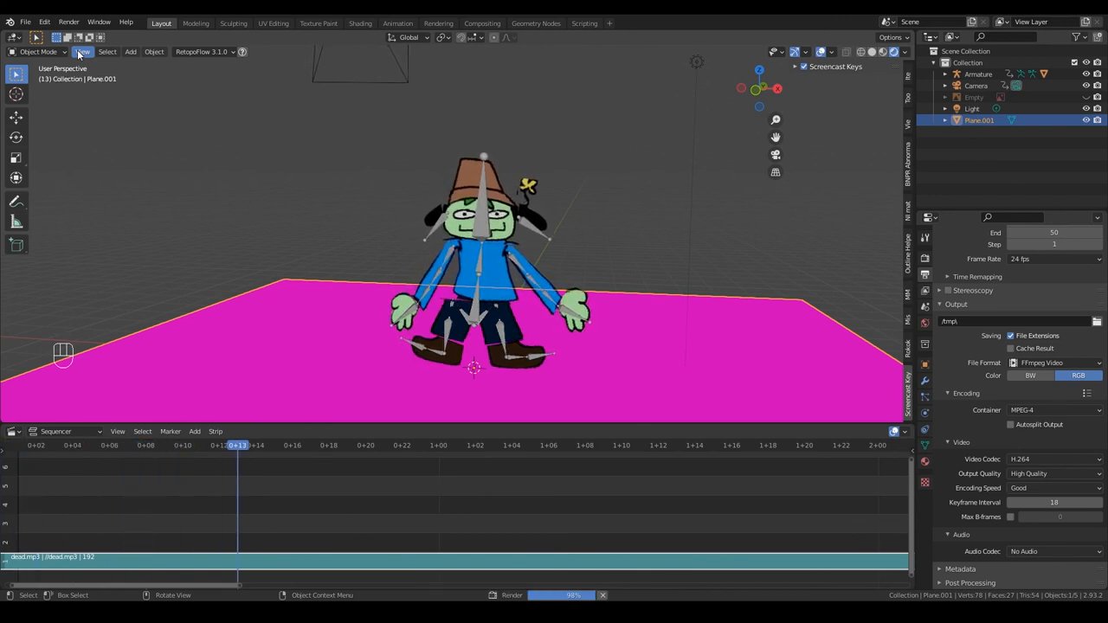
left_click(401, 445)
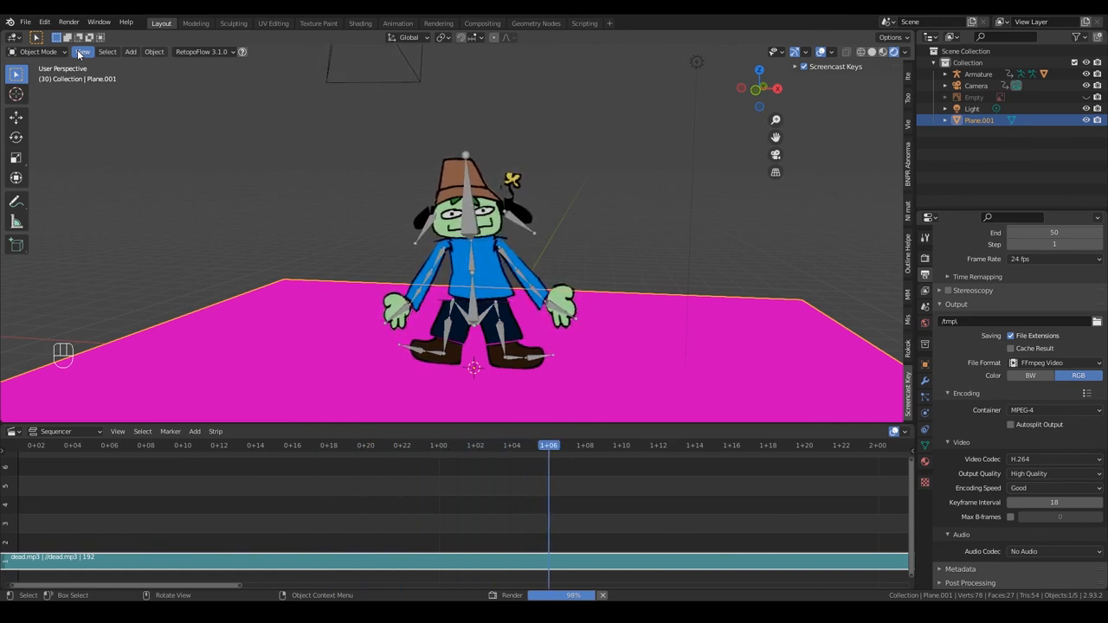
left_click(714, 446)
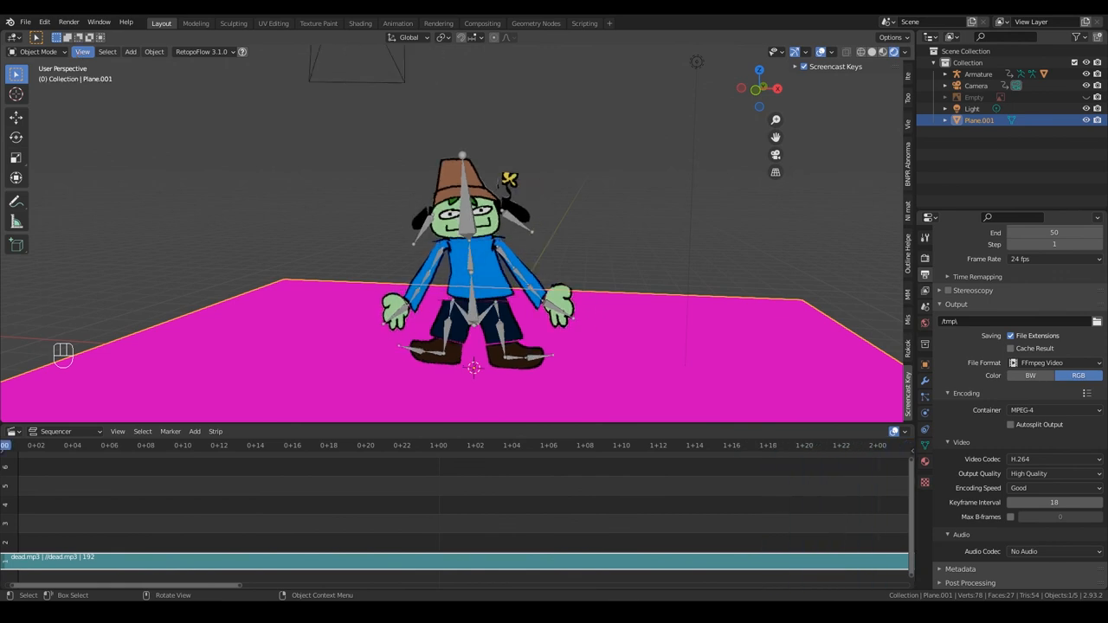
mouse_move(602, 317)
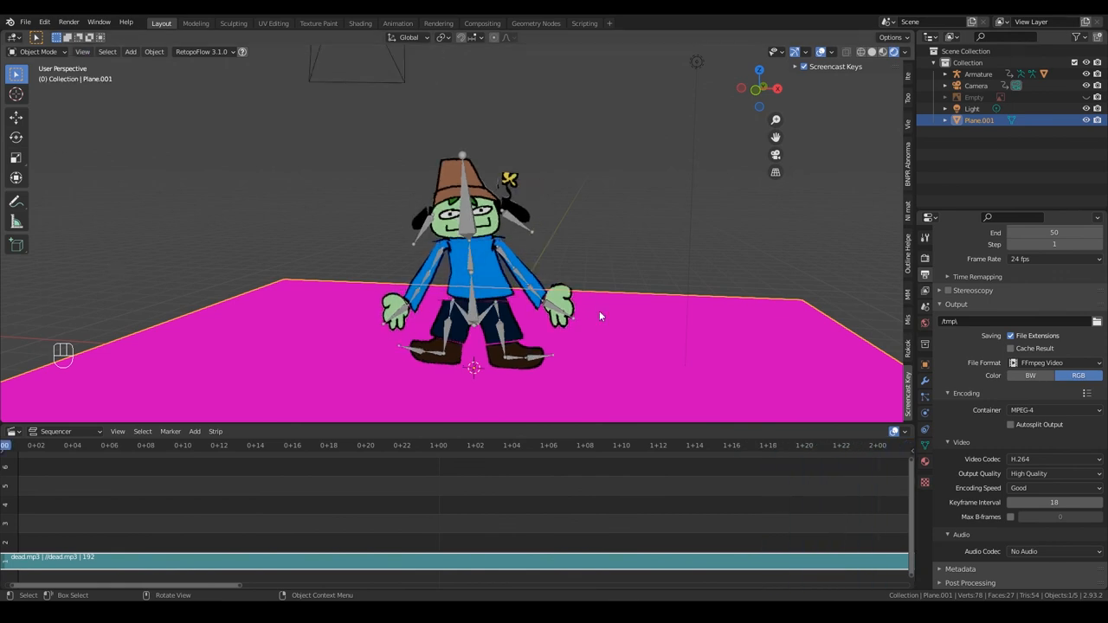